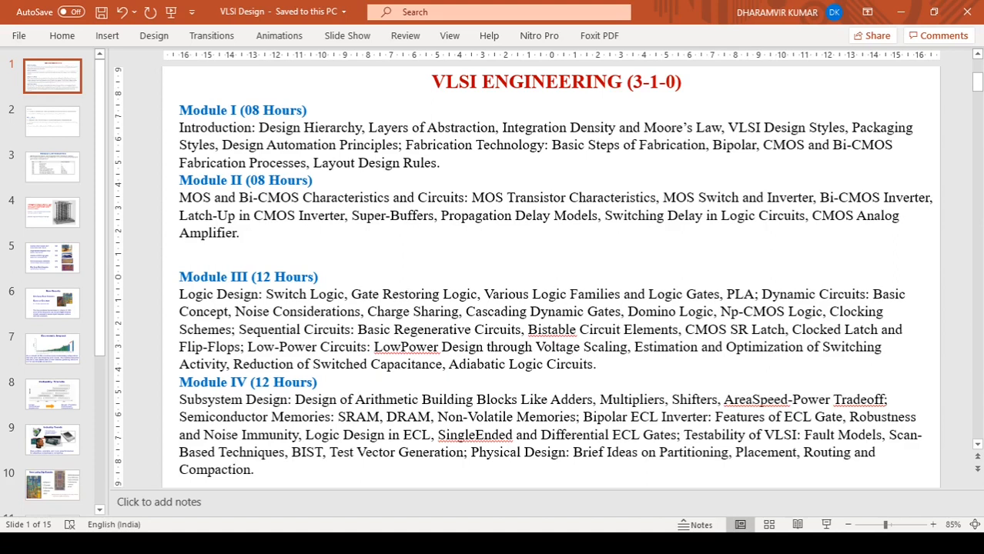
{"action": "mouse_move", "coordinate": [135, 311]}
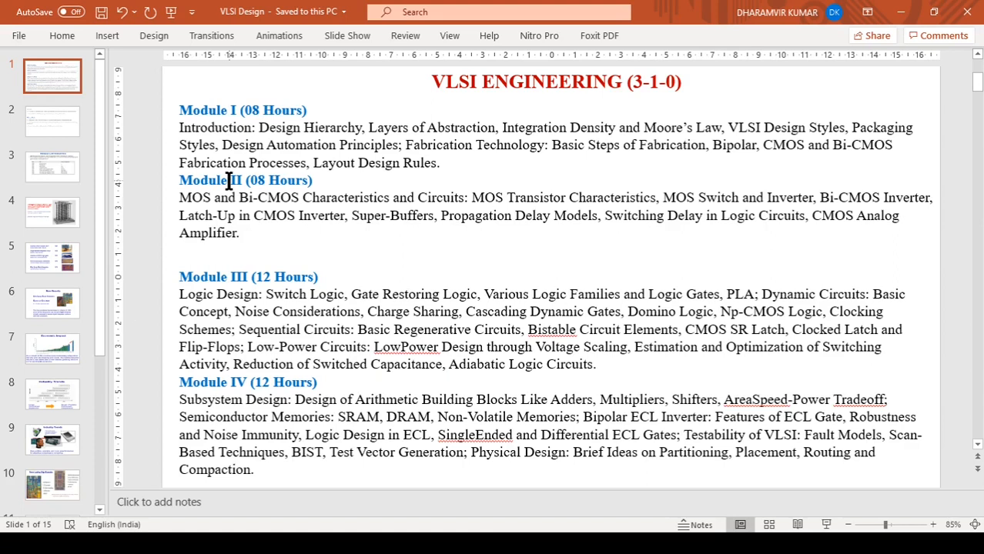
{"action": "mouse_move", "coordinate": [285, 161]}
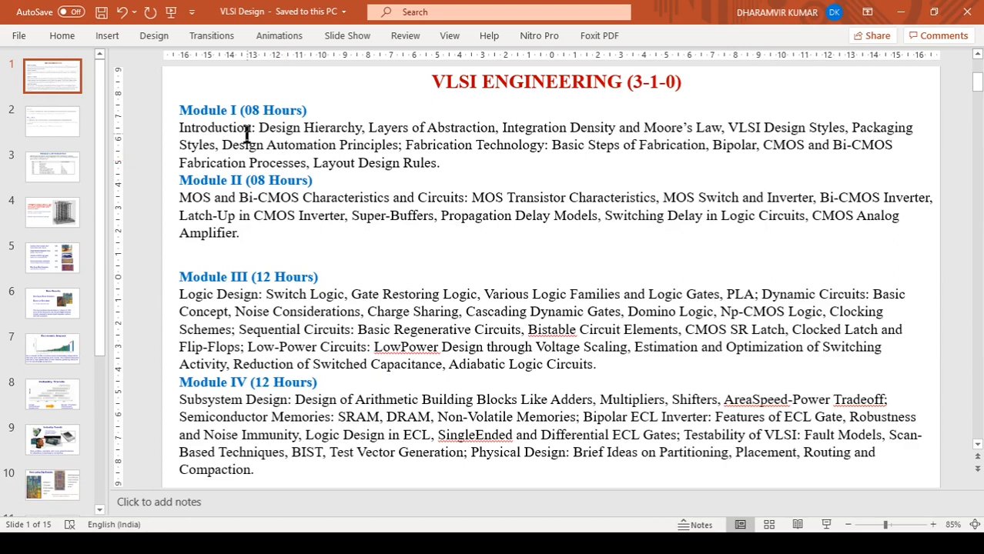
{"action": "mouse_move", "coordinate": [445, 141]}
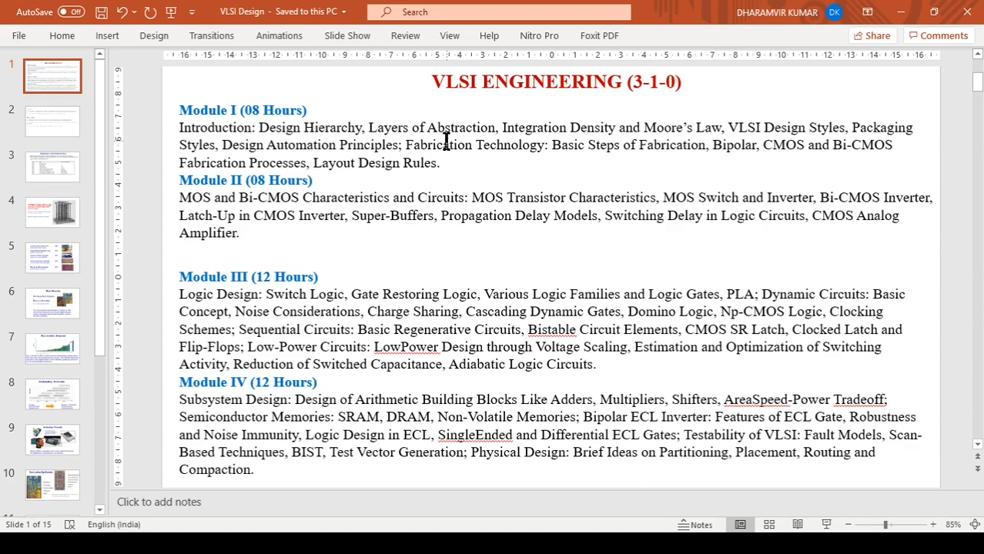
{"action": "mouse_move", "coordinate": [606, 131]}
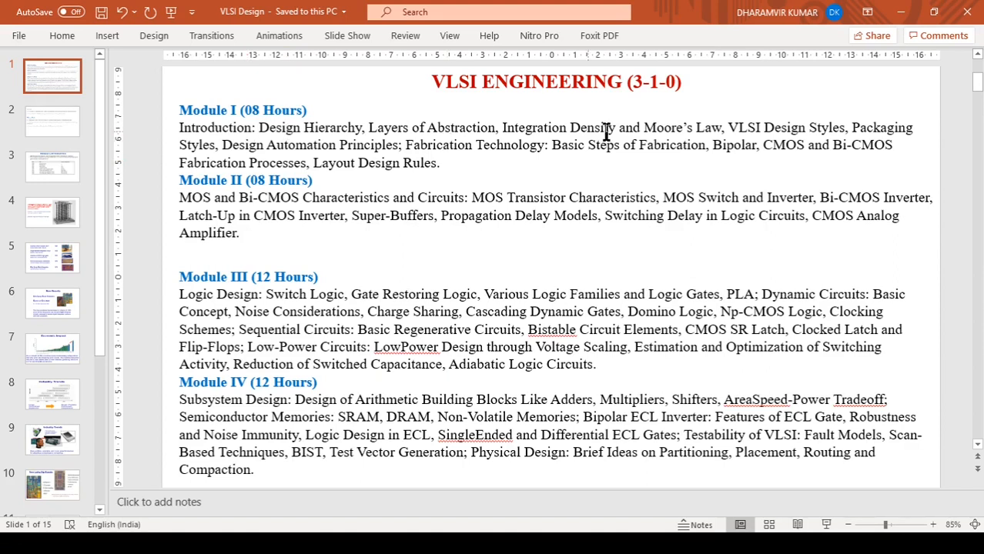
{"action": "mouse_move", "coordinate": [671, 125]}
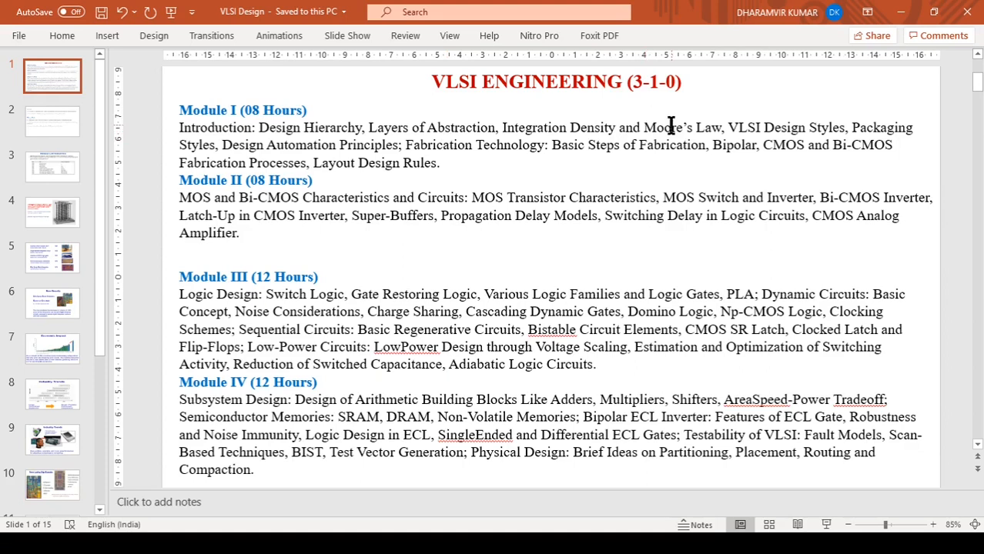
Select syllabus terms like VLSI Design Styles and Sequential Circuits, ending on 'AreaSpeed-Power Tradeoff'
{"action": "double_click", "coordinate": [681, 127]}
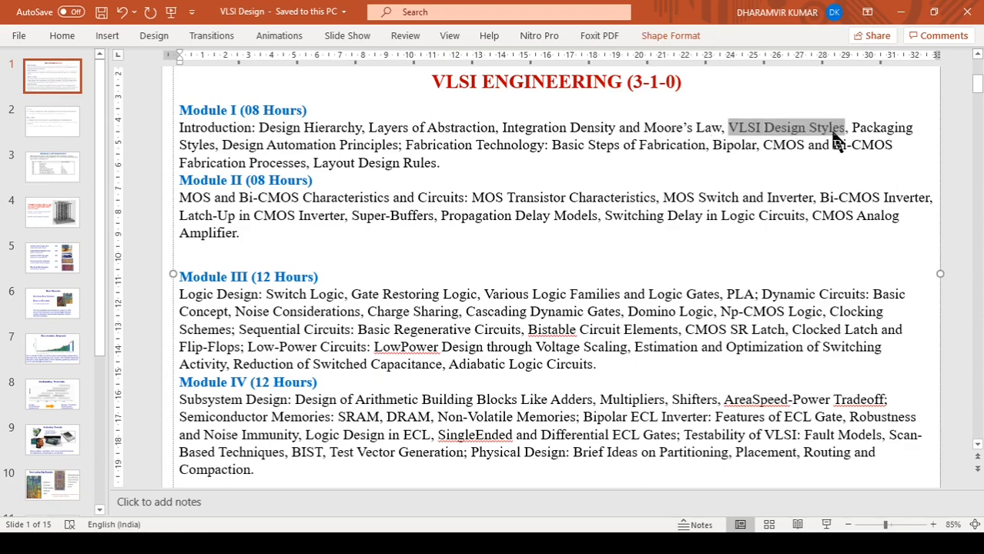
{"action": "mouse_move", "coordinate": [723, 138]}
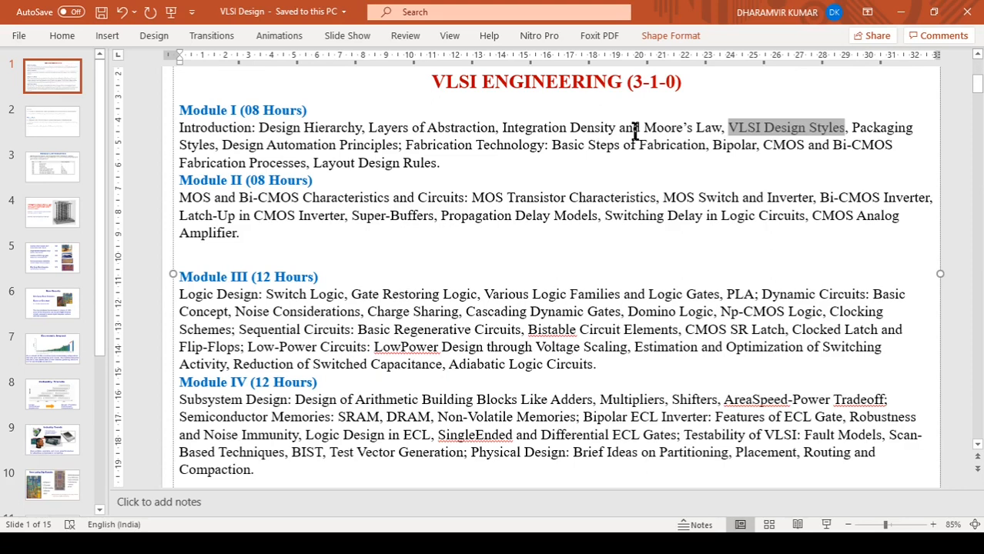
{"action": "mouse_move", "coordinate": [342, 176]}
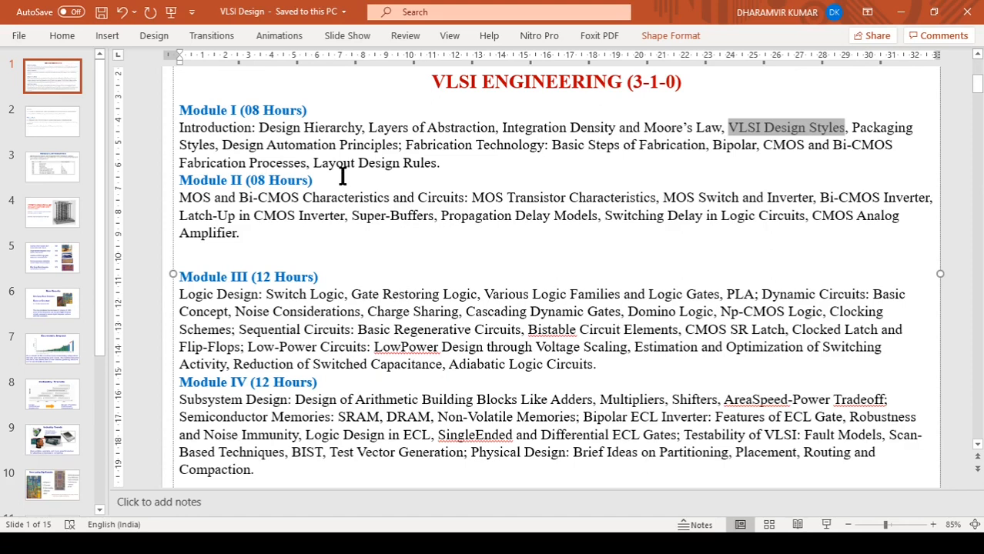
{"action": "mouse_move", "coordinate": [406, 147]}
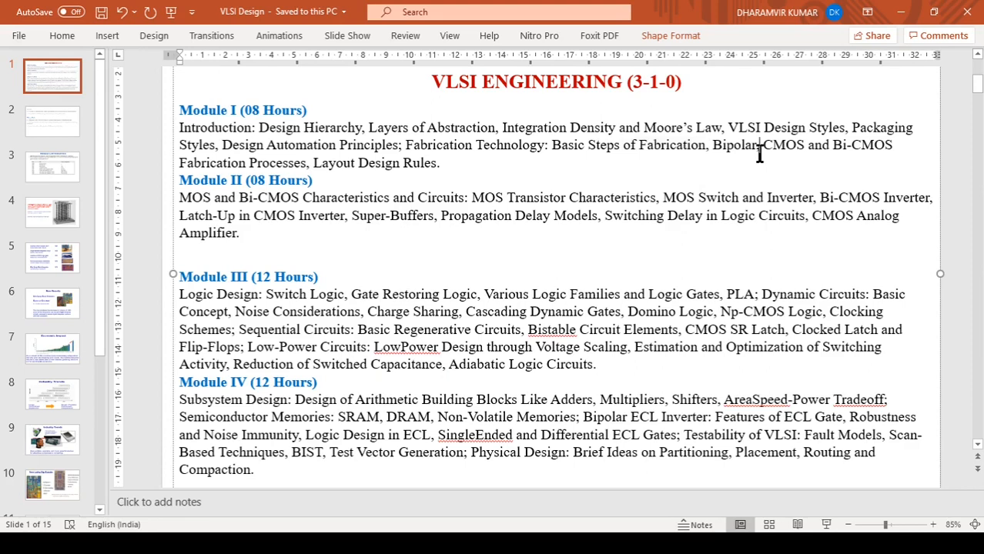
{"action": "double_click", "coordinate": [787, 145]}
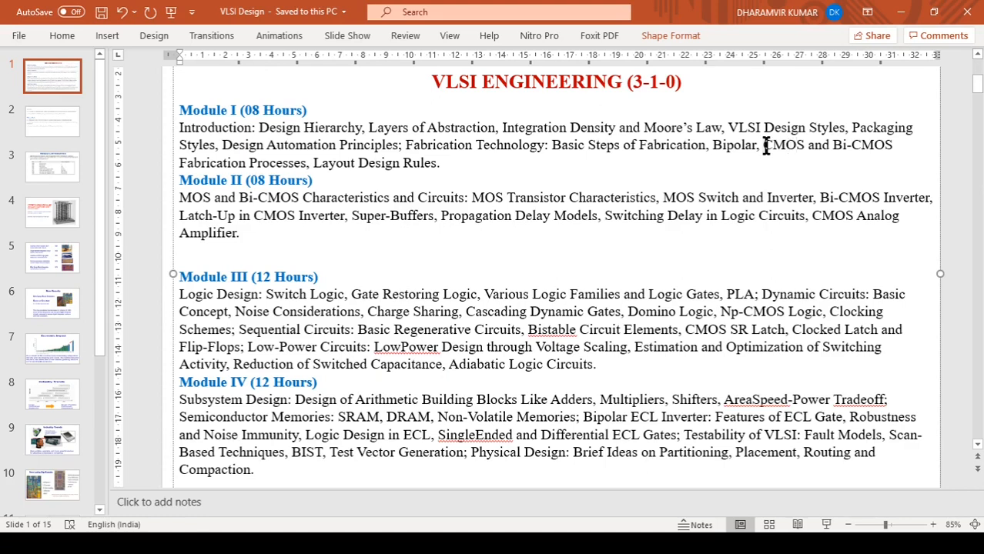
{"action": "mouse_move", "coordinate": [798, 145]}
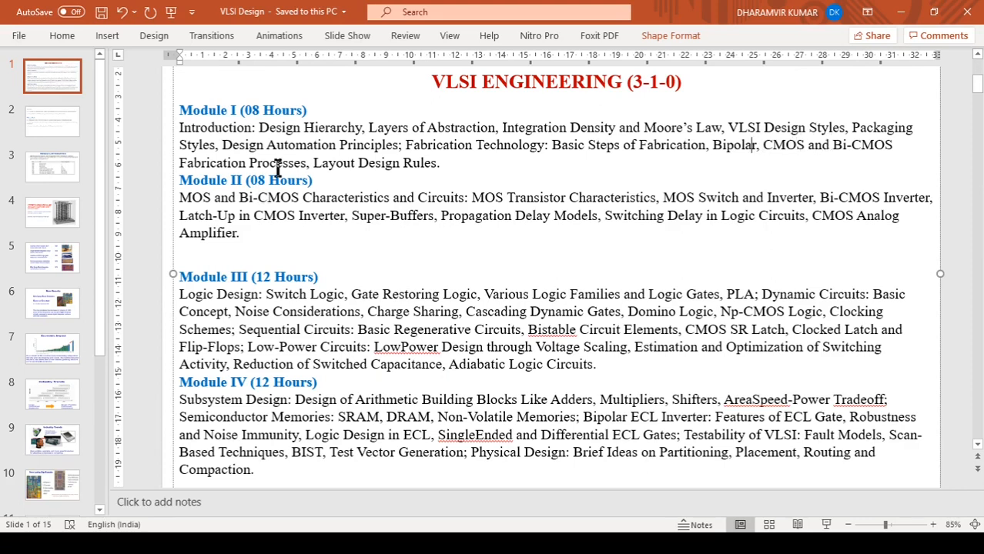
{"action": "double_click", "coordinate": [216, 162]}
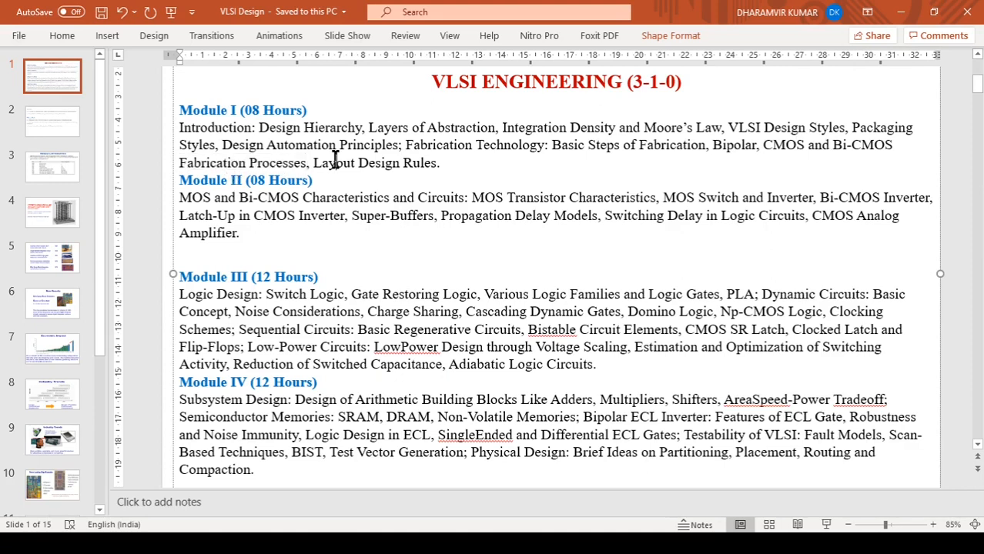
{"action": "mouse_move", "coordinate": [349, 160]}
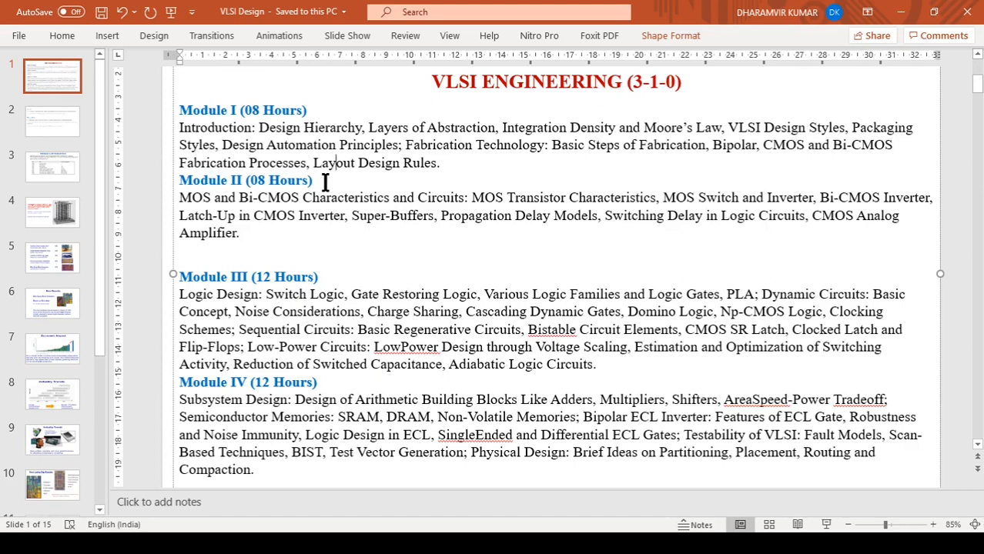
{"action": "mouse_move", "coordinate": [321, 223]}
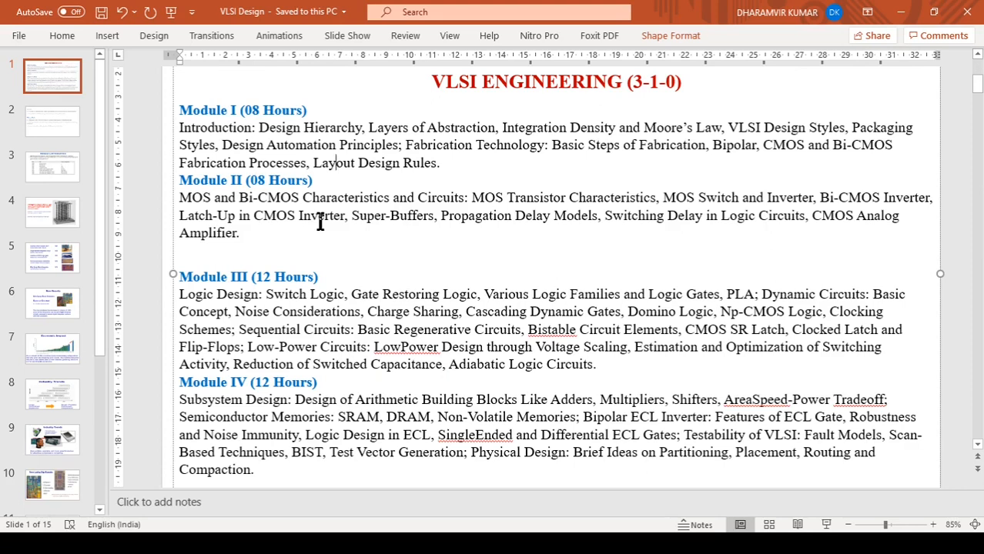
{"action": "mouse_move", "coordinate": [378, 200]}
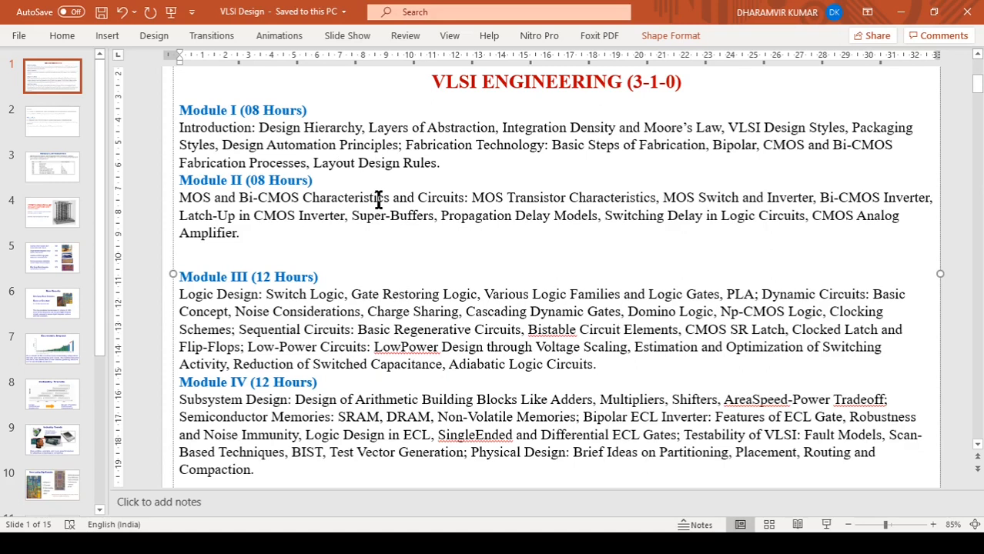
{"action": "mouse_move", "coordinate": [391, 230]}
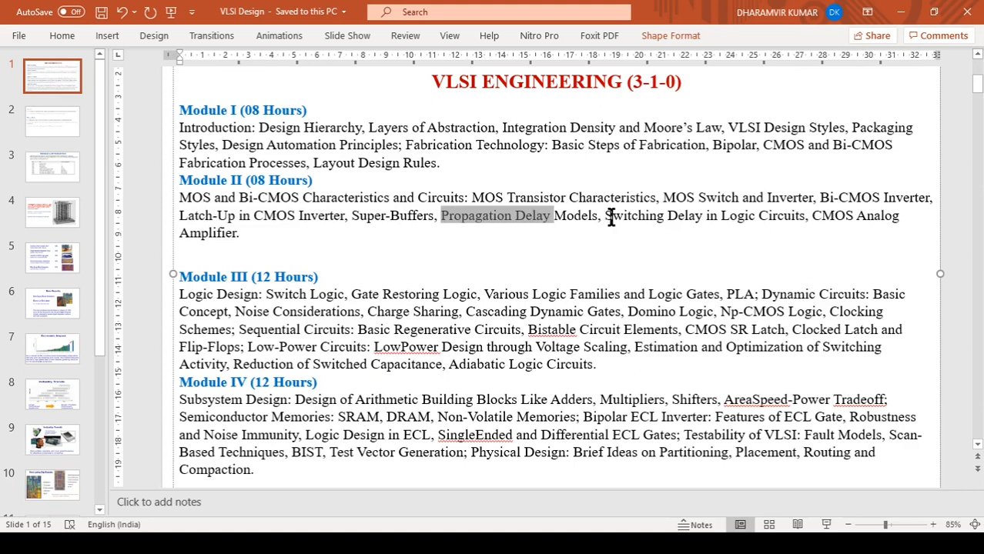
{"action": "double_click", "coordinate": [653, 216]}
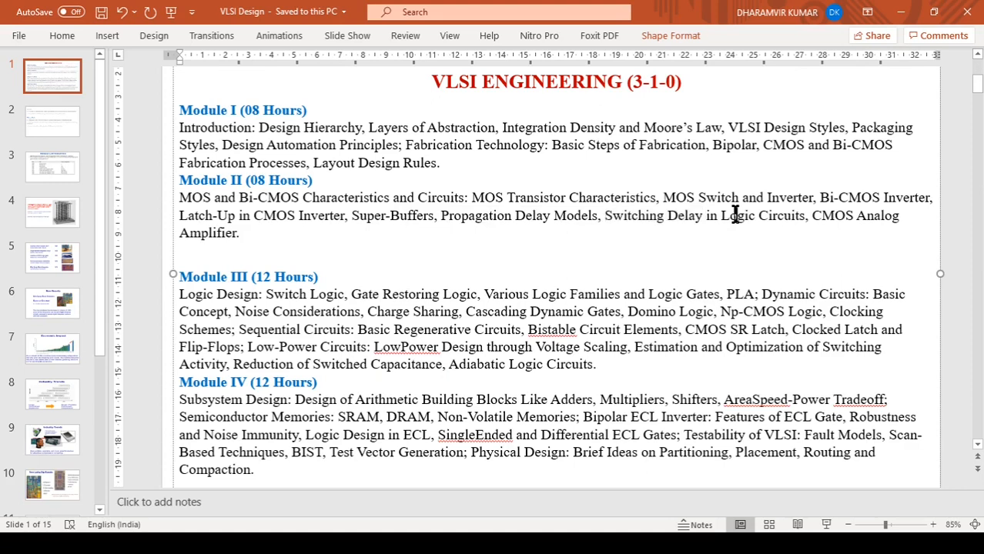
{"action": "mouse_move", "coordinate": [452, 250]}
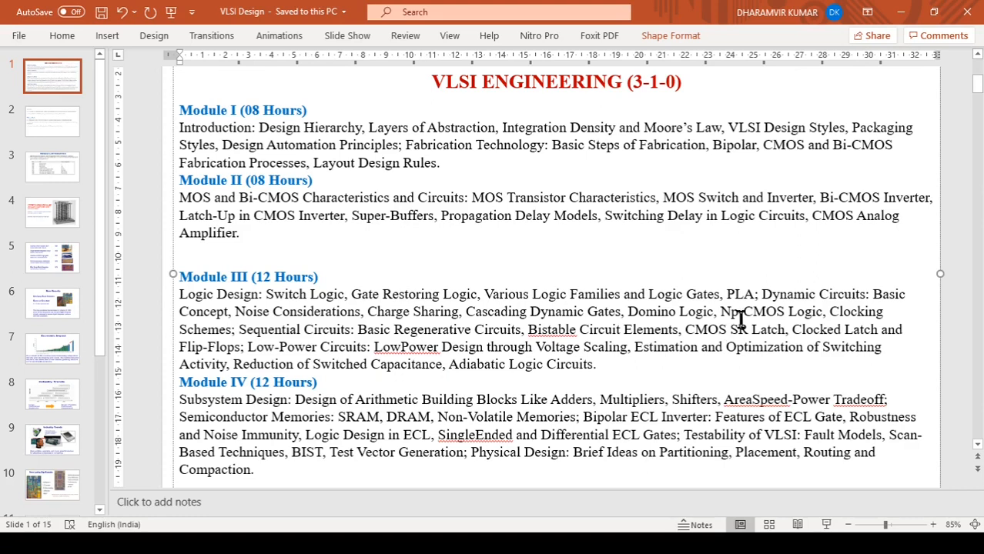
{"action": "double_click", "coordinate": [769, 312]}
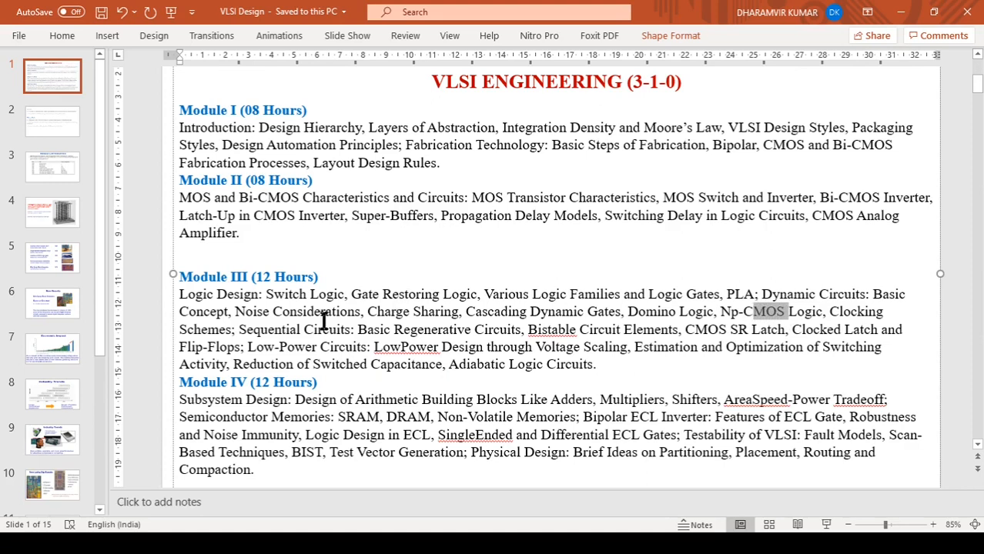
{"action": "mouse_move", "coordinate": [422, 322]}
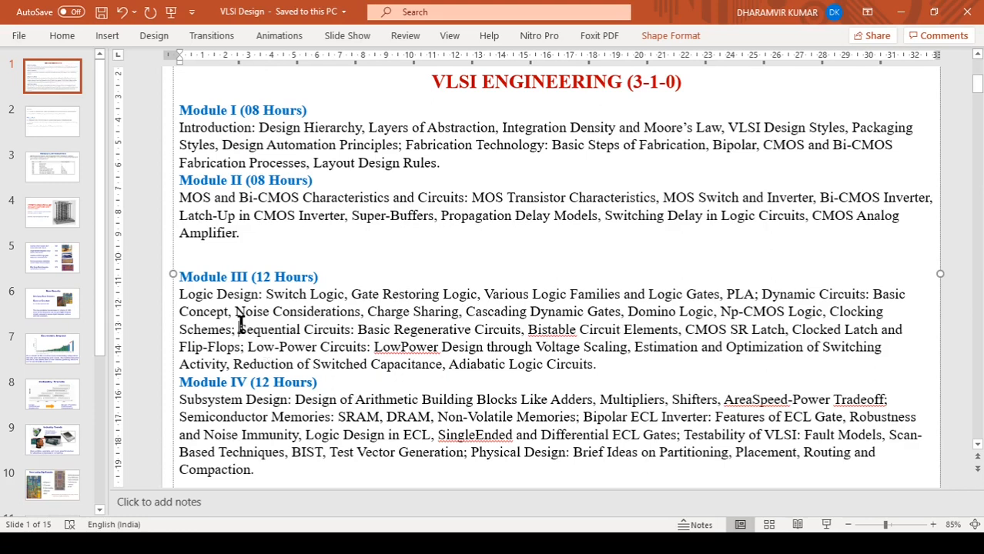
{"action": "double_click", "coordinate": [294, 330]}
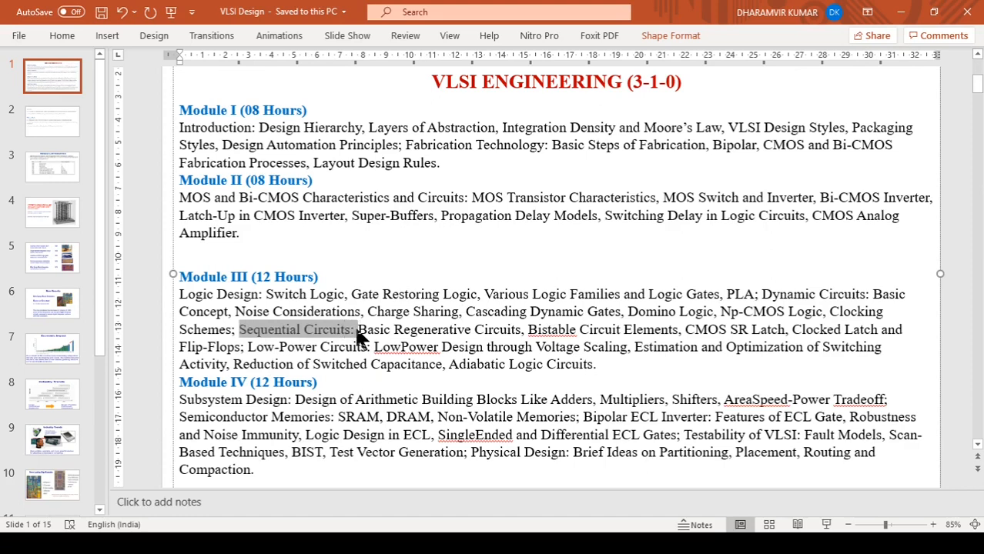
{"action": "mouse_move", "coordinate": [201, 280]}
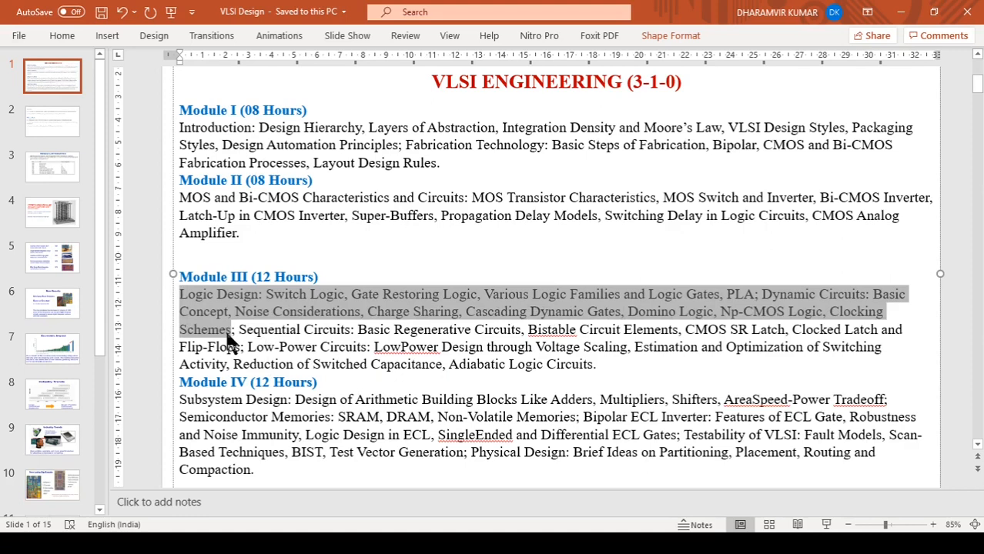
{"action": "mouse_move", "coordinate": [244, 337]}
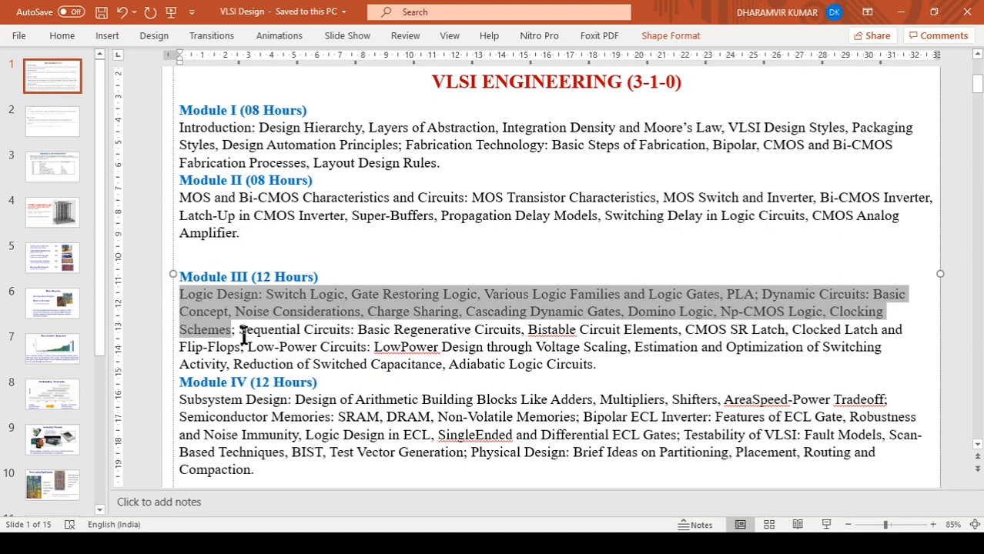
{"action": "double_click", "coordinate": [289, 330]}
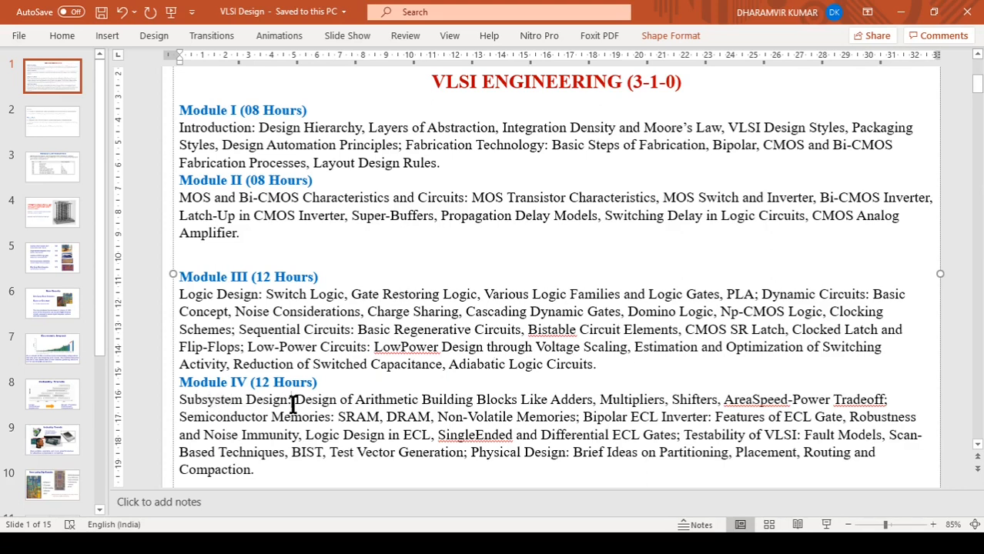
{"action": "double_click", "coordinate": [569, 399]}
{"action": "type", "text": "-"}
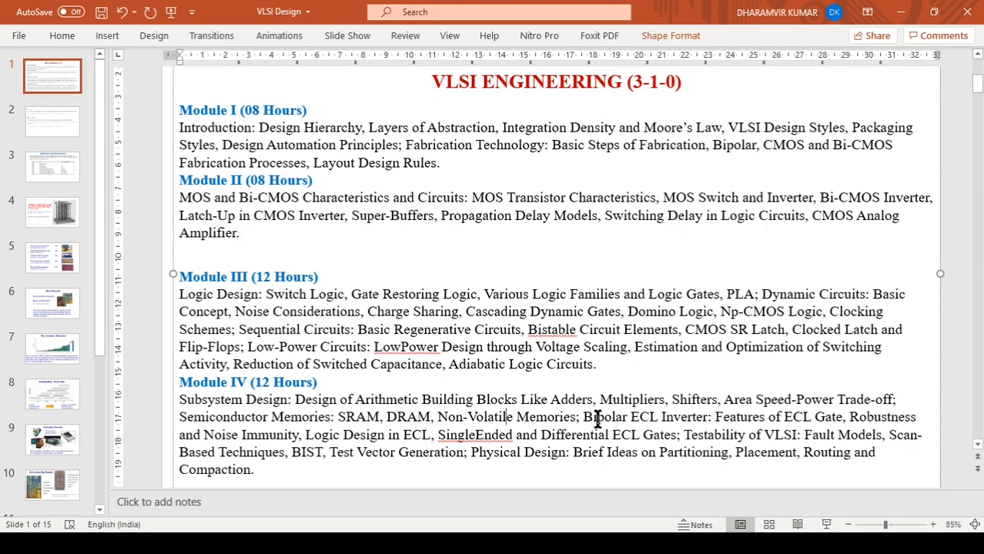
{"action": "double_click", "coordinate": [645, 417]}
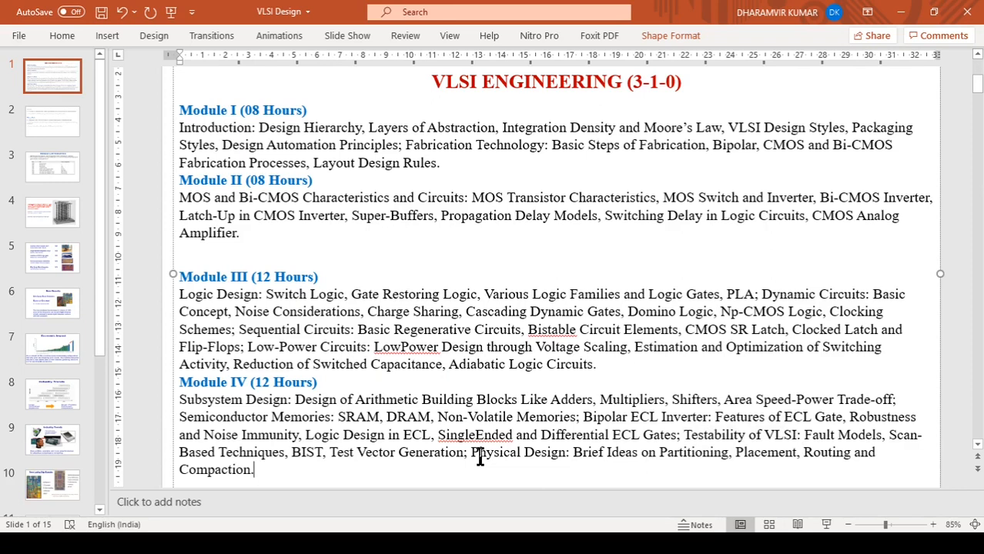
{"action": "double_click", "coordinate": [495, 452]}
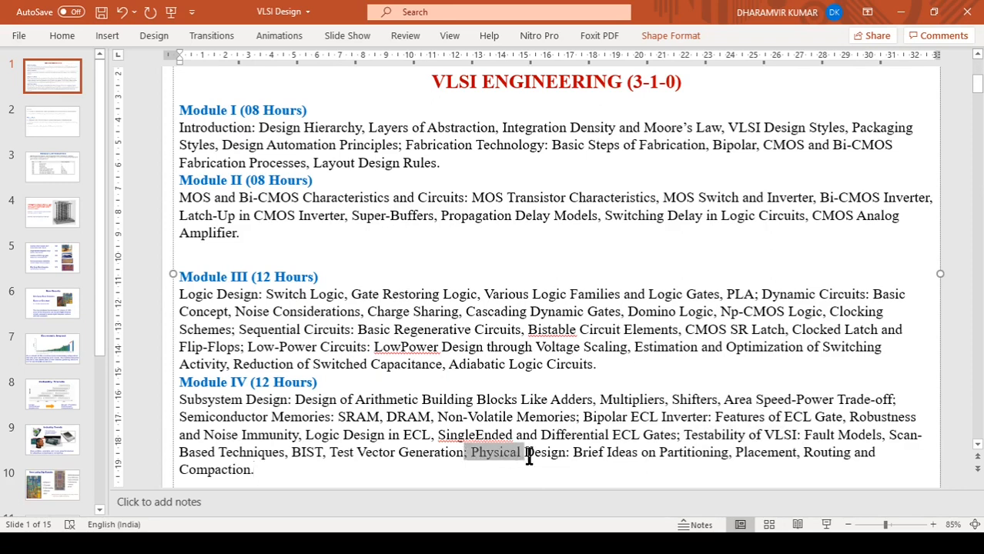
{"action": "left_click", "coordinate": [661, 452]}
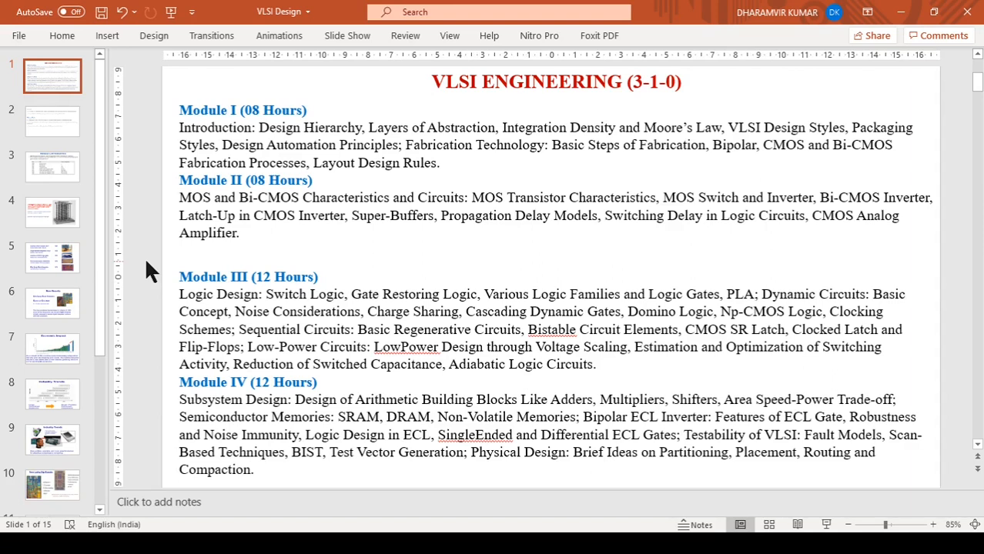
Switch to slide 2, listing the text books and reference books
{"action": "left_click", "coordinate": [53, 121]}
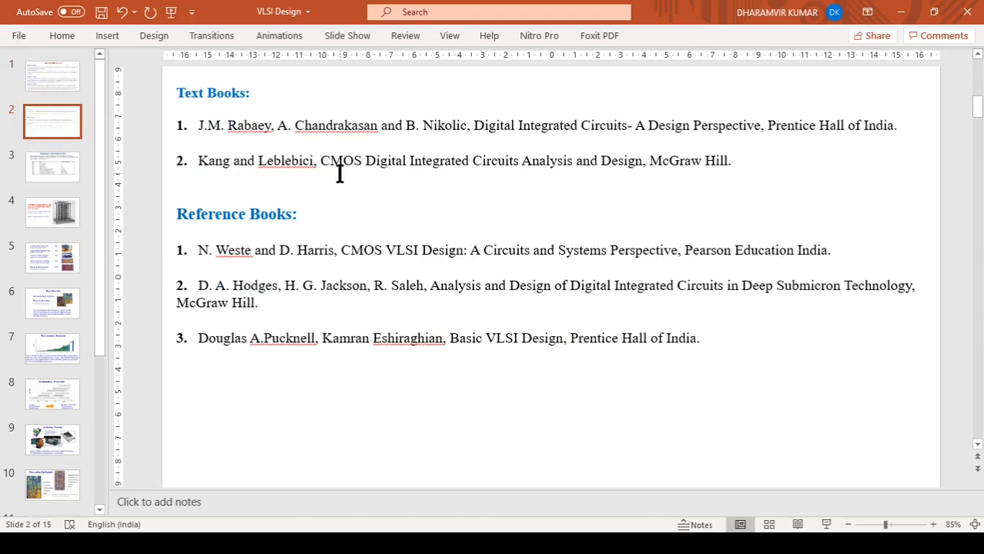
{"action": "mouse_move", "coordinate": [283, 168]}
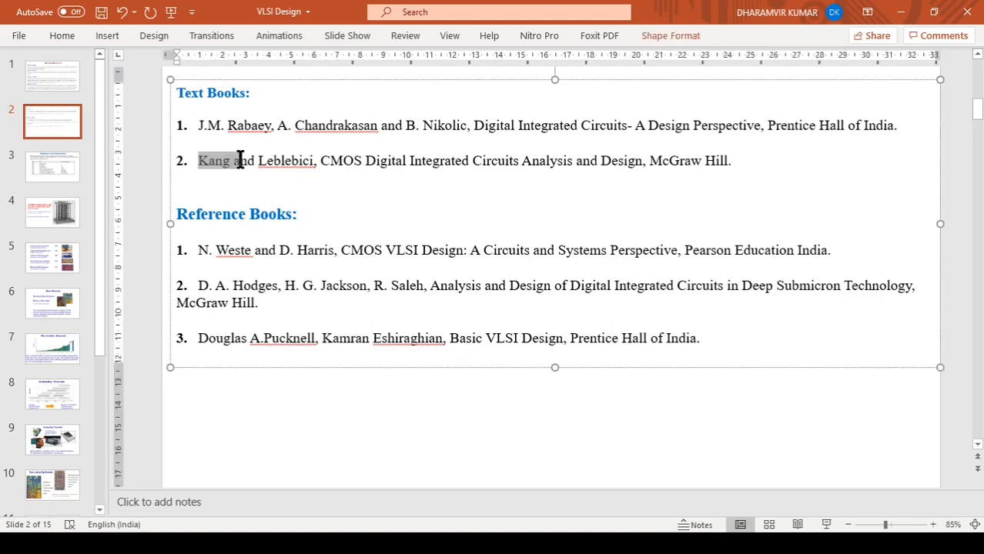
{"action": "mouse_move", "coordinate": [228, 130]}
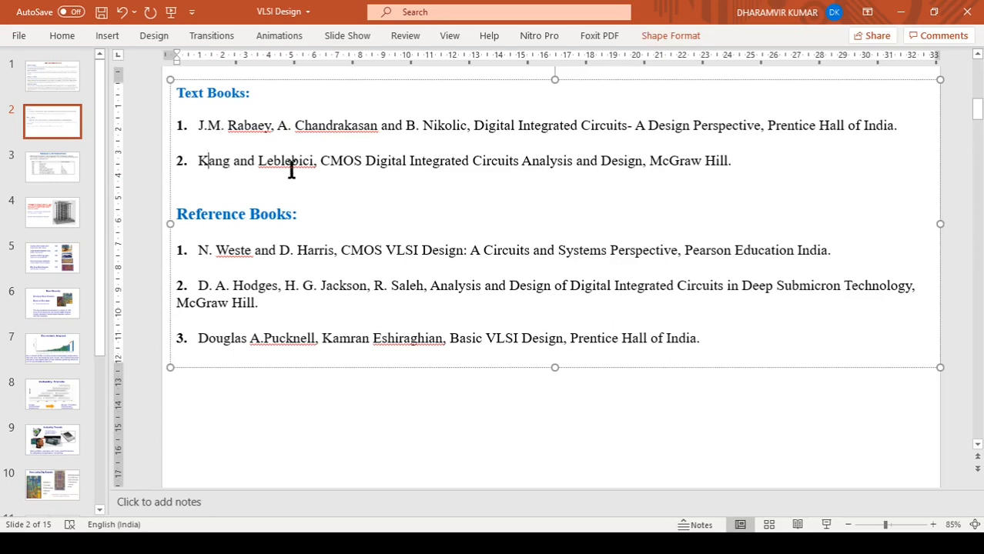
{"action": "mouse_move", "coordinate": [369, 169]}
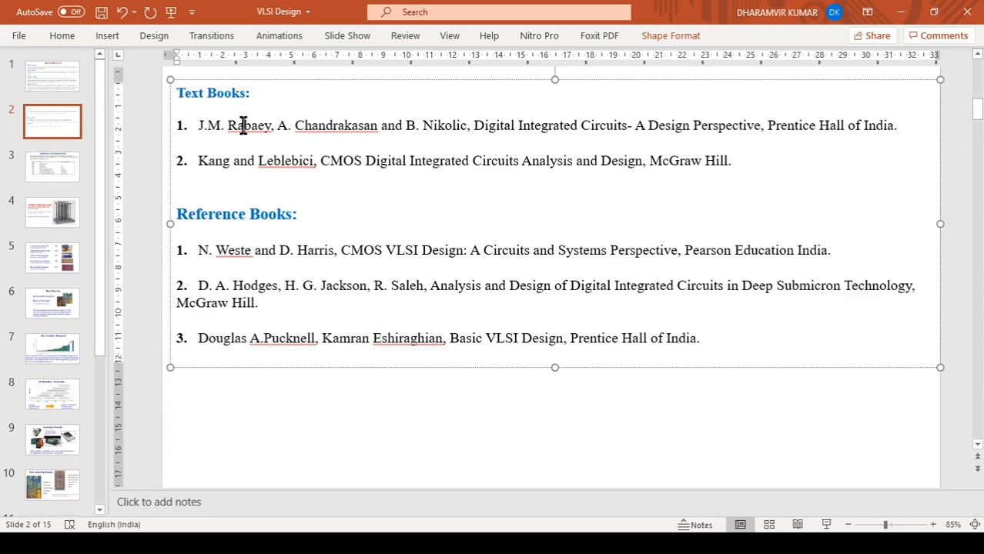
{"action": "mouse_move", "coordinate": [359, 139]}
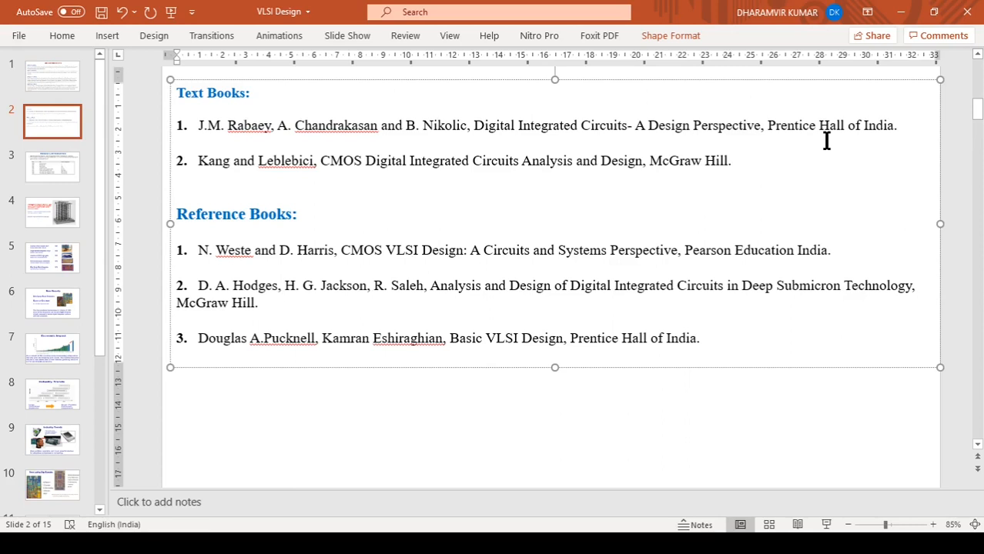
{"action": "mouse_move", "coordinate": [553, 286]}
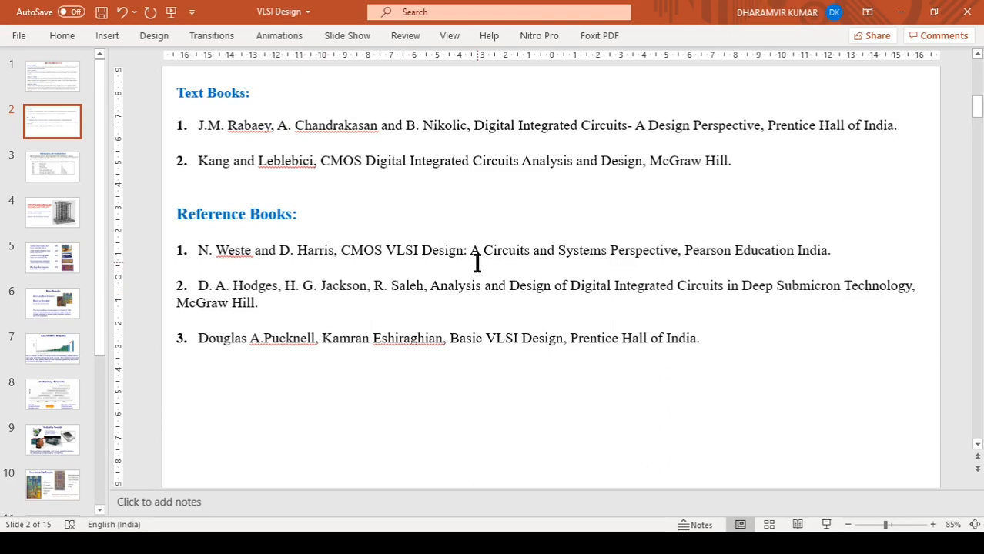
{"action": "left_click_drag", "start_coordinate": [485, 250], "coordinate": [679, 250]}
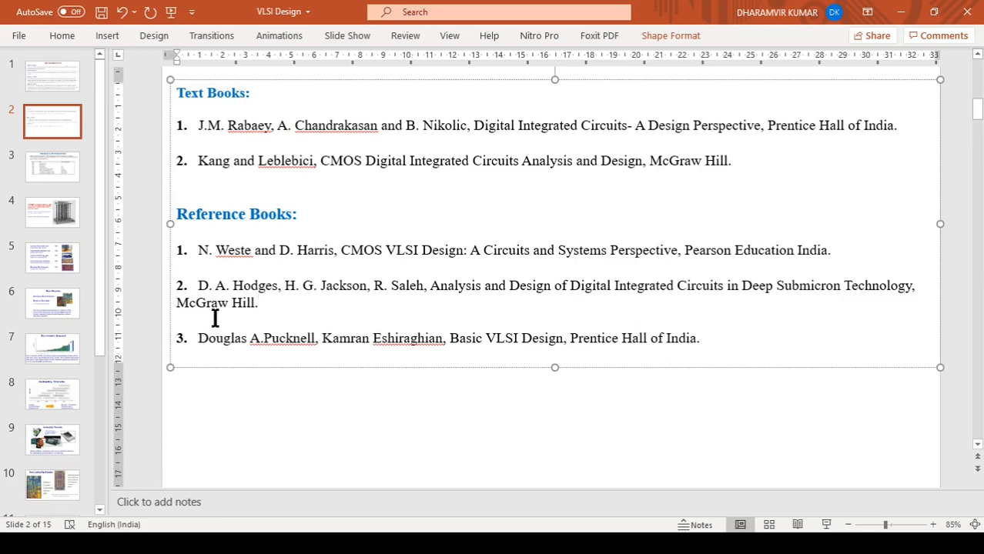
{"action": "mouse_move", "coordinate": [265, 341]}
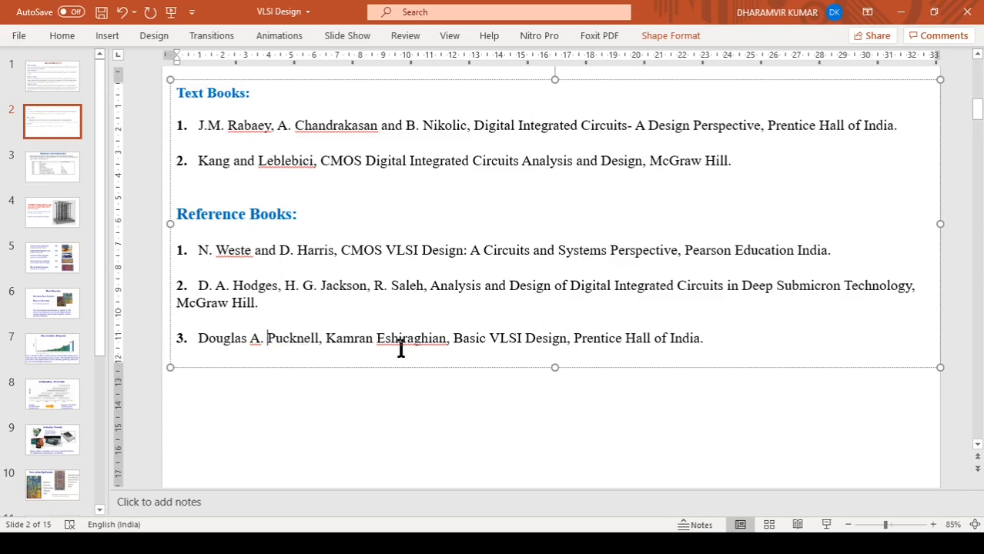
{"action": "mouse_move", "coordinate": [543, 339]}
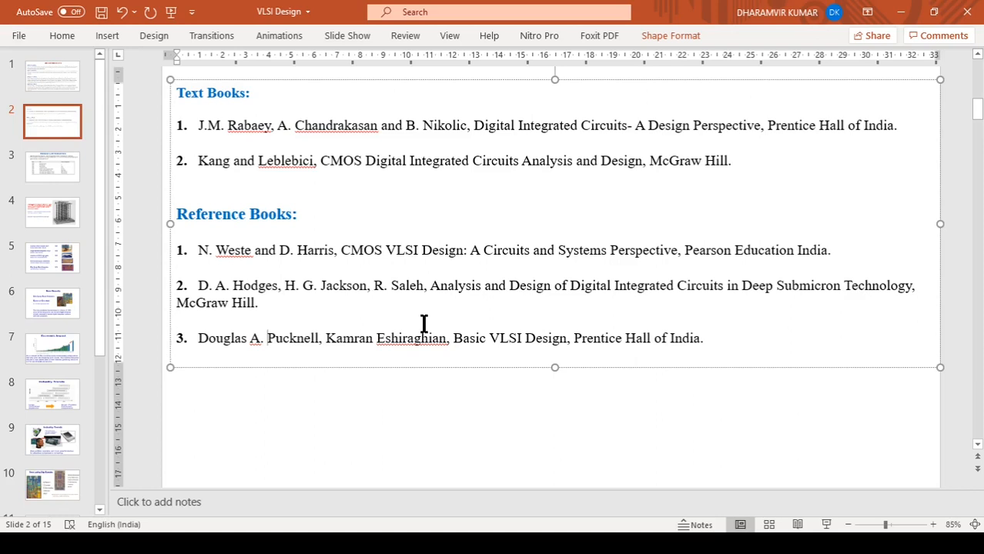
Highlight the rest of reference 3 (Pucknell, Eshraghian), then deselect it
{"action": "left_click_drag", "start_coordinate": [377, 338], "coordinate": [702, 338]}
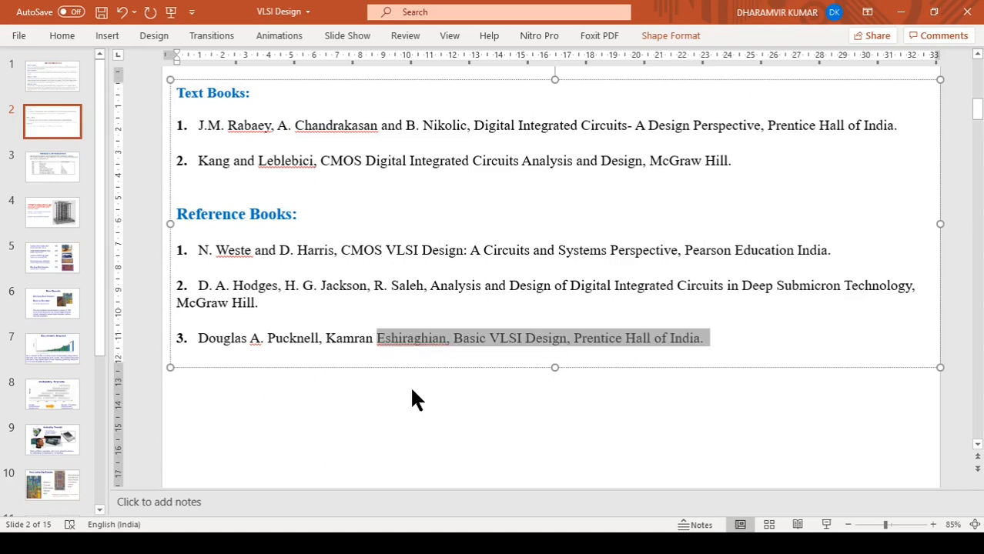
{"action": "left_click", "coordinate": [402, 338]}
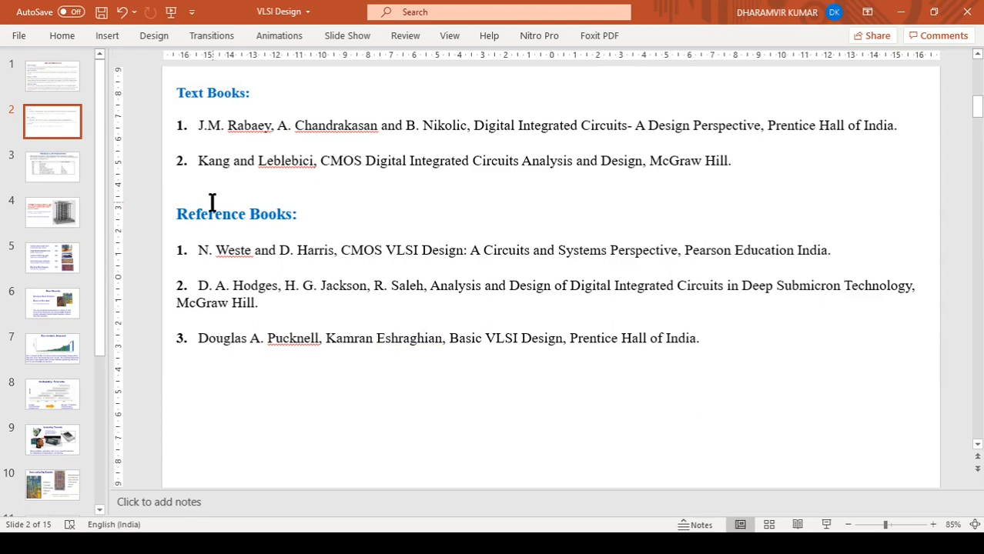
{"action": "double_click", "coordinate": [214, 160]}
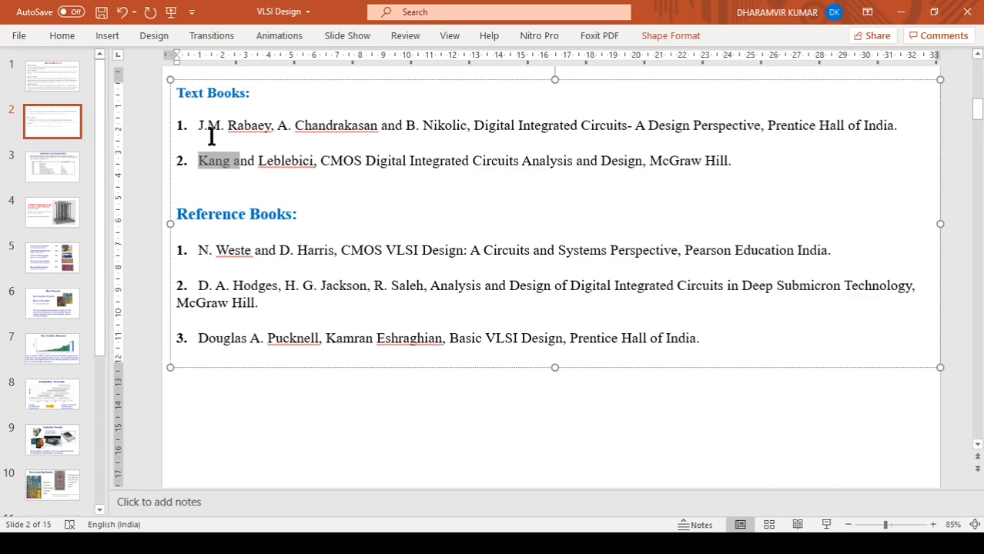
{"action": "left_click", "coordinate": [234, 124]}
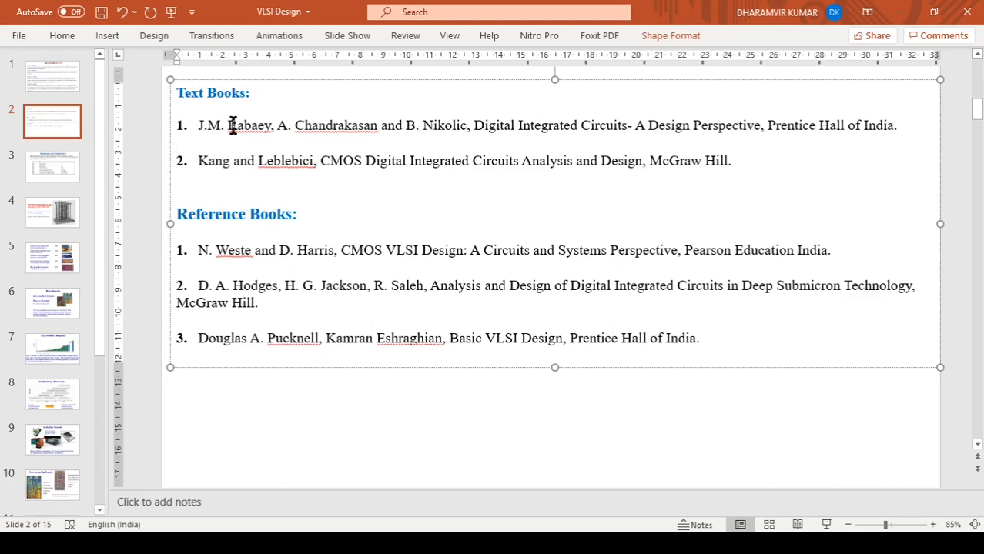
{"action": "left_click_drag", "start_coordinate": [229, 124], "coordinate": [379, 125]}
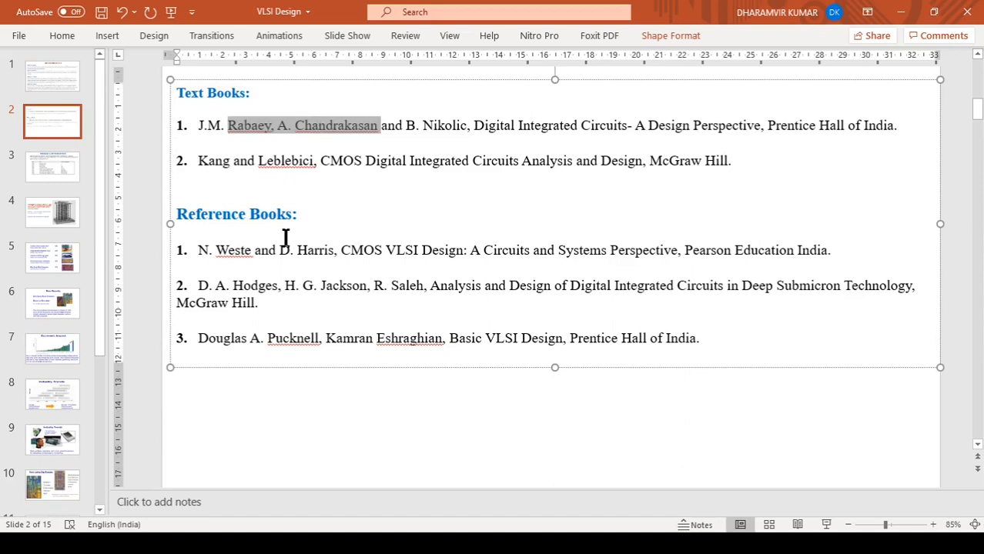
{"action": "mouse_move", "coordinate": [258, 252]}
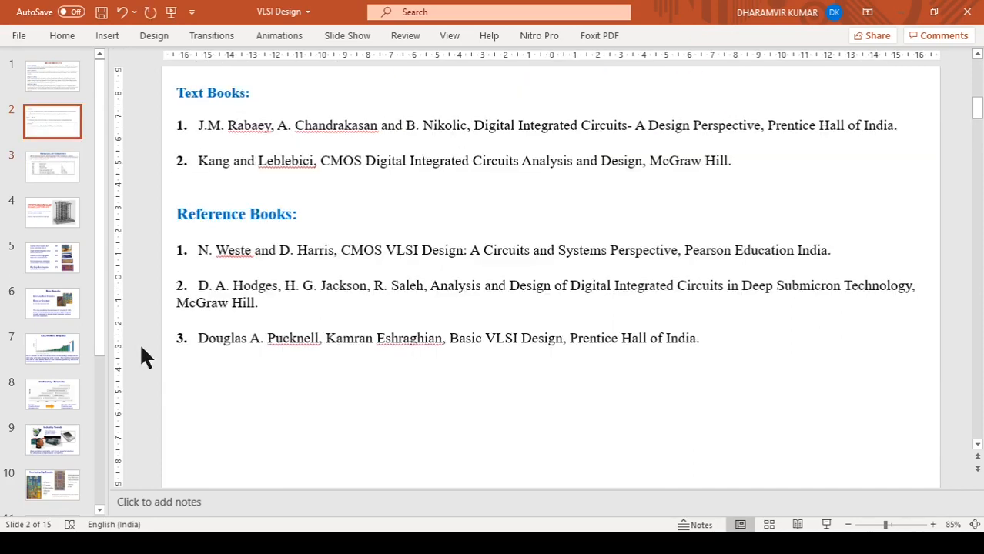
{"action": "left_click", "coordinate": [53, 166]}
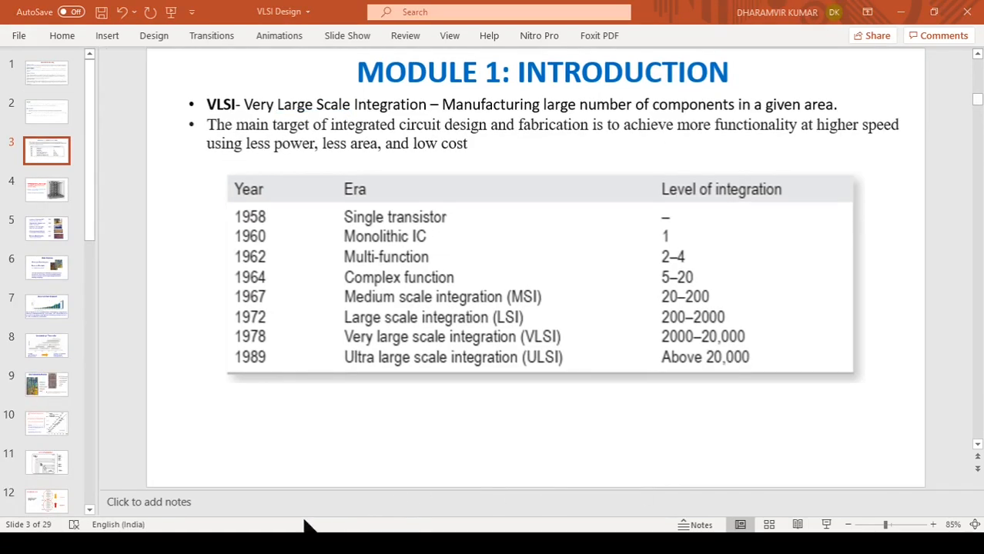
{"action": "mouse_move", "coordinate": [137, 360]}
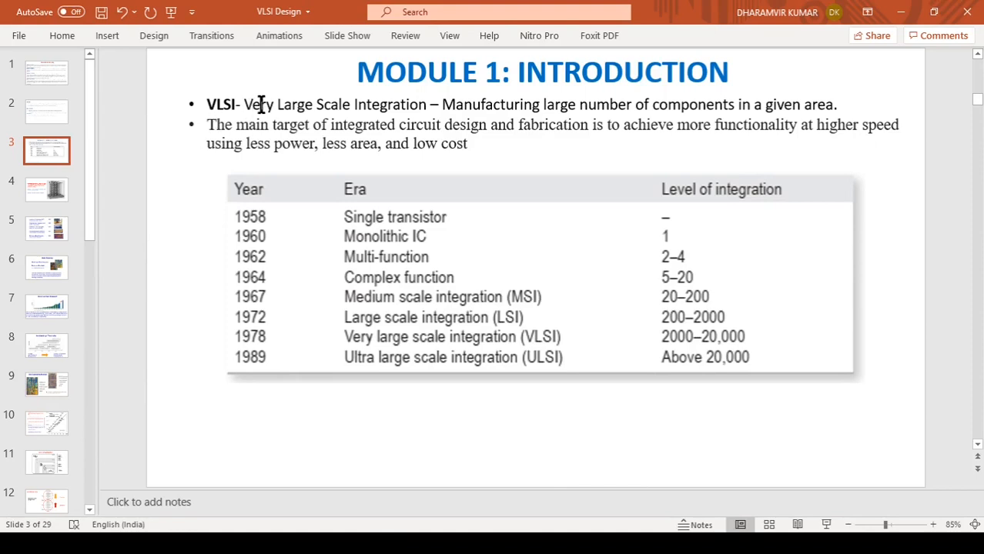
{"action": "mouse_move", "coordinate": [387, 104]}
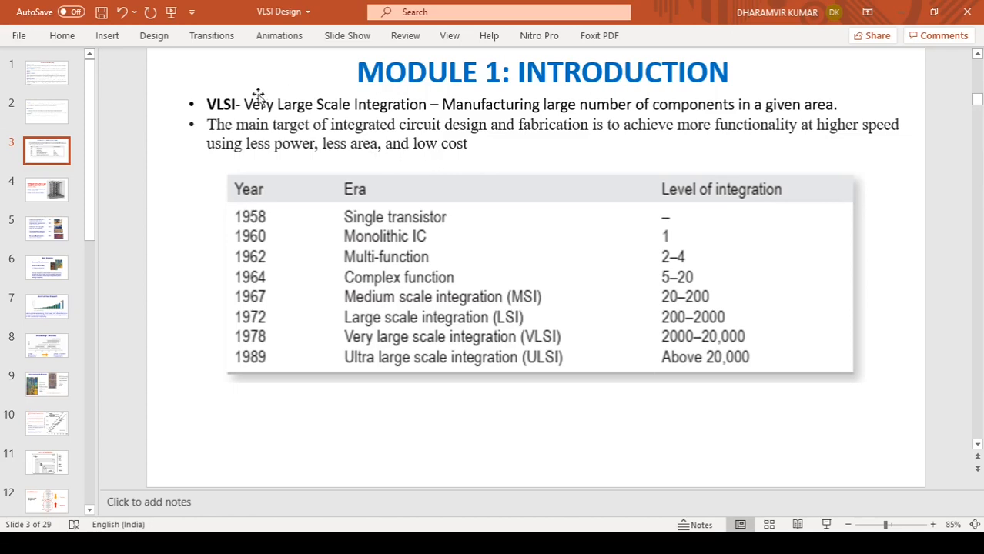
{"action": "mouse_move", "coordinate": [451, 132]}
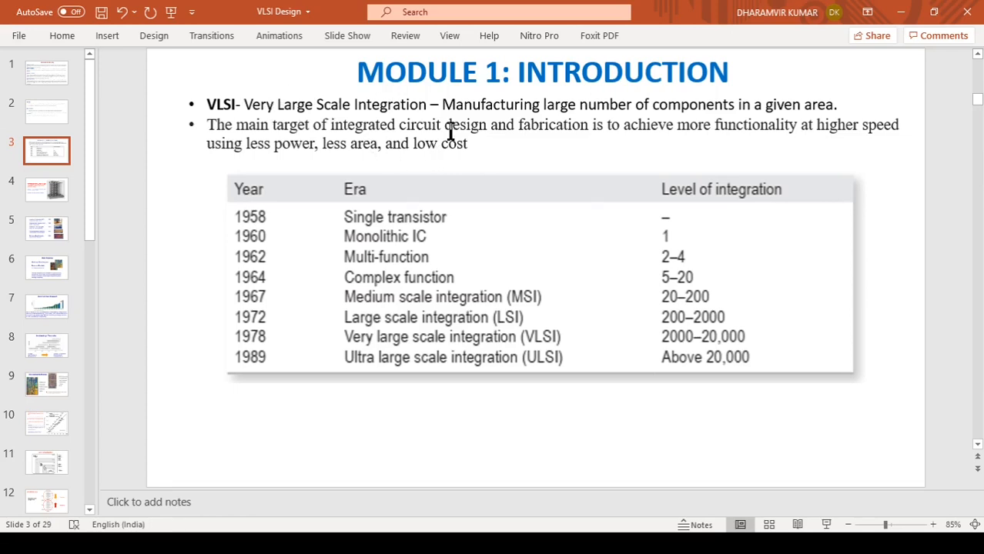
{"action": "mouse_move", "coordinate": [358, 115]}
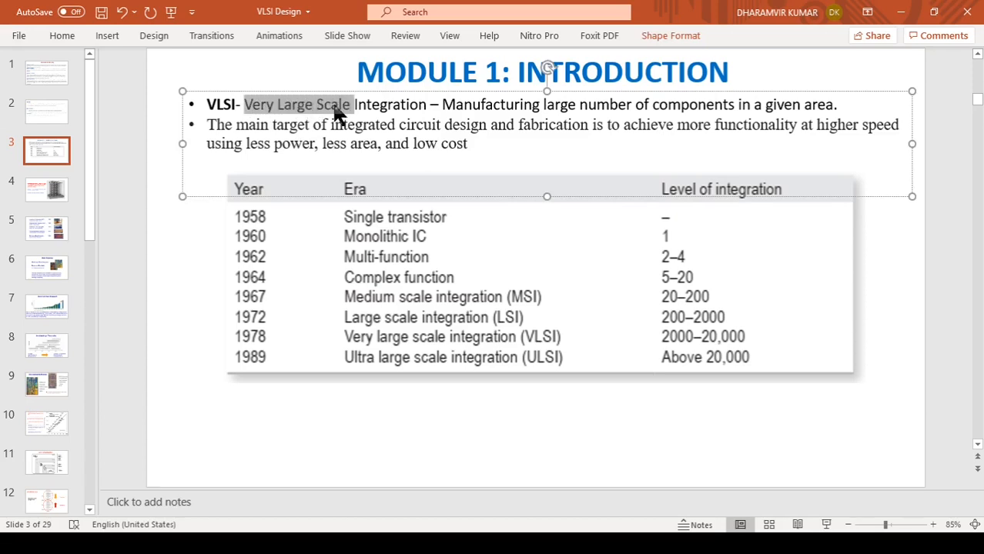
{"action": "mouse_move", "coordinate": [383, 107]}
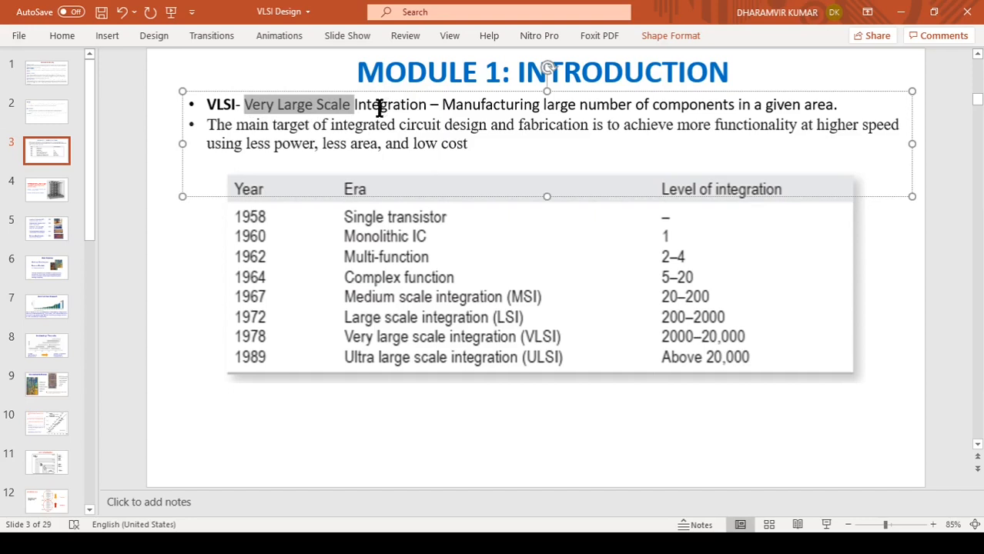
{"action": "left_click", "coordinate": [480, 112]}
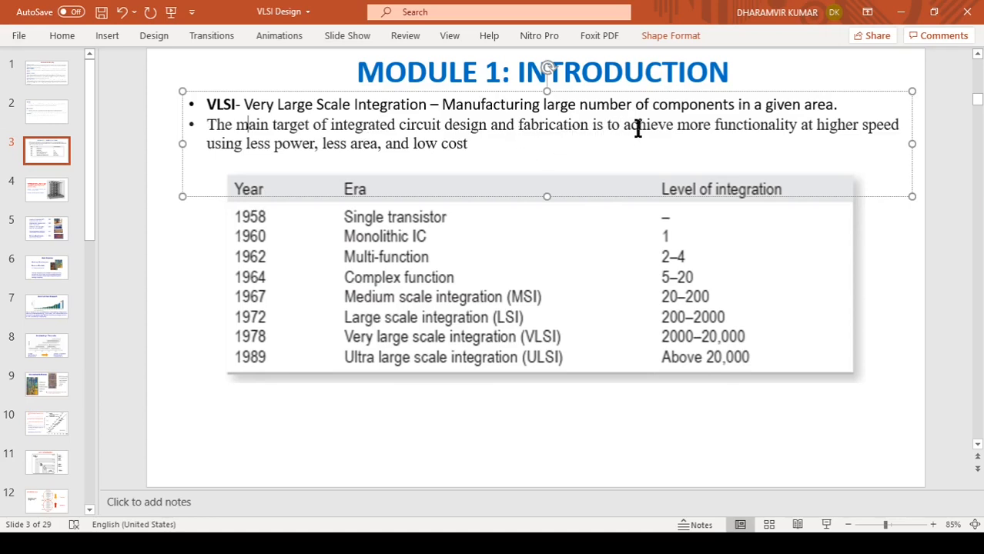
{"action": "mouse_move", "coordinate": [695, 125]}
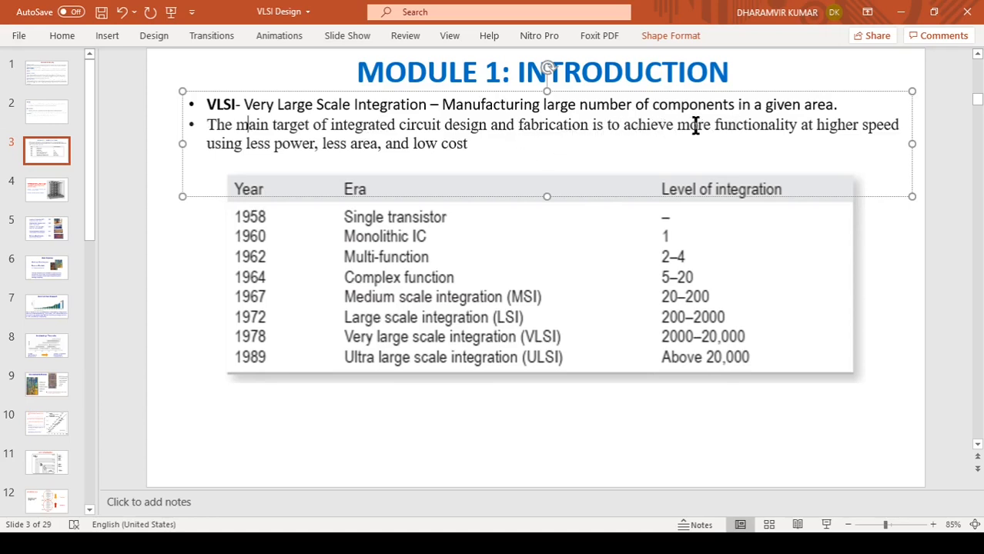
{"action": "left_click_drag", "start_coordinate": [625, 124], "coordinate": [797, 124]}
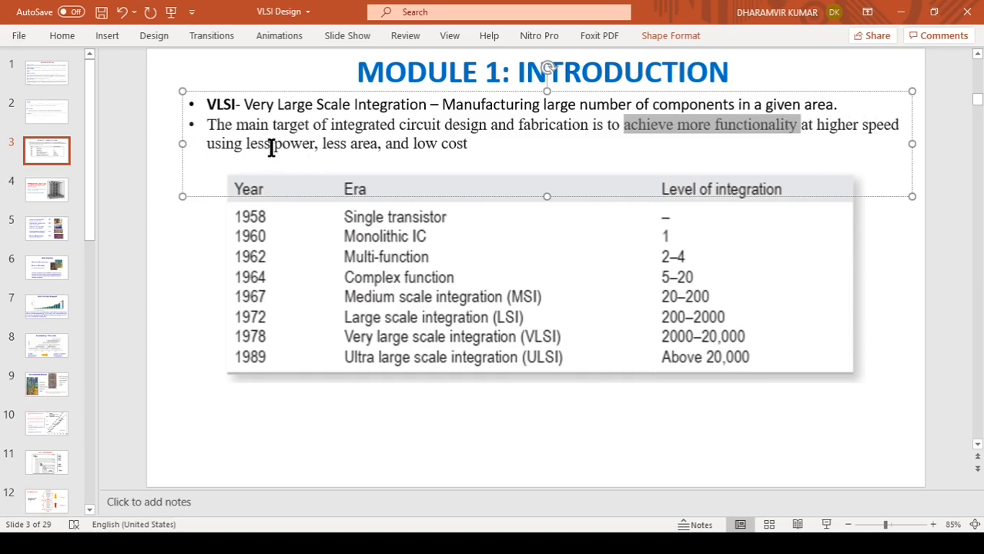
{"action": "mouse_move", "coordinate": [460, 149]}
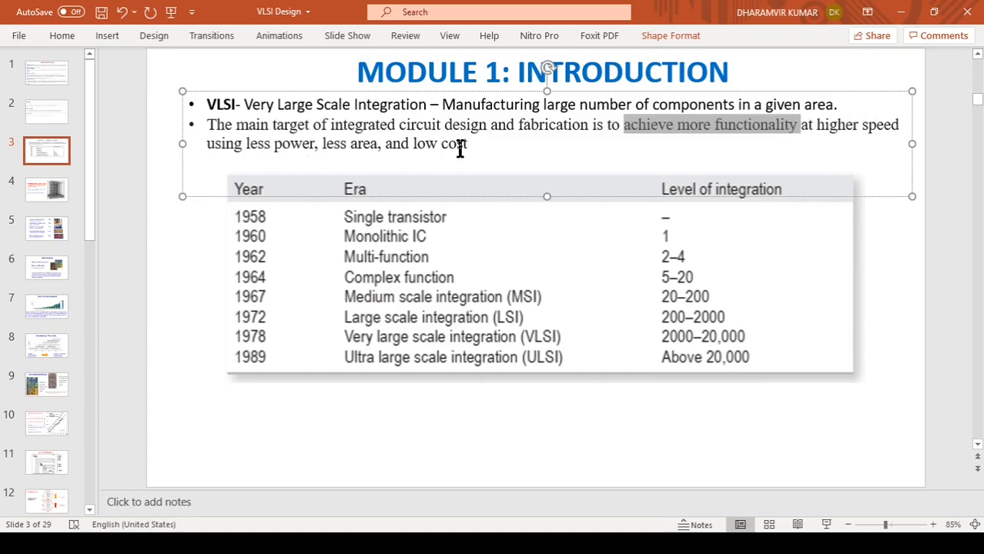
{"action": "left_click", "coordinate": [493, 168]}
{"action": "type", "text": "."}
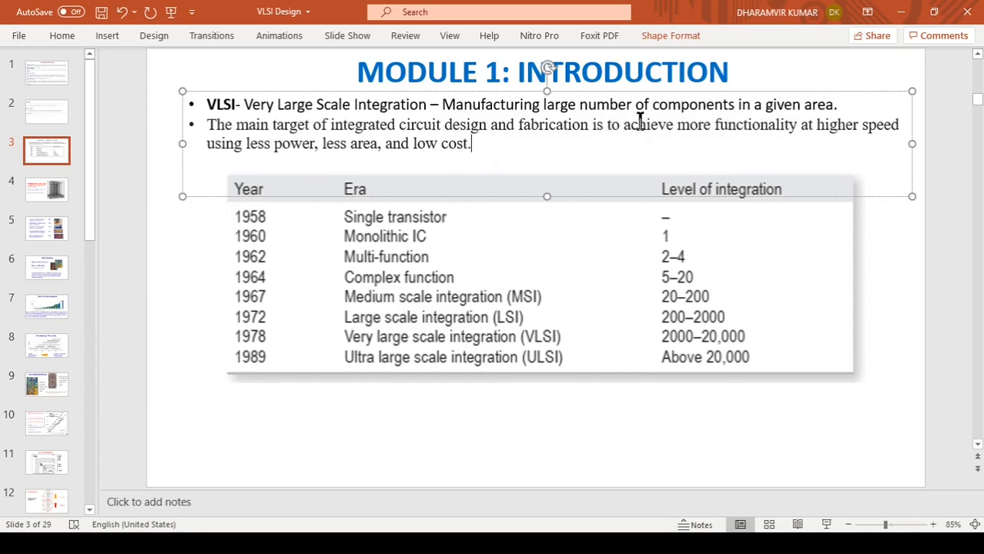
{"action": "mouse_move", "coordinate": [830, 120]}
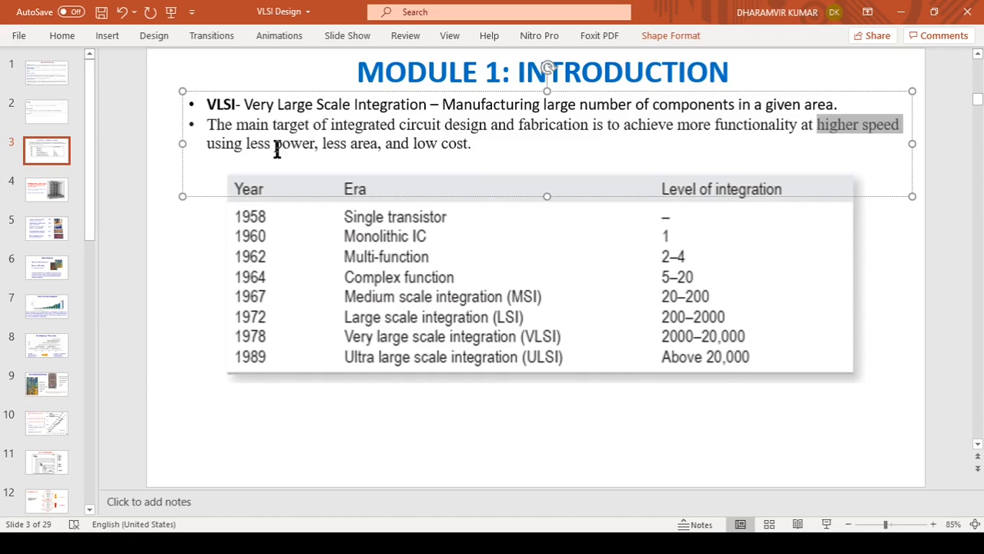
{"action": "double_click", "coordinate": [350, 143]}
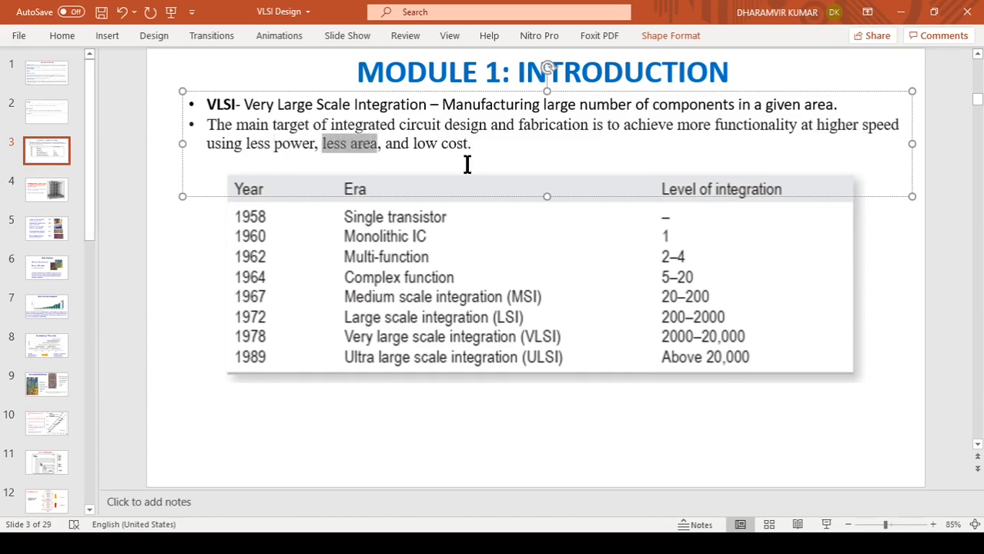
{"action": "double_click", "coordinate": [428, 143]}
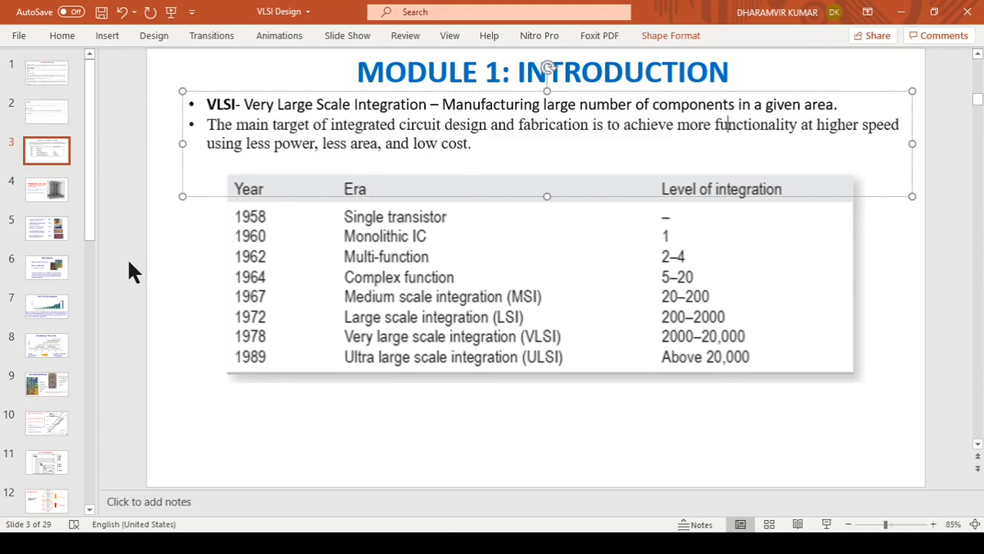
{"action": "mouse_move", "coordinate": [141, 260]}
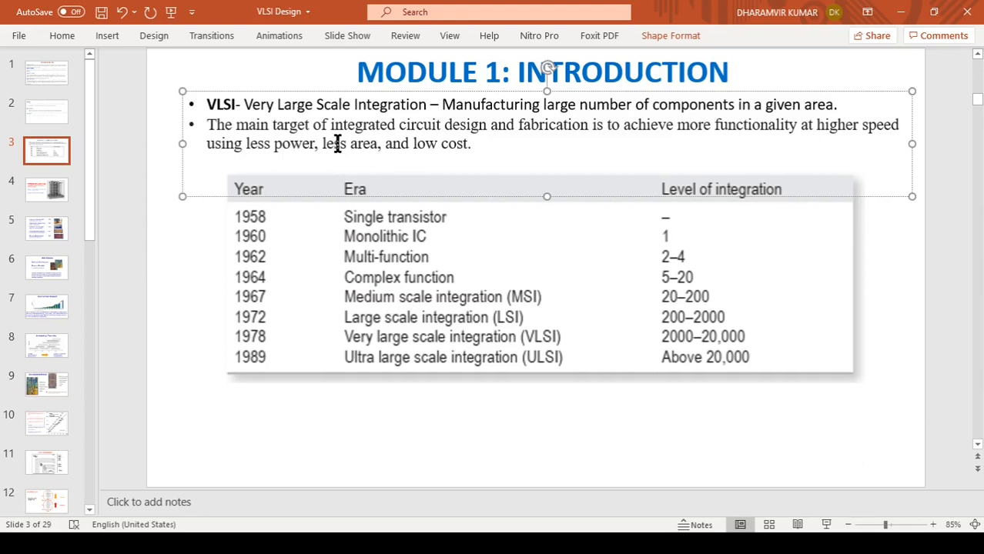
{"action": "mouse_move", "coordinate": [330, 154]}
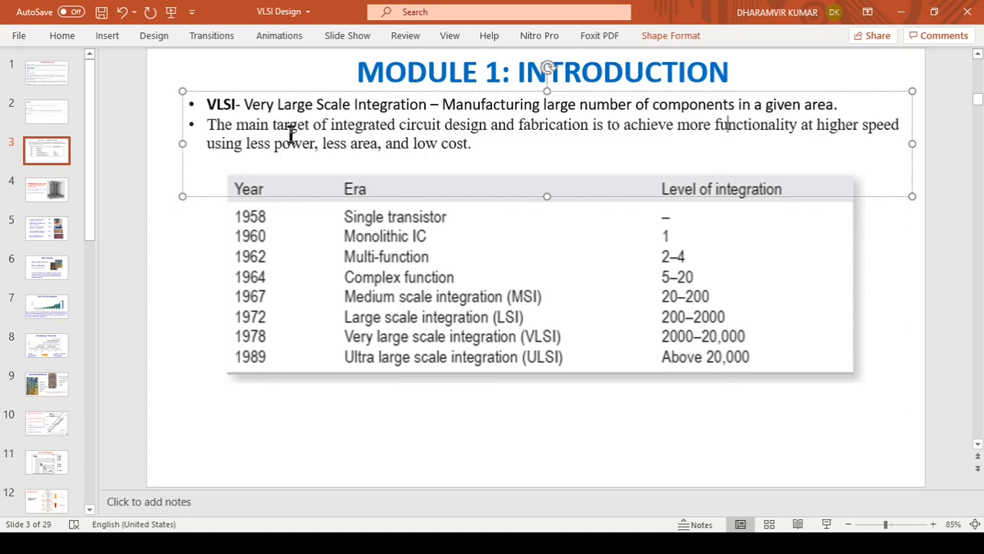
{"action": "mouse_move", "coordinate": [274, 160]}
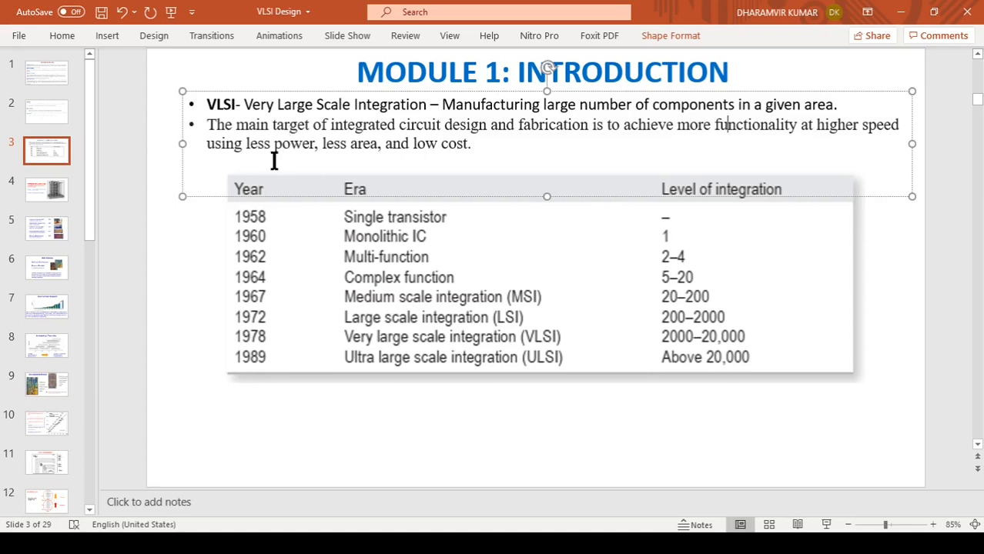
{"action": "mouse_move", "coordinate": [261, 148]}
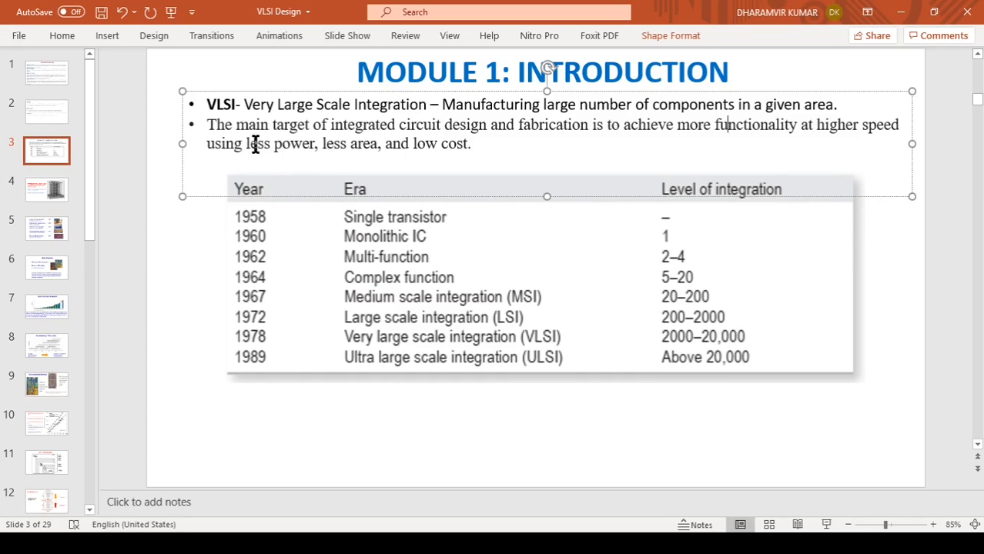
{"action": "double_click", "coordinate": [257, 144]}
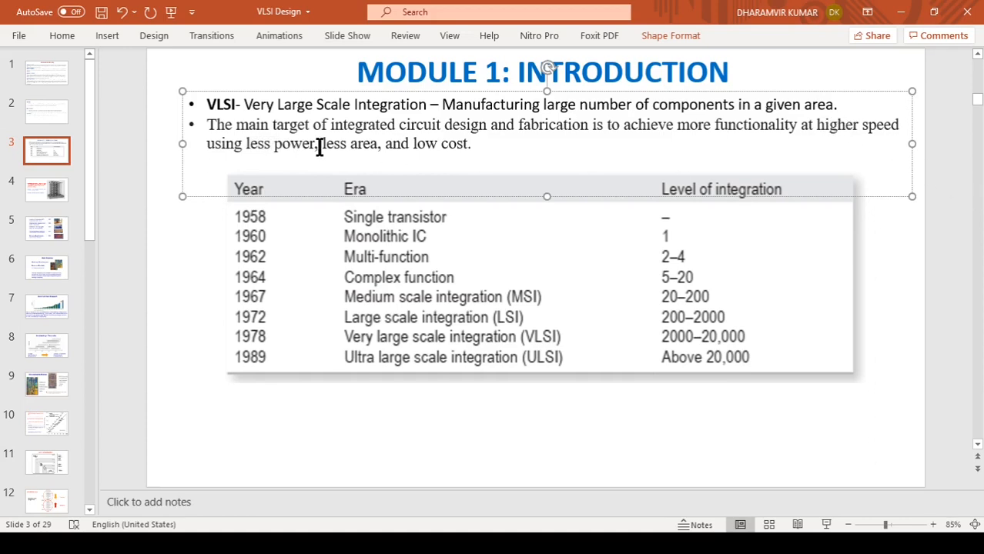
{"action": "mouse_move", "coordinate": [338, 152]}
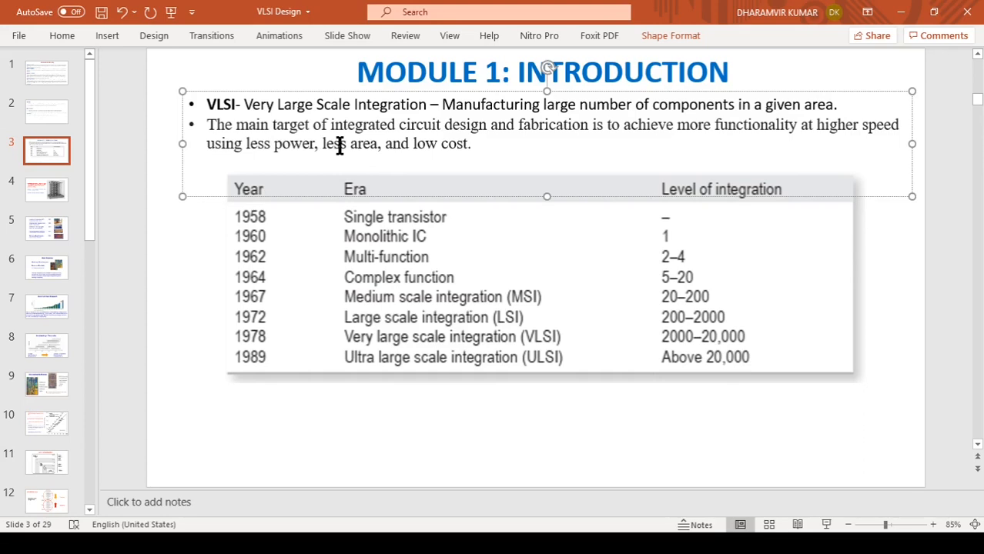
{"action": "mouse_move", "coordinate": [340, 148]}
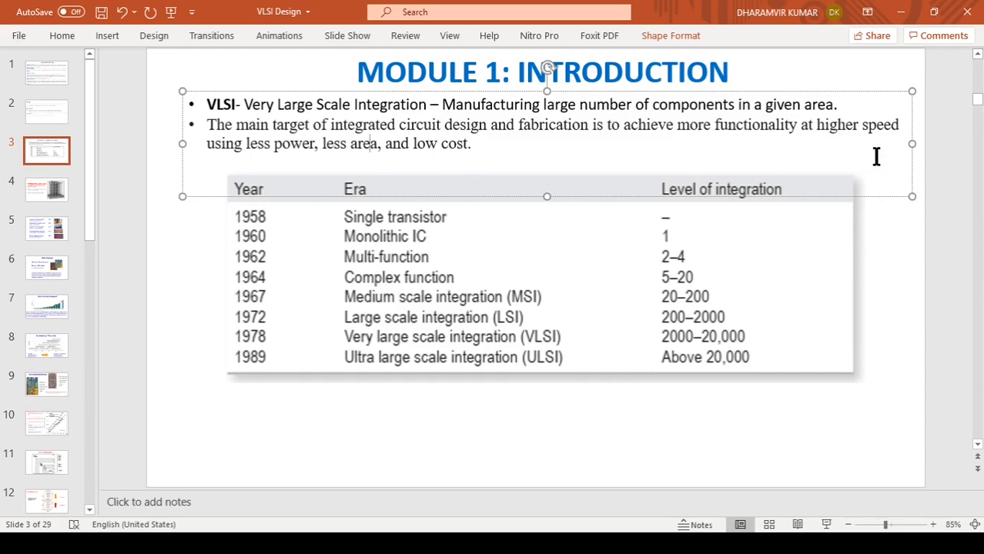
{"action": "mouse_move", "coordinate": [350, 151]}
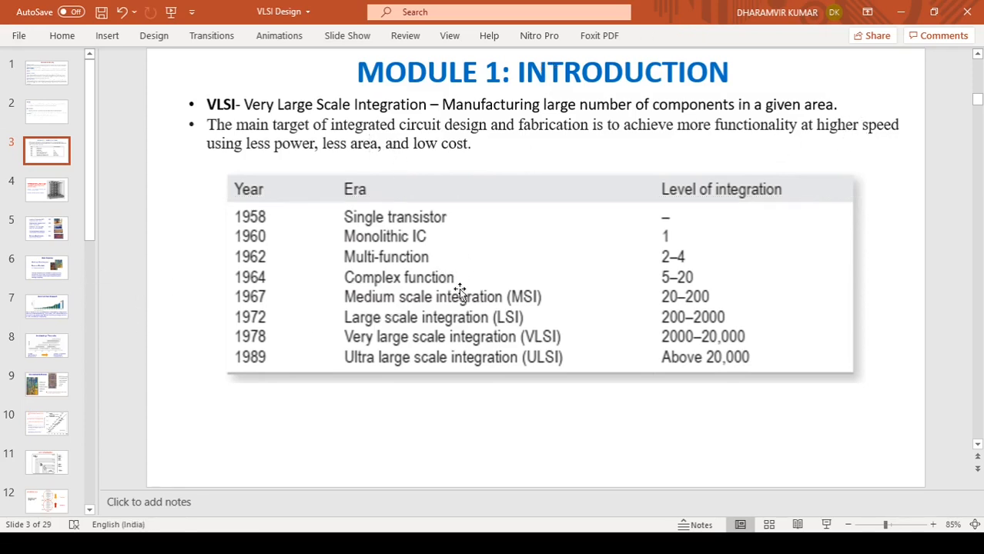
{"action": "mouse_move", "coordinate": [928, 398]}
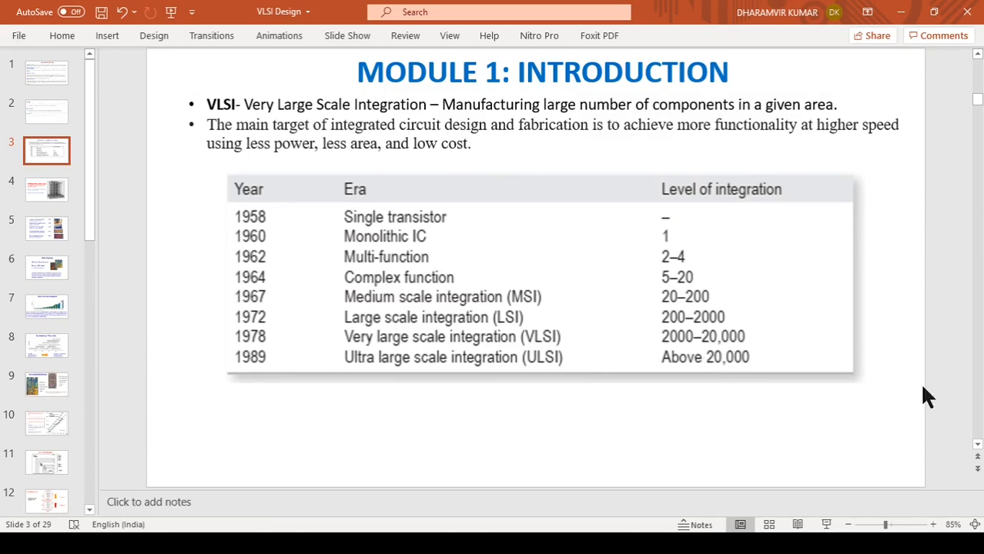
{"action": "mouse_move", "coordinate": [900, 302]}
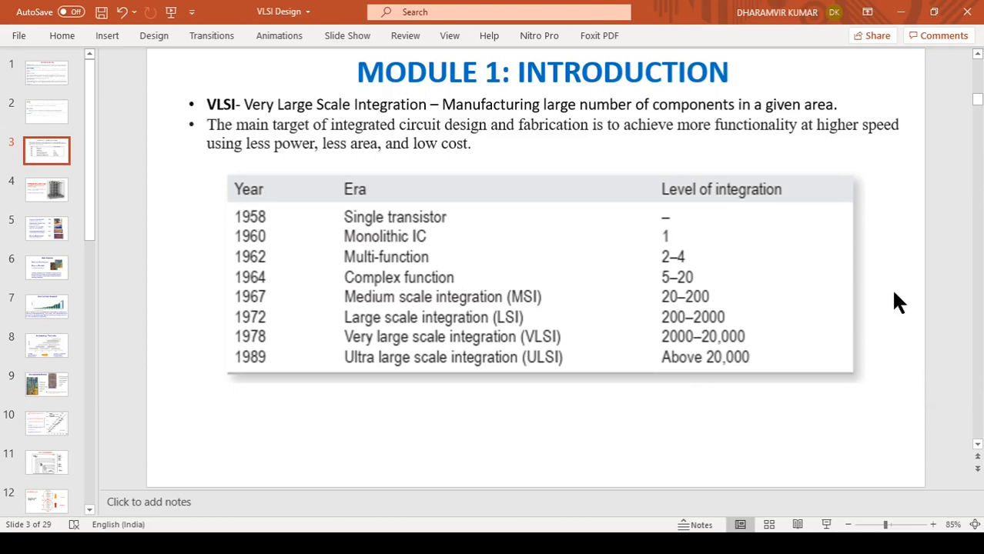
{"action": "mouse_move", "coordinate": [726, 188]}
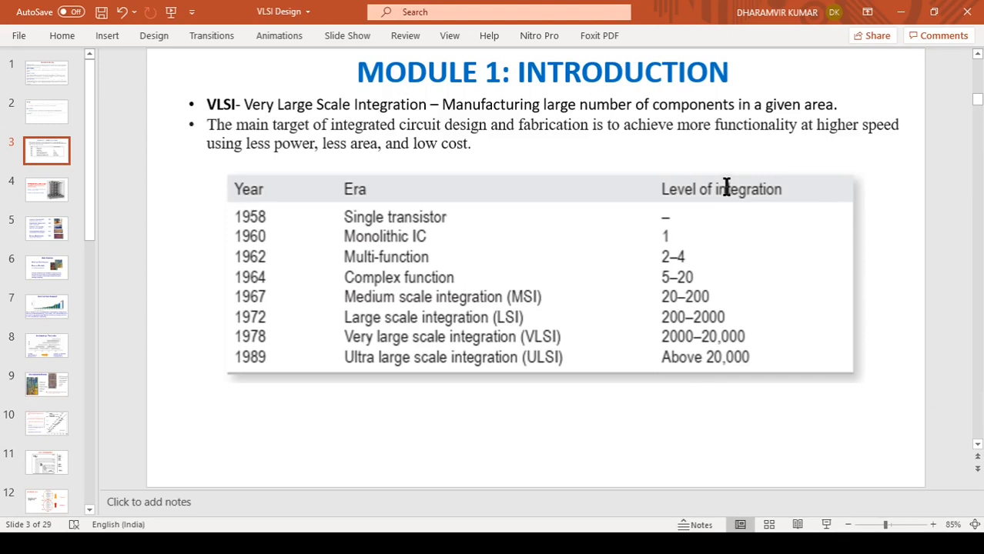
{"action": "mouse_move", "coordinate": [674, 221]}
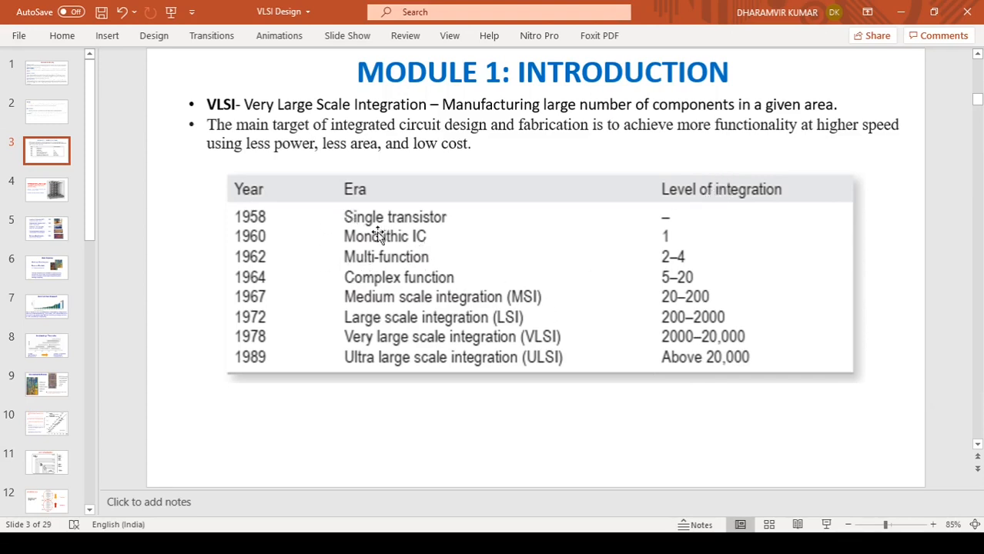
{"action": "mouse_move", "coordinate": [388, 217]}
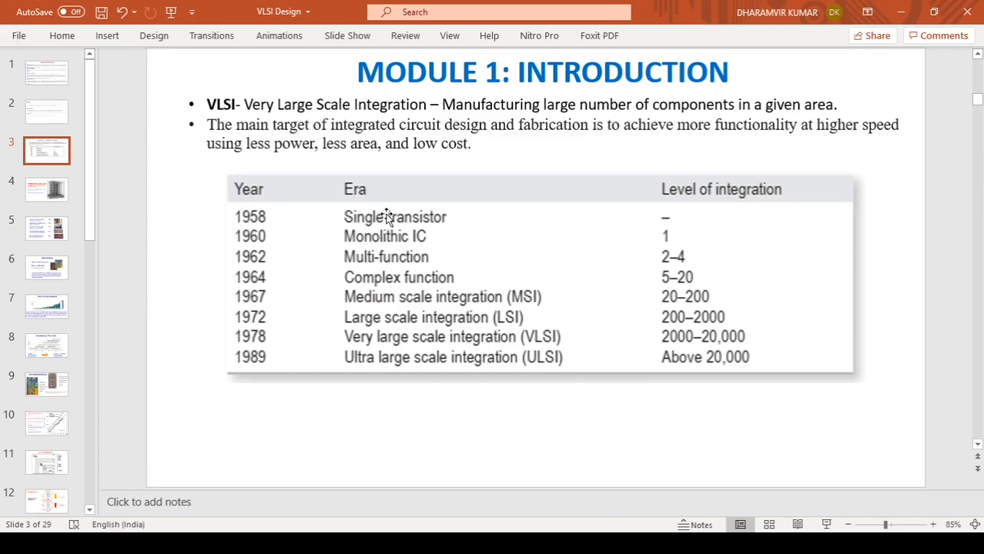
{"action": "mouse_move", "coordinate": [258, 217]}
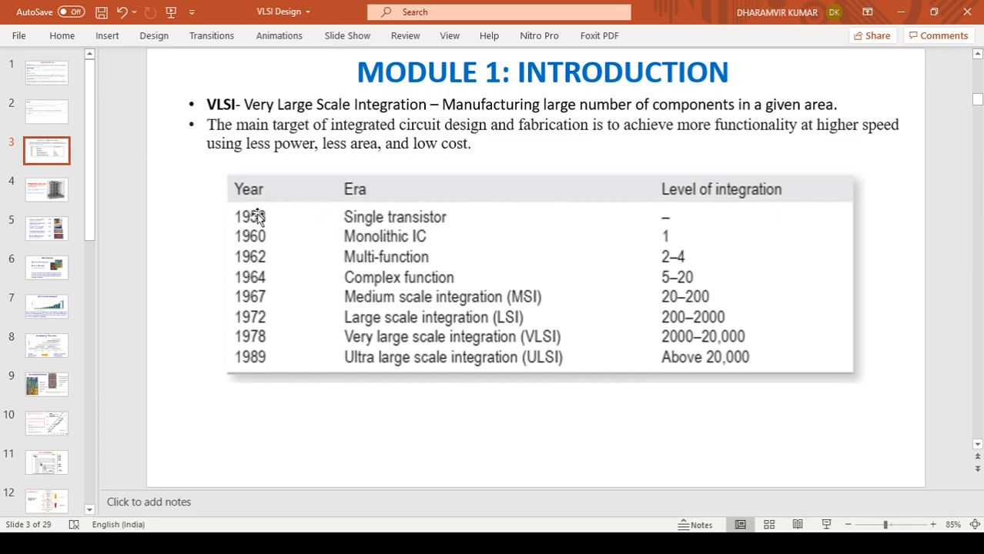
{"action": "mouse_move", "coordinate": [401, 237]}
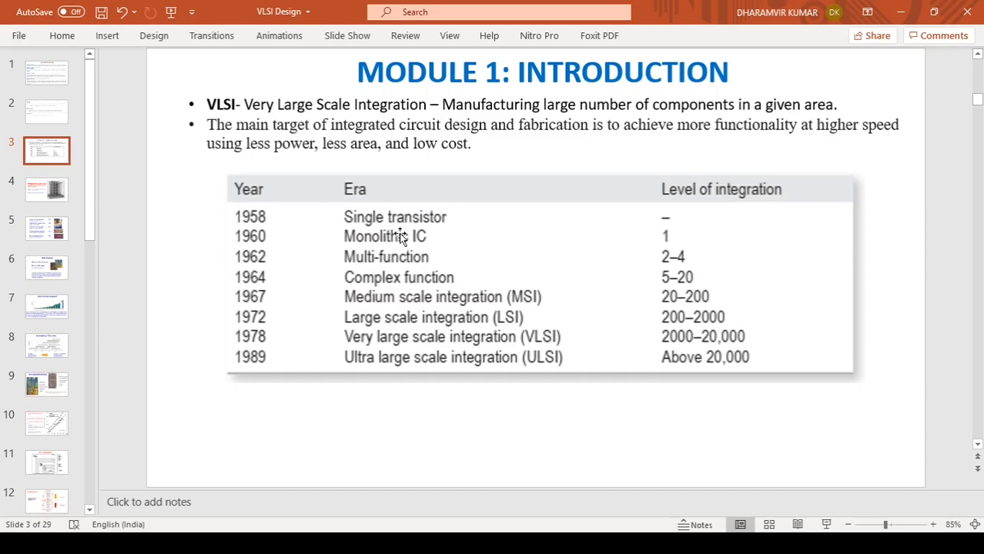
{"action": "mouse_move", "coordinate": [271, 240]}
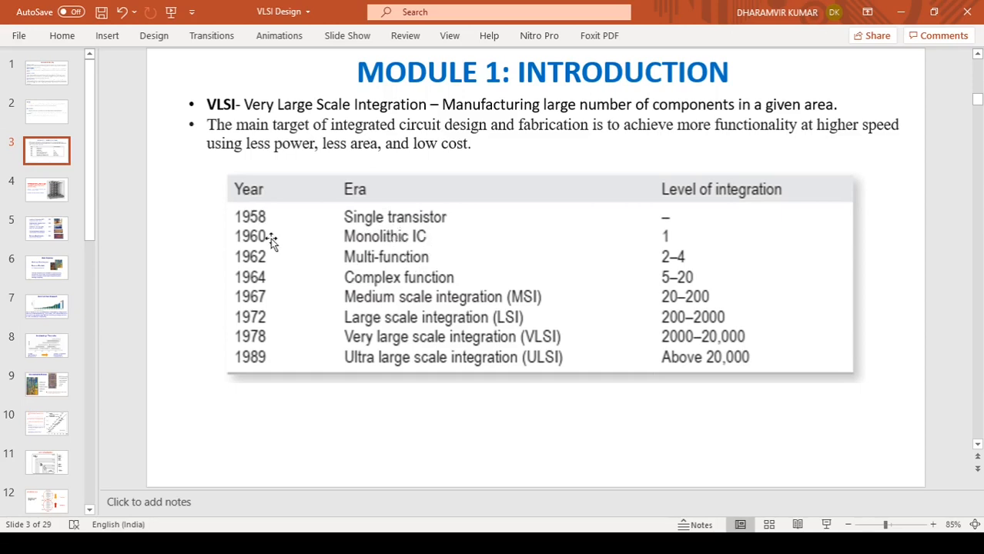
{"action": "mouse_move", "coordinate": [662, 242]}
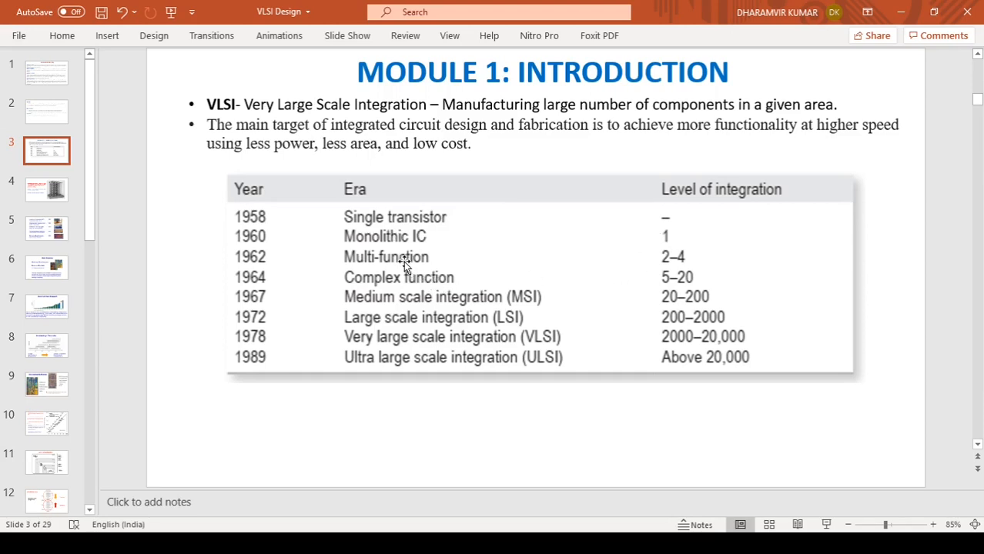
{"action": "mouse_move", "coordinate": [643, 256]}
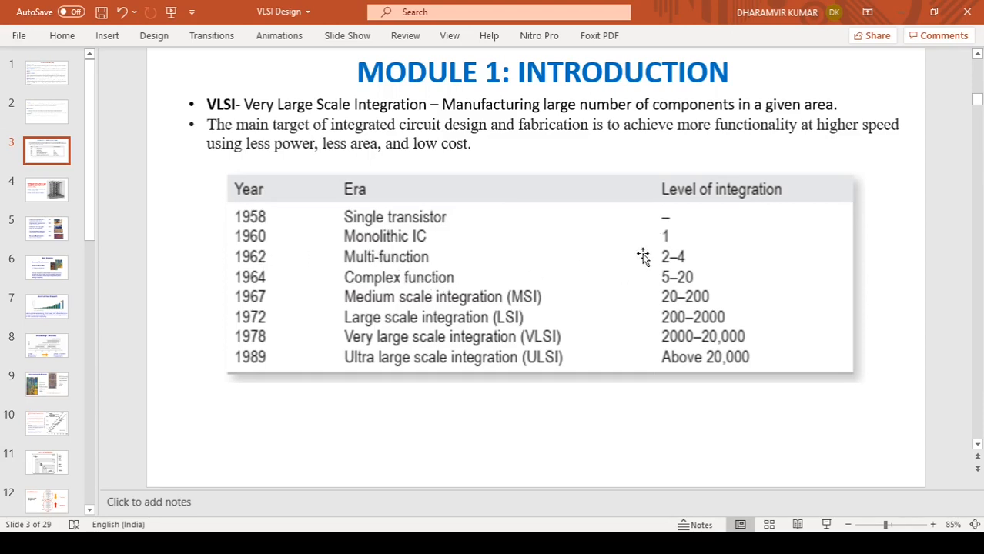
{"action": "mouse_move", "coordinate": [668, 260]}
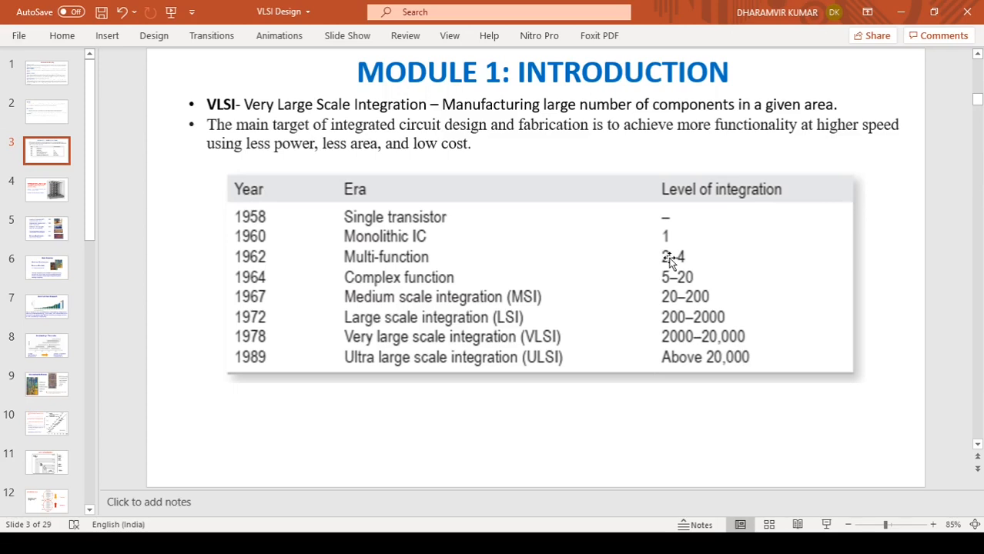
{"action": "mouse_move", "coordinate": [697, 280]}
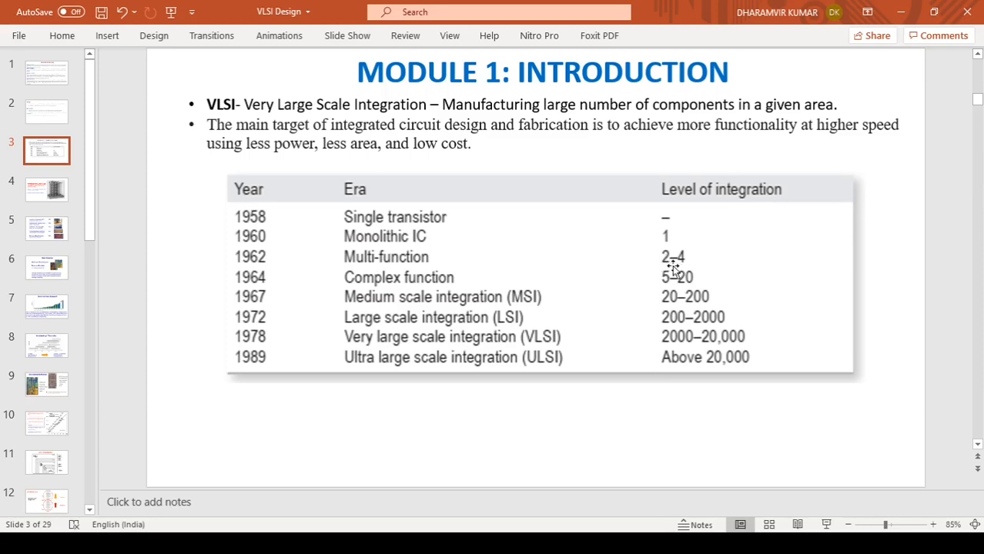
{"action": "mouse_move", "coordinate": [462, 291]}
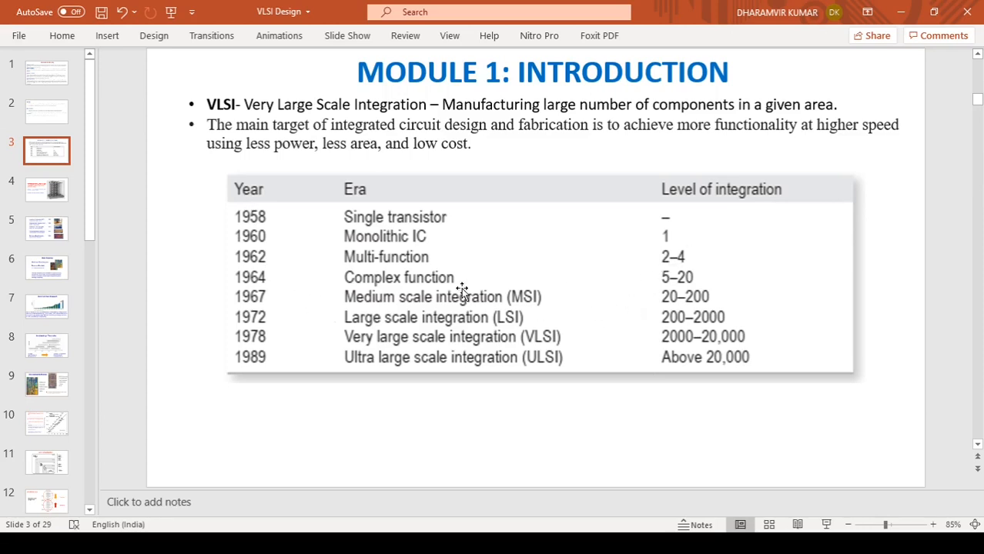
{"action": "mouse_move", "coordinate": [285, 317]}
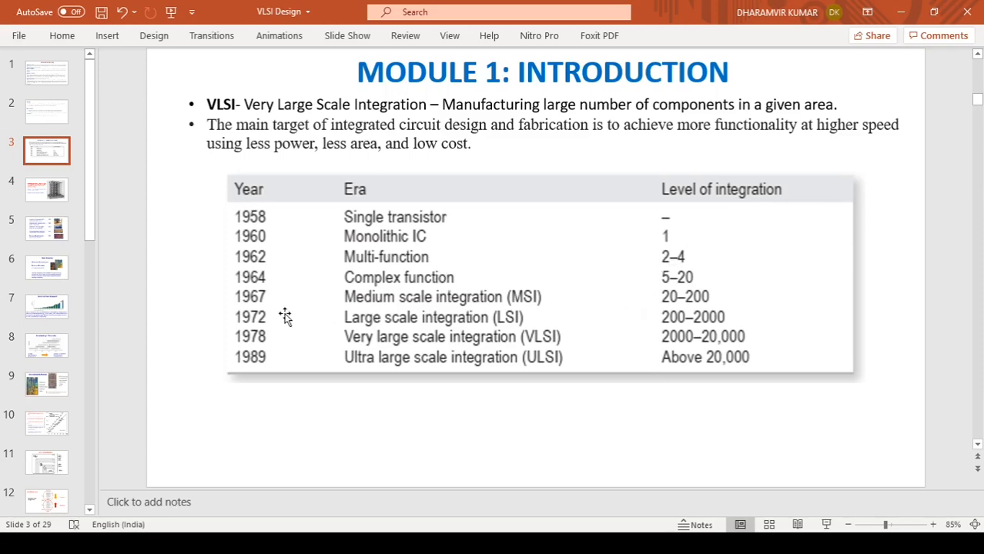
{"action": "mouse_move", "coordinate": [443, 302]}
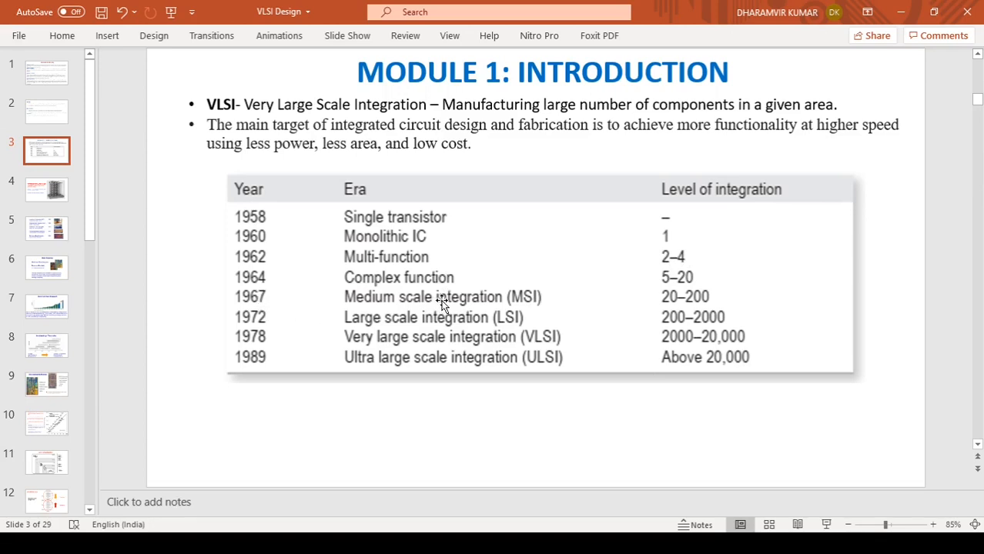
{"action": "mouse_move", "coordinate": [568, 305]}
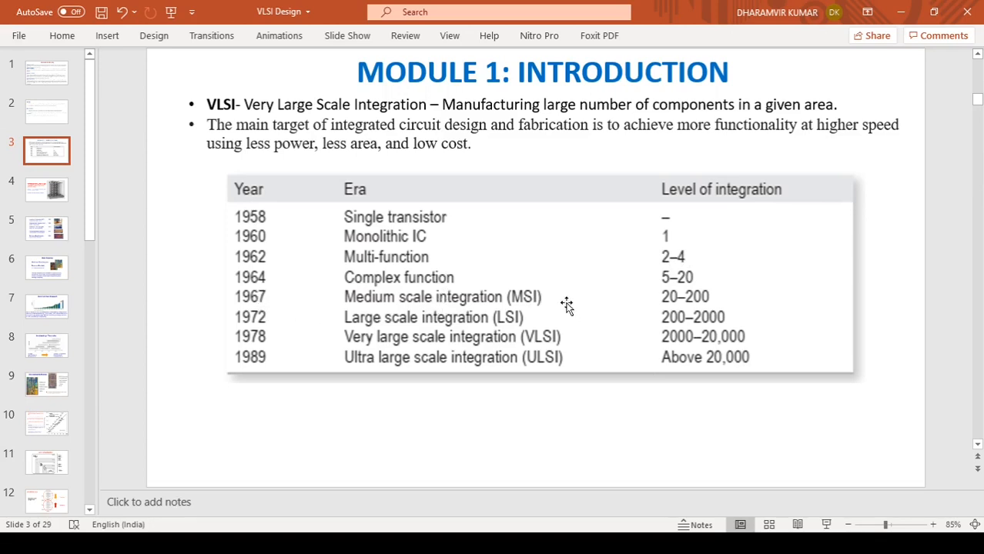
{"action": "mouse_move", "coordinate": [674, 305]}
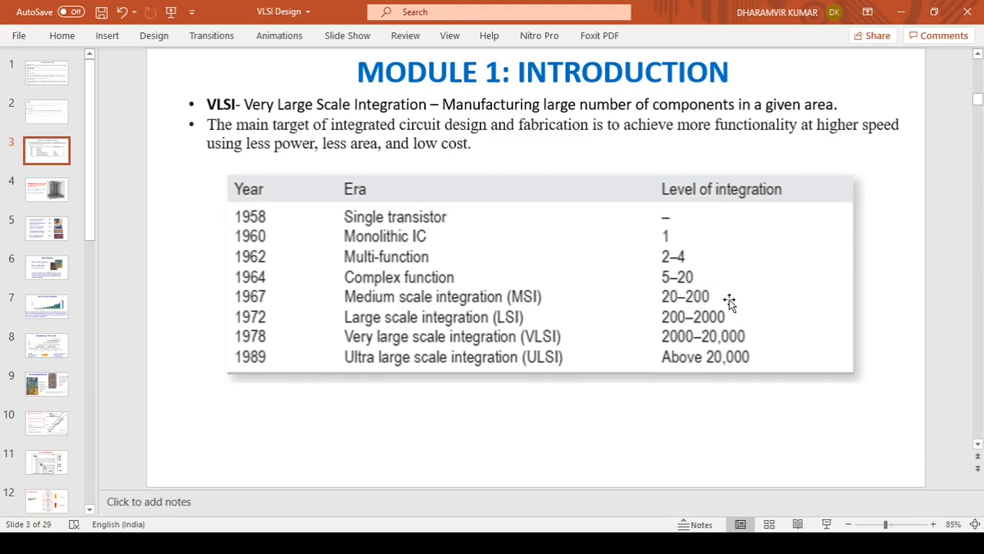
{"action": "mouse_move", "coordinate": [500, 322]}
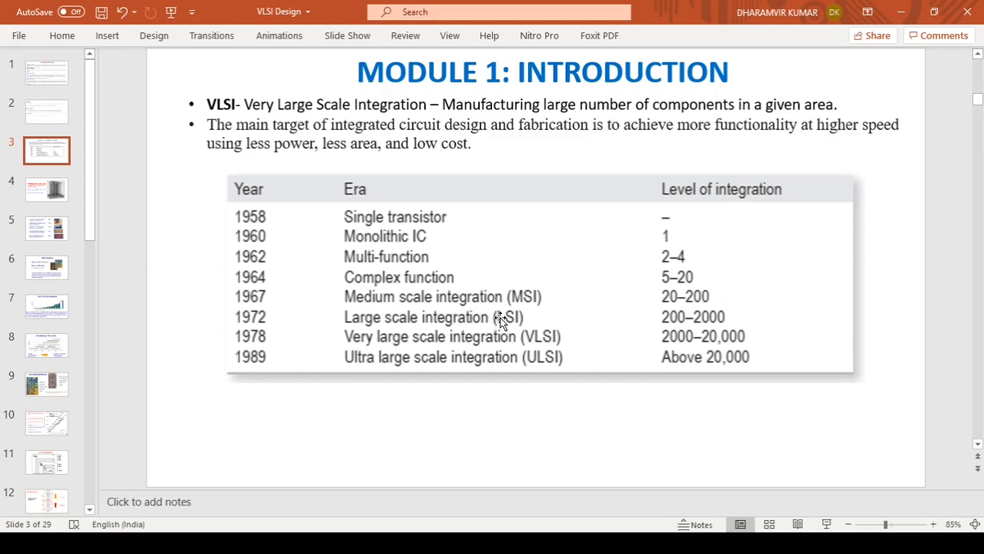
{"action": "mouse_move", "coordinate": [717, 331]}
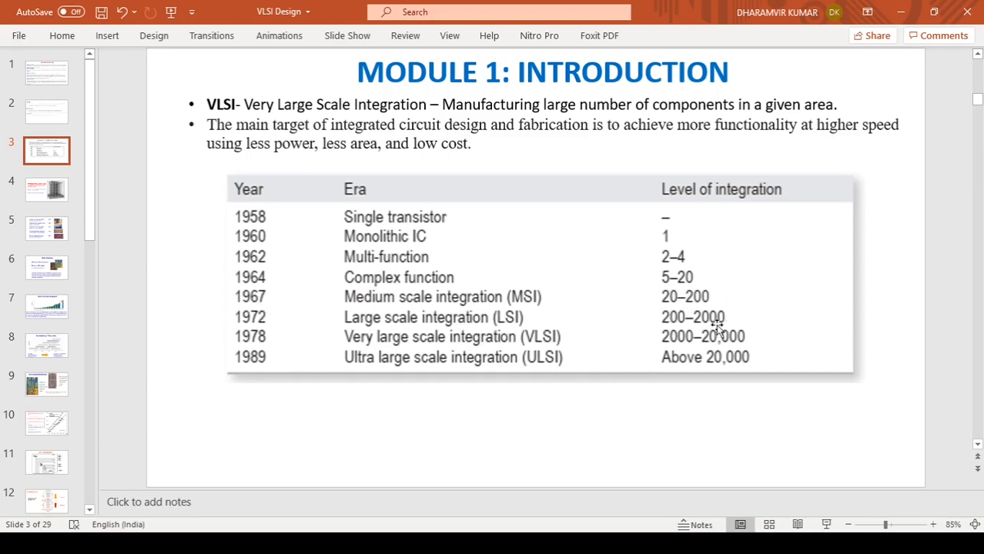
{"action": "mouse_move", "coordinate": [706, 331]}
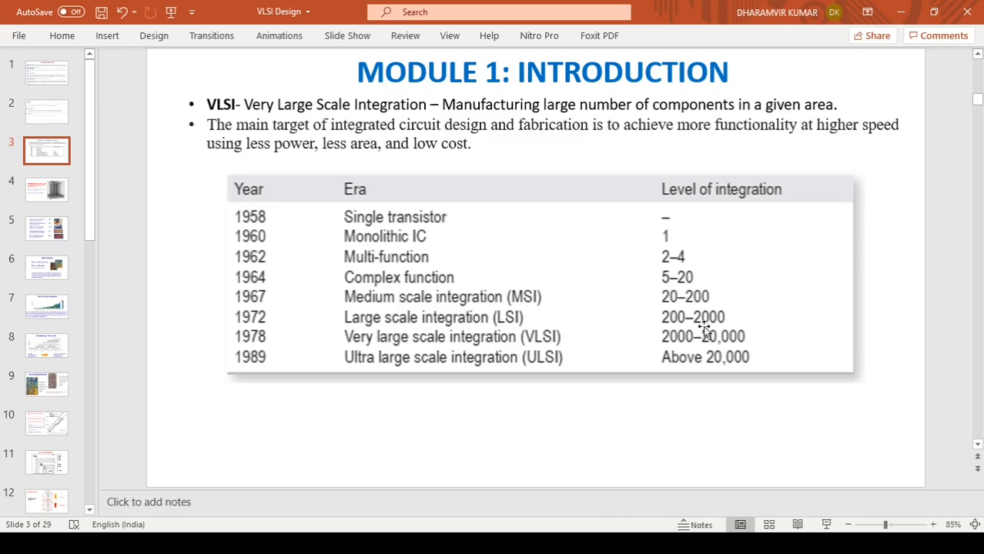
{"action": "mouse_move", "coordinate": [522, 304]}
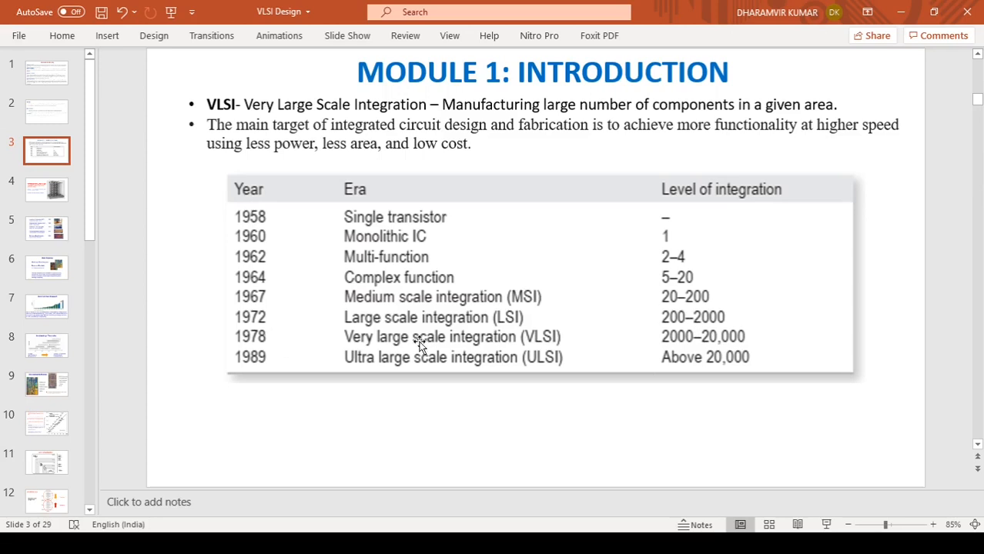
{"action": "mouse_move", "coordinate": [681, 346]}
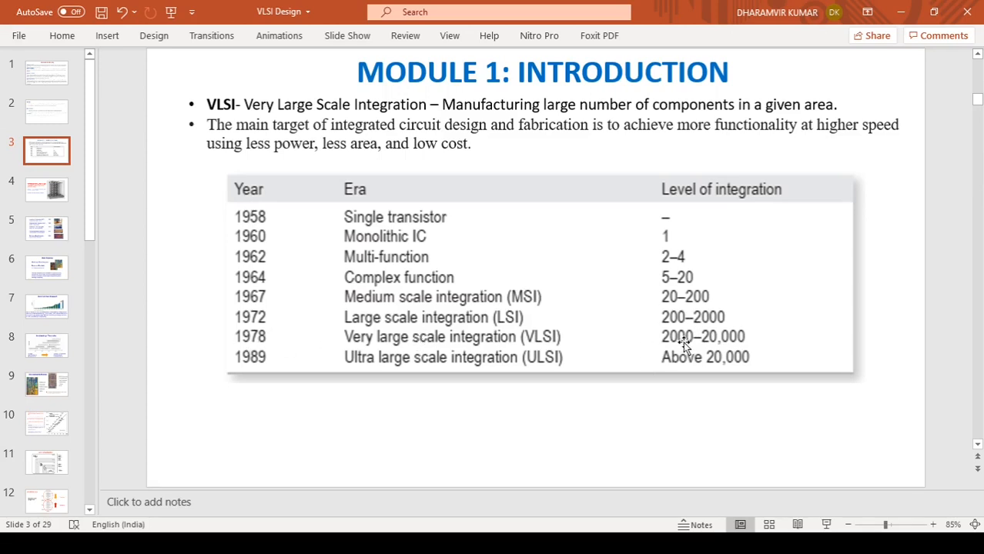
{"action": "mouse_move", "coordinate": [689, 337]}
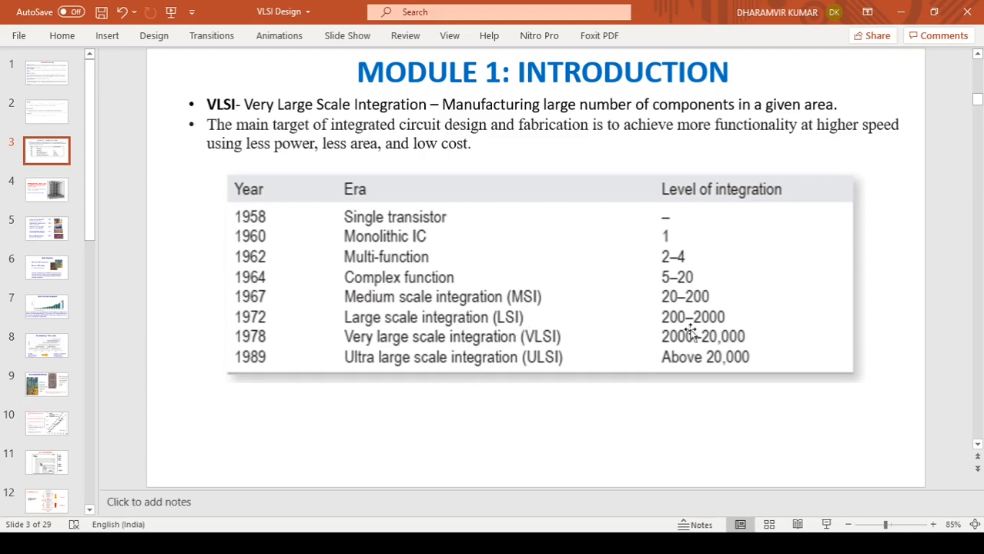
{"action": "mouse_move", "coordinate": [288, 364]}
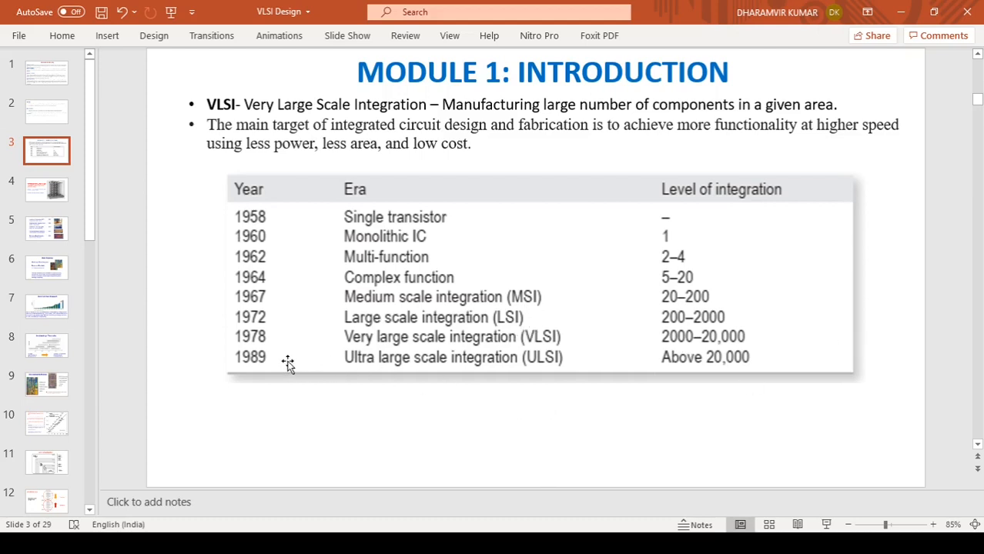
{"action": "mouse_move", "coordinate": [543, 355]}
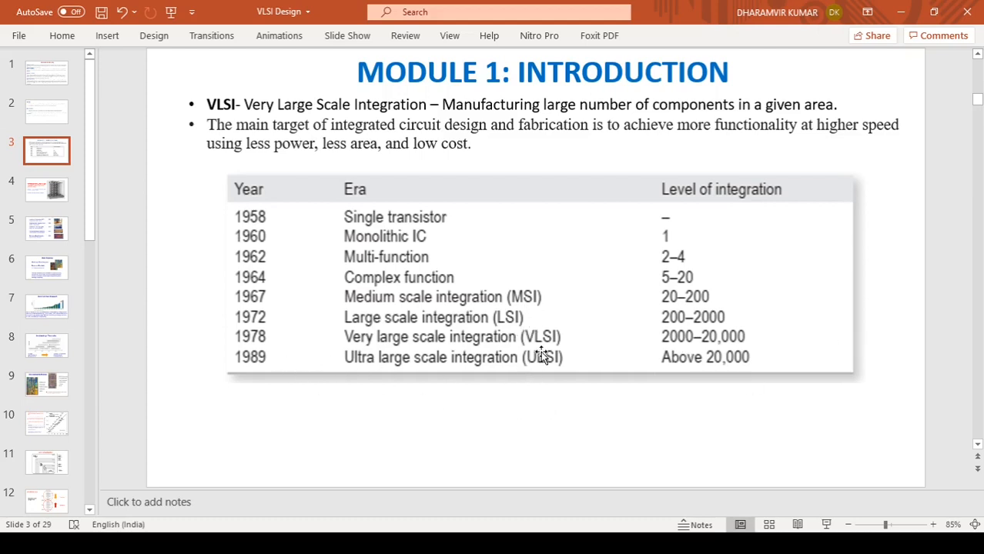
{"action": "mouse_move", "coordinate": [551, 357]}
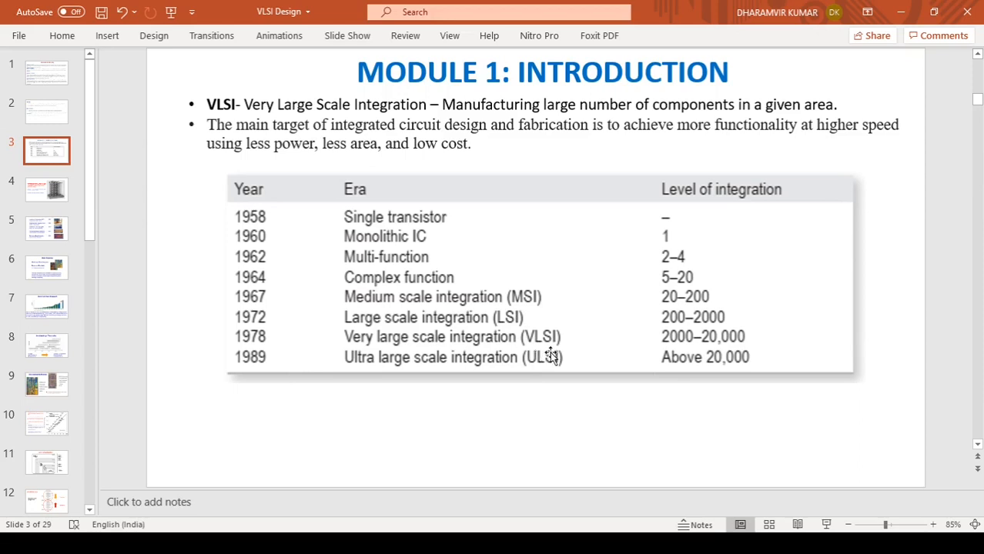
{"action": "mouse_move", "coordinate": [638, 378]}
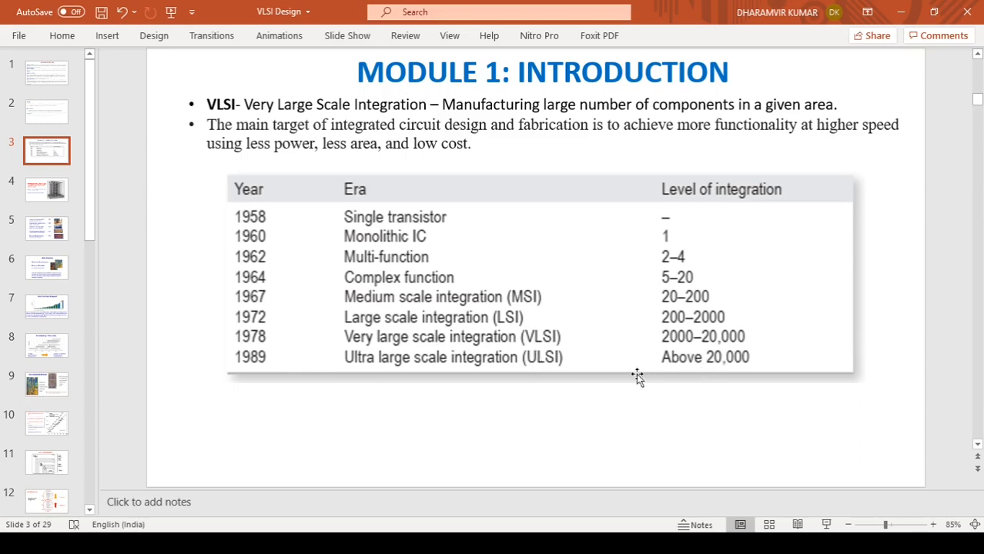
{"action": "mouse_move", "coordinate": [747, 366]}
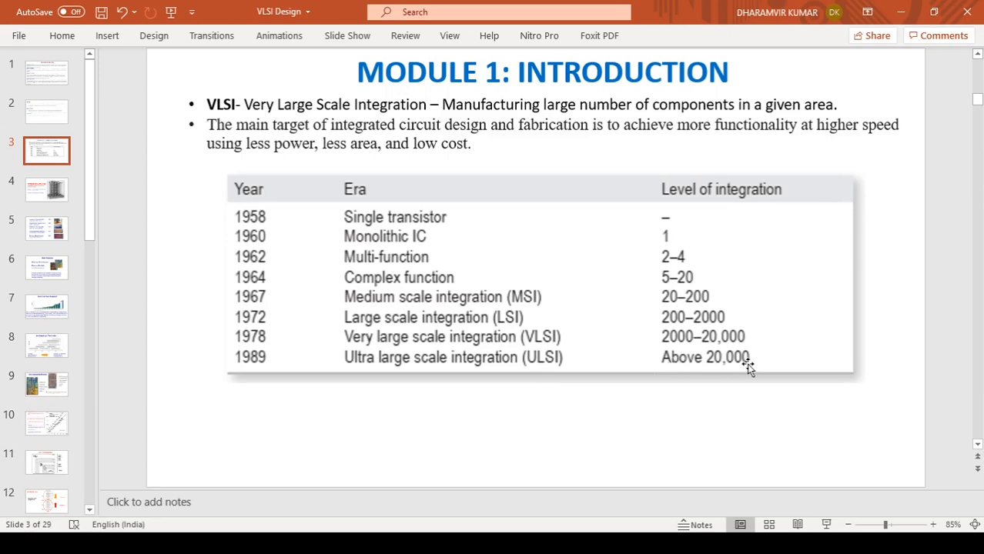
{"action": "mouse_move", "coordinate": [649, 407]}
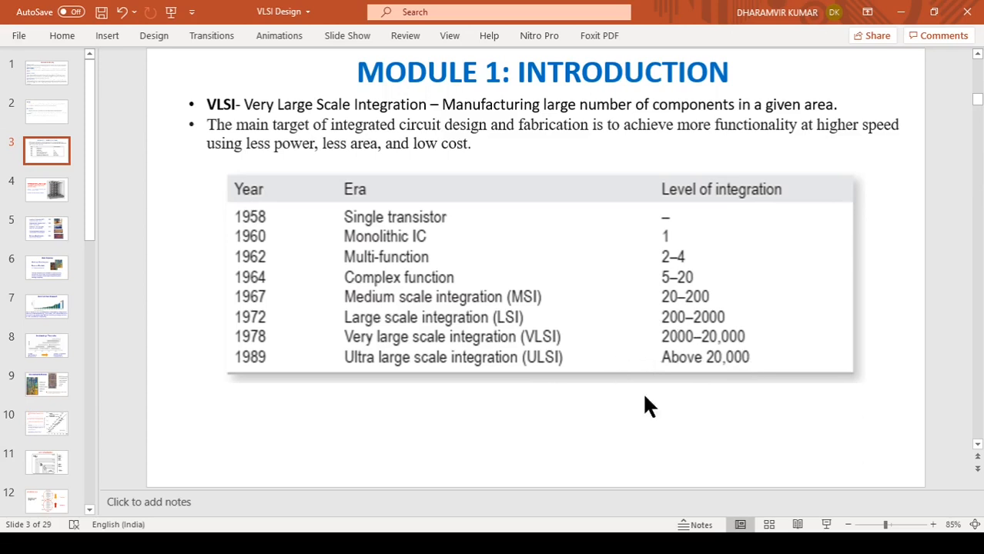
{"action": "mouse_move", "coordinate": [114, 258]}
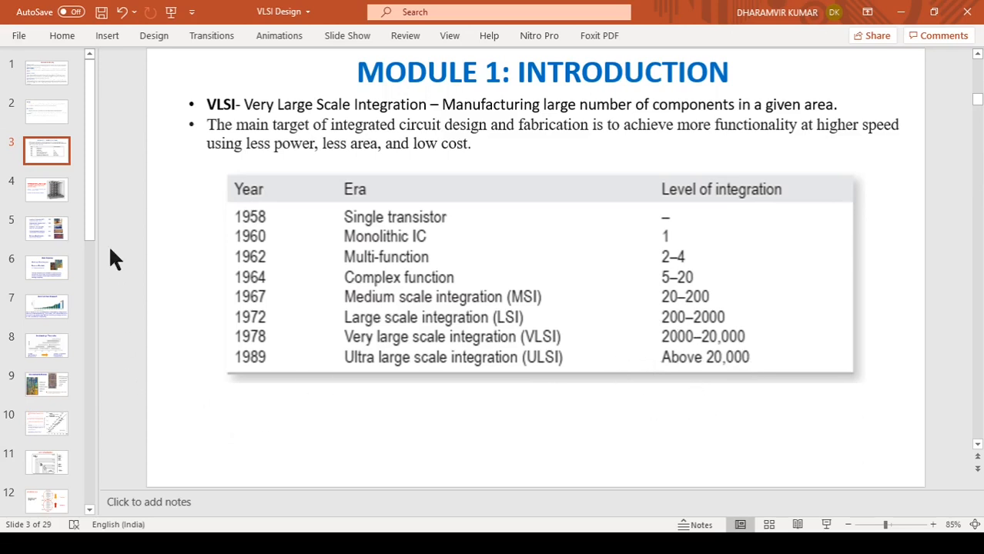
{"action": "mouse_move", "coordinate": [751, 347]}
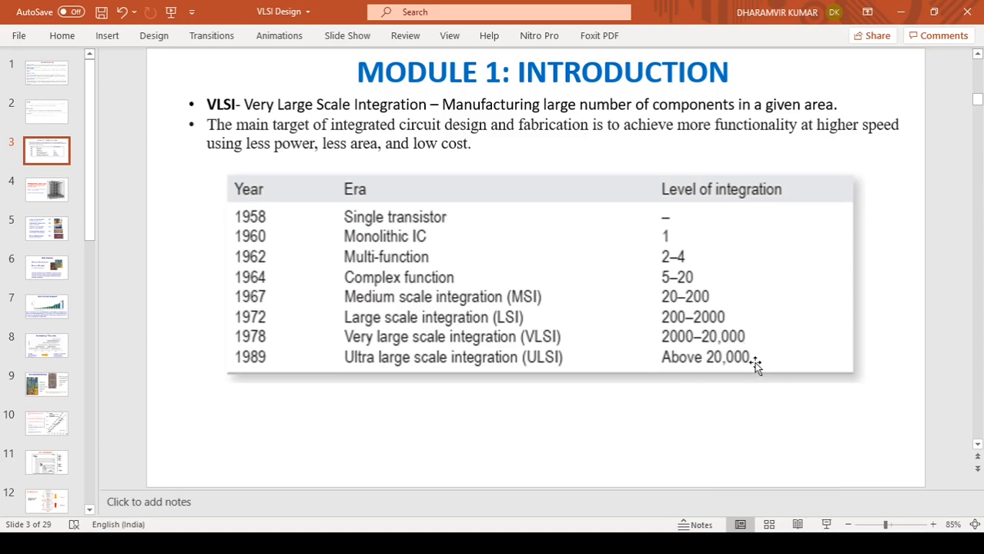
{"action": "mouse_move", "coordinate": [735, 327]}
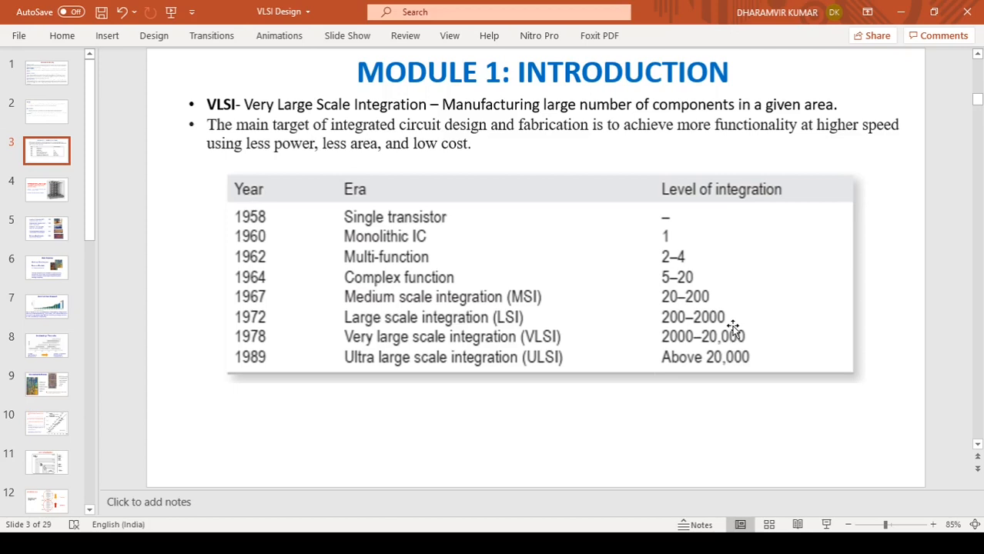
{"action": "mouse_move", "coordinate": [693, 285]}
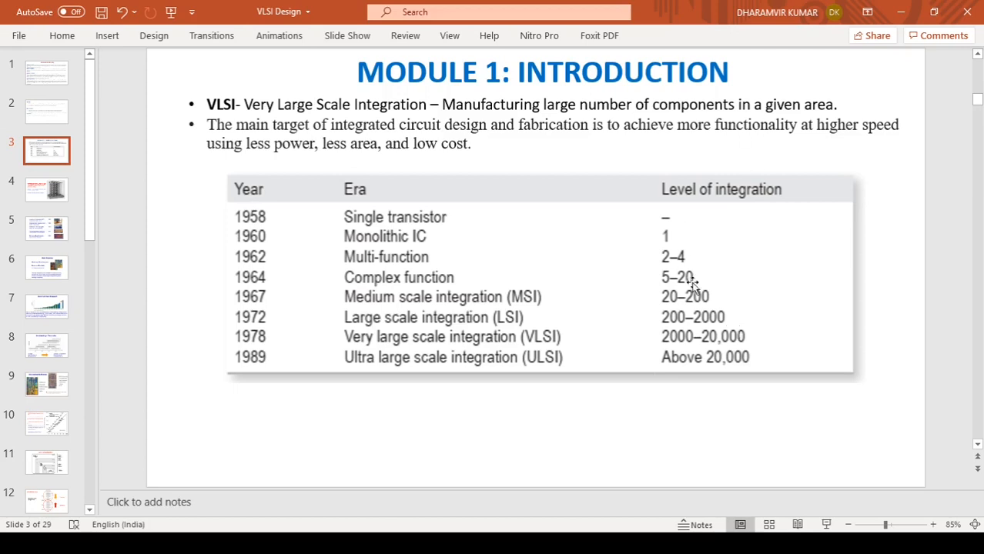
{"action": "mouse_move", "coordinate": [678, 295]}
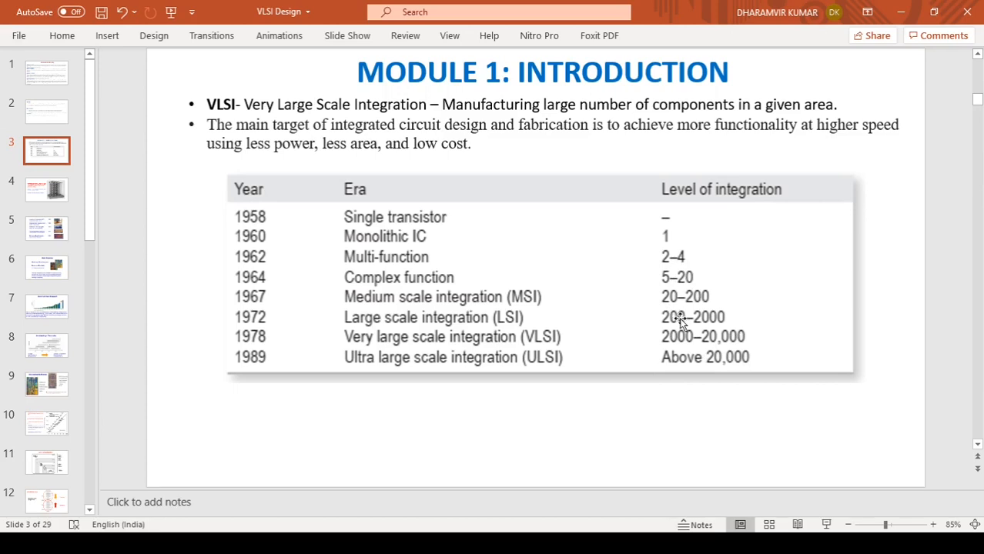
{"action": "mouse_move", "coordinate": [419, 242]}
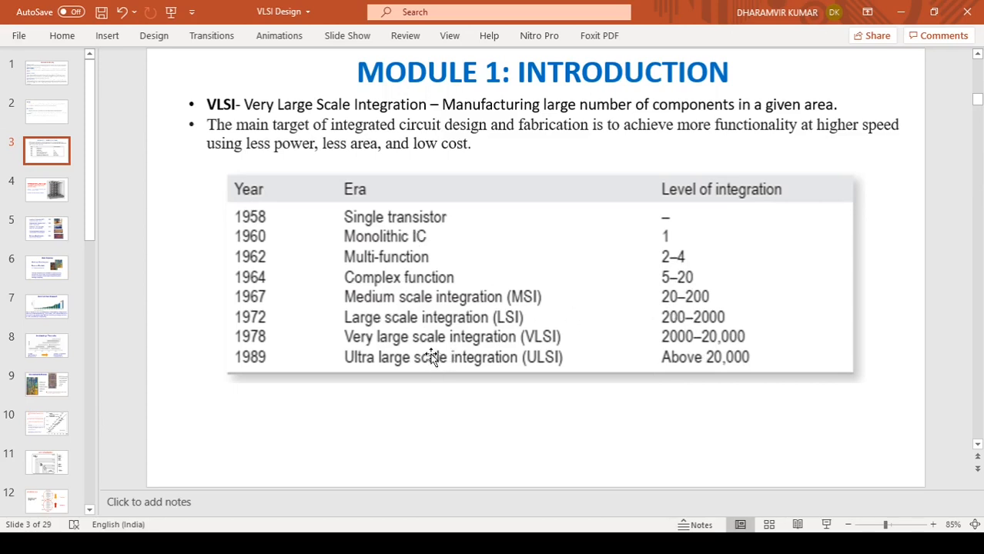
{"action": "mouse_move", "coordinate": [141, 275]}
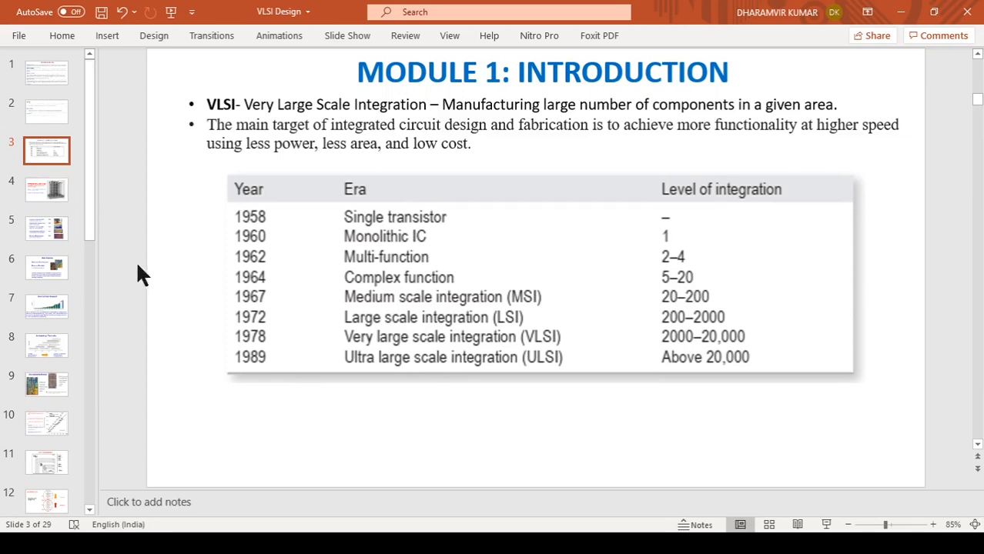
Go to slide 4 on Babbage's Difference Engine and select its photo
{"action": "left_click", "coordinate": [46, 190]}
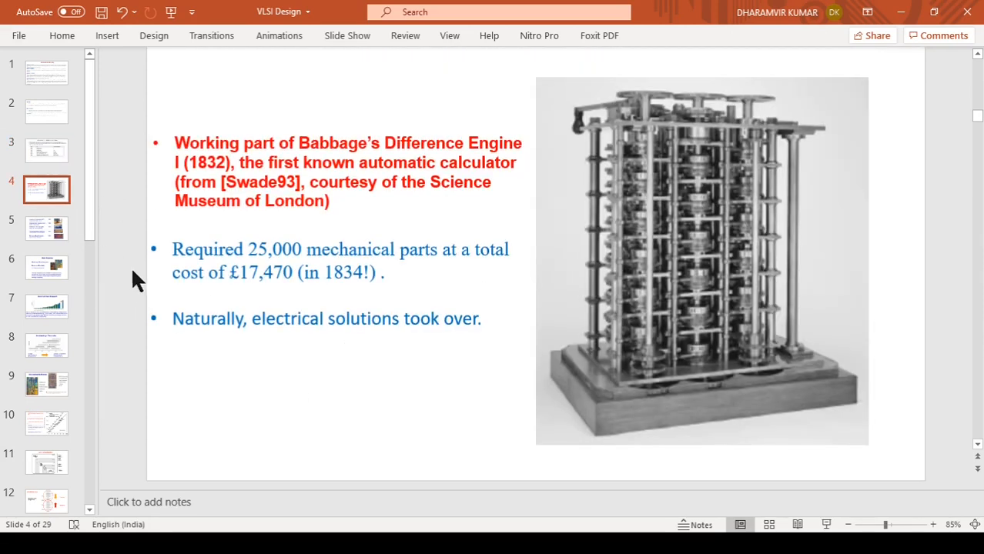
{"action": "mouse_move", "coordinate": [574, 256]}
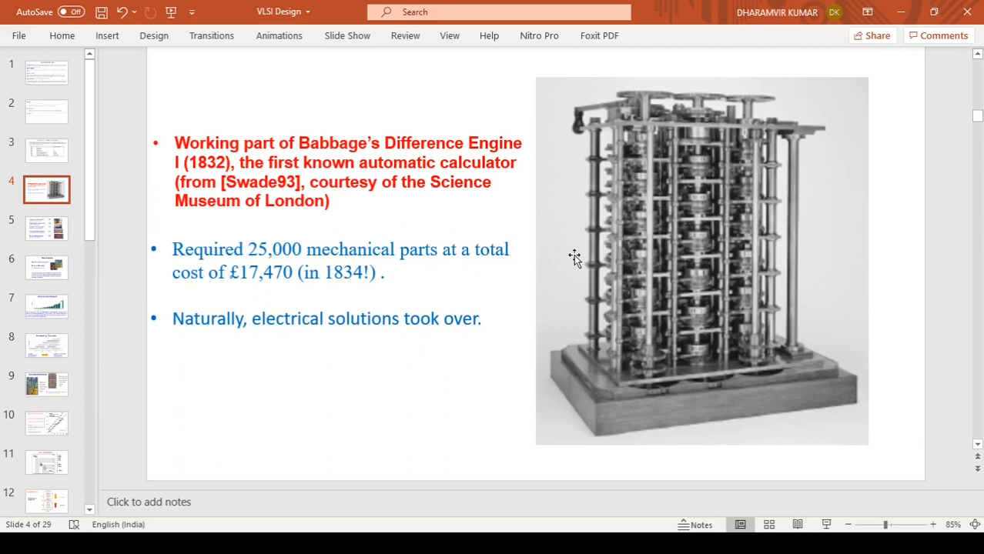
{"action": "mouse_move", "coordinate": [628, 207]}
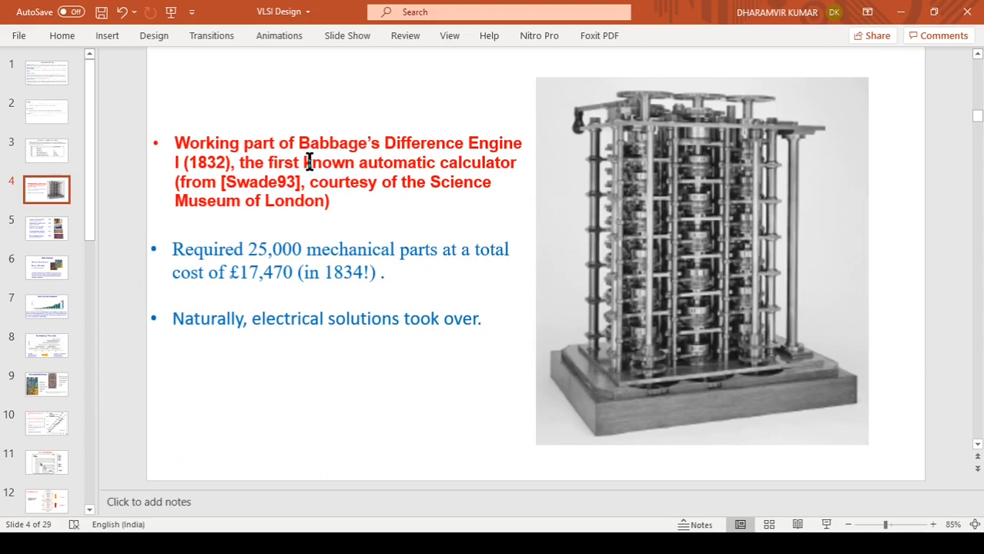
{"action": "mouse_move", "coordinate": [407, 155]}
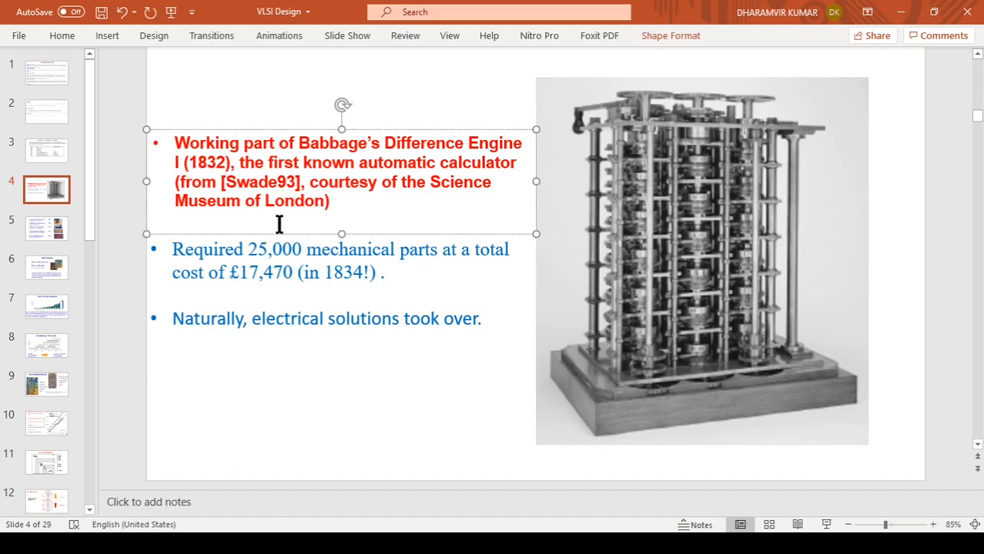
{"action": "mouse_move", "coordinate": [597, 277]}
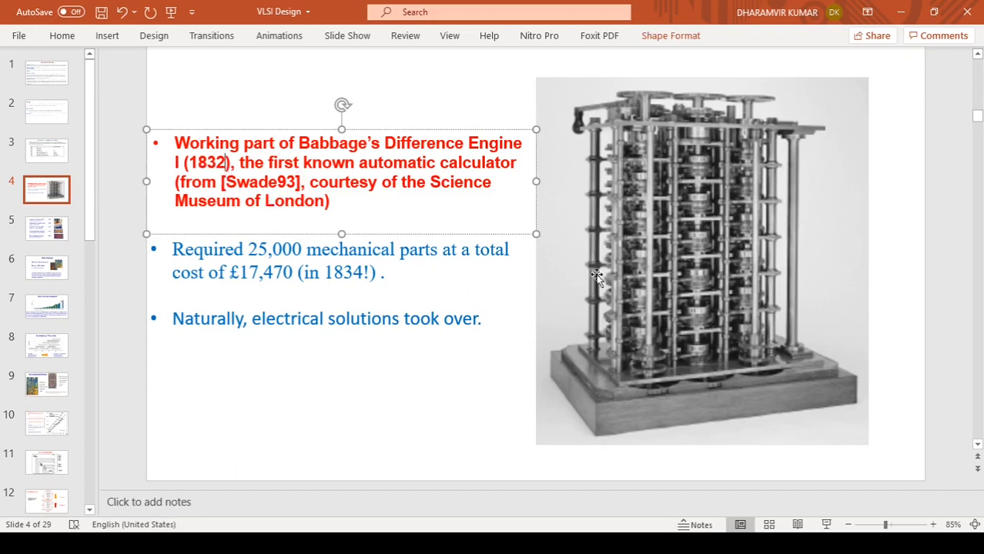
{"action": "left_click", "coordinate": [652, 253]}
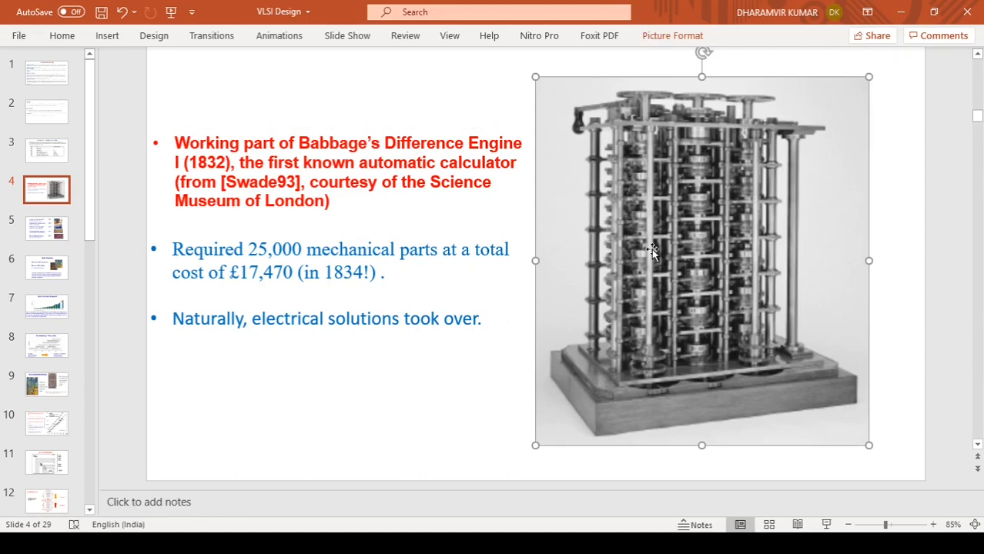
{"action": "mouse_move", "coordinate": [761, 323]}
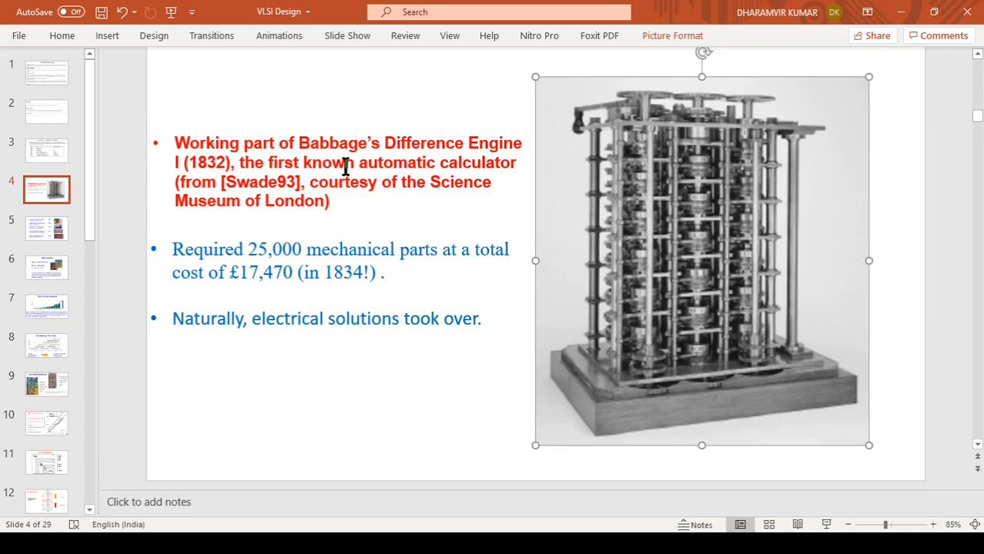
{"action": "left_click", "coordinate": [347, 162]}
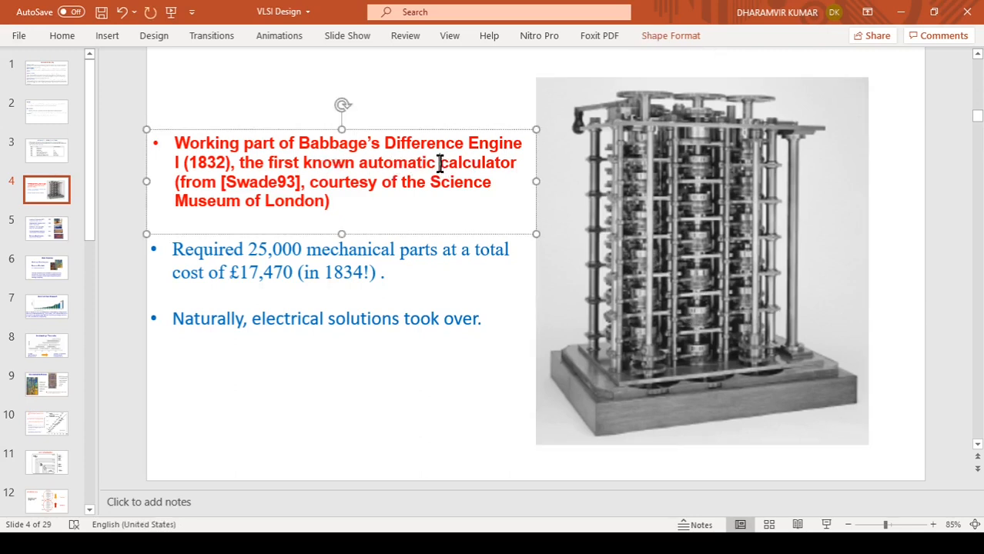
{"action": "left_click_drag", "start_coordinate": [358, 163], "coordinate": [519, 163]}
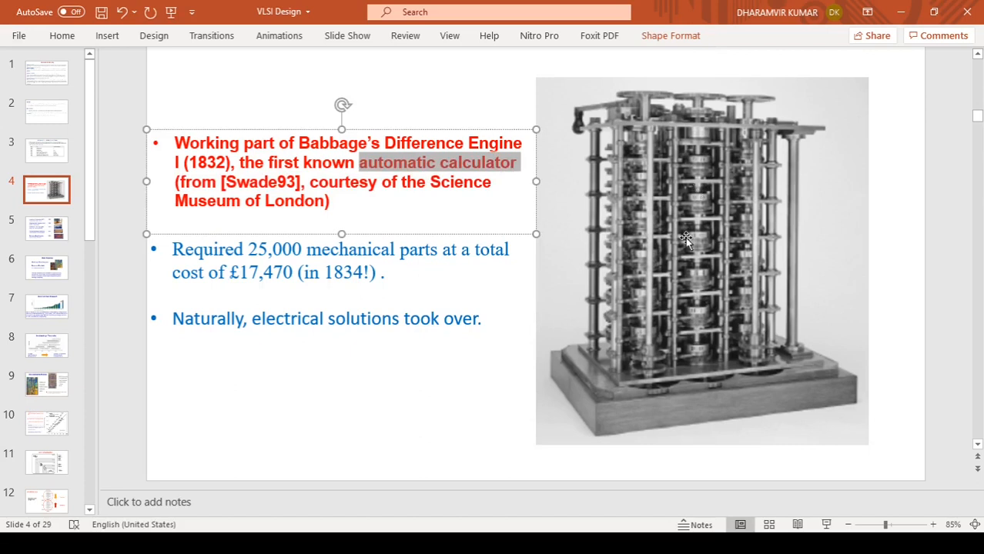
{"action": "left_click", "coordinate": [701, 262]}
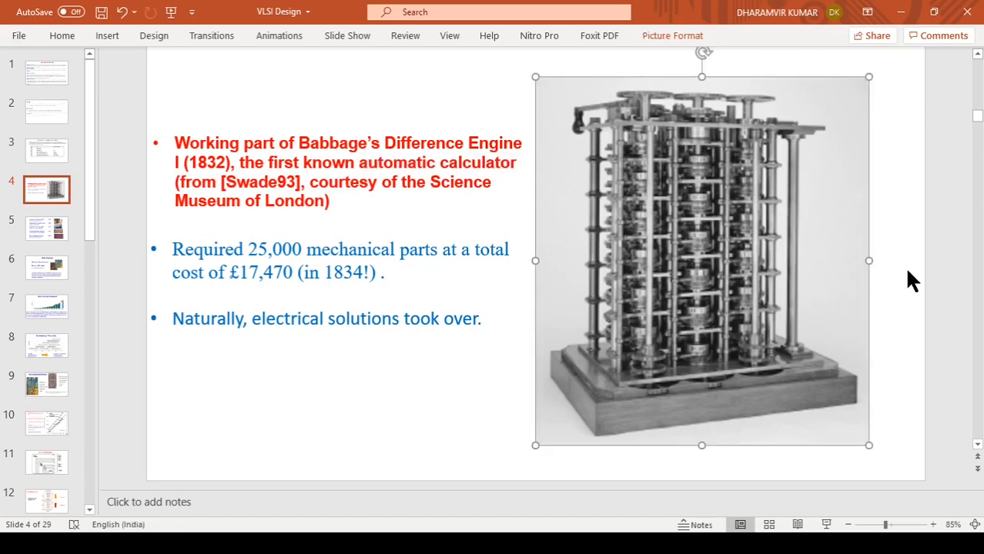
{"action": "mouse_move", "coordinate": [901, 287]}
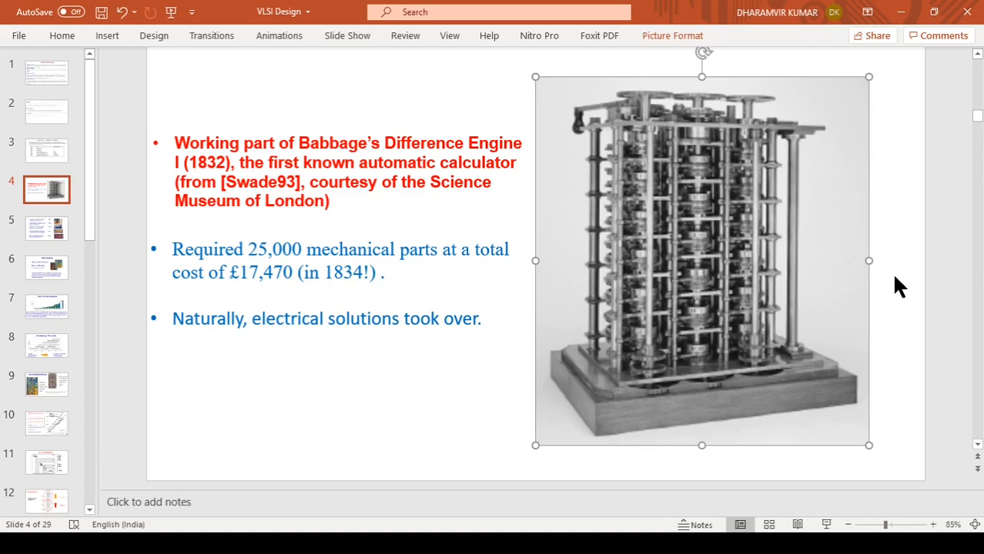
{"action": "mouse_move", "coordinate": [817, 299]}
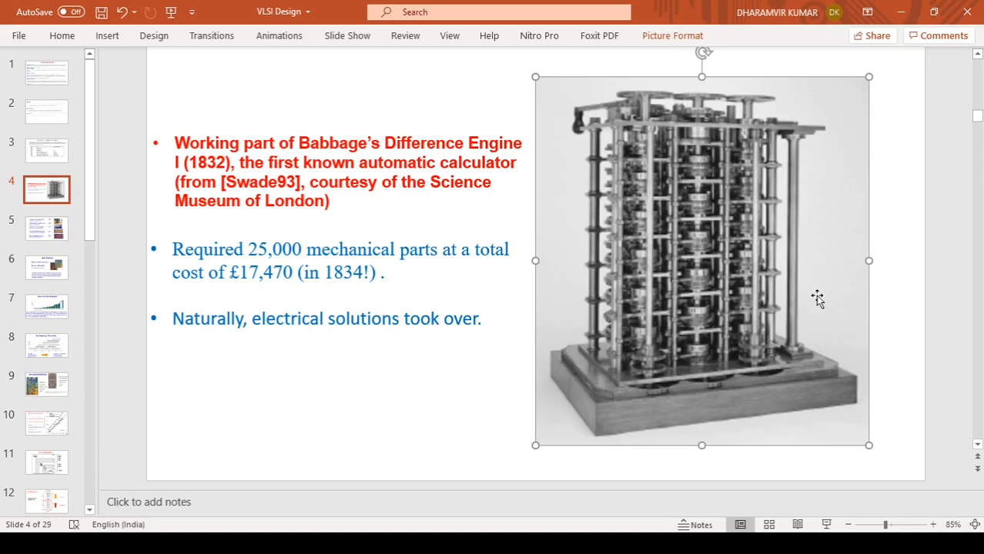
{"action": "mouse_move", "coordinate": [768, 312]}
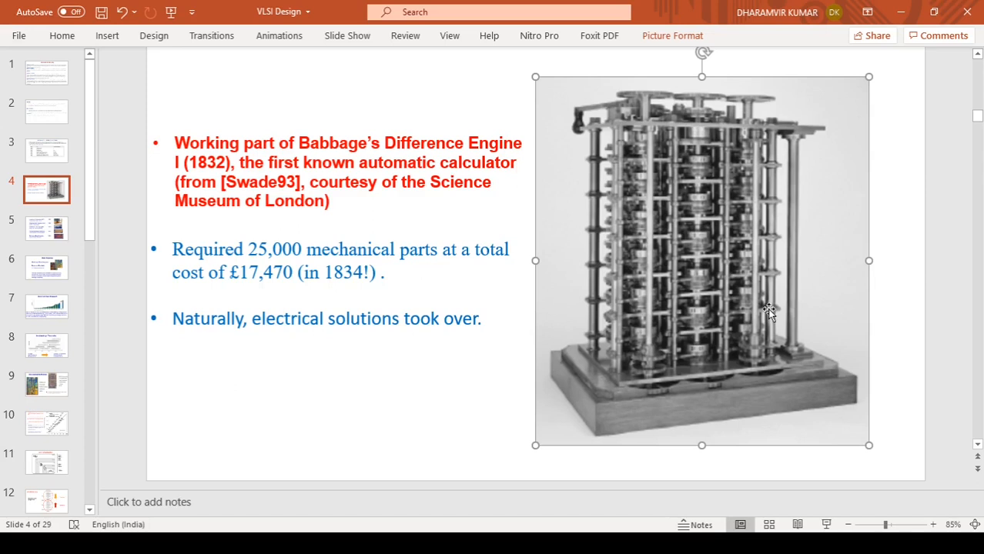
{"action": "mouse_move", "coordinate": [738, 258]}
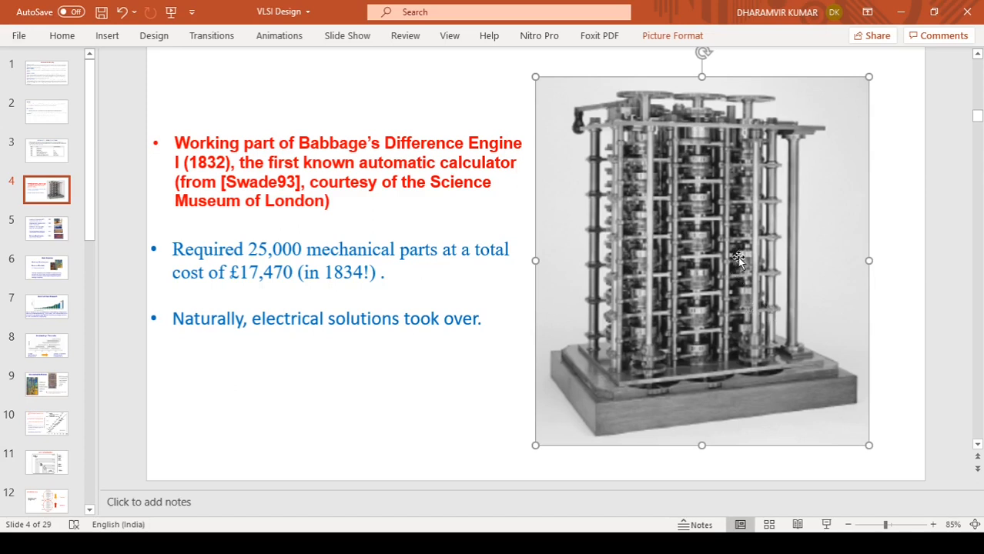
{"action": "mouse_move", "coordinate": [753, 276]}
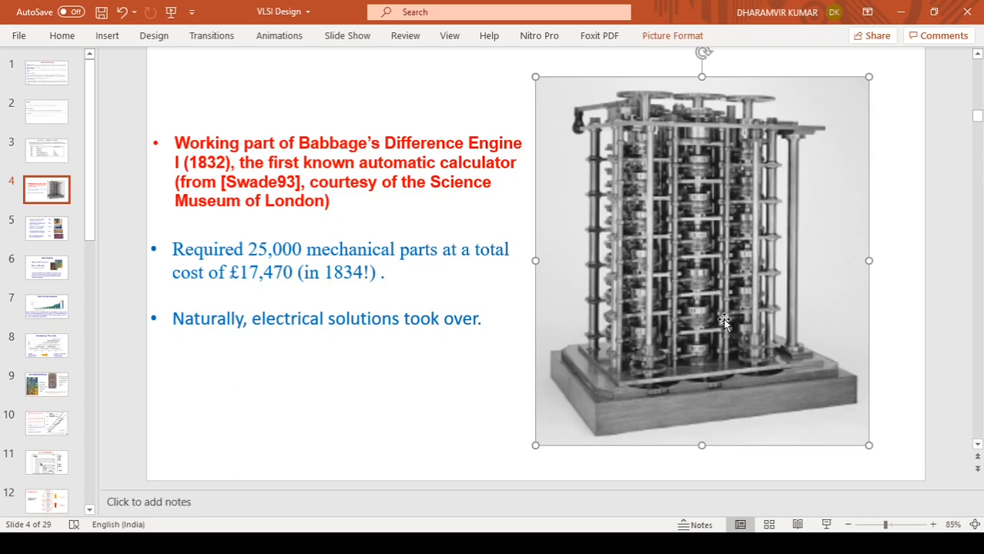
{"action": "mouse_move", "coordinate": [721, 320]}
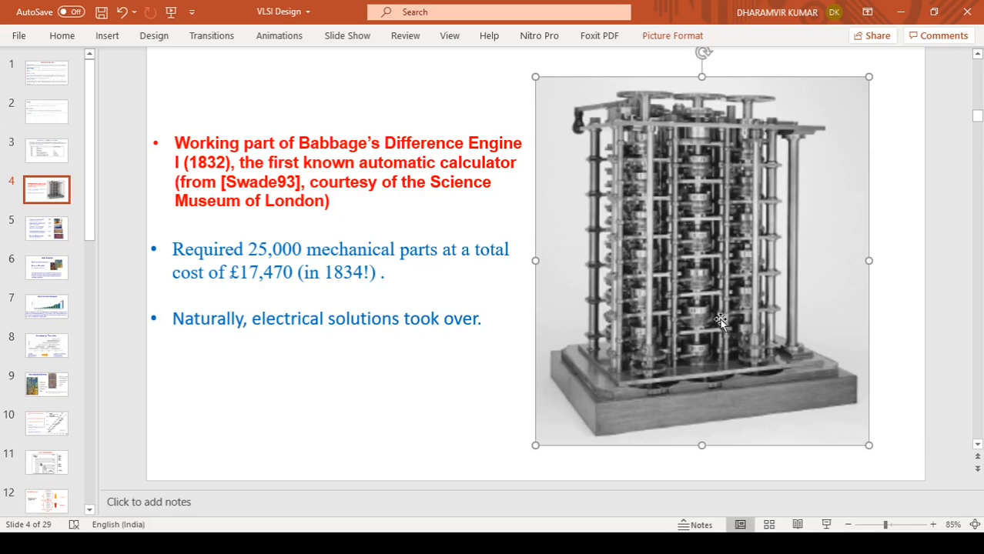
{"action": "mouse_move", "coordinate": [714, 351]}
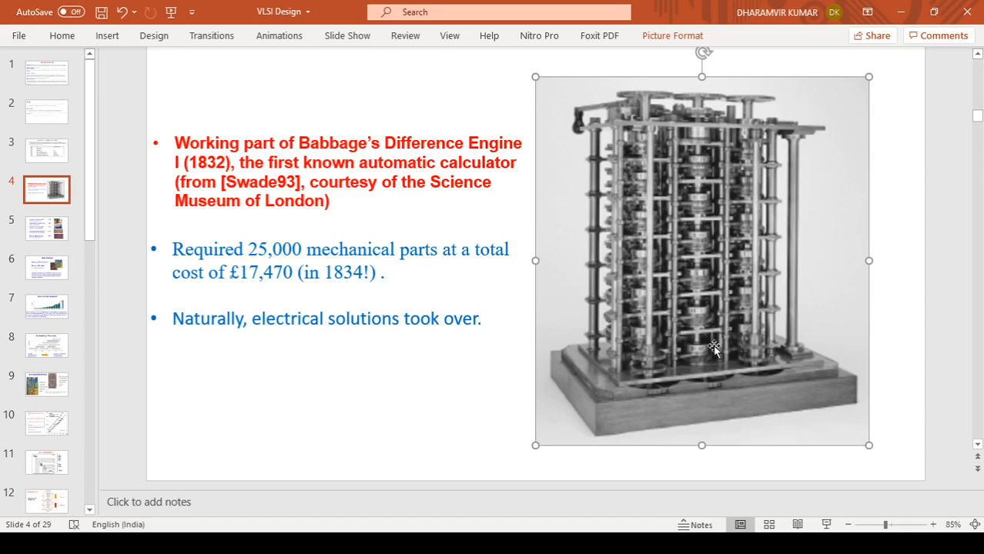
{"action": "mouse_move", "coordinate": [662, 275]}
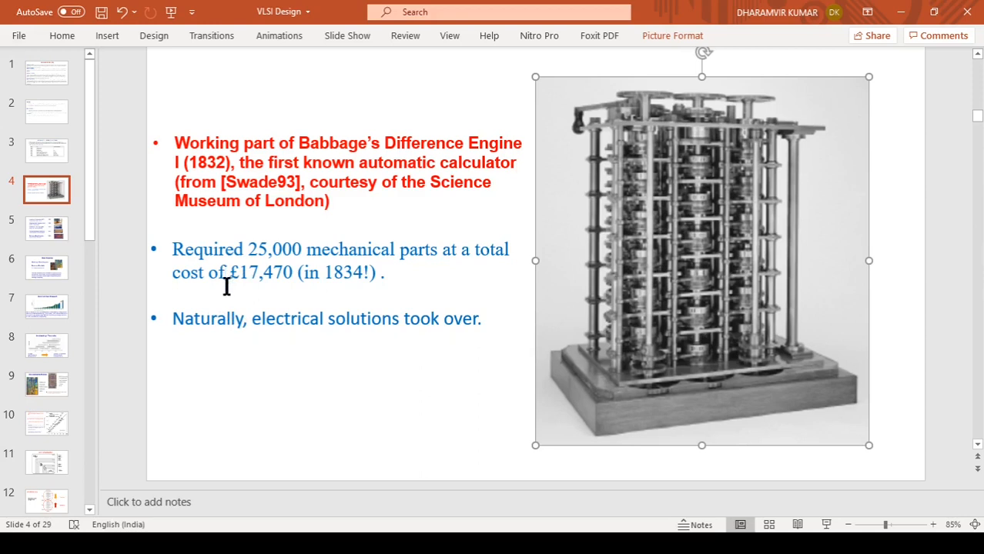
{"action": "mouse_move", "coordinate": [231, 286]}
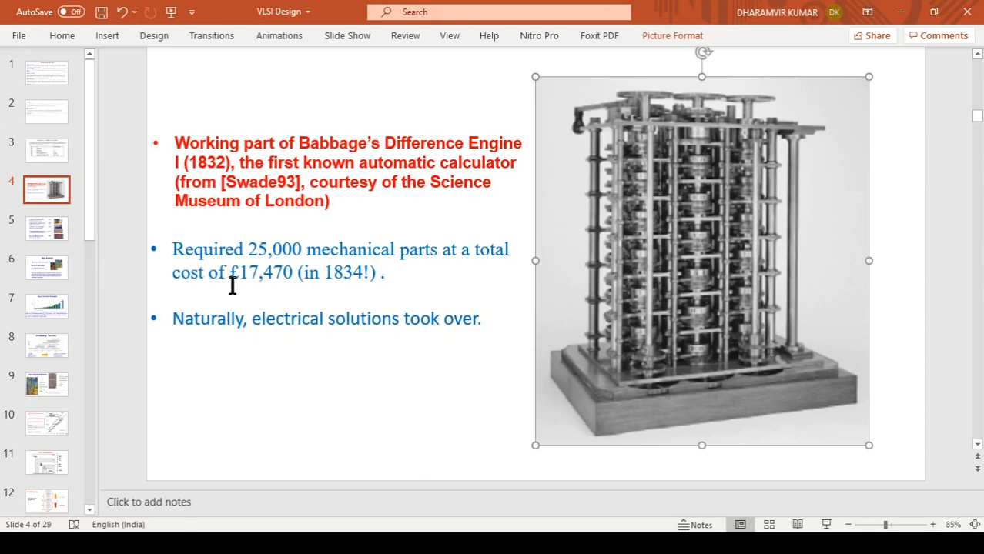
{"action": "mouse_move", "coordinate": [292, 279]}
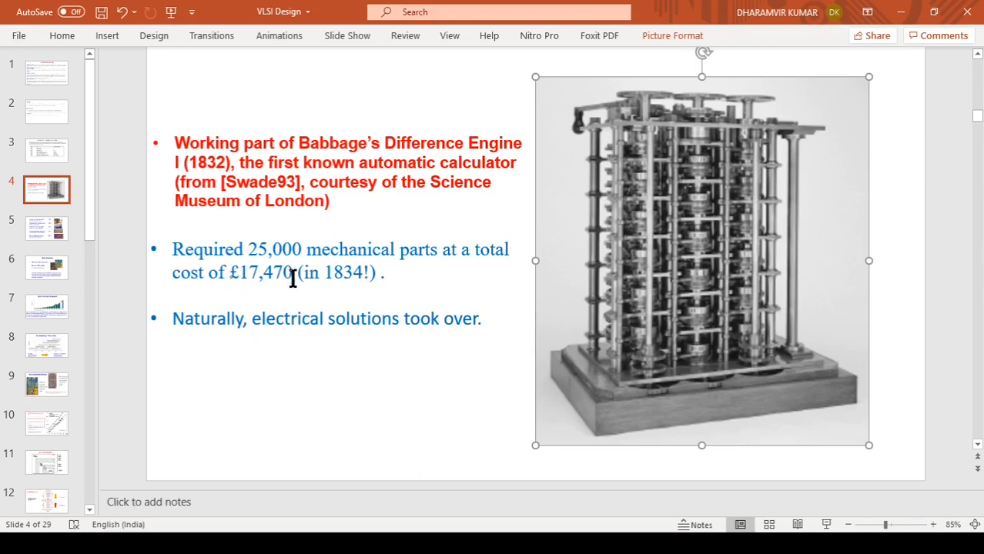
{"action": "mouse_move", "coordinate": [593, 281]}
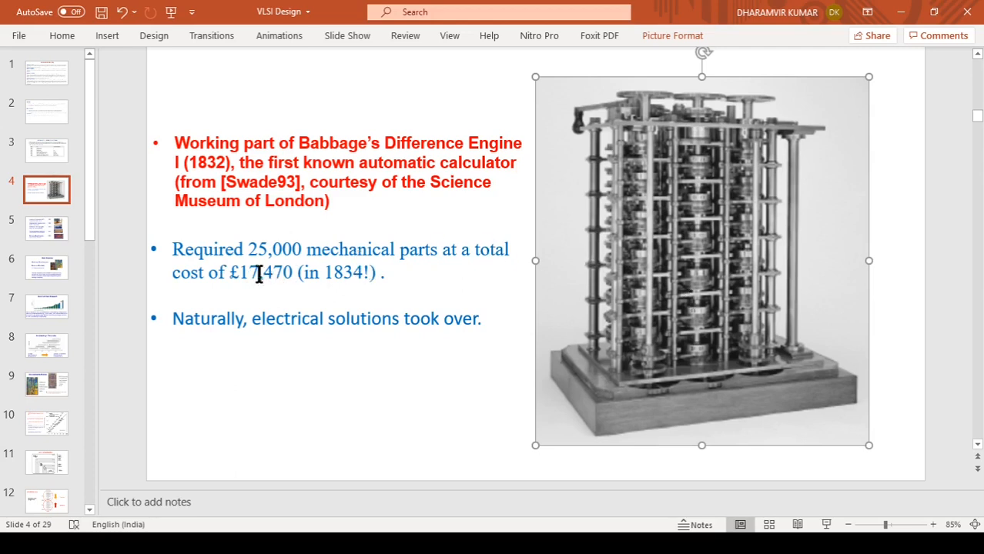
{"action": "mouse_move", "coordinate": [470, 335]}
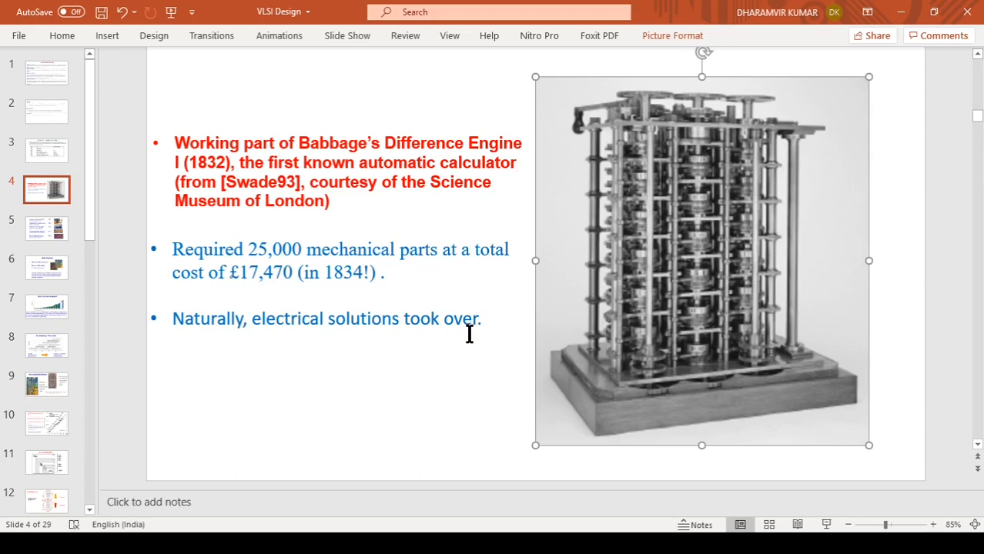
{"action": "mouse_move", "coordinate": [325, 253]}
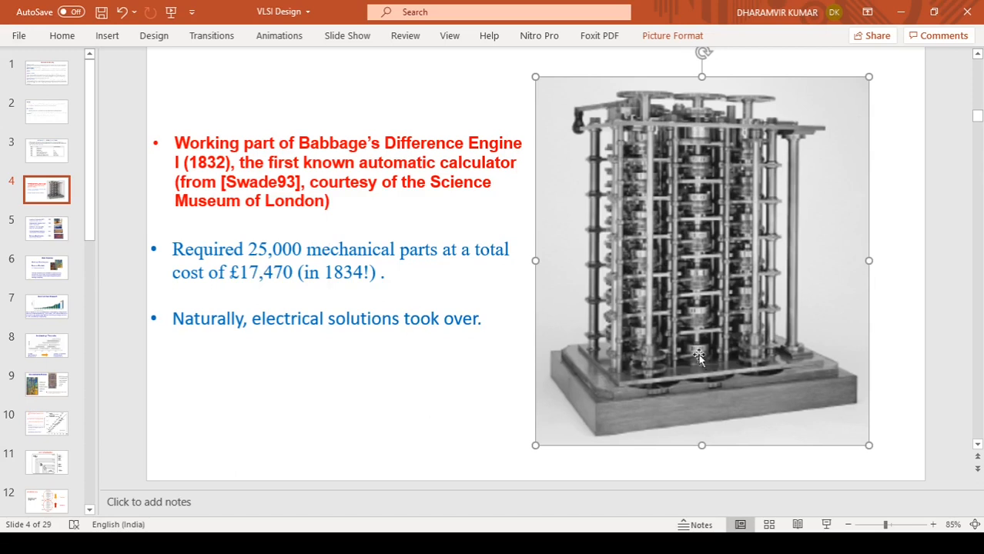
{"action": "mouse_move", "coordinate": [680, 341]}
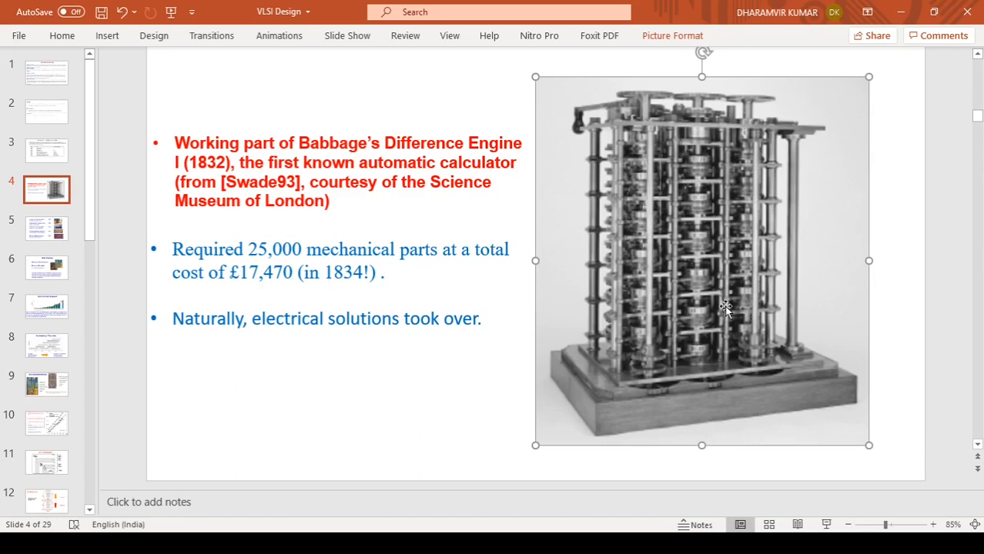
{"action": "mouse_move", "coordinate": [775, 299]}
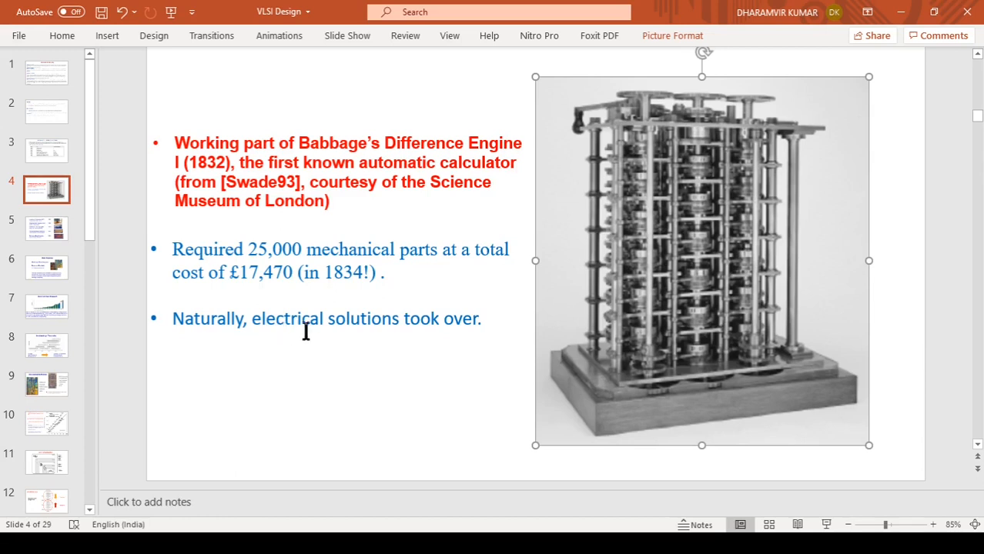
{"action": "mouse_move", "coordinate": [410, 323]}
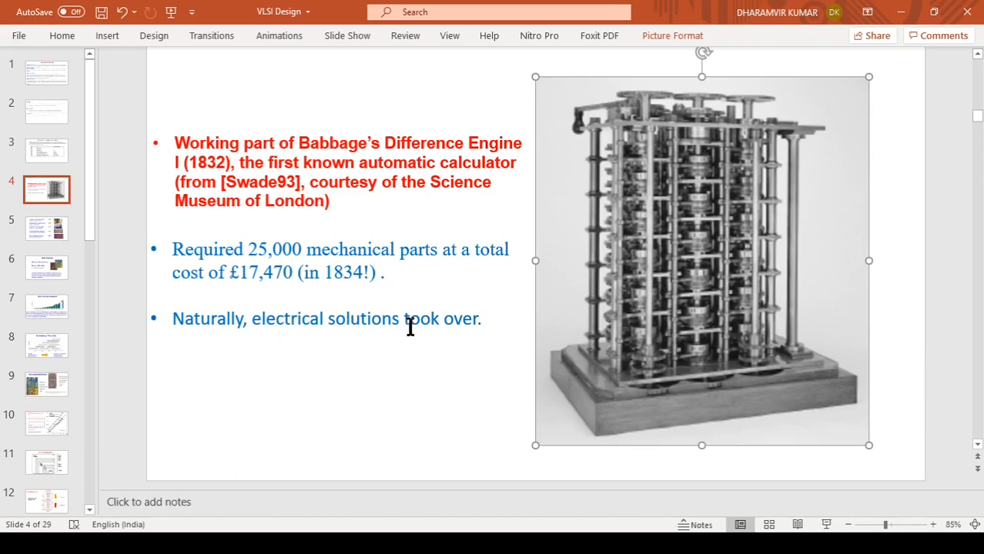
{"action": "mouse_move", "coordinate": [443, 334]}
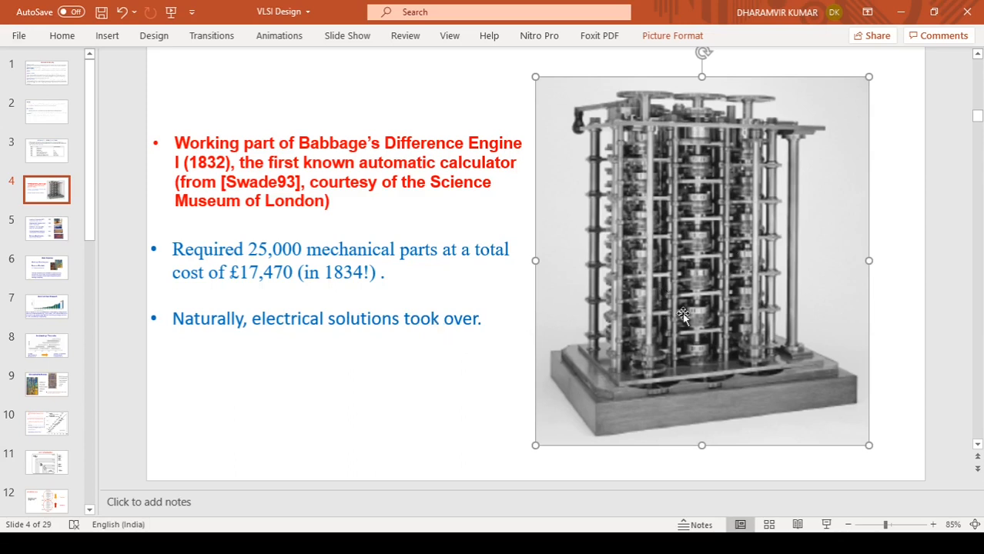
{"action": "mouse_move", "coordinate": [732, 288]}
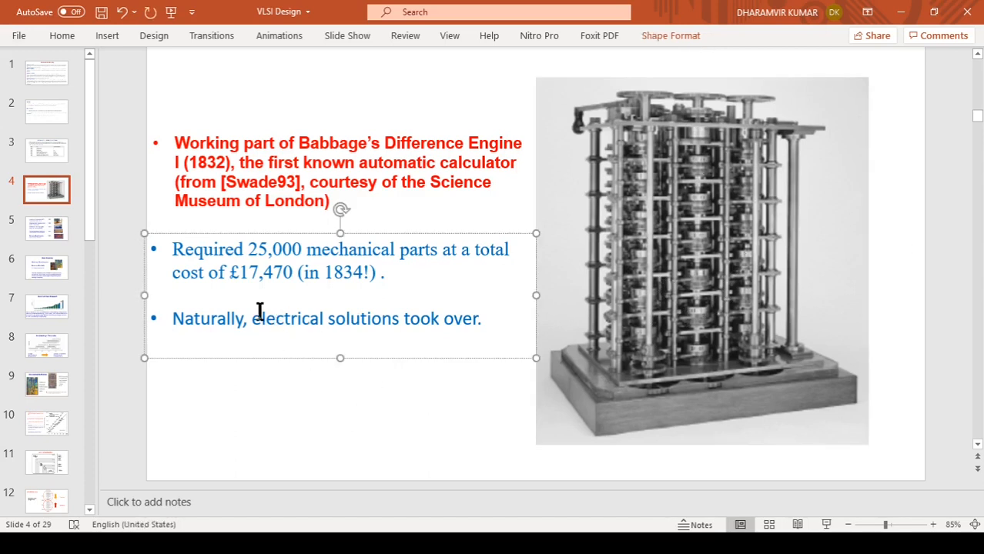
{"action": "mouse_move", "coordinate": [776, 272]}
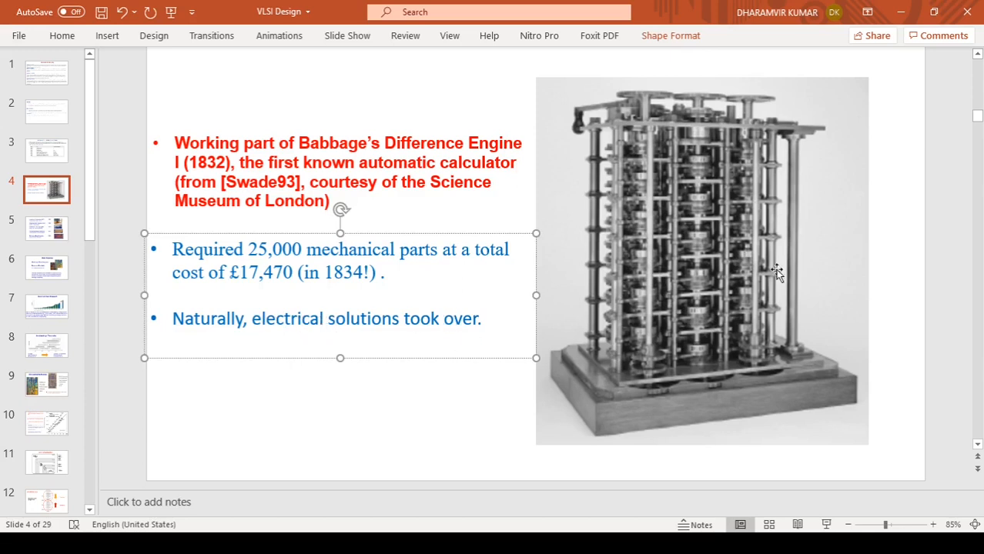
{"action": "left_click", "coordinate": [128, 391]}
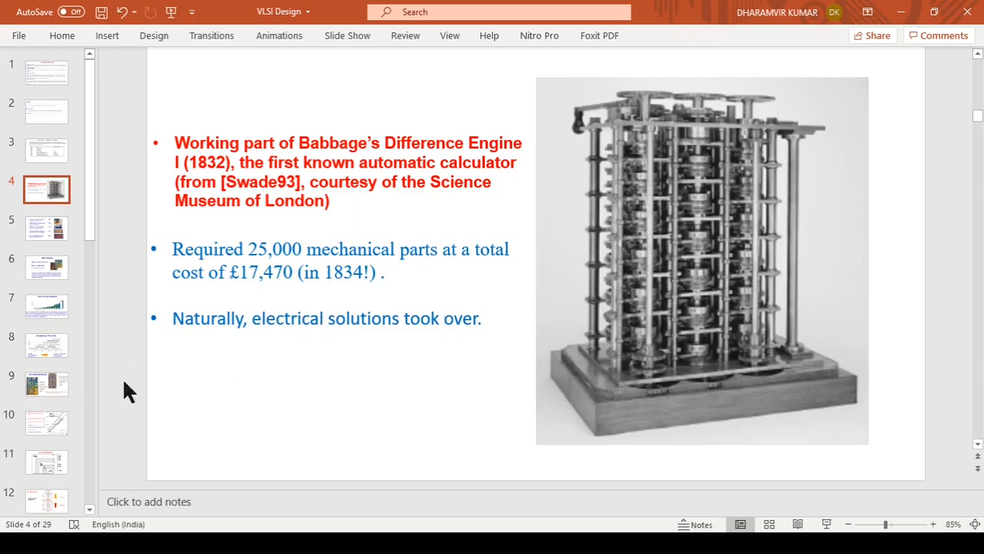
Step past slide 3 to slide 5, the 1947 transistor to 1978 VLSI timeline
{"action": "left_click", "coordinate": [46, 228]}
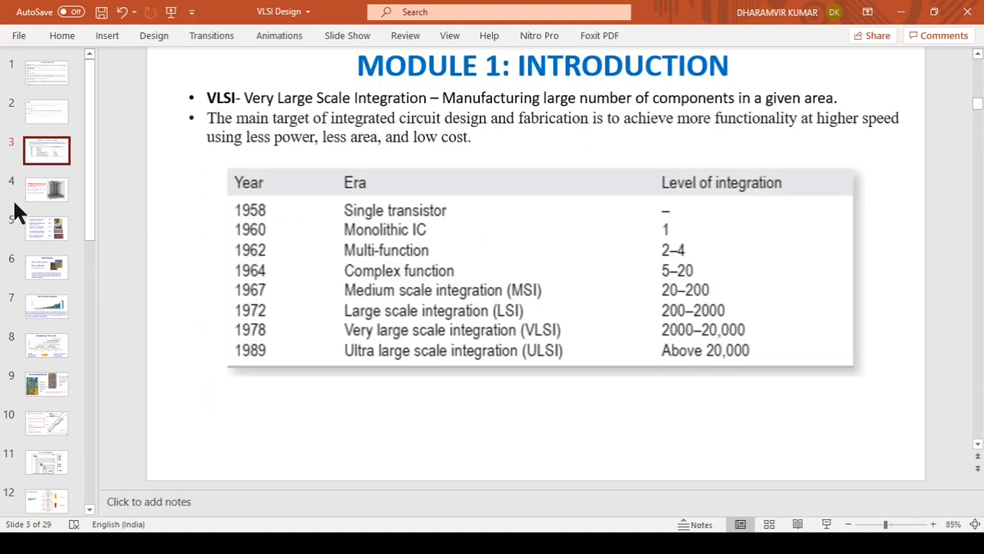
{"action": "left_click", "coordinate": [46, 228]}
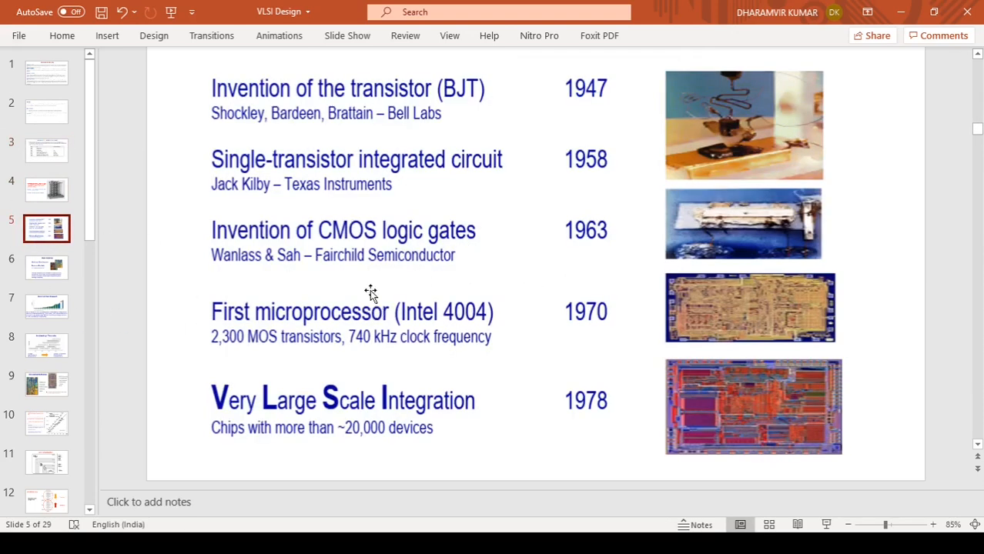
{"action": "mouse_move", "coordinate": [389, 179]}
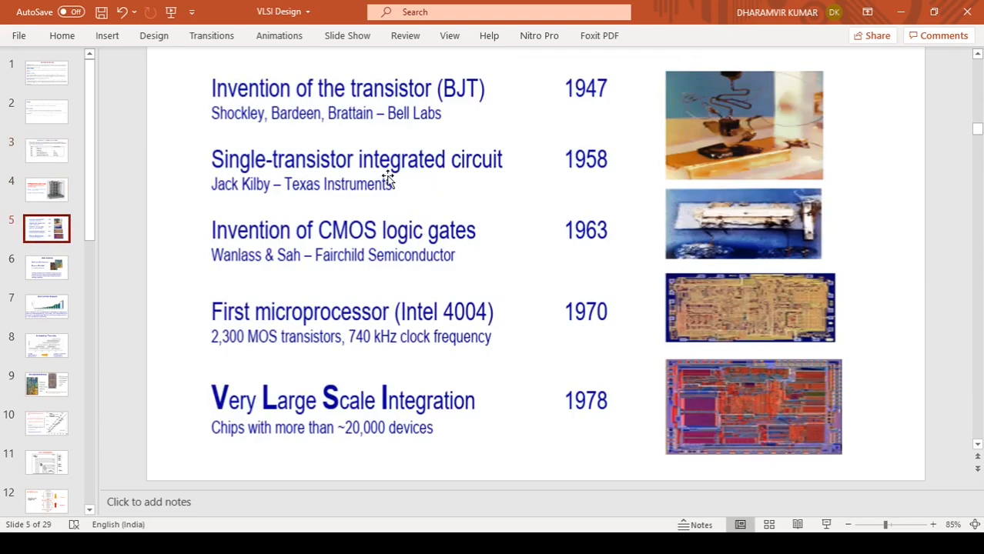
{"action": "mouse_move", "coordinate": [306, 271]}
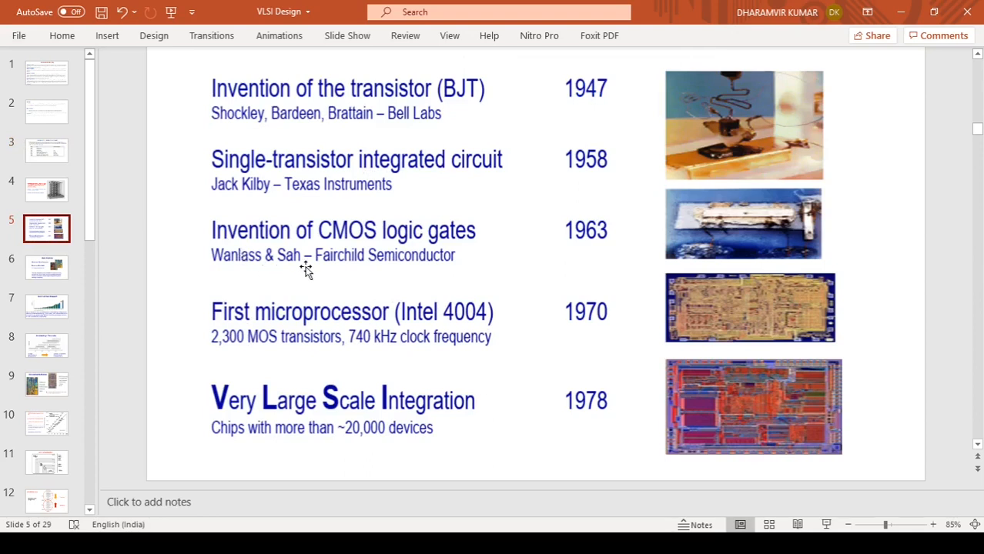
{"action": "mouse_move", "coordinate": [335, 285]}
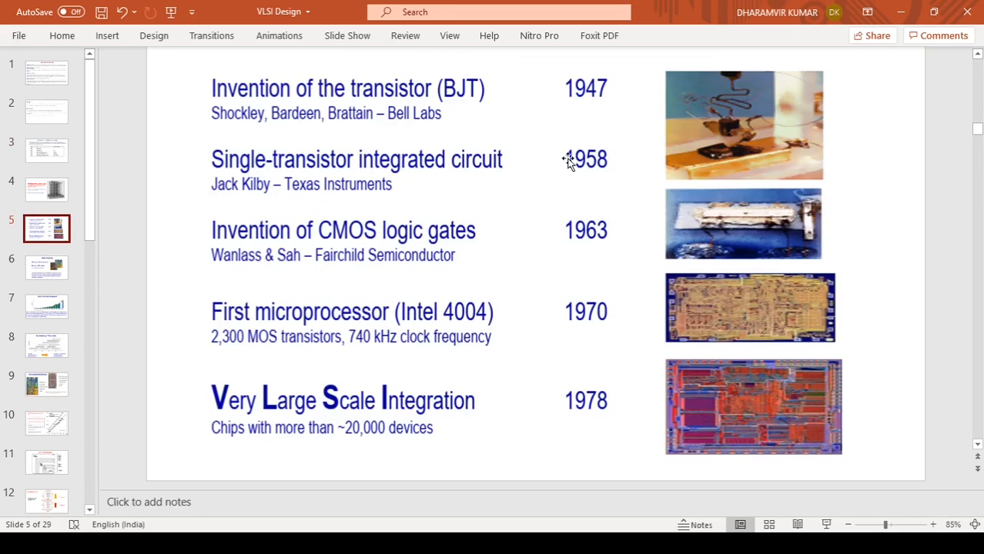
{"action": "mouse_move", "coordinate": [594, 180]}
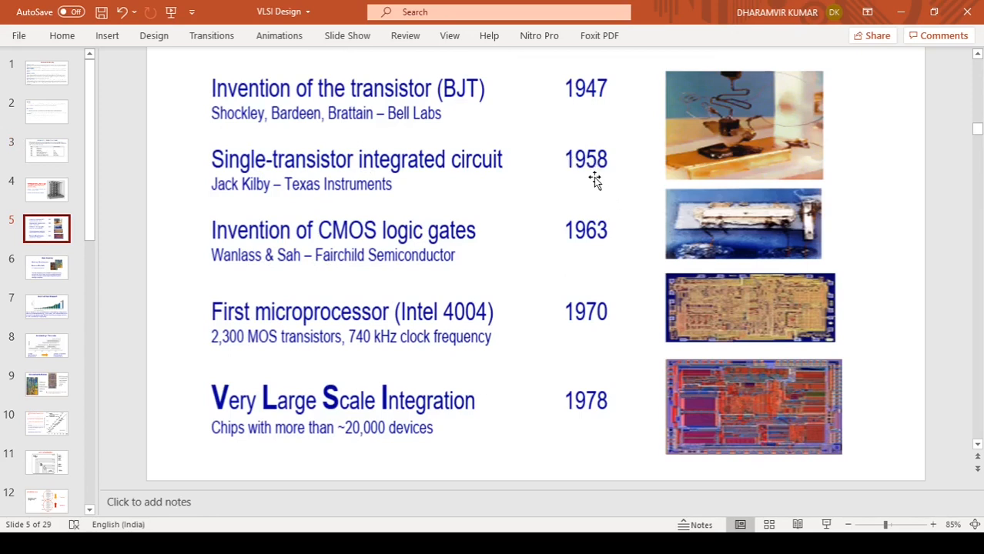
{"action": "mouse_move", "coordinate": [778, 153]}
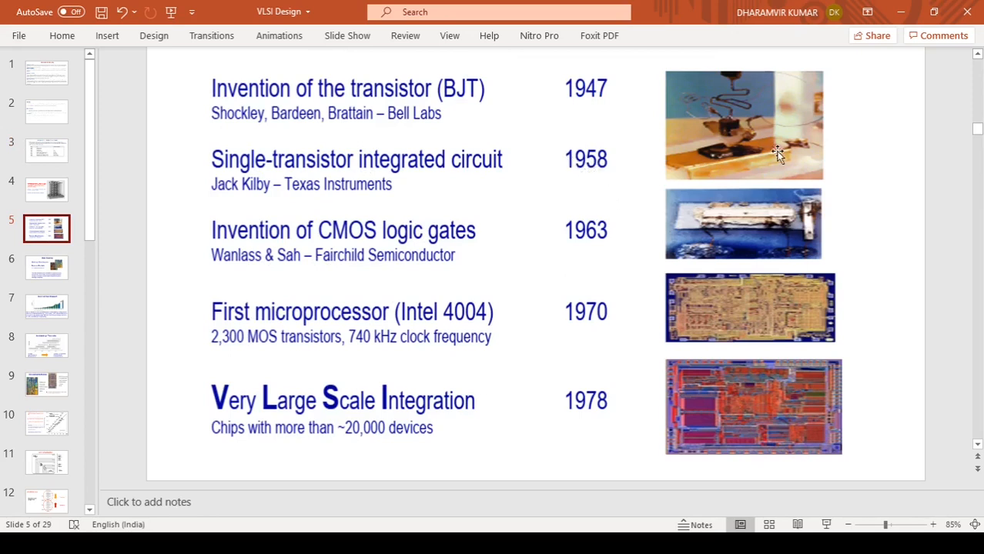
{"action": "mouse_move", "coordinate": [800, 148]}
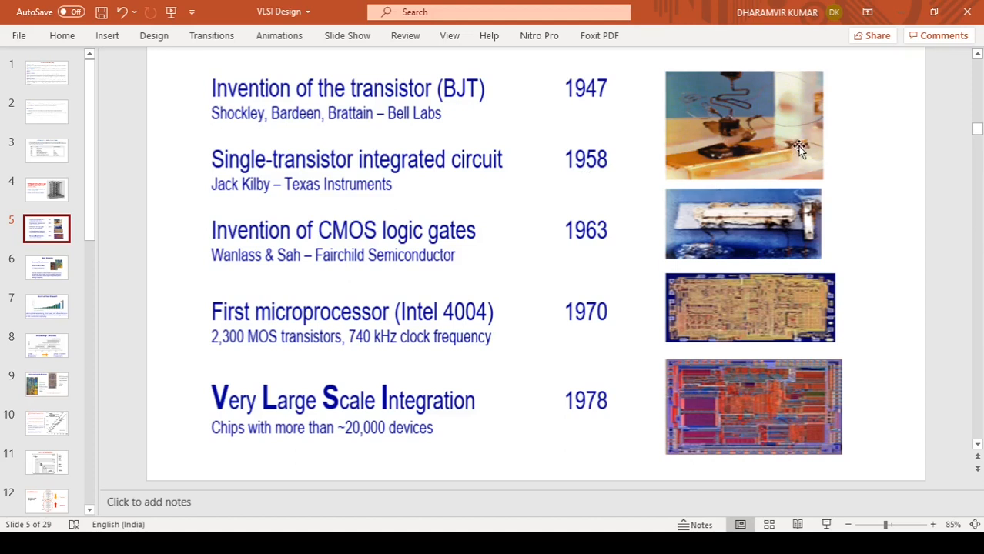
{"action": "mouse_move", "coordinate": [557, 254]}
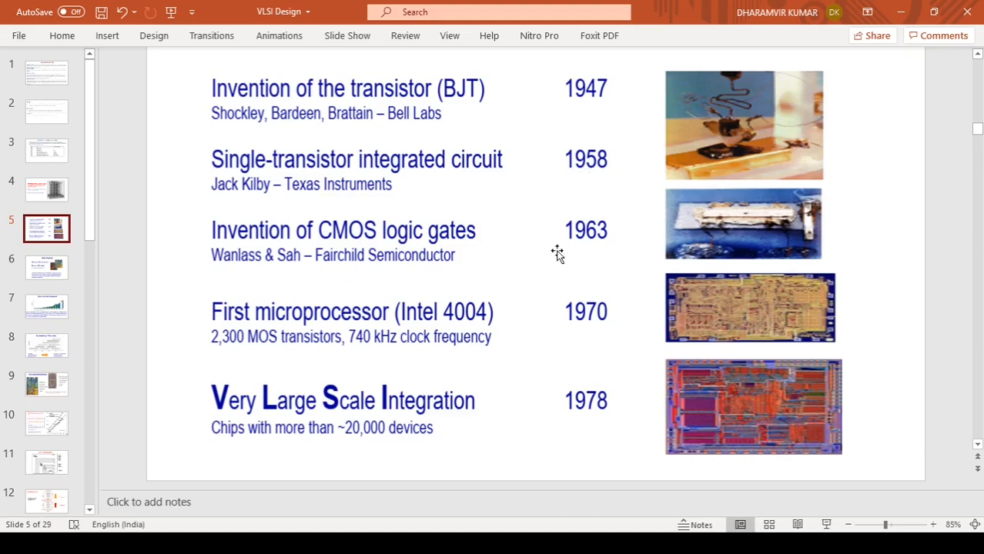
{"action": "mouse_move", "coordinate": [474, 266]}
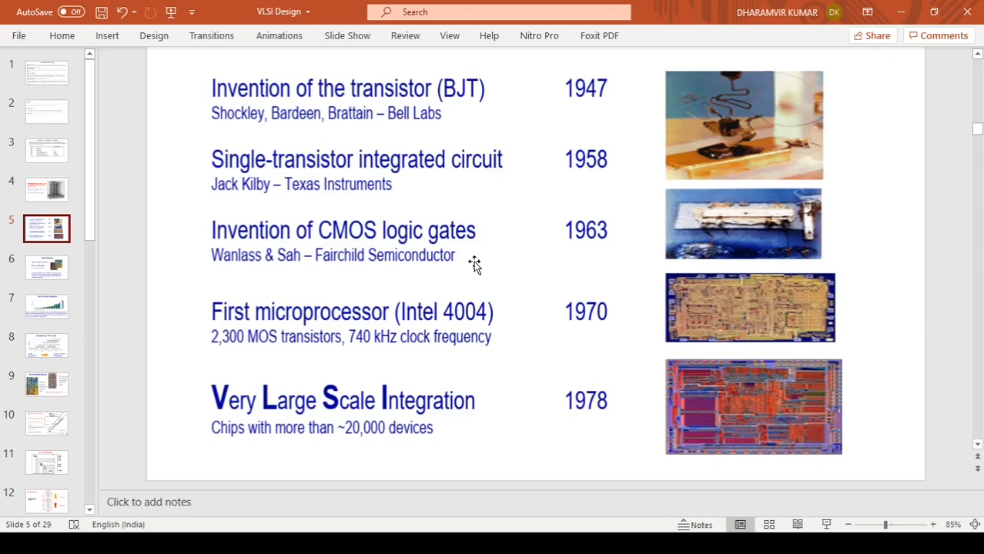
{"action": "mouse_move", "coordinate": [407, 271]}
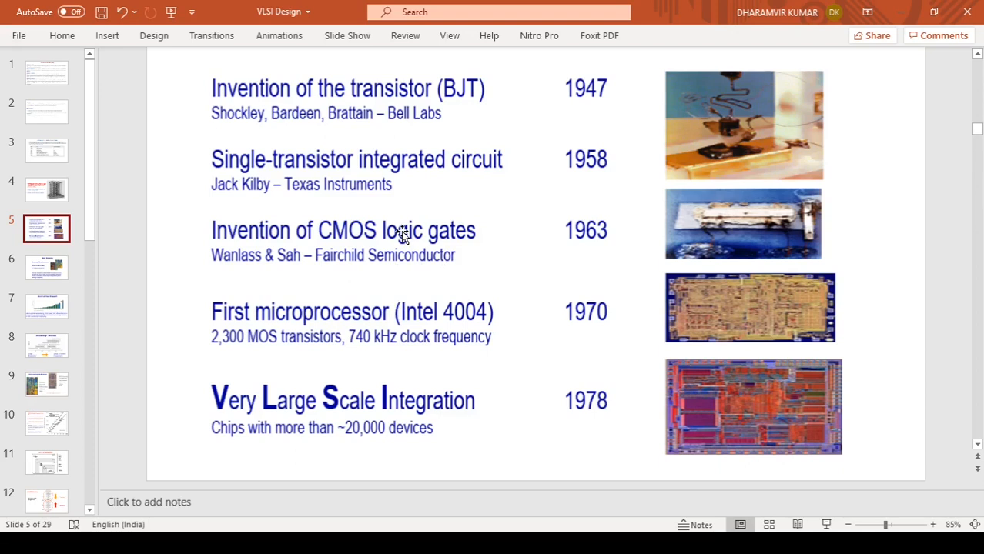
{"action": "mouse_move", "coordinate": [399, 233]}
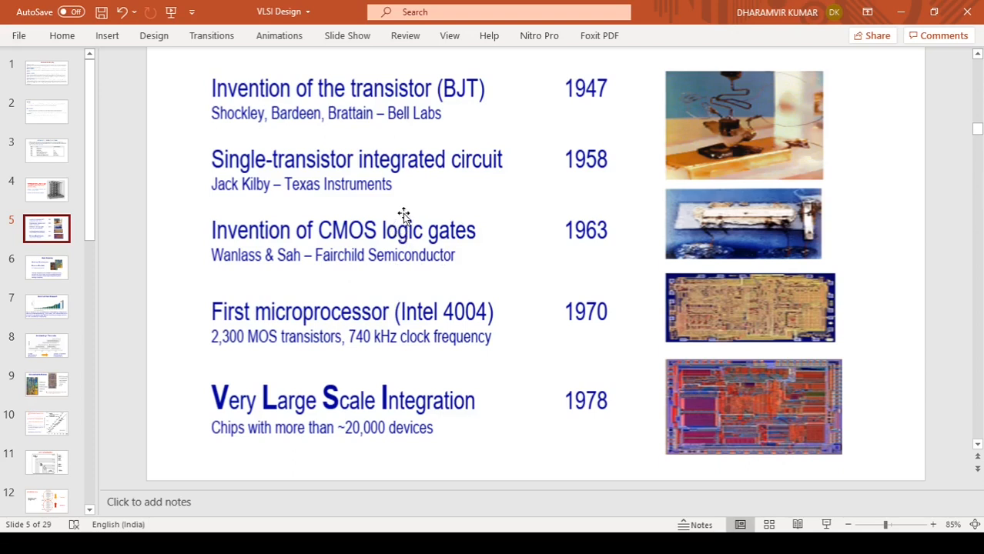
{"action": "mouse_move", "coordinate": [412, 204]}
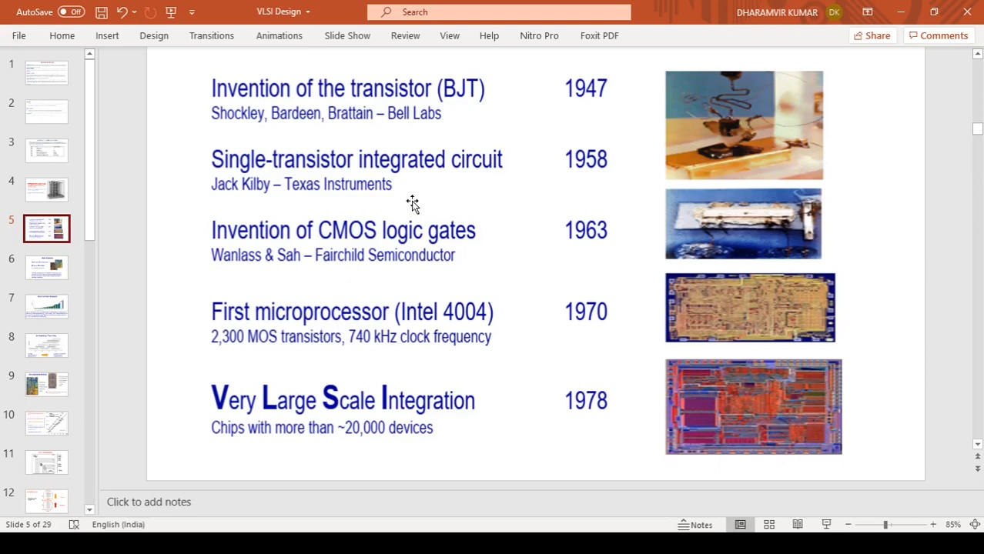
{"action": "mouse_move", "coordinate": [387, 241]}
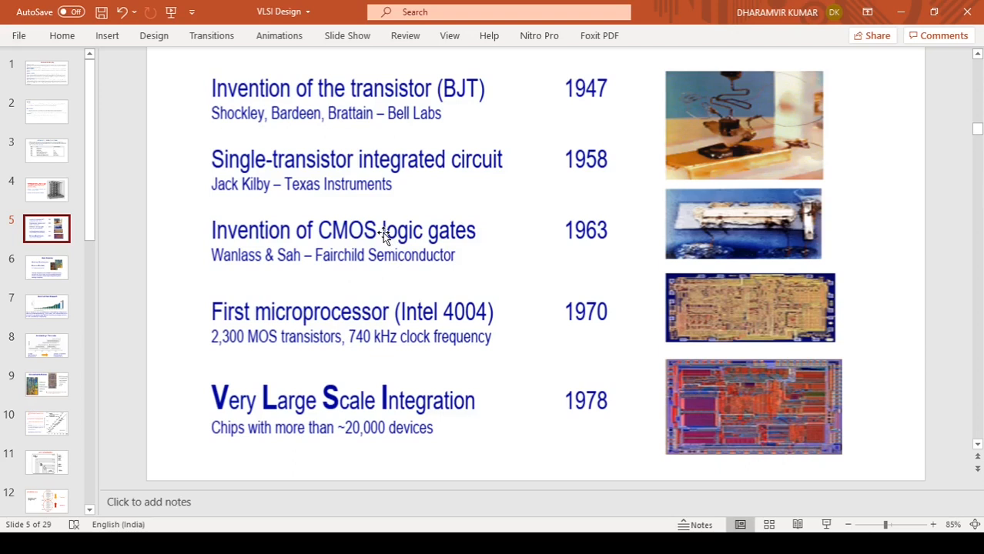
{"action": "mouse_move", "coordinate": [395, 249]}
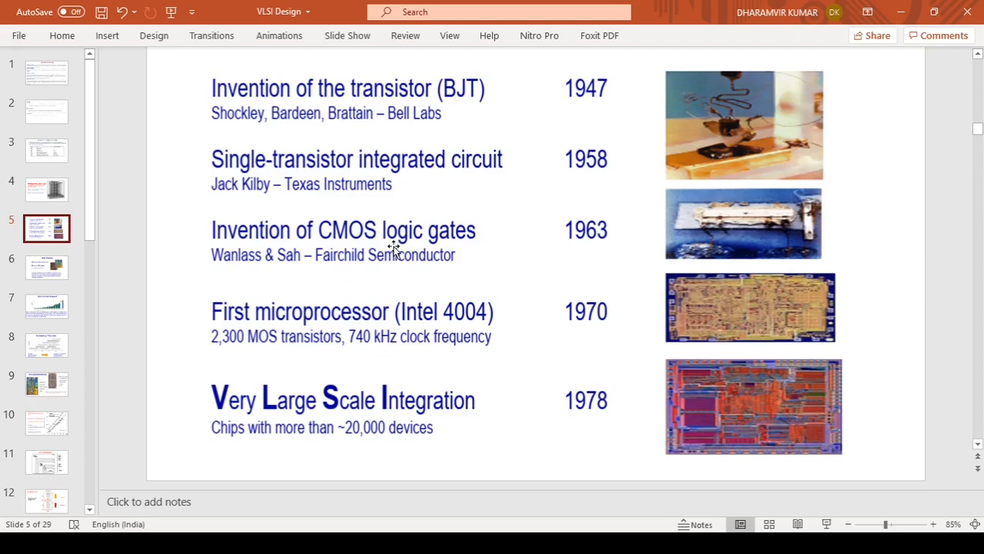
{"action": "mouse_move", "coordinate": [345, 235]}
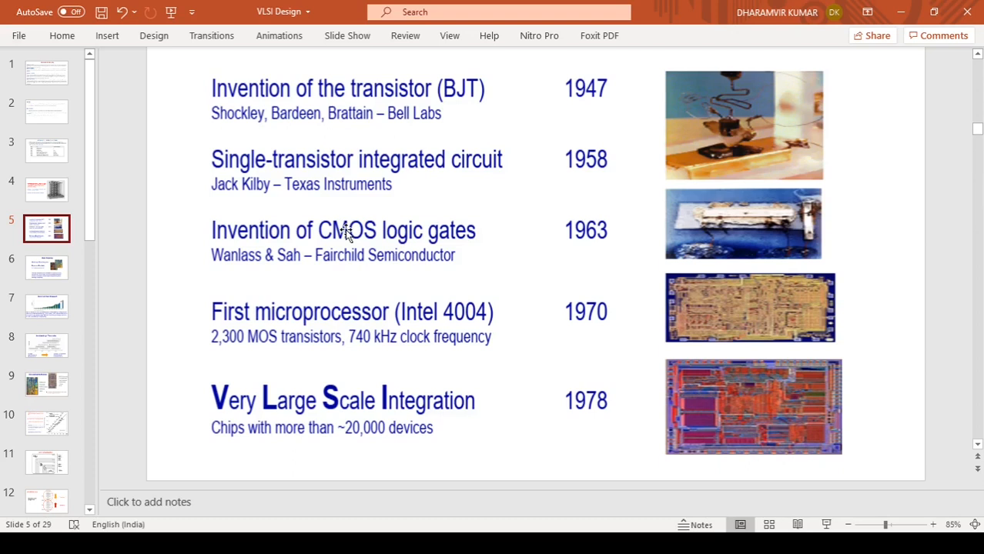
{"action": "mouse_move", "coordinate": [481, 258]}
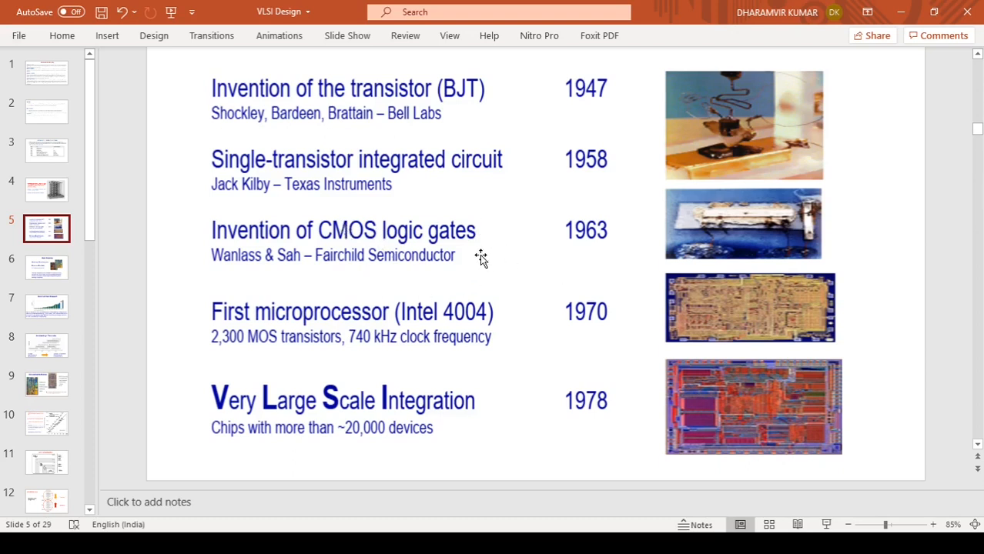
{"action": "mouse_move", "coordinate": [800, 226]}
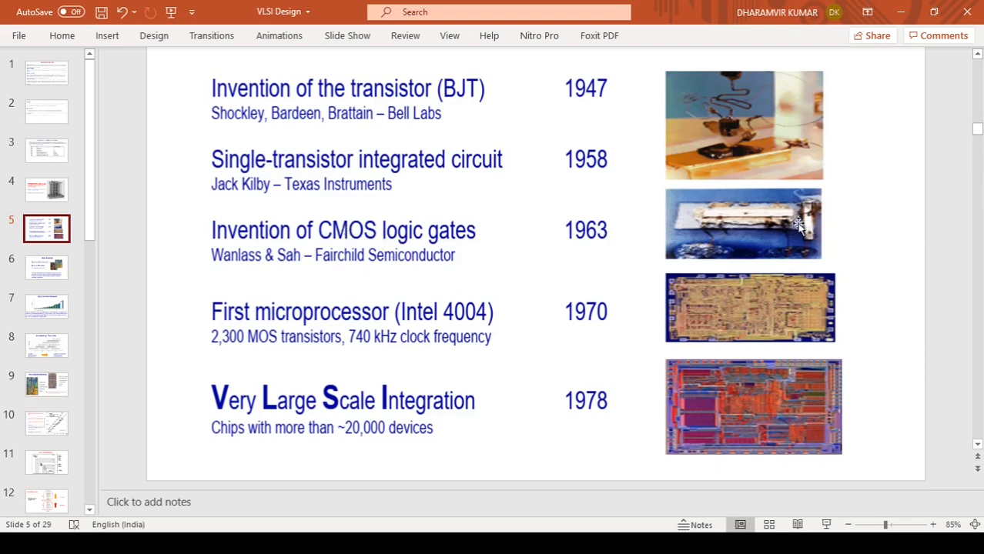
{"action": "mouse_move", "coordinate": [734, 318]}
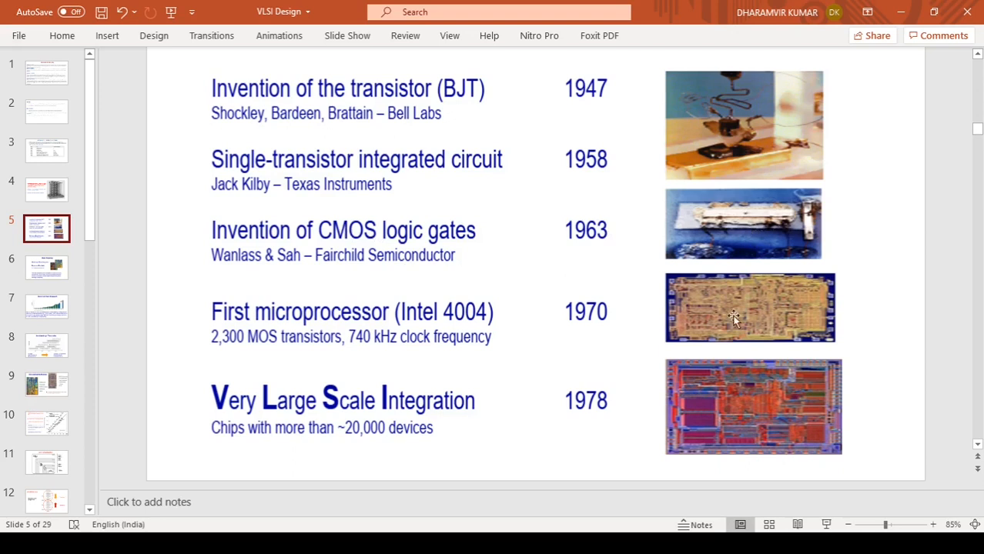
{"action": "mouse_move", "coordinate": [277, 340]}
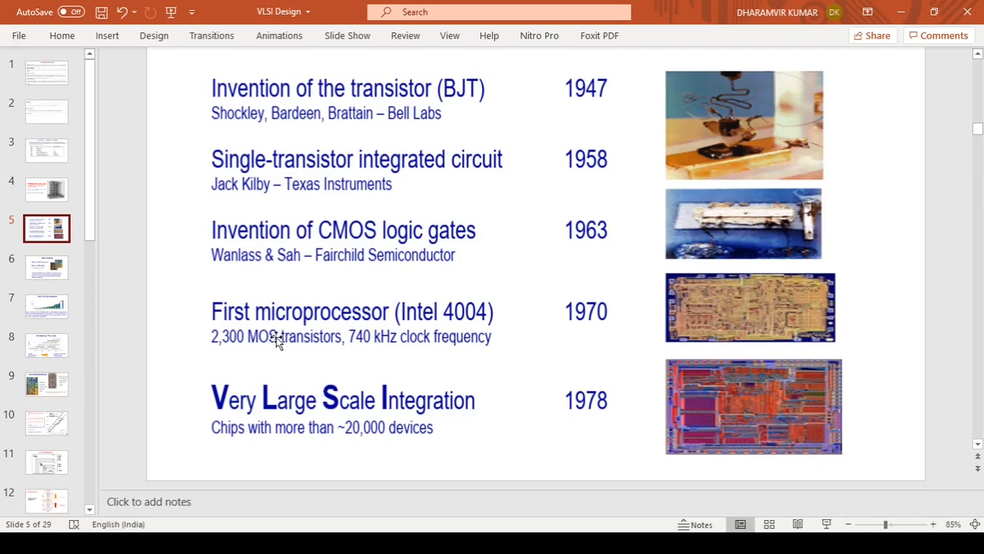
{"action": "mouse_move", "coordinate": [333, 337]}
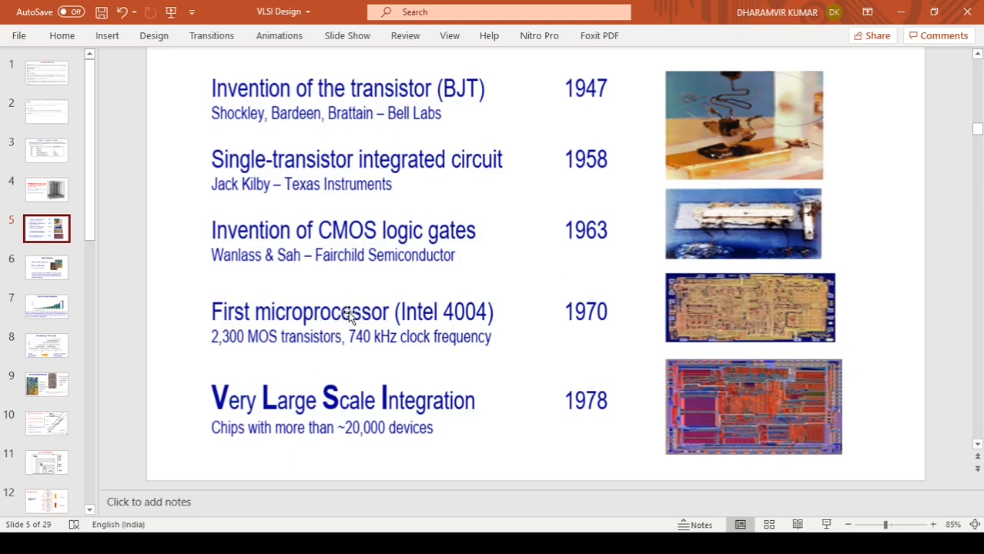
{"action": "mouse_move", "coordinate": [587, 323]}
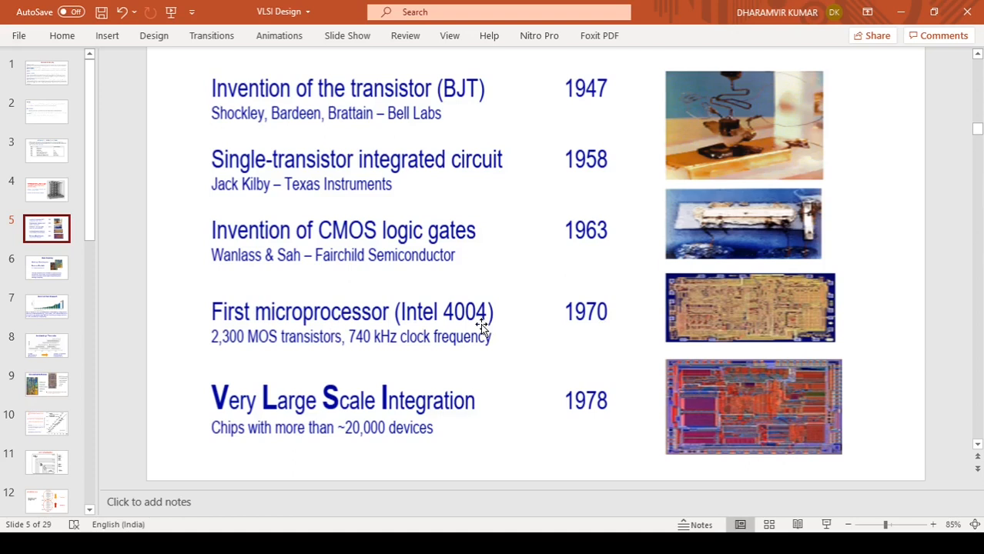
{"action": "mouse_move", "coordinate": [616, 346]}
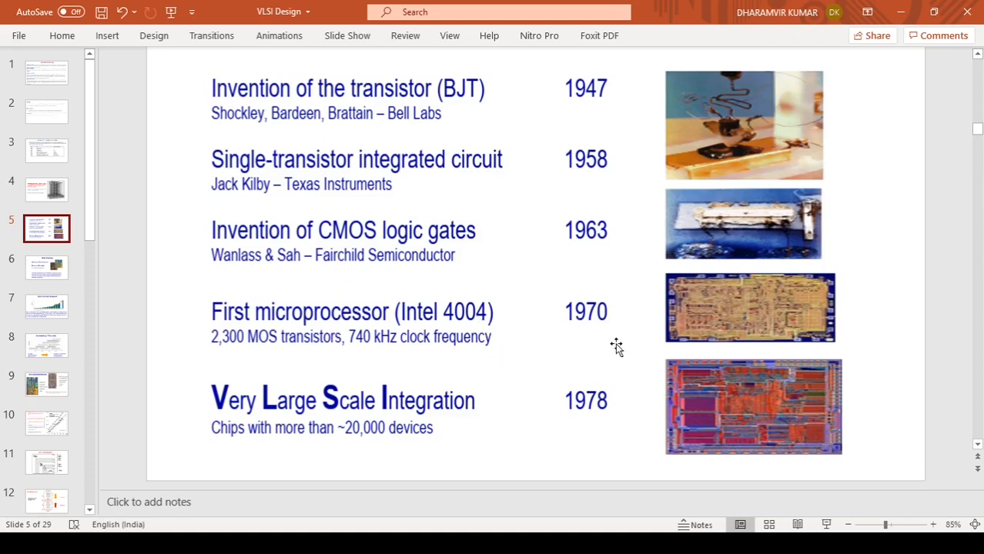
{"action": "mouse_move", "coordinate": [616, 345]}
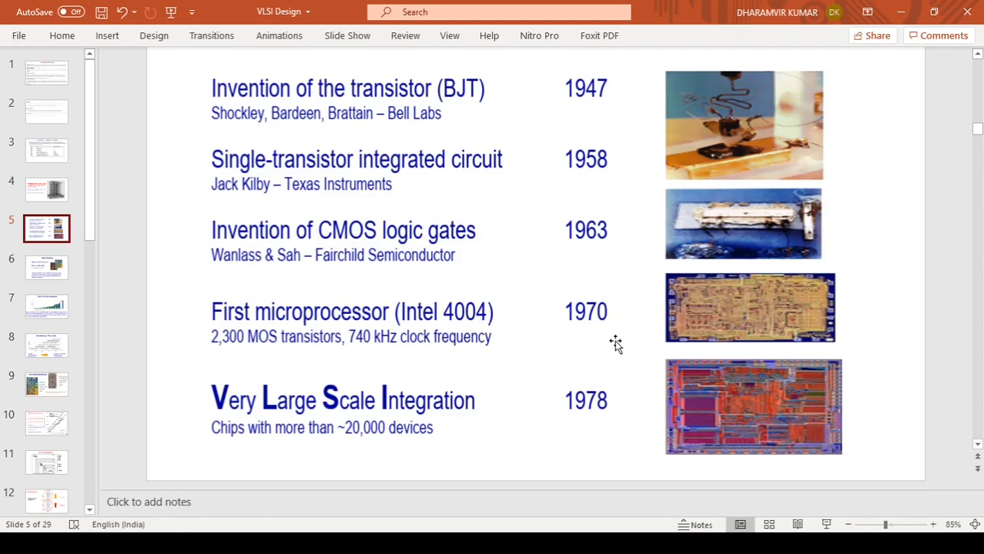
{"action": "mouse_move", "coordinate": [429, 401]}
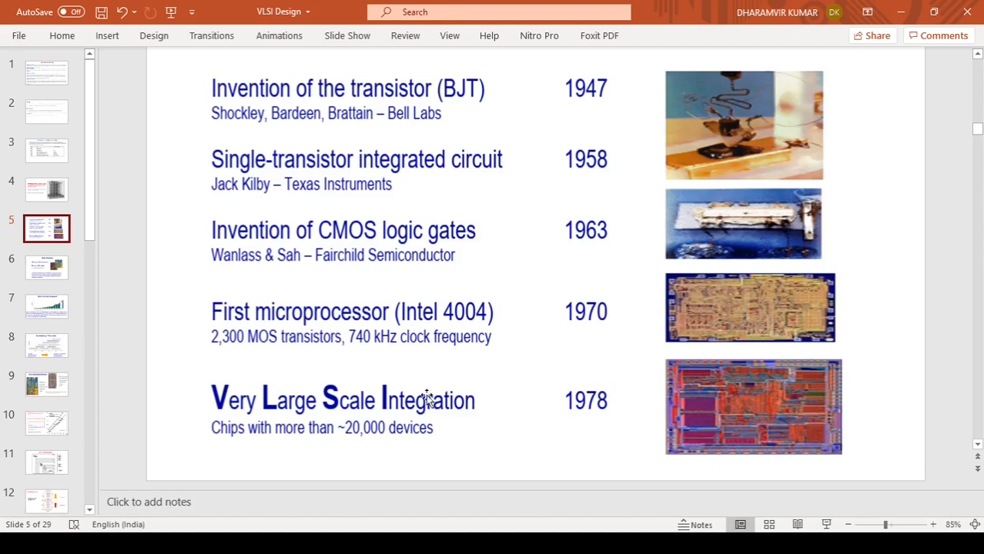
{"action": "mouse_move", "coordinate": [235, 372]}
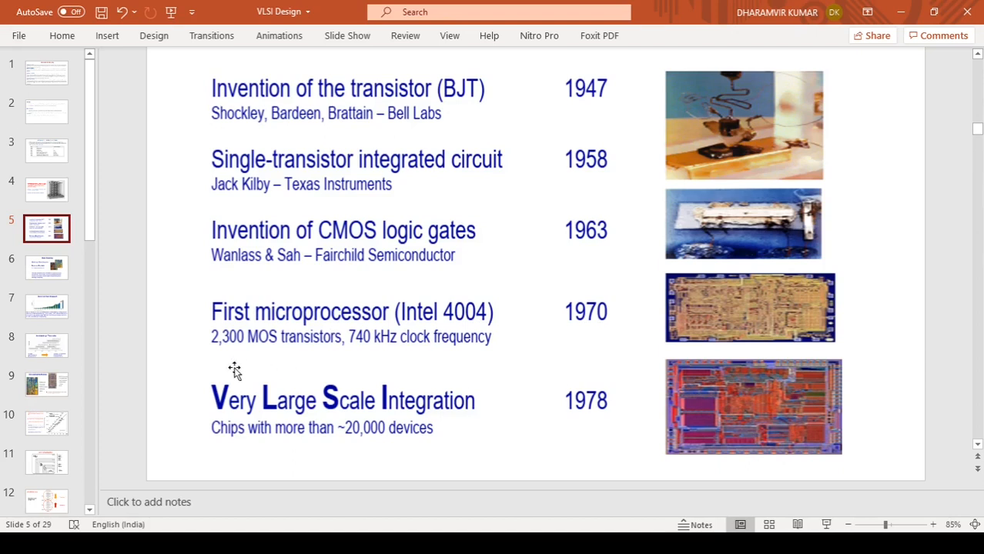
{"action": "mouse_move", "coordinate": [213, 365]}
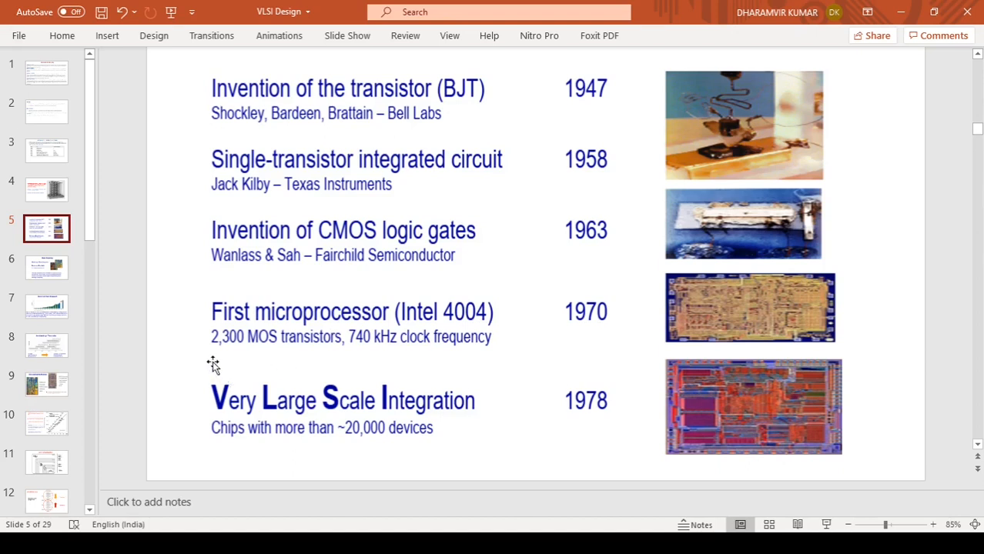
{"action": "mouse_move", "coordinate": [262, 356]}
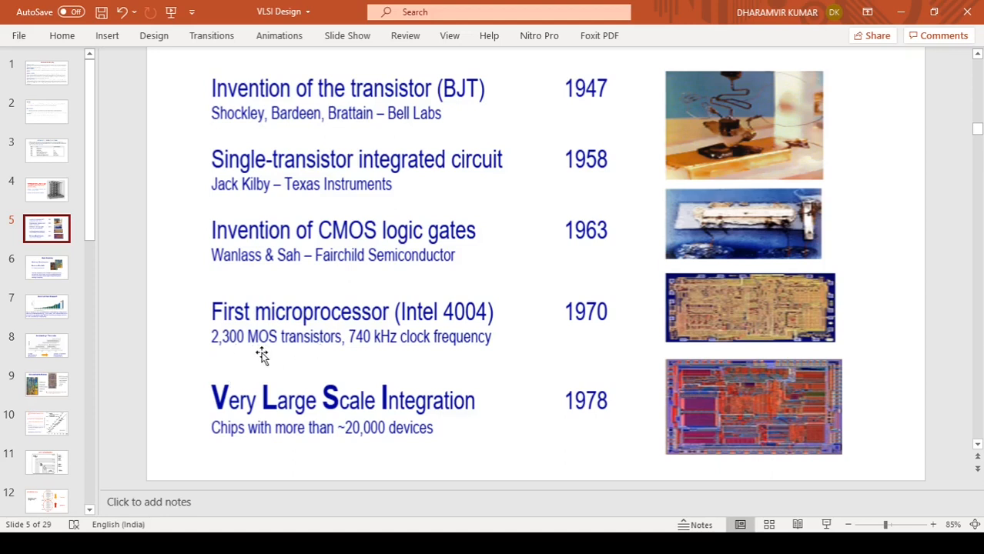
{"action": "mouse_move", "coordinate": [260, 356]}
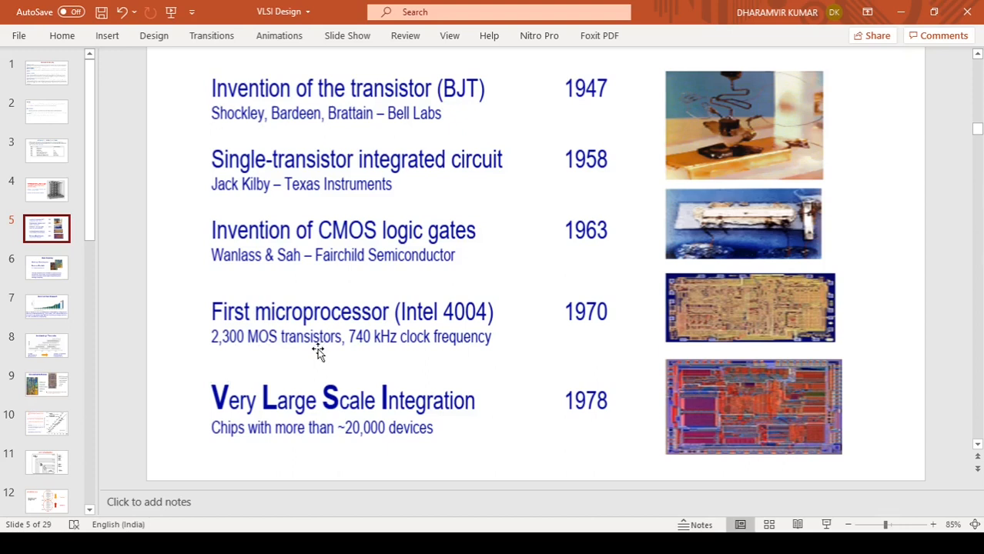
{"action": "mouse_move", "coordinate": [383, 364]}
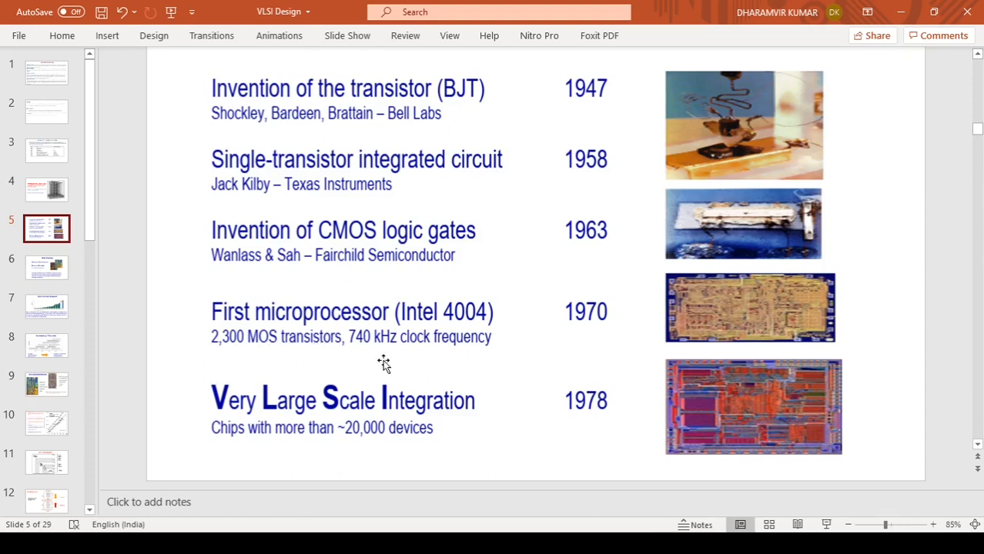
{"action": "mouse_move", "coordinate": [405, 358]}
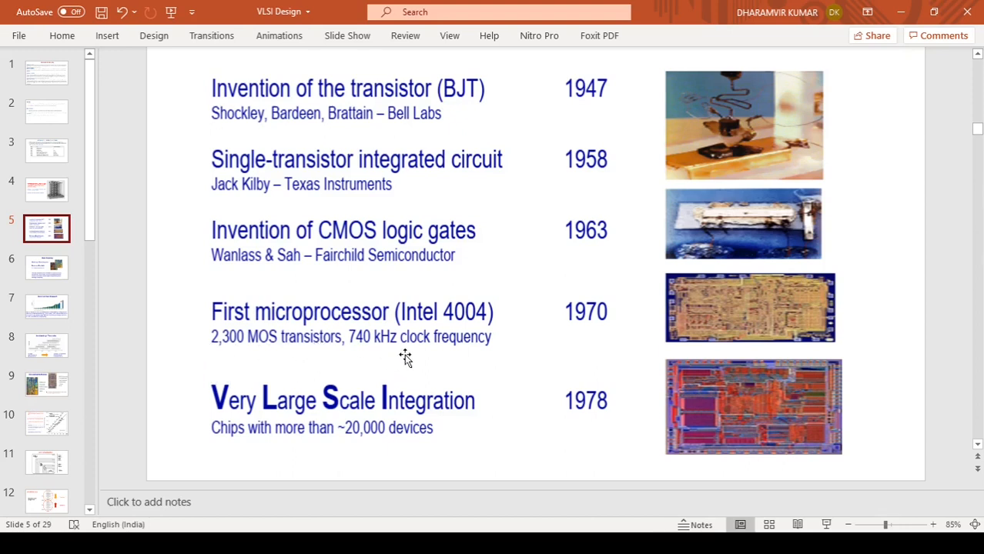
{"action": "mouse_move", "coordinate": [414, 344]}
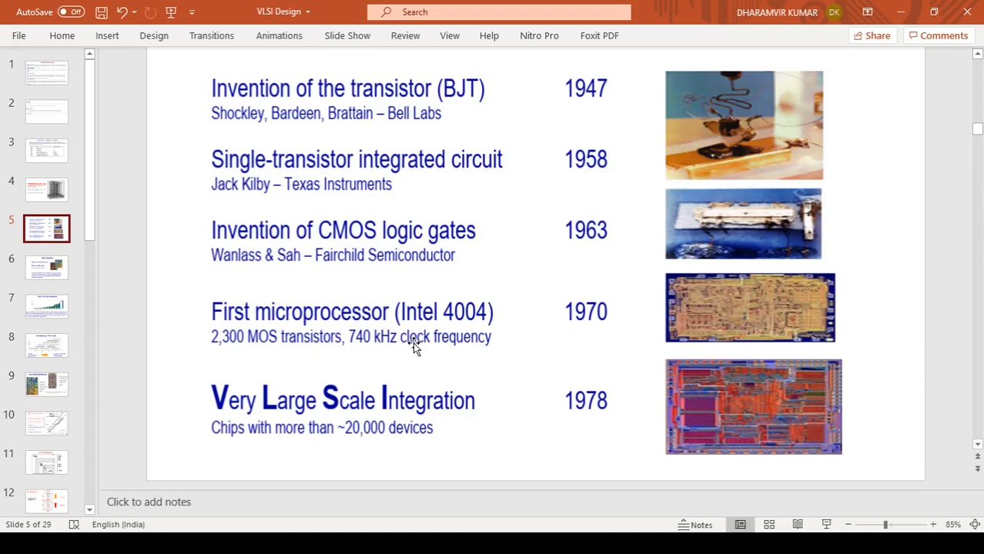
{"action": "mouse_move", "coordinate": [417, 362]}
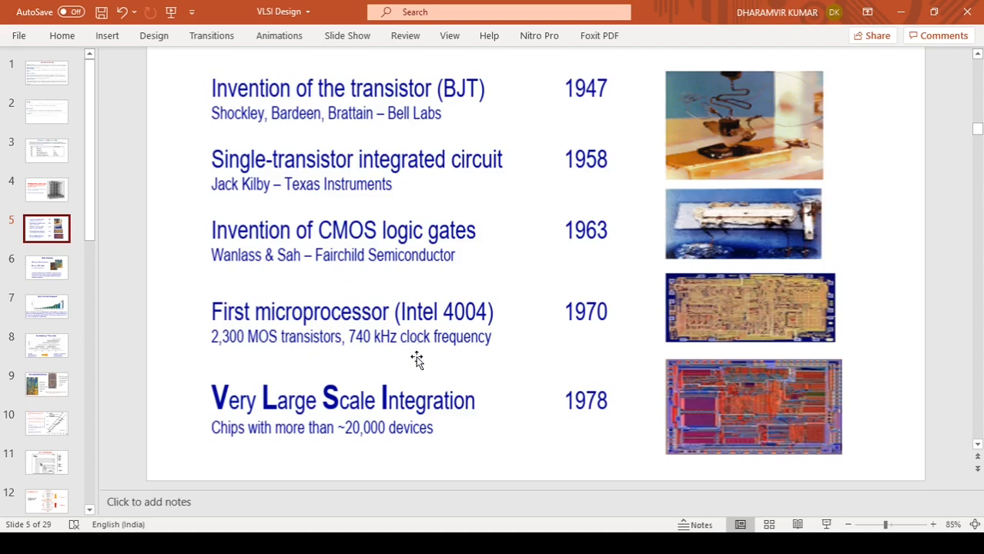
{"action": "mouse_move", "coordinate": [447, 366]}
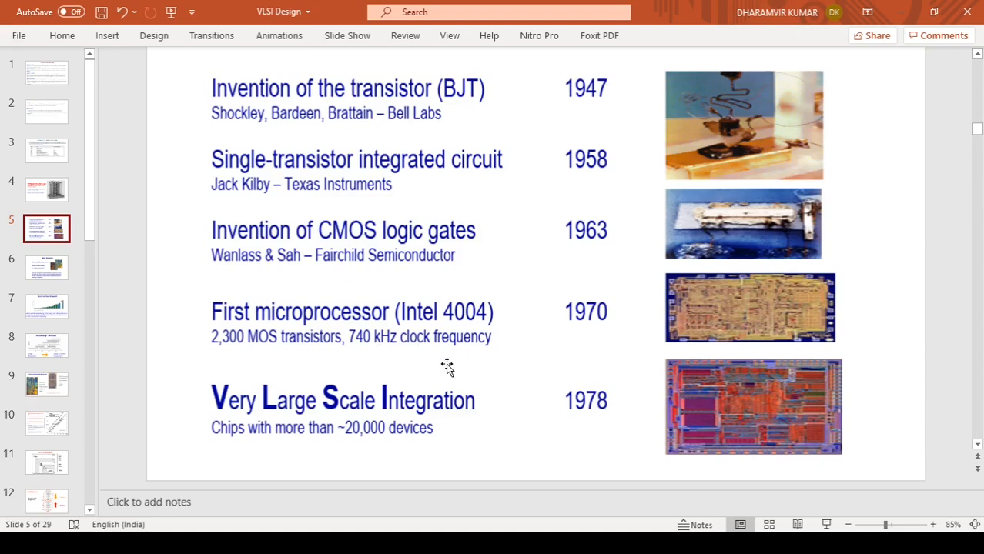
{"action": "mouse_move", "coordinate": [618, 337]}
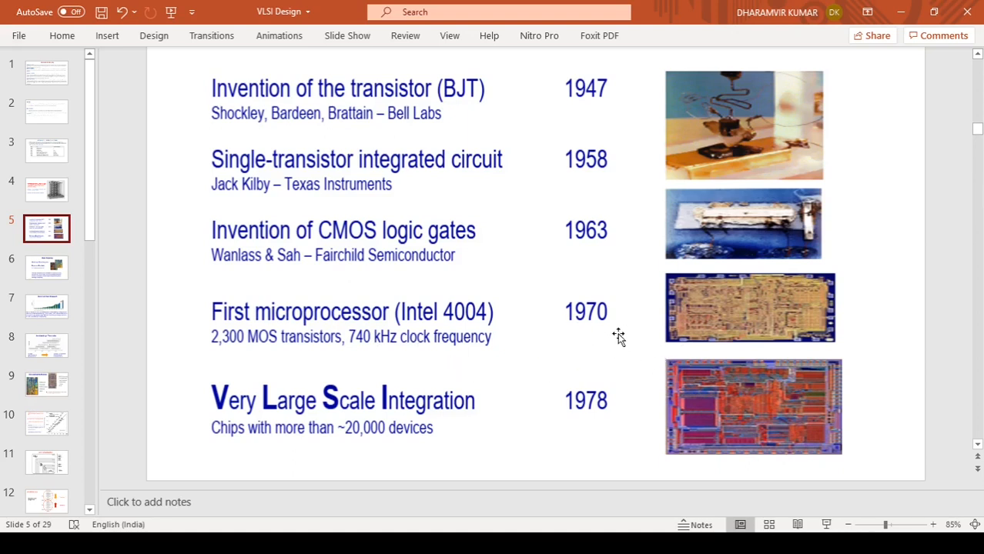
{"action": "mouse_move", "coordinate": [716, 329]}
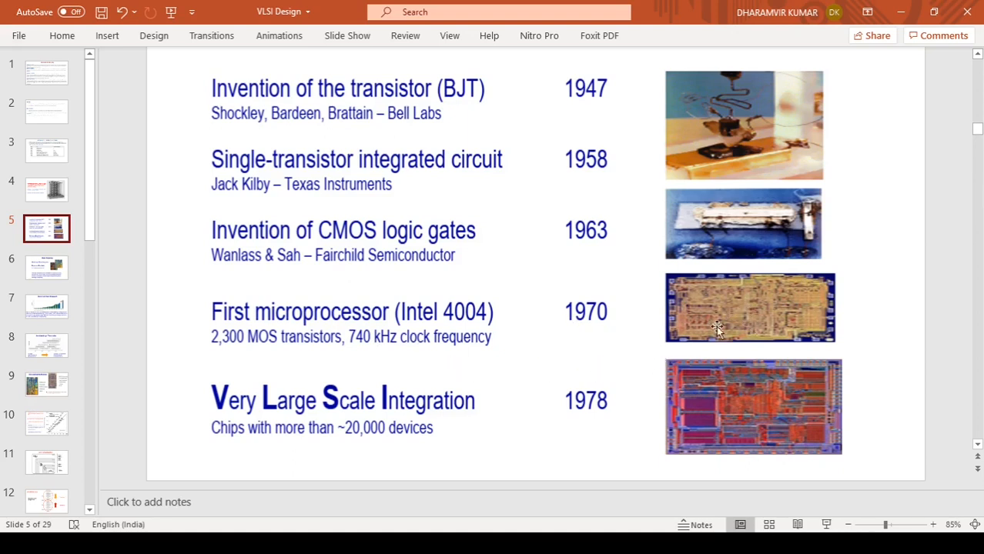
{"action": "mouse_move", "coordinate": [755, 316]}
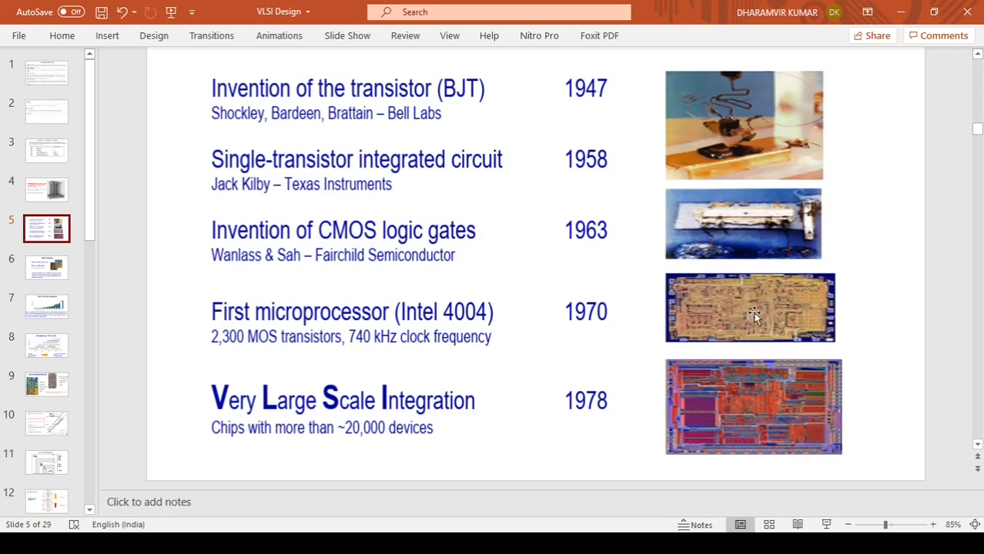
{"action": "mouse_move", "coordinate": [735, 305]}
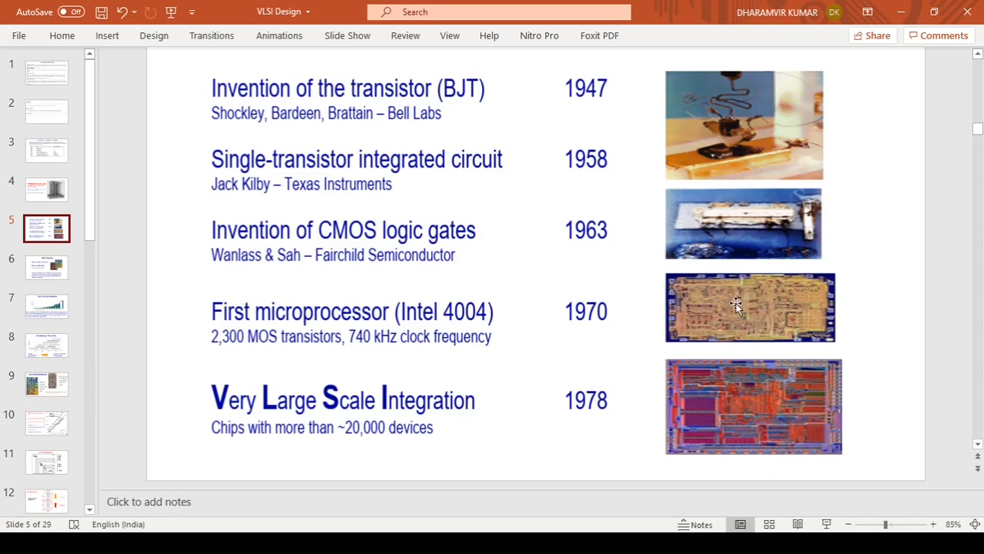
{"action": "mouse_move", "coordinate": [581, 428]}
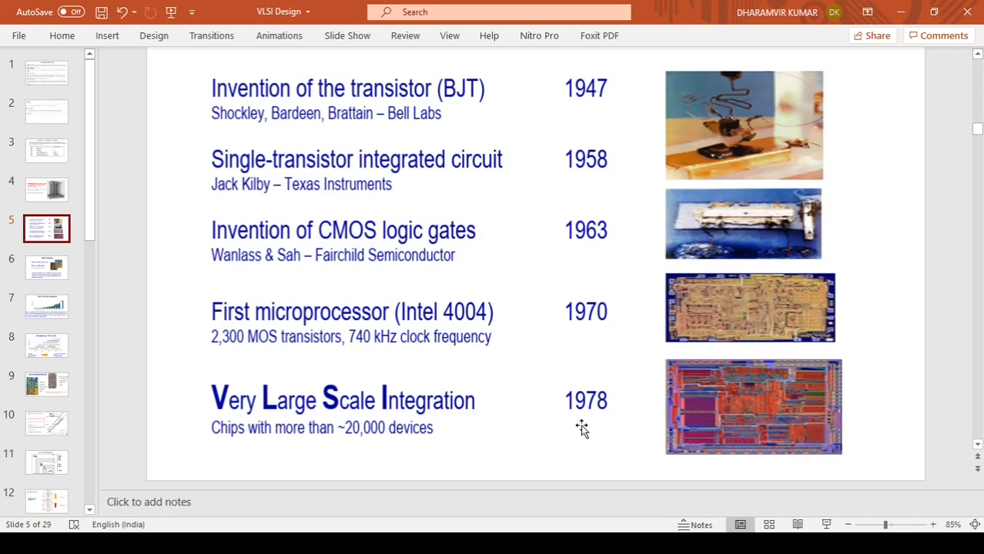
{"action": "mouse_move", "coordinate": [539, 453]}
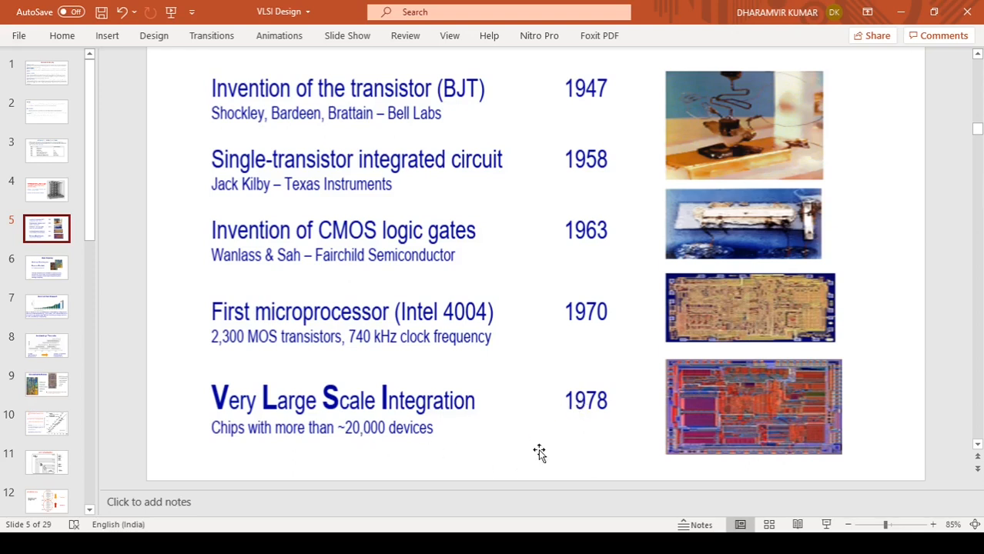
{"action": "mouse_move", "coordinate": [588, 429]}
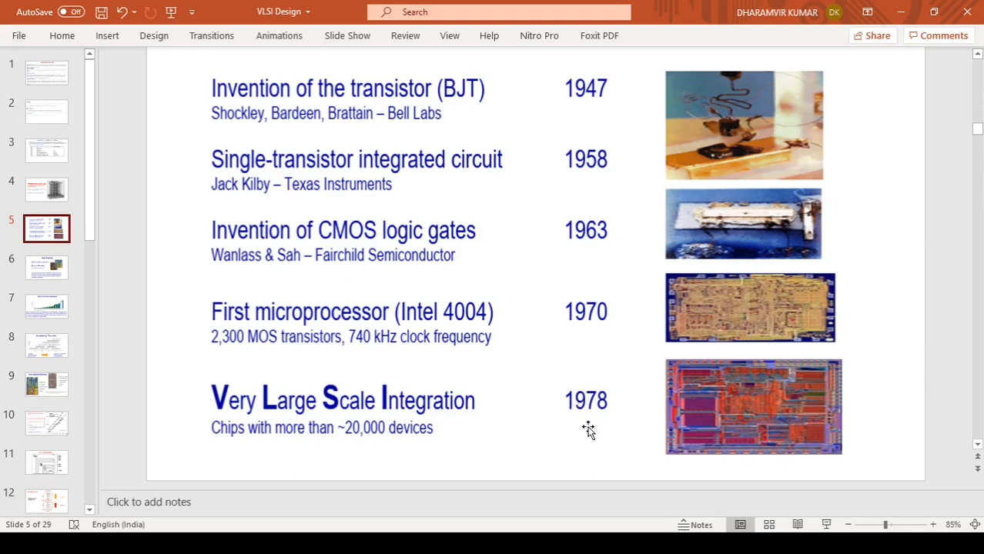
{"action": "mouse_move", "coordinate": [539, 464]}
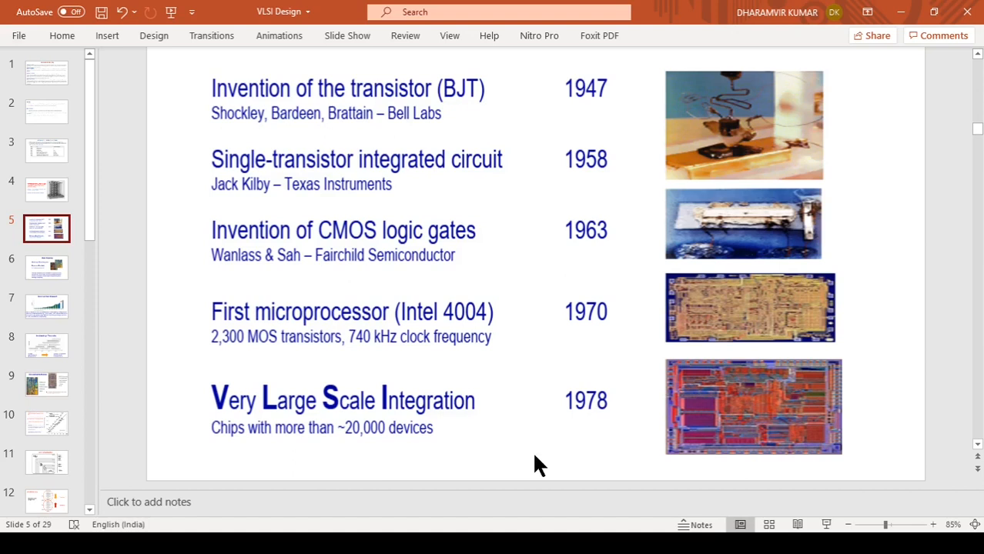
{"action": "mouse_move", "coordinate": [370, 452]}
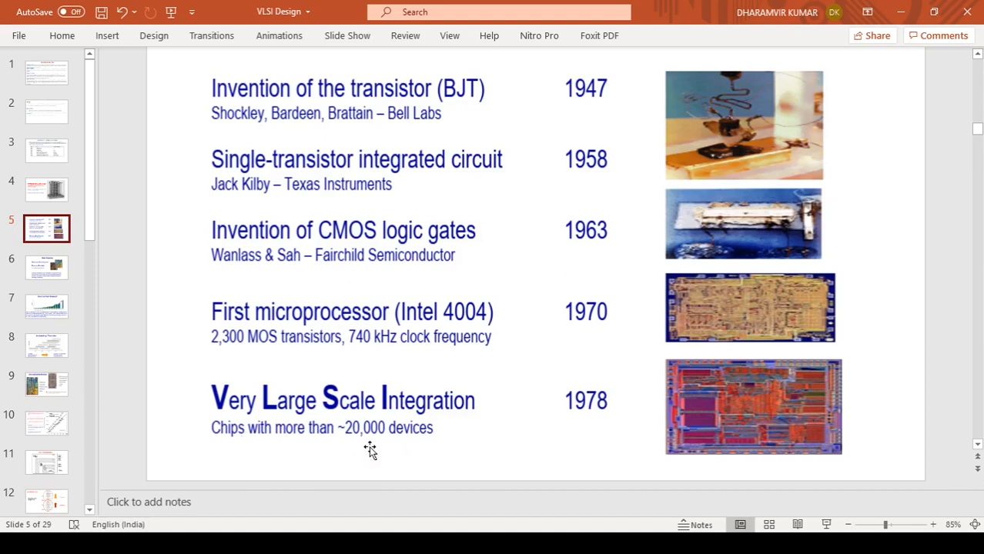
{"action": "mouse_move", "coordinate": [415, 462]}
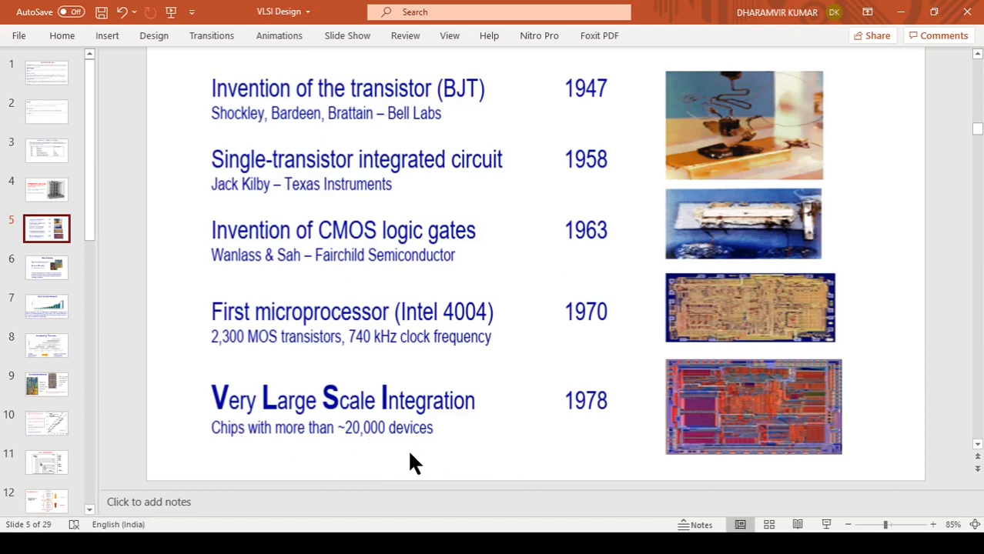
{"action": "mouse_move", "coordinate": [405, 443]}
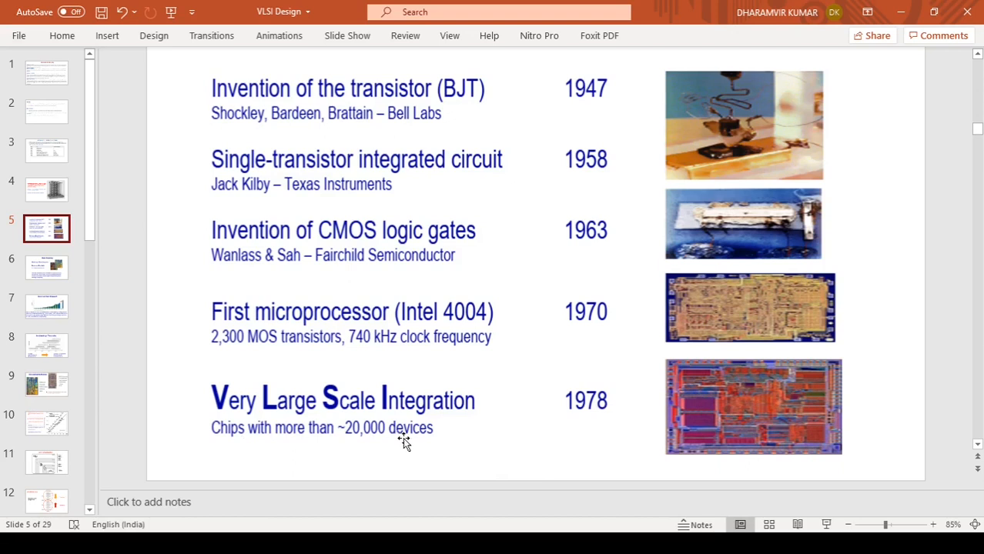
{"action": "mouse_move", "coordinate": [758, 427]}
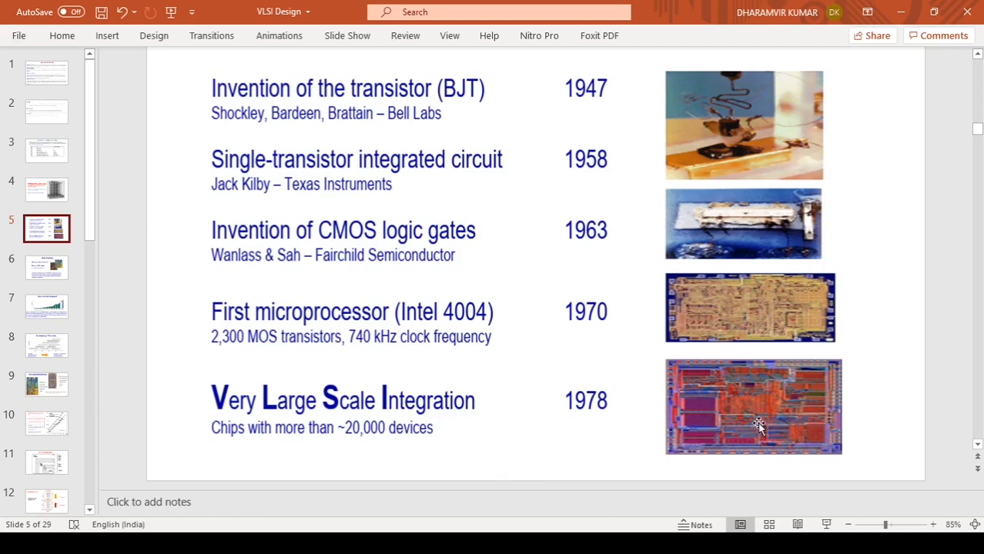
{"action": "mouse_move", "coordinate": [77, 291]}
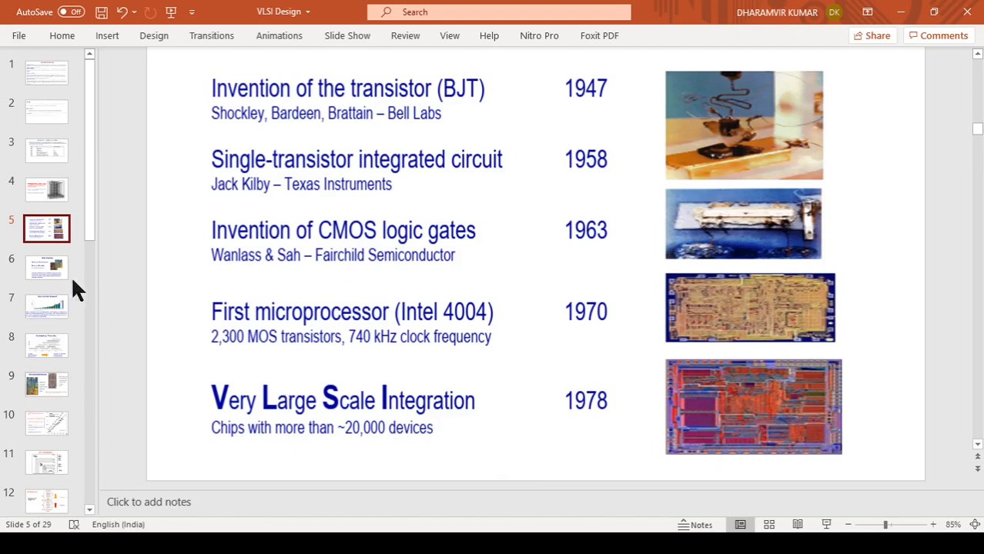
{"action": "mouse_move", "coordinate": [766, 220]}
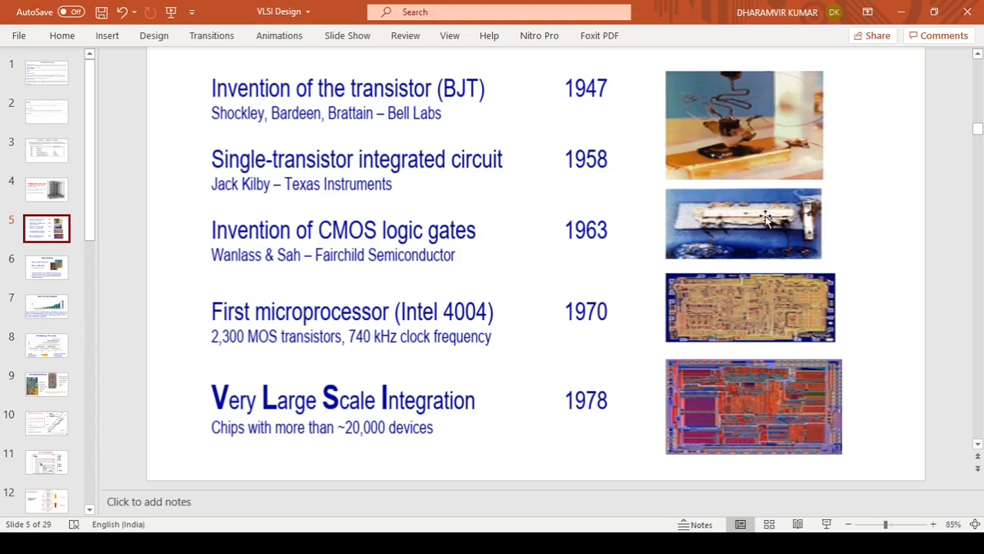
{"action": "mouse_move", "coordinate": [768, 204]}
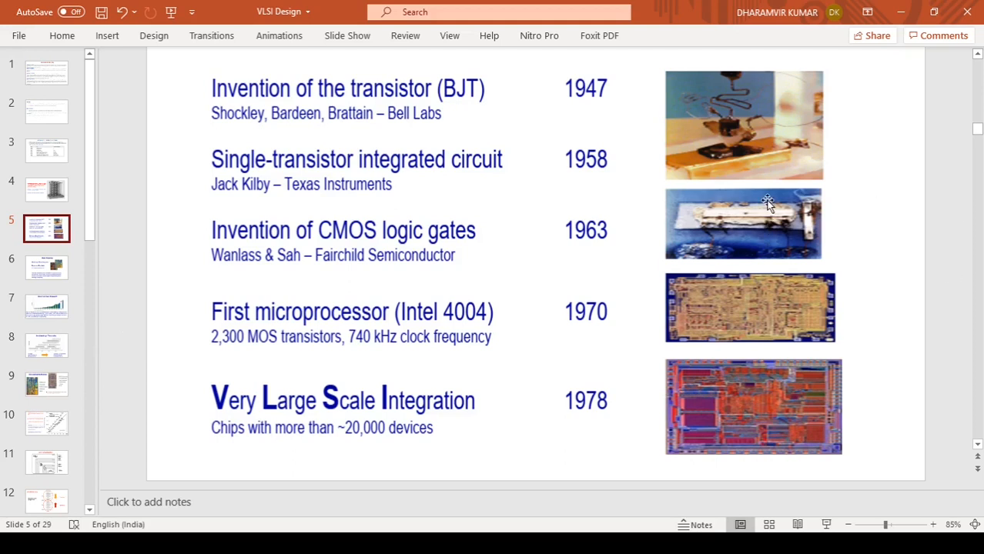
{"action": "mouse_move", "coordinate": [765, 191]}
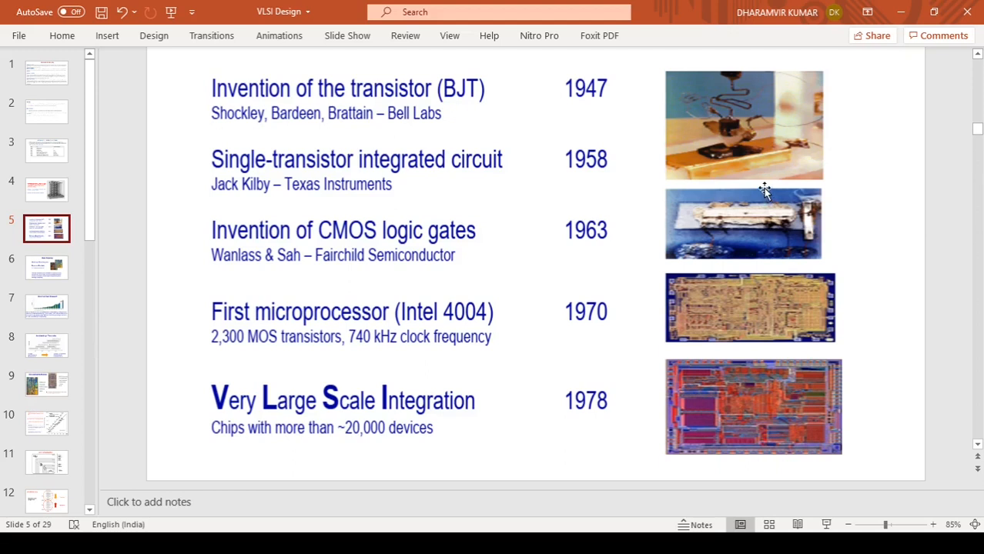
{"action": "mouse_move", "coordinate": [747, 203]}
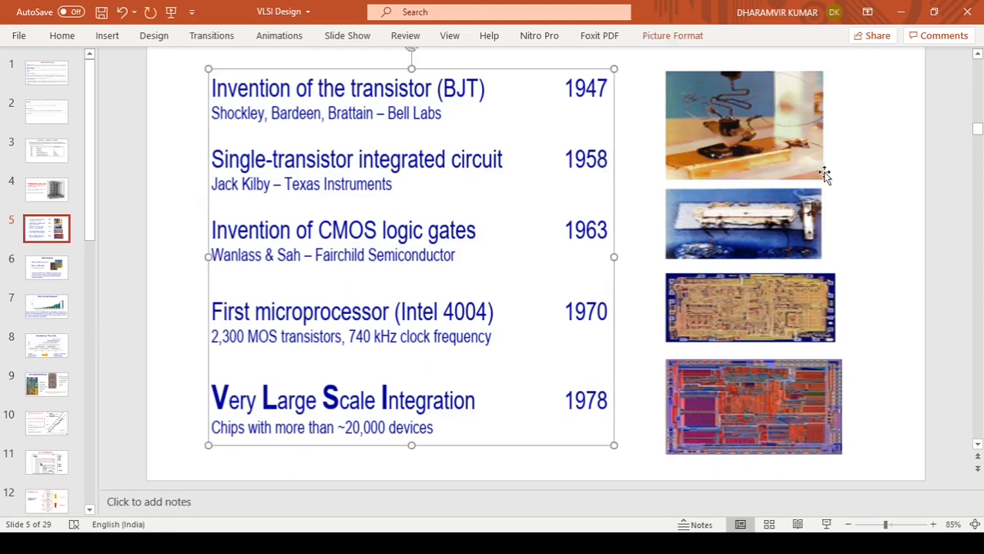
{"action": "left_click", "coordinate": [945, 245]}
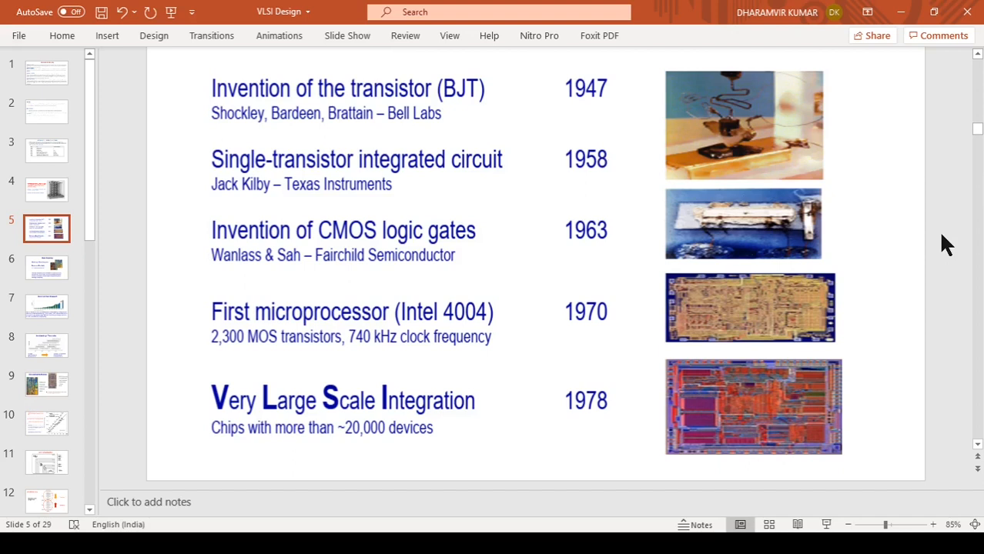
{"action": "mouse_move", "coordinate": [943, 260]}
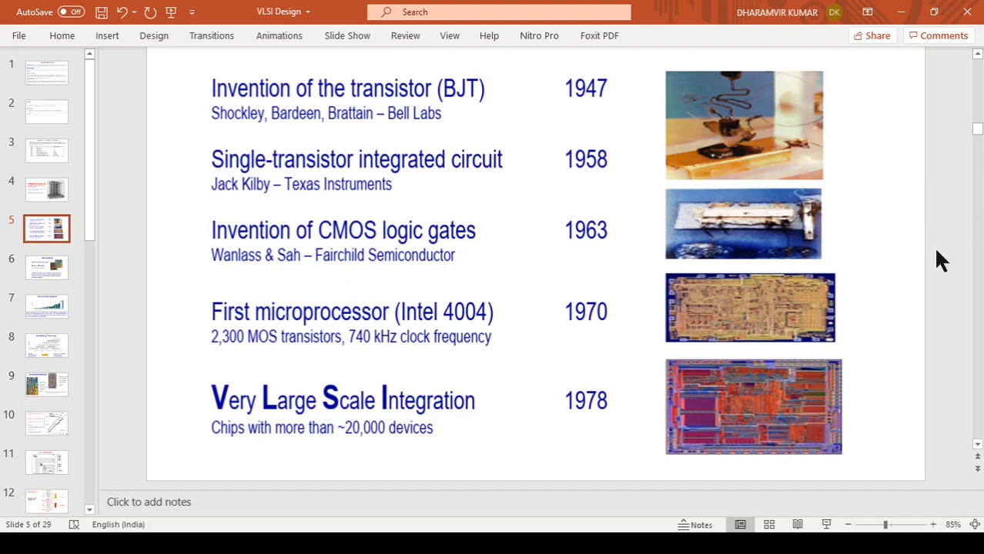
{"action": "left_click", "coordinate": [46, 267]}
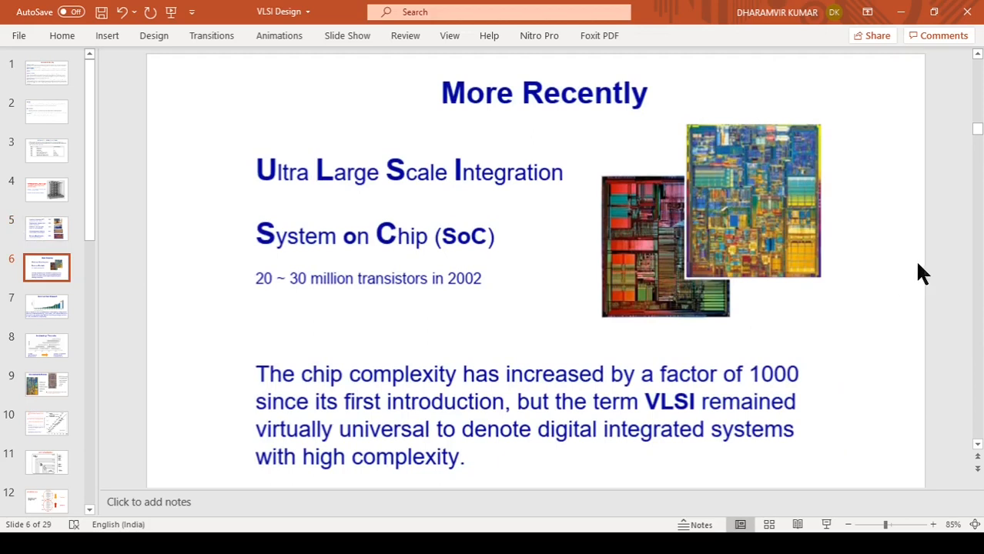
{"action": "mouse_move", "coordinate": [956, 249]}
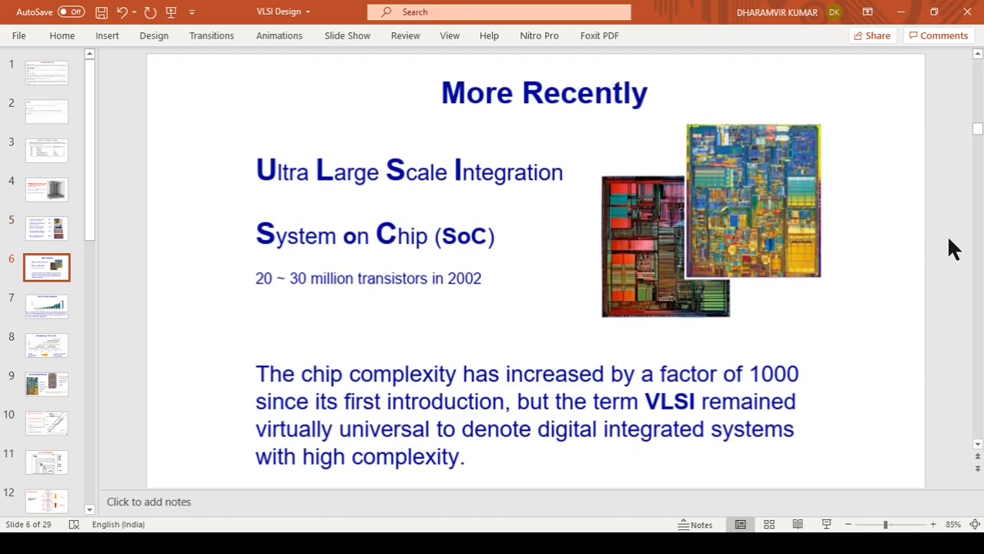
{"action": "mouse_move", "coordinate": [924, 332]}
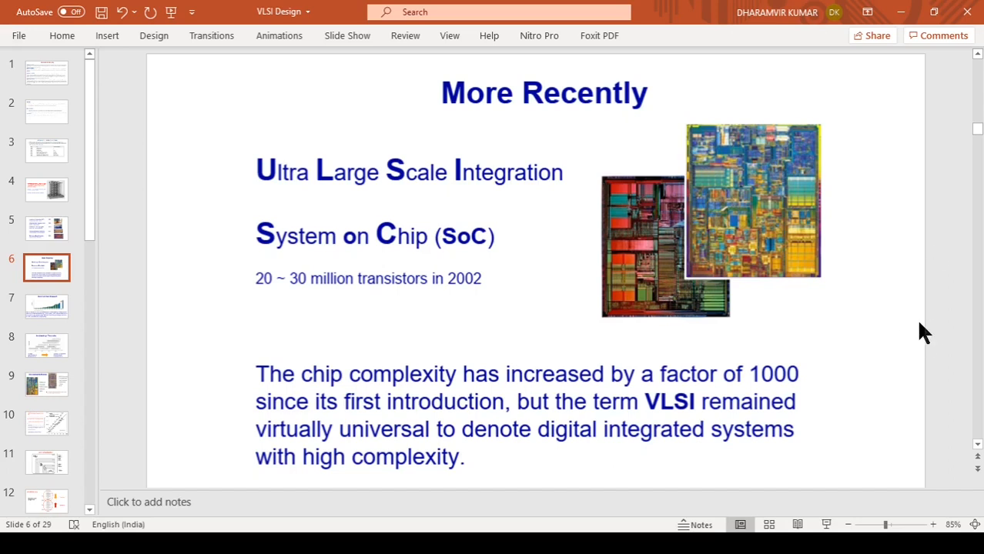
{"action": "mouse_move", "coordinate": [322, 197]}
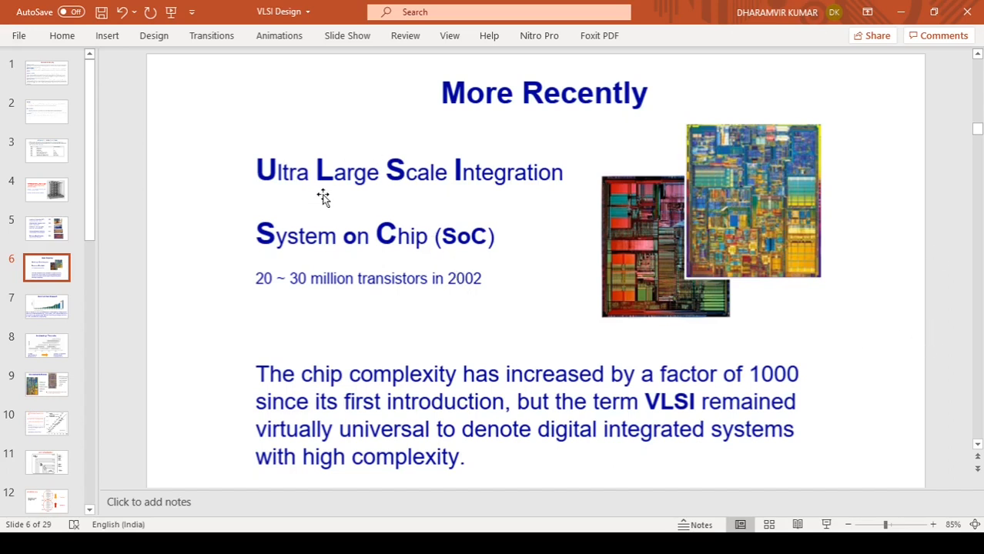
{"action": "mouse_move", "coordinate": [354, 173]}
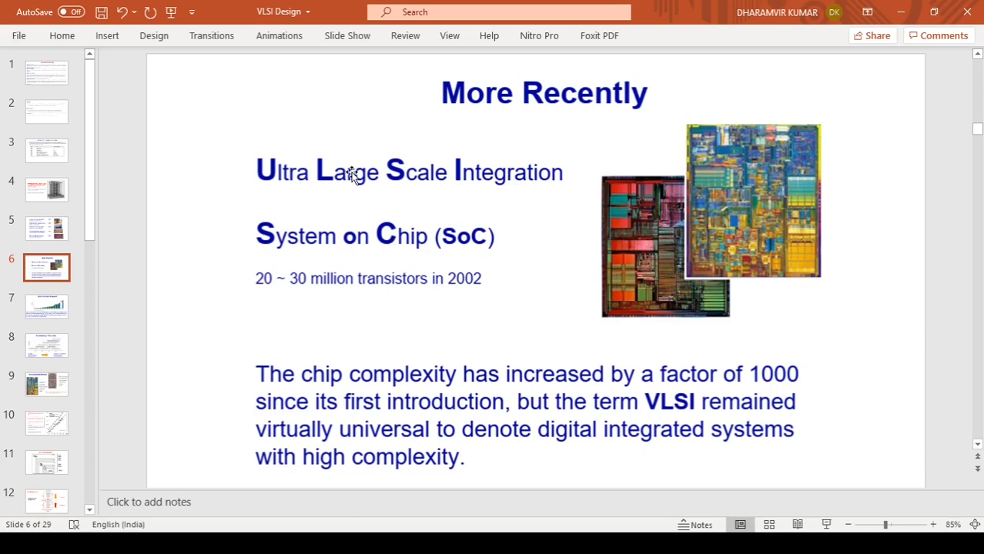
{"action": "mouse_move", "coordinate": [491, 192]}
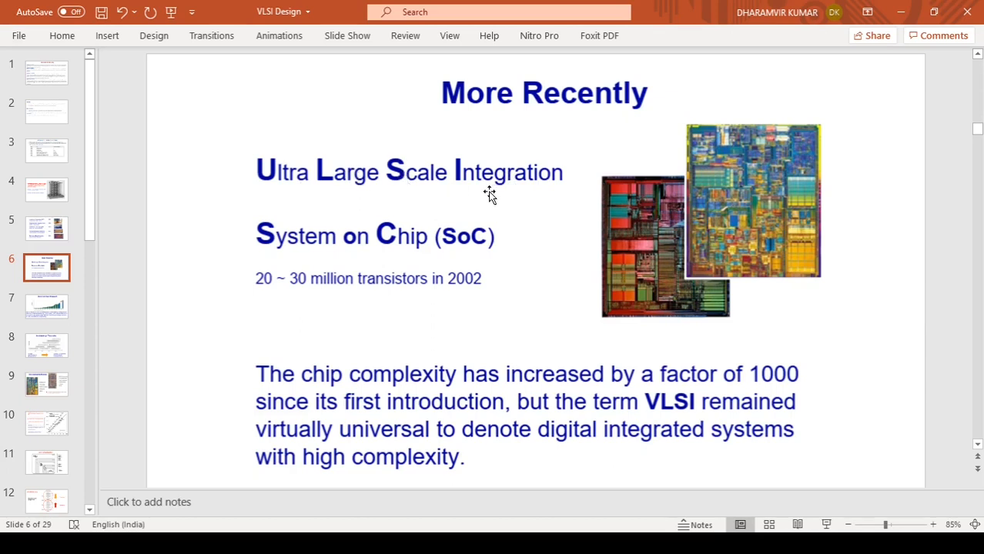
{"action": "mouse_move", "coordinate": [471, 199]}
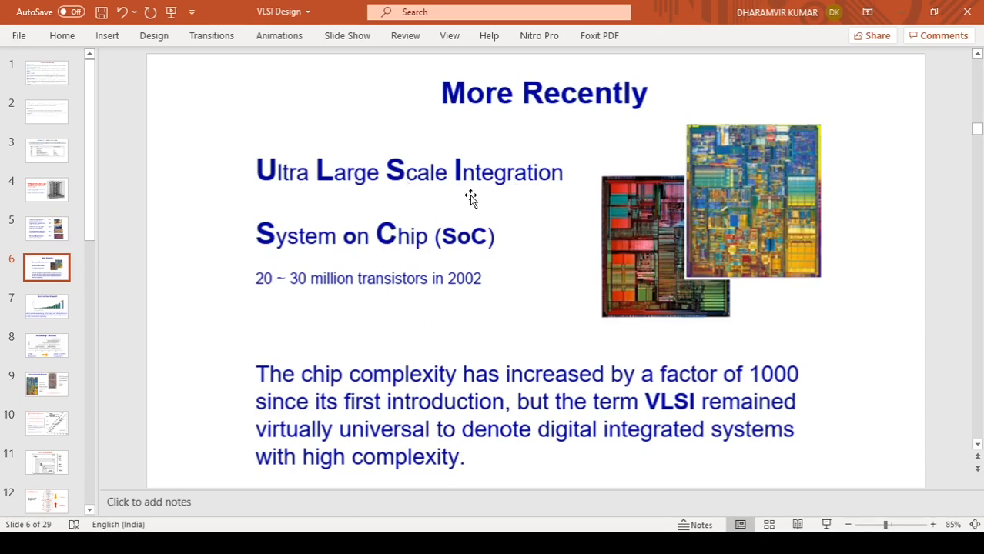
{"action": "mouse_move", "coordinate": [389, 239]}
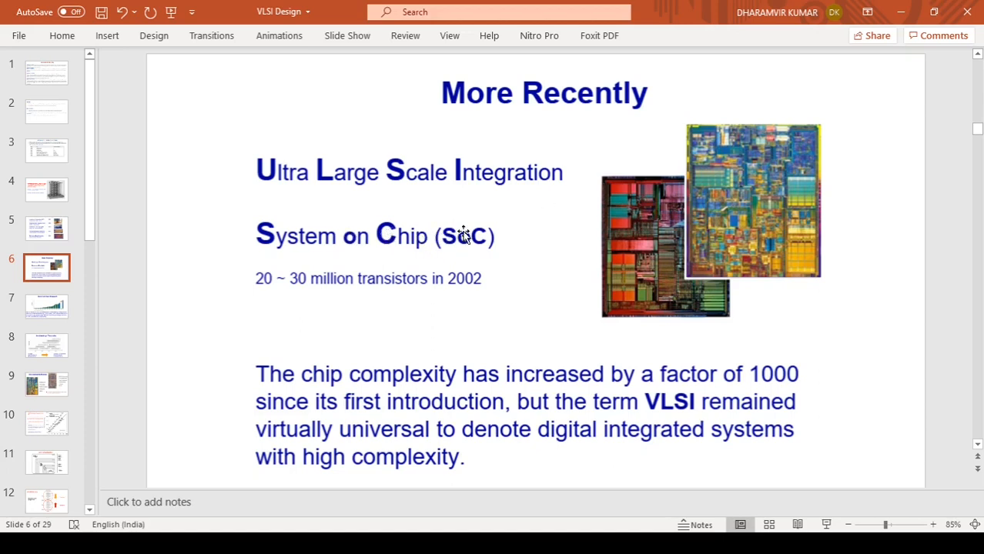
{"action": "mouse_move", "coordinate": [248, 302]}
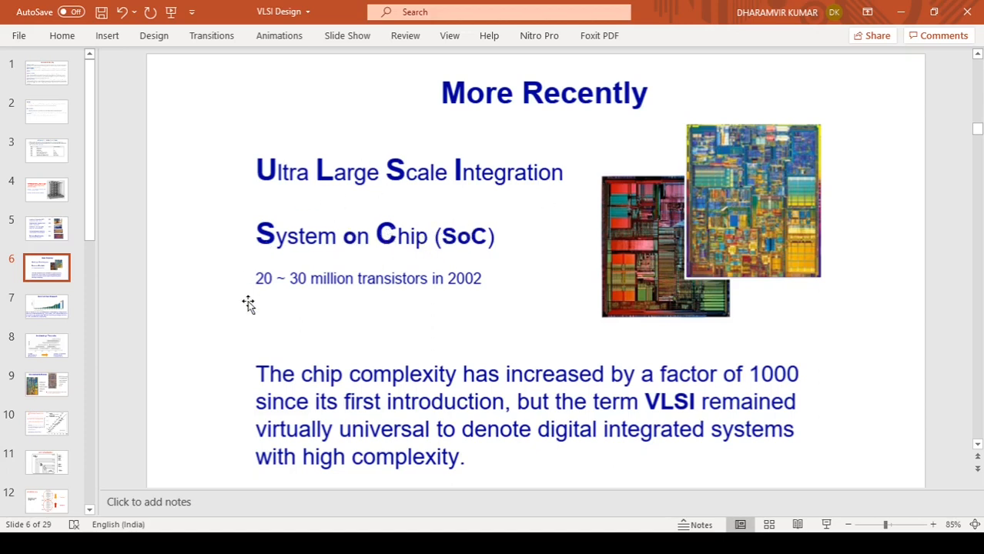
{"action": "mouse_move", "coordinate": [245, 162]}
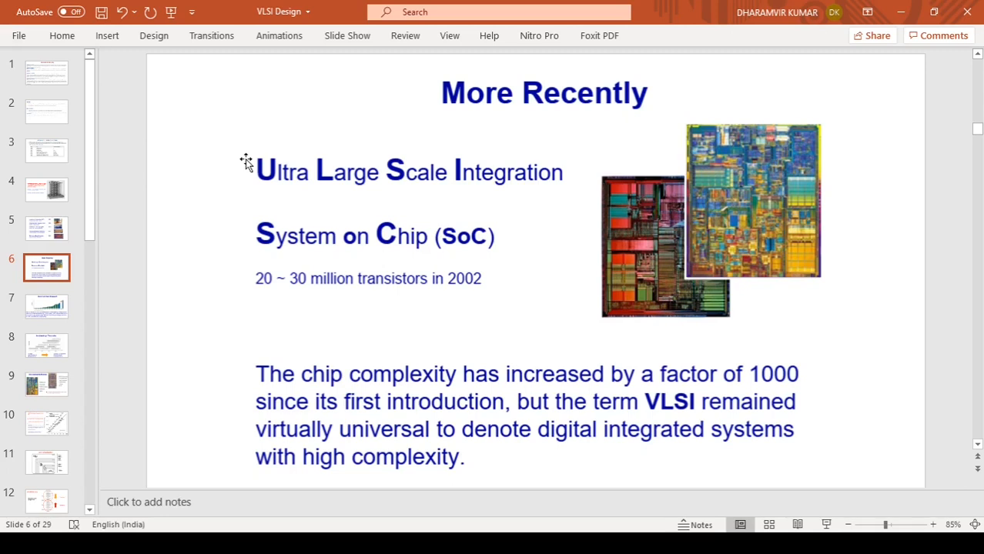
{"action": "mouse_move", "coordinate": [275, 162]}
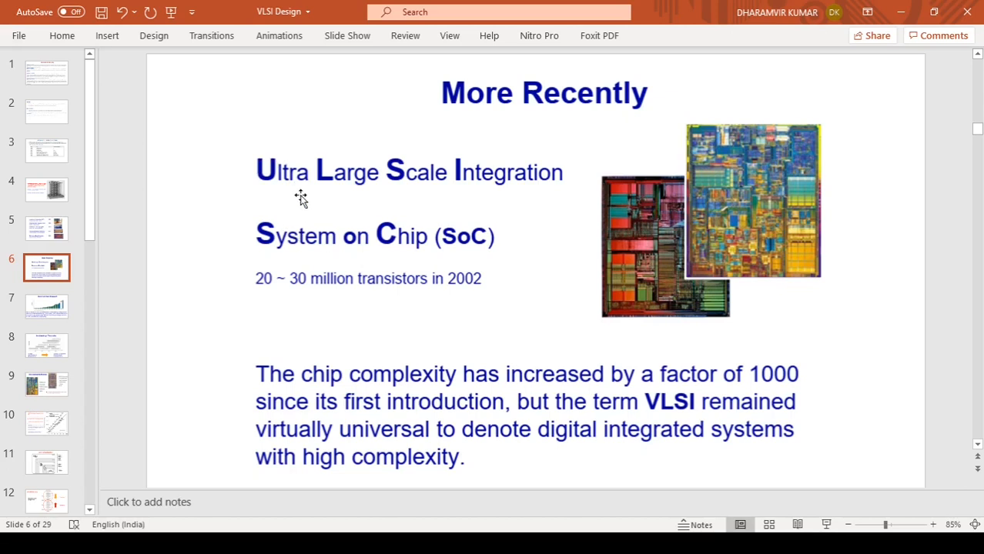
{"action": "mouse_move", "coordinate": [460, 177]}
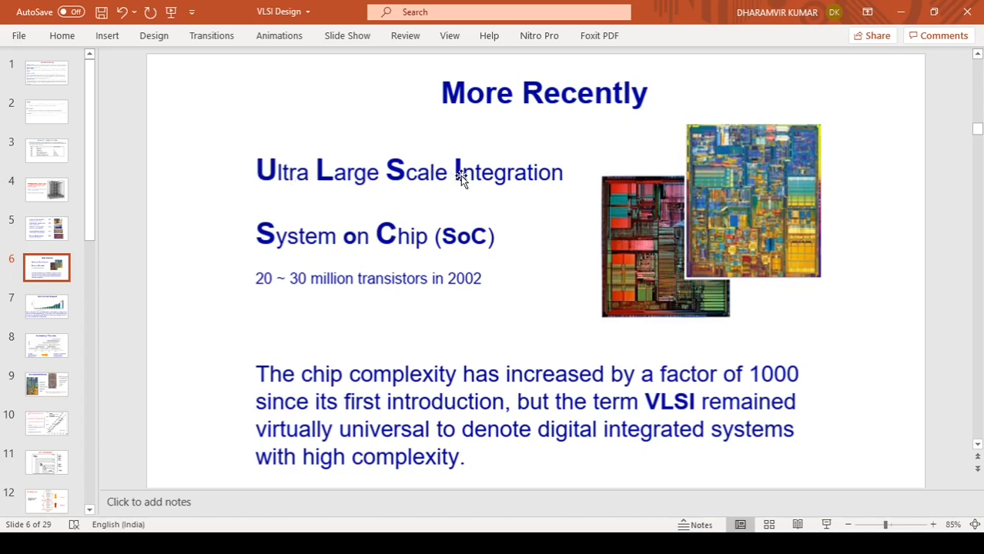
{"action": "mouse_move", "coordinate": [205, 84]}
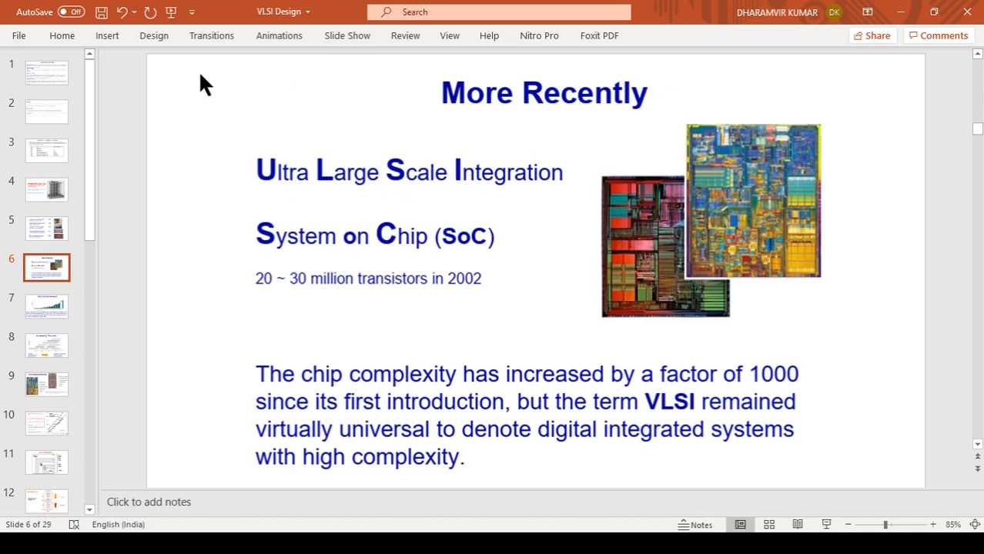
{"action": "mouse_move", "coordinate": [406, 151]}
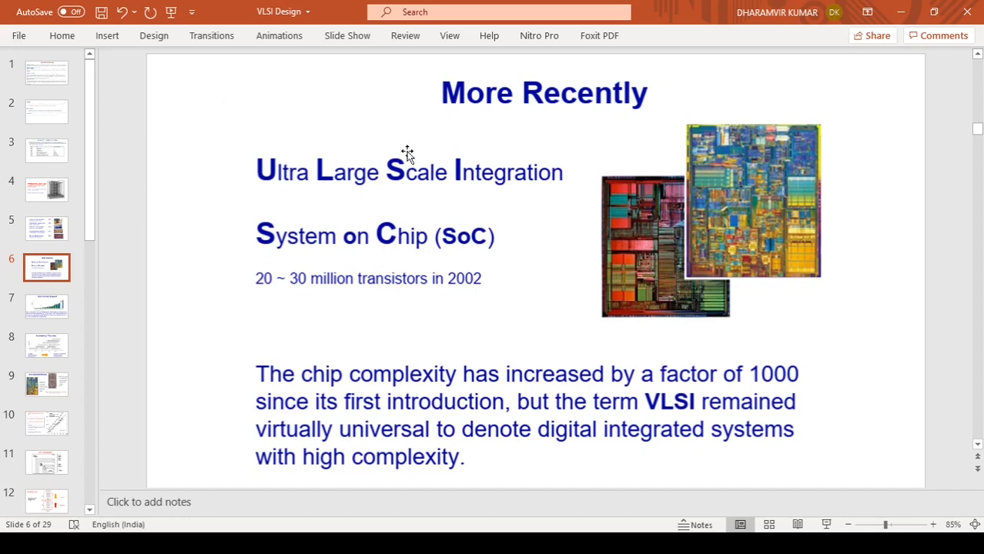
{"action": "mouse_move", "coordinate": [484, 237]}
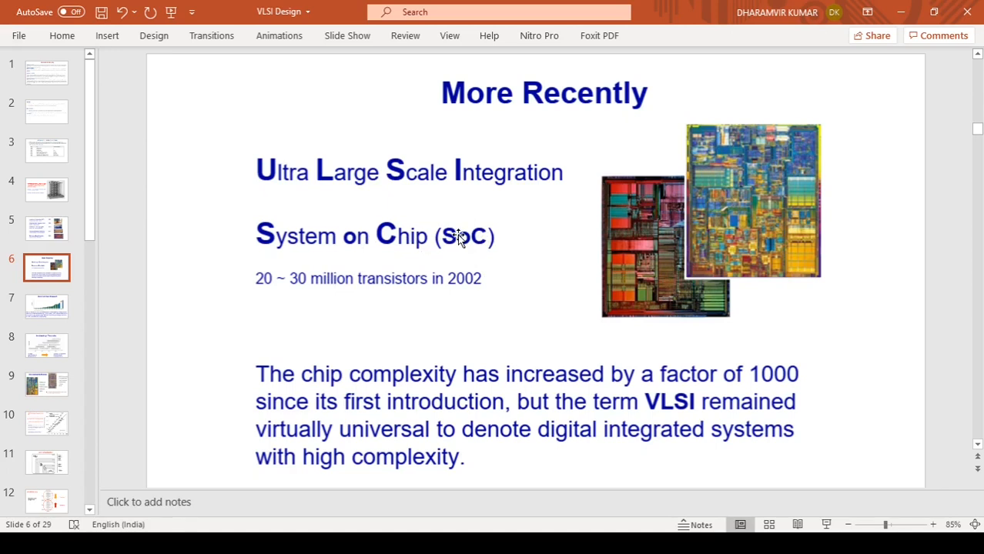
{"action": "mouse_move", "coordinate": [427, 268]}
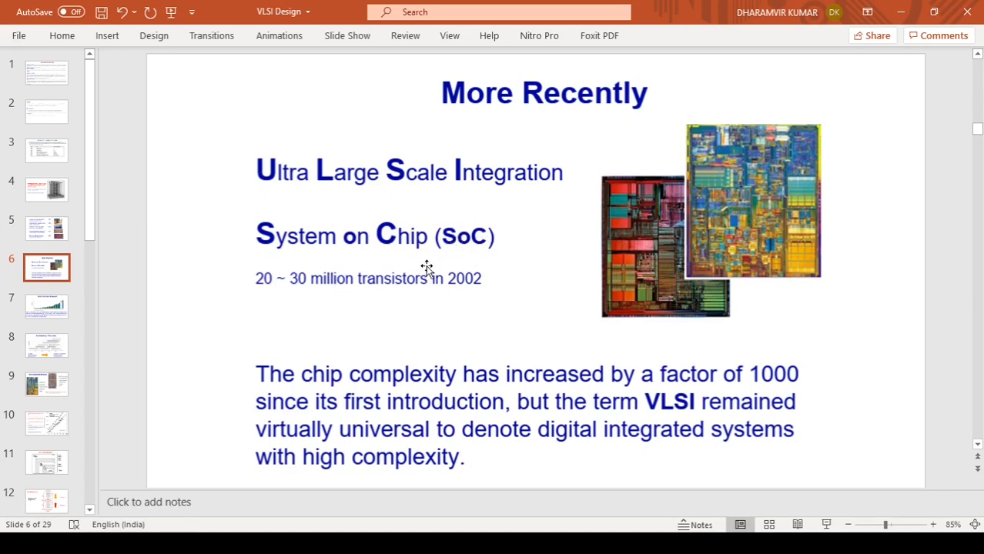
{"action": "mouse_move", "coordinate": [462, 385]}
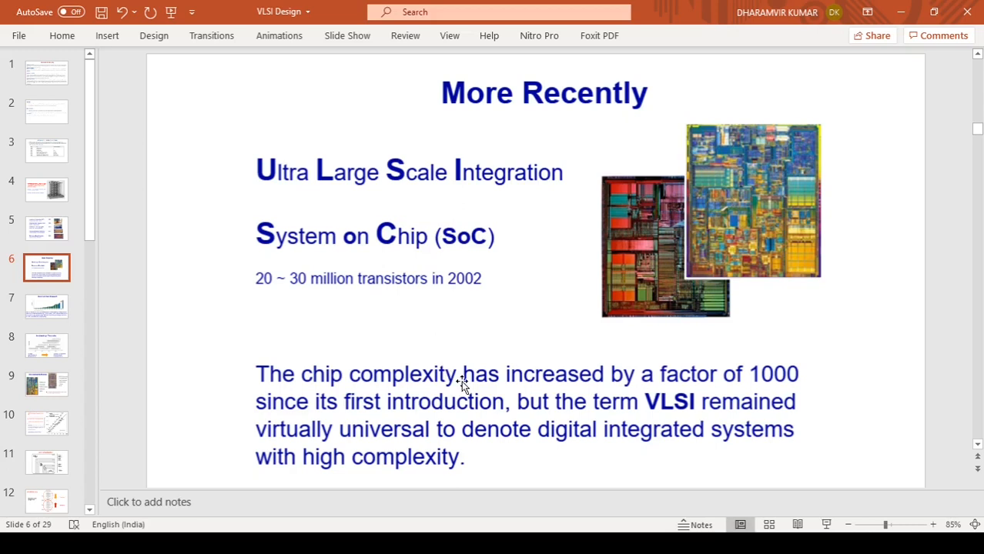
{"action": "mouse_move", "coordinate": [653, 408]}
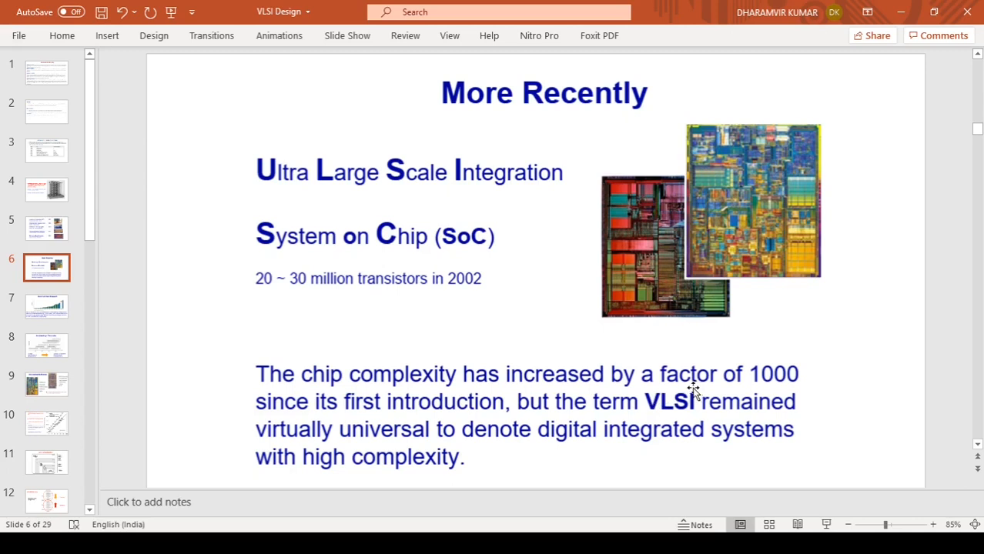
{"action": "mouse_move", "coordinate": [487, 204]}
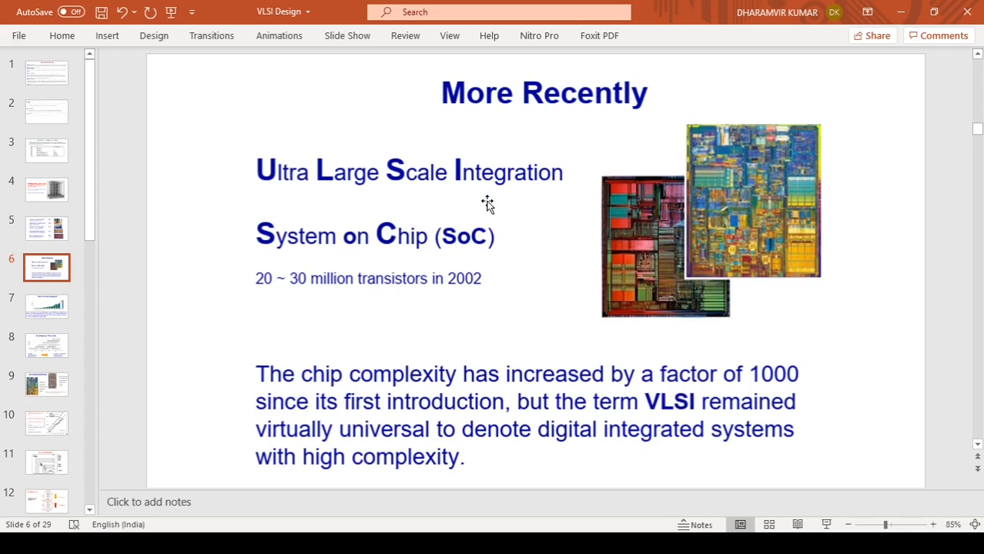
{"action": "mouse_move", "coordinate": [676, 406]}
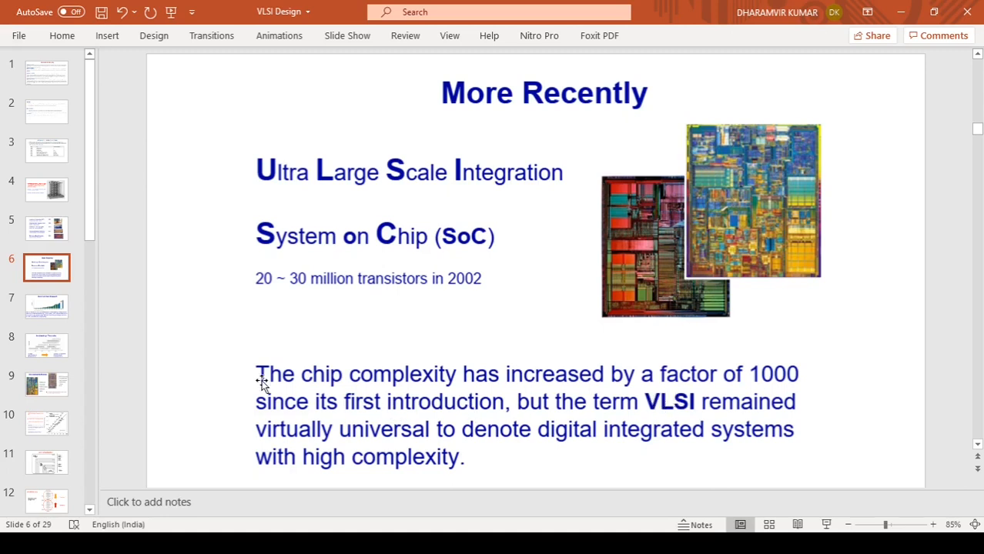
{"action": "mouse_move", "coordinate": [526, 418]}
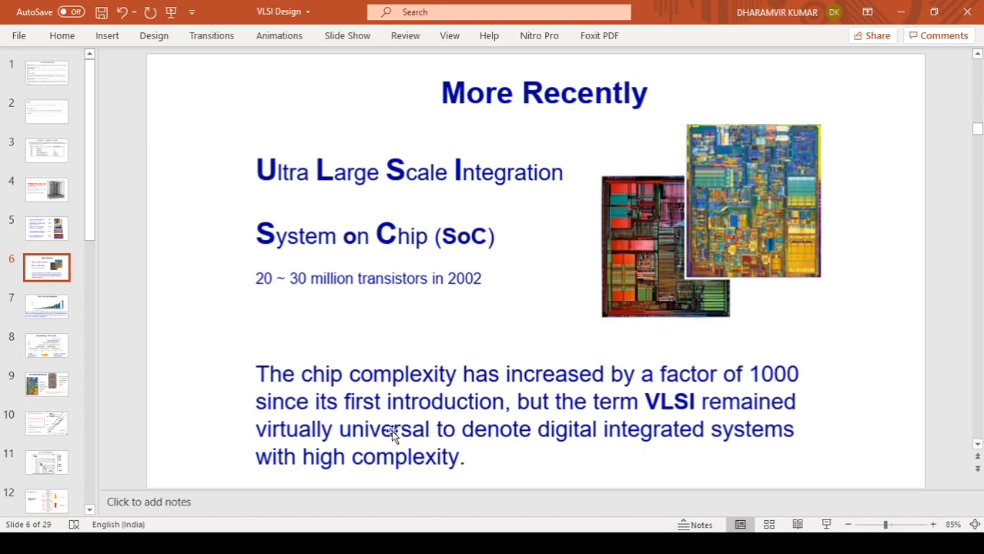
{"action": "mouse_move", "coordinate": [451, 440]}
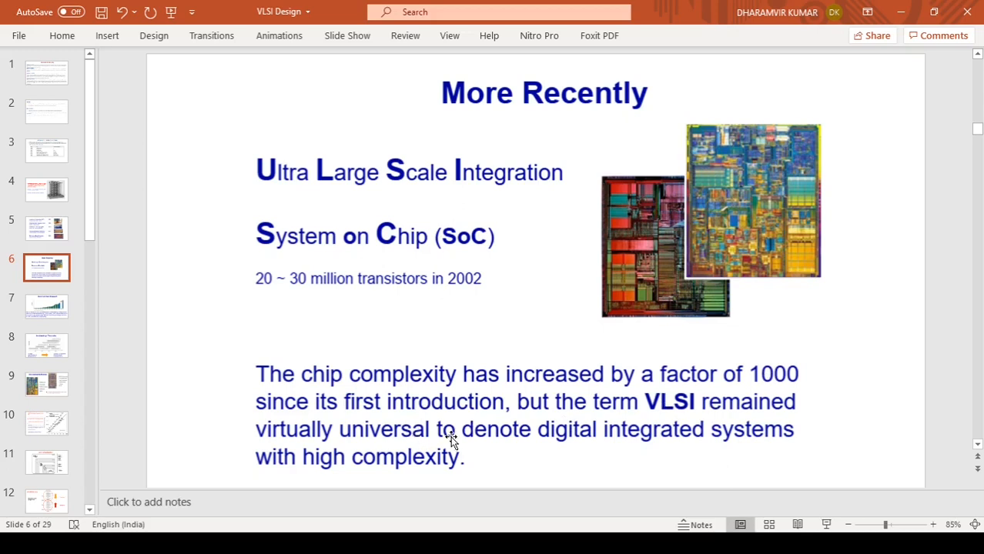
{"action": "mouse_move", "coordinate": [162, 468]}
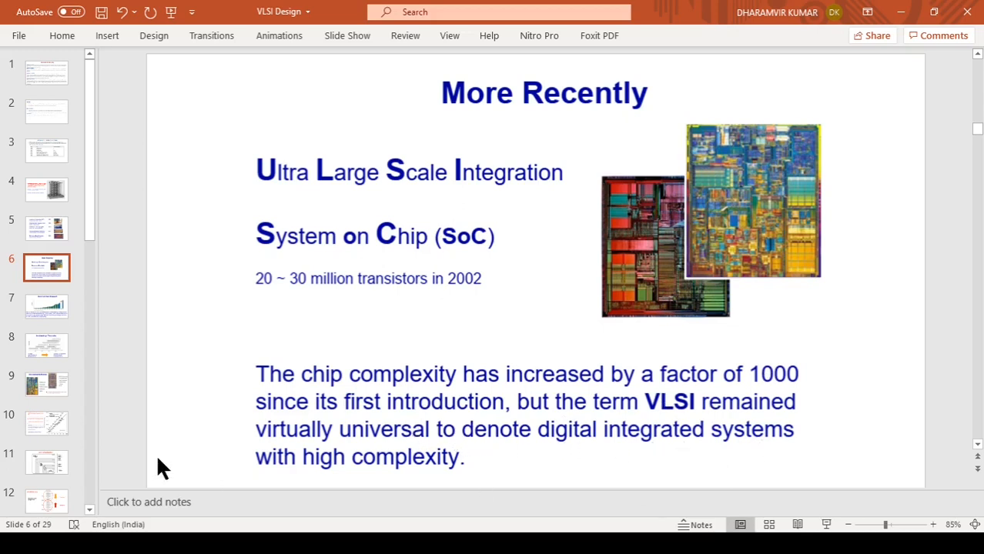
{"action": "mouse_move", "coordinate": [673, 408]}
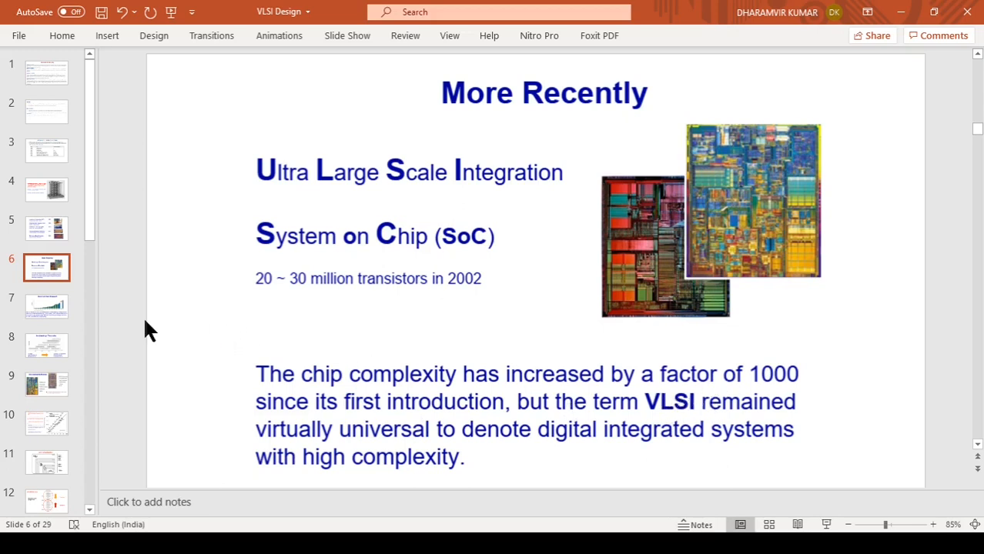
{"action": "mouse_move", "coordinate": [122, 327]}
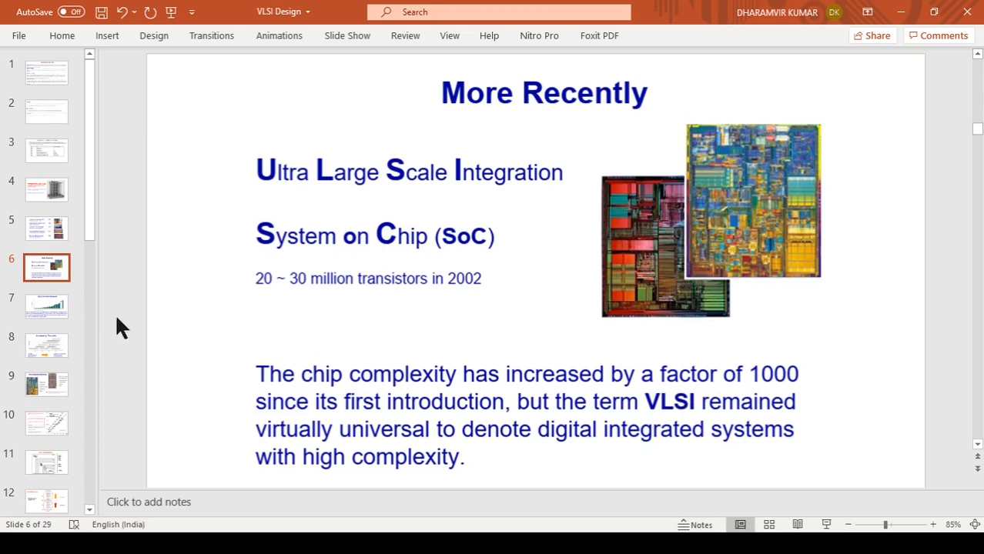
{"action": "left_click", "coordinate": [46, 307]}
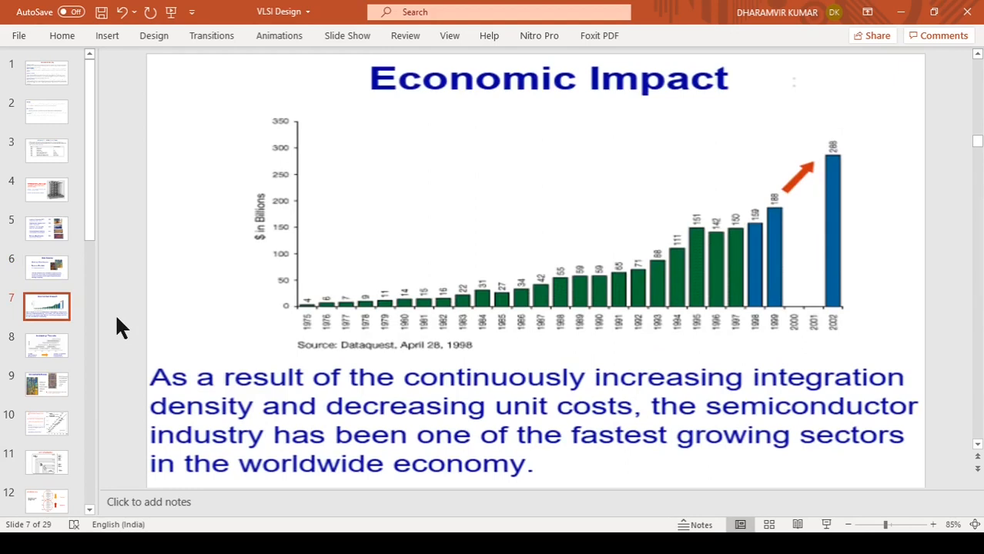
{"action": "mouse_move", "coordinate": [246, 327]}
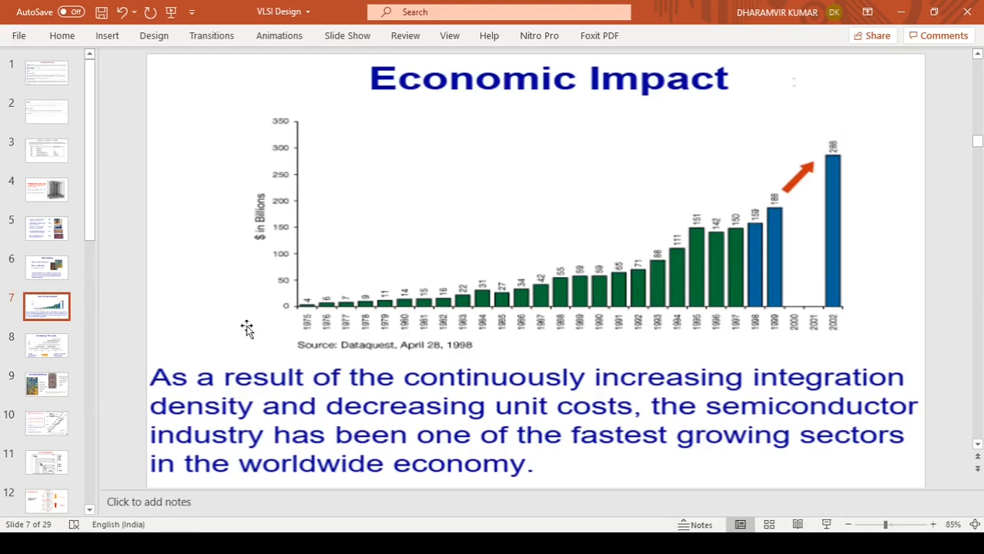
{"action": "mouse_move", "coordinate": [522, 374]}
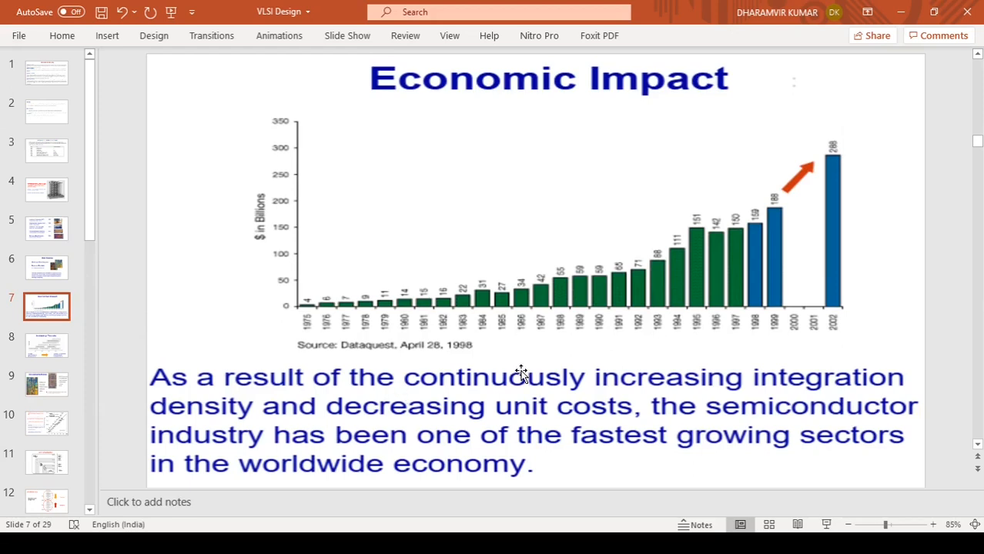
{"action": "mouse_move", "coordinate": [483, 356]}
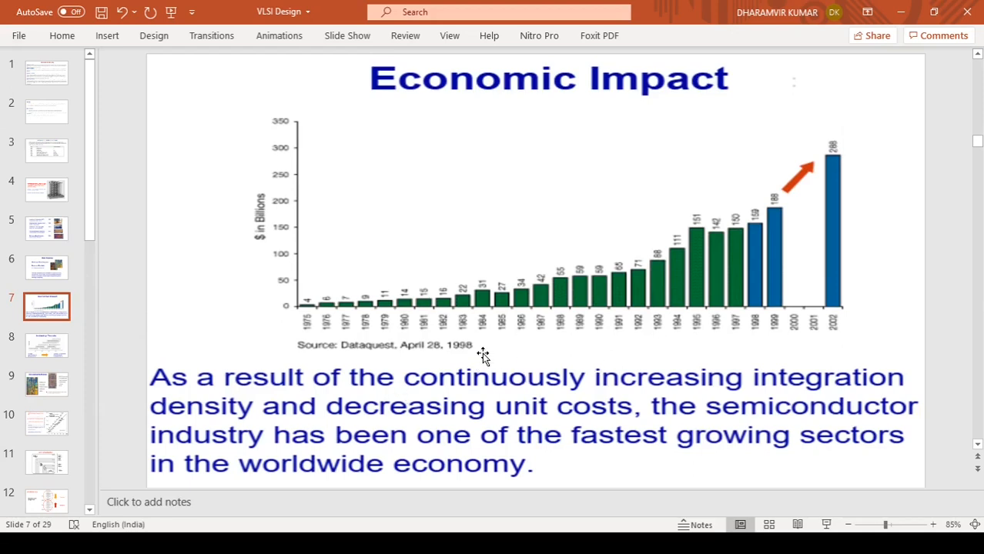
{"action": "mouse_move", "coordinate": [476, 360]}
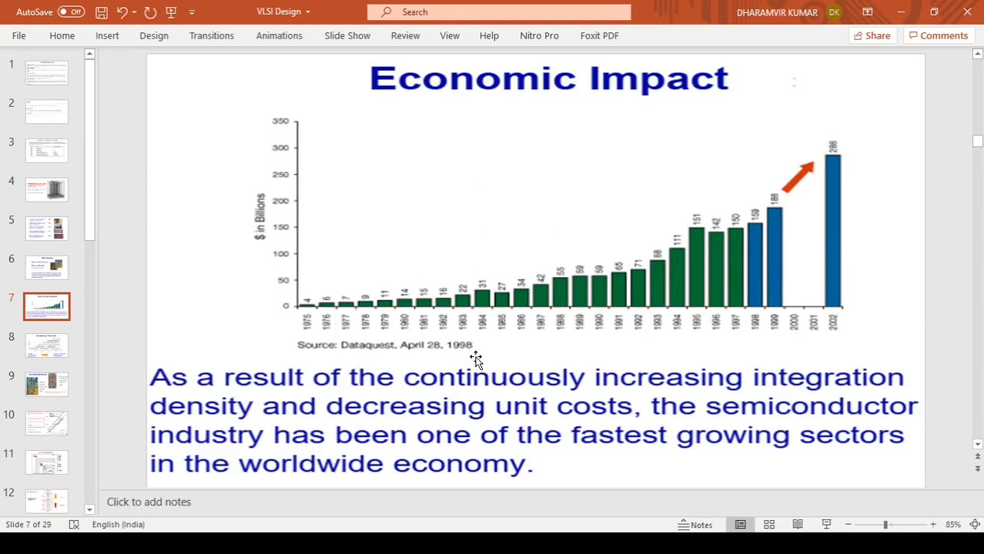
{"action": "mouse_move", "coordinate": [765, 321]}
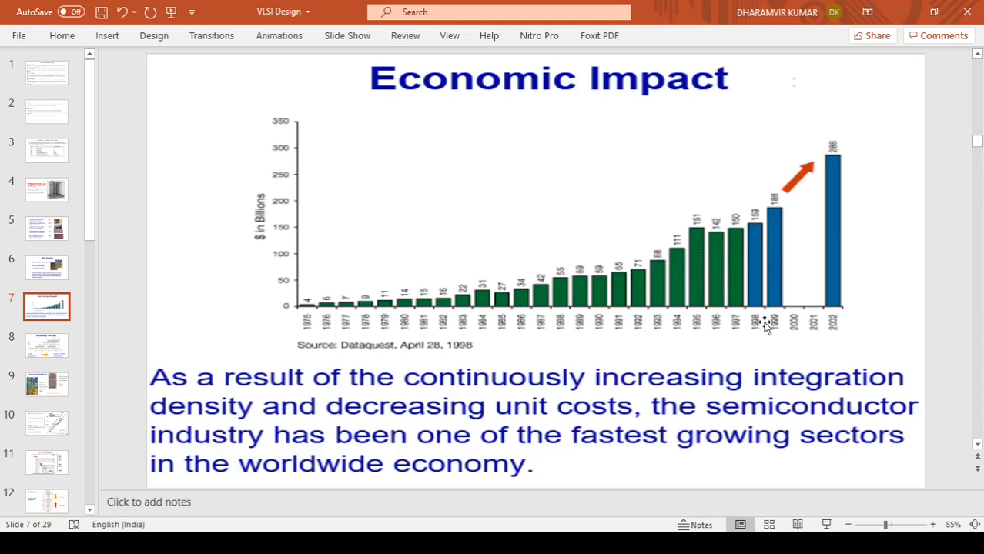
{"action": "mouse_move", "coordinate": [786, 299]}
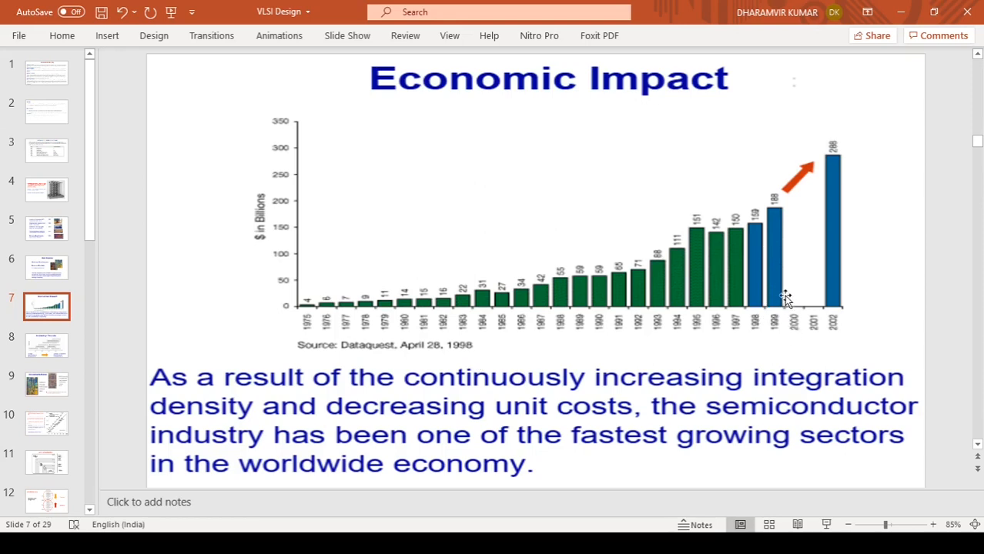
{"action": "mouse_move", "coordinate": [758, 216]}
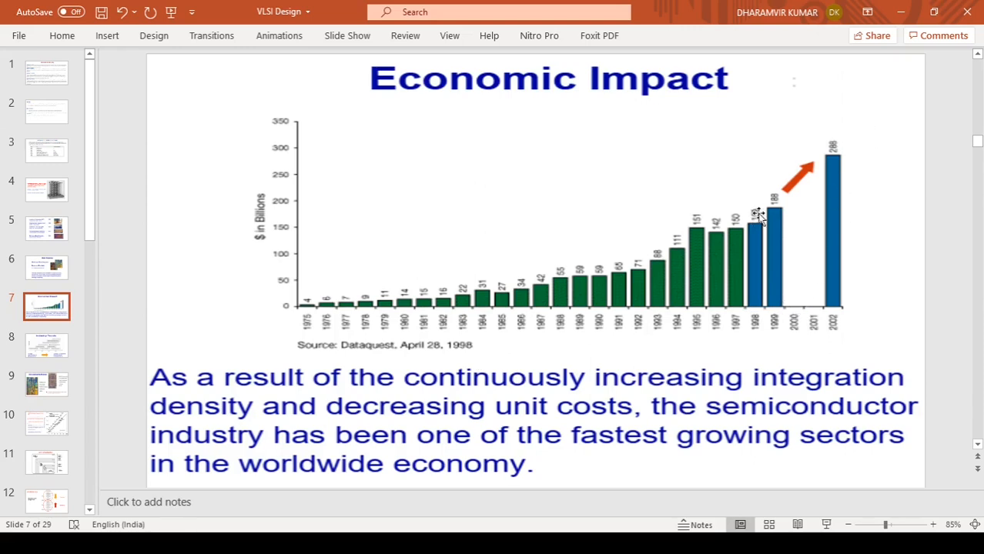
{"action": "mouse_move", "coordinate": [793, 215]}
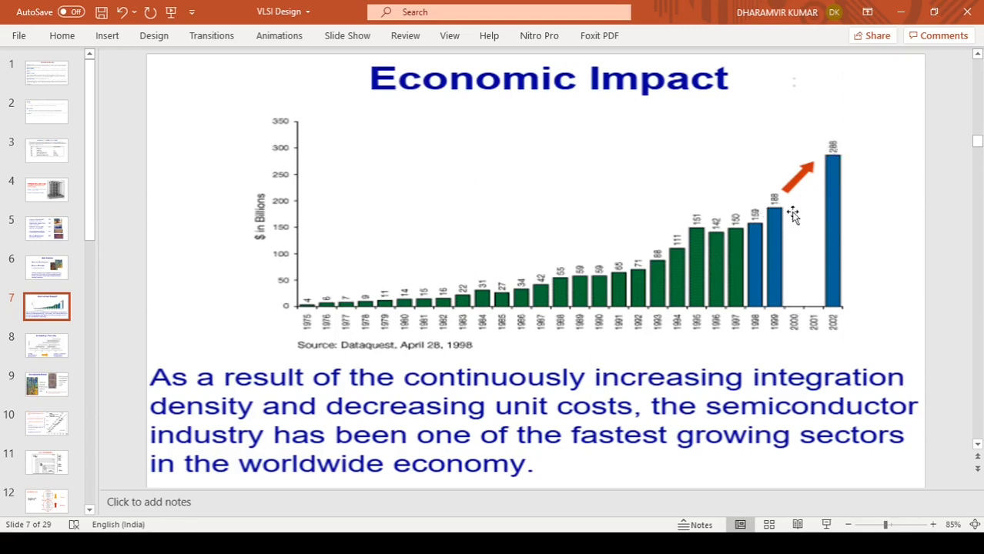
{"action": "mouse_move", "coordinate": [786, 215]}
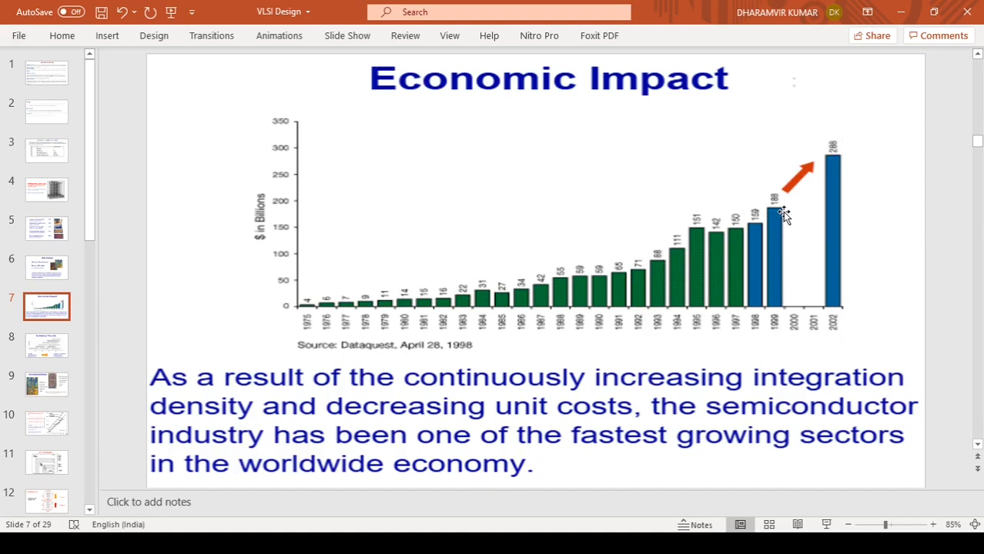
{"action": "mouse_move", "coordinate": [361, 232]}
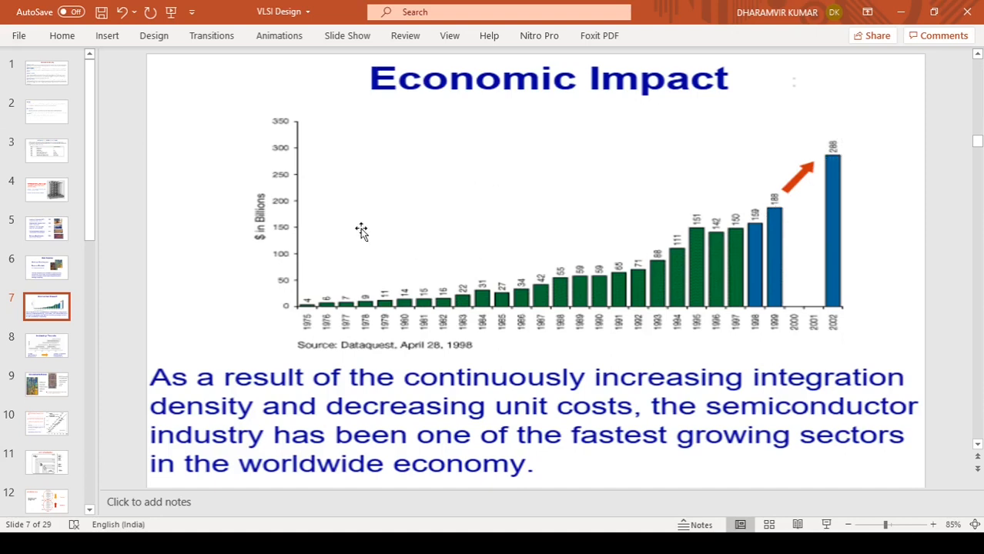
{"action": "mouse_move", "coordinate": [849, 329]}
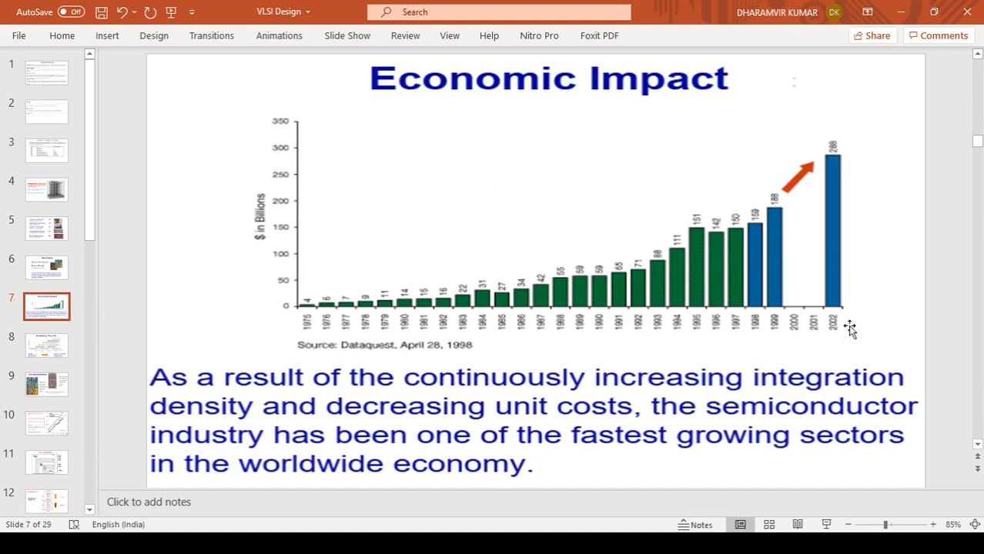
{"action": "mouse_move", "coordinate": [202, 227]}
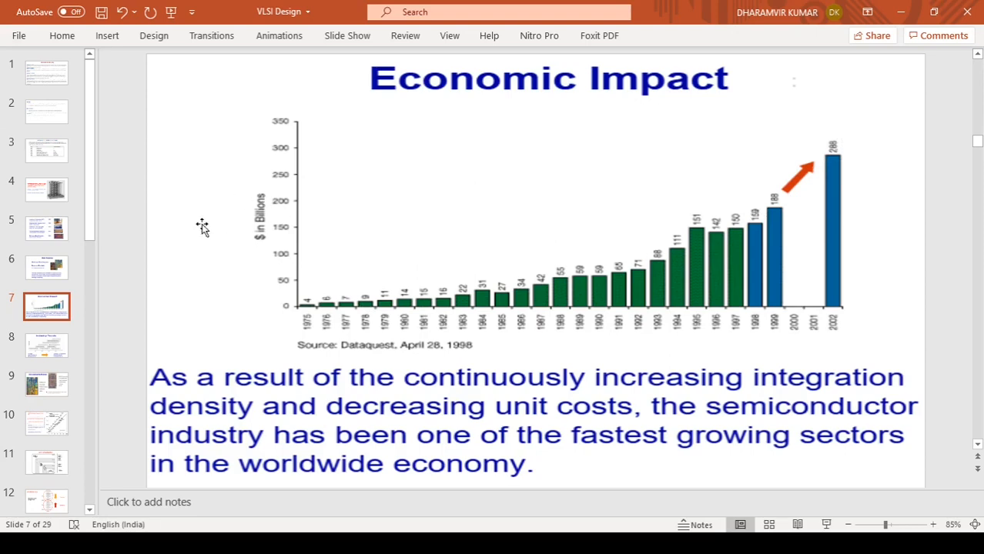
{"action": "mouse_move", "coordinate": [258, 216]}
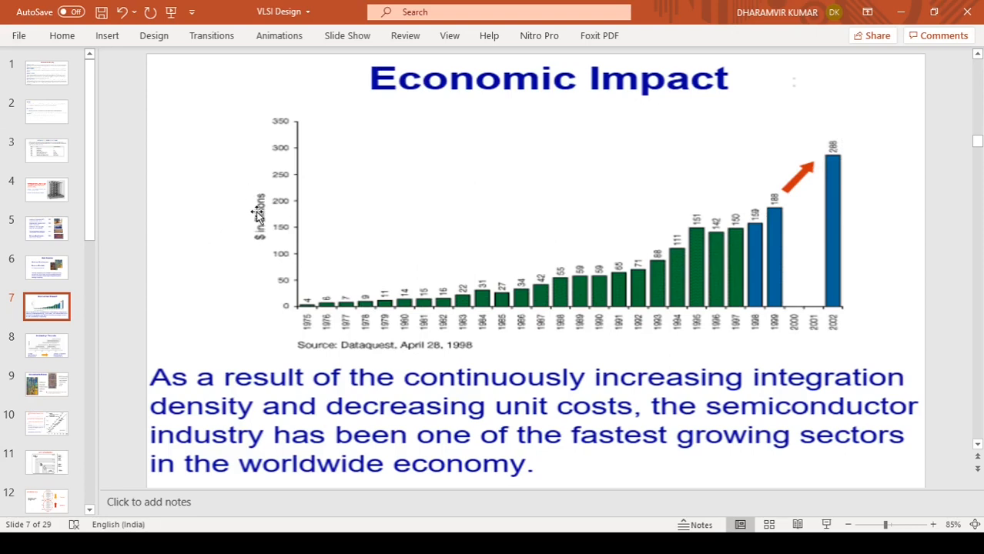
{"action": "mouse_move", "coordinate": [245, 227]}
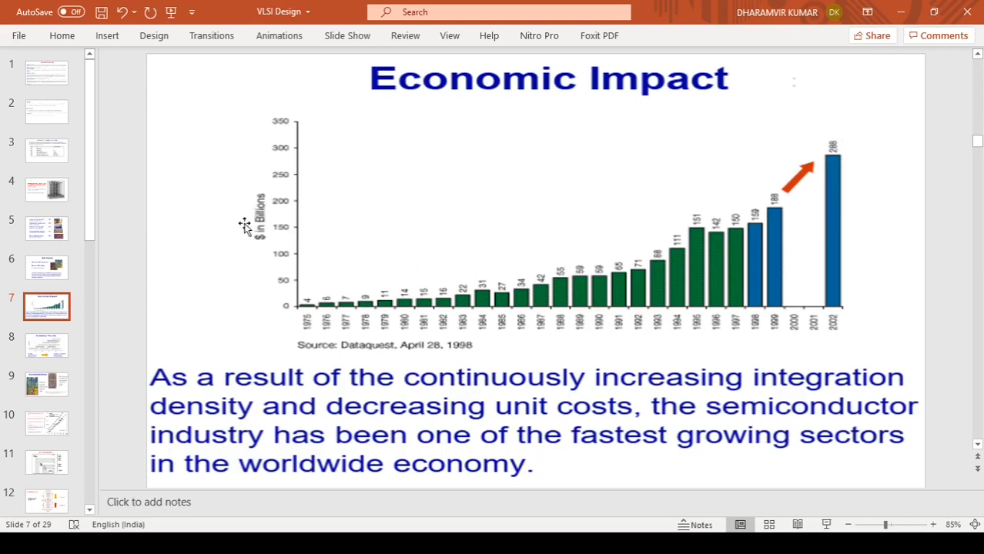
{"action": "mouse_move", "coordinate": [628, 342]}
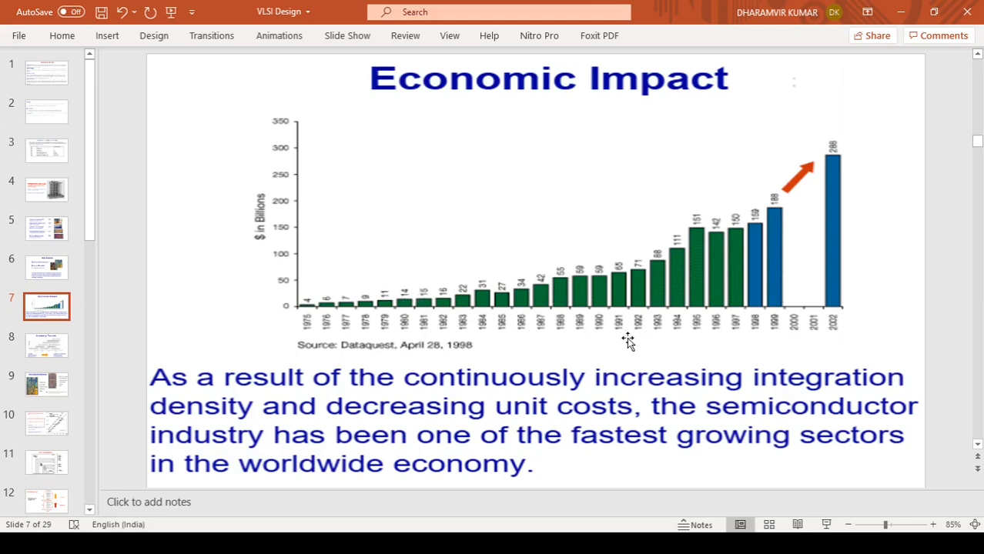
{"action": "mouse_move", "coordinate": [600, 285]}
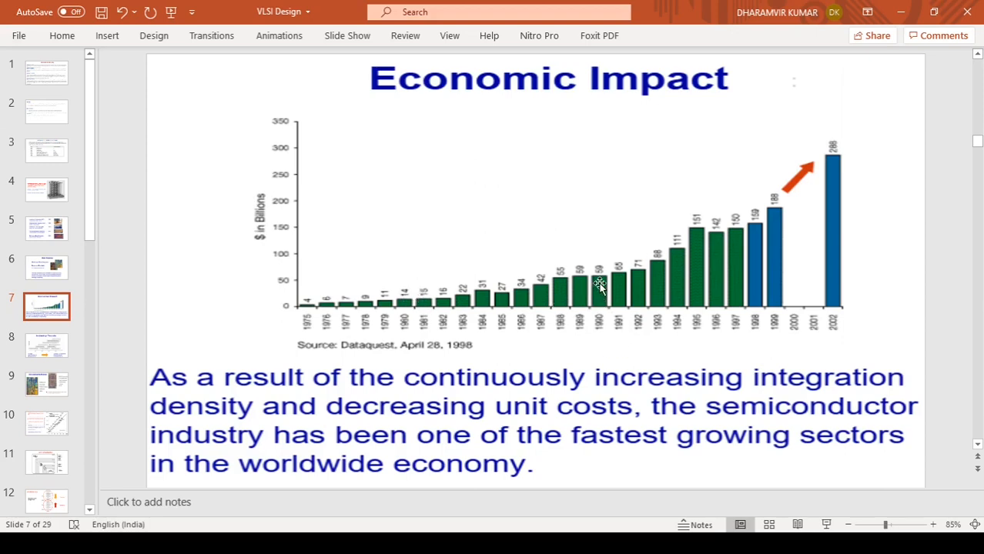
{"action": "mouse_move", "coordinate": [552, 277]}
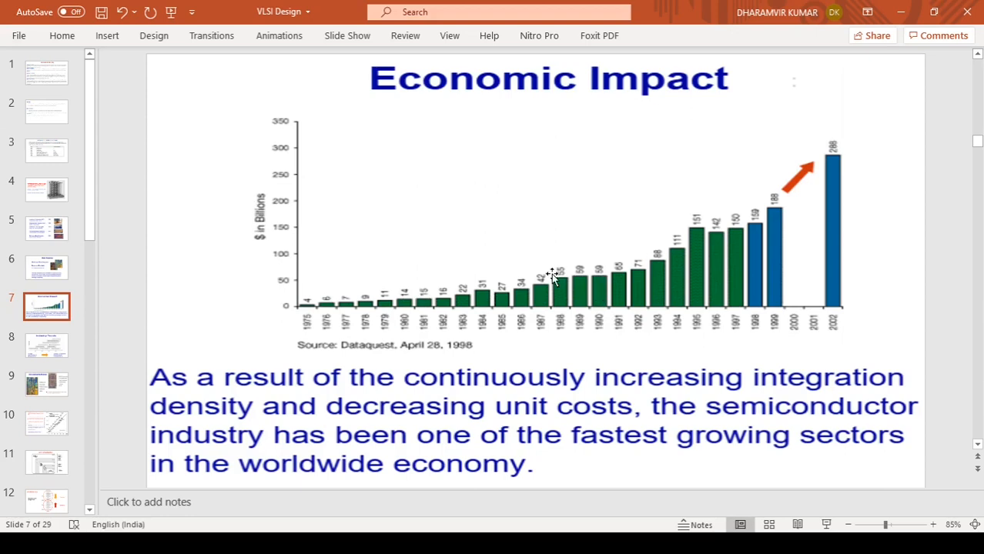
{"action": "mouse_move", "coordinate": [298, 277]}
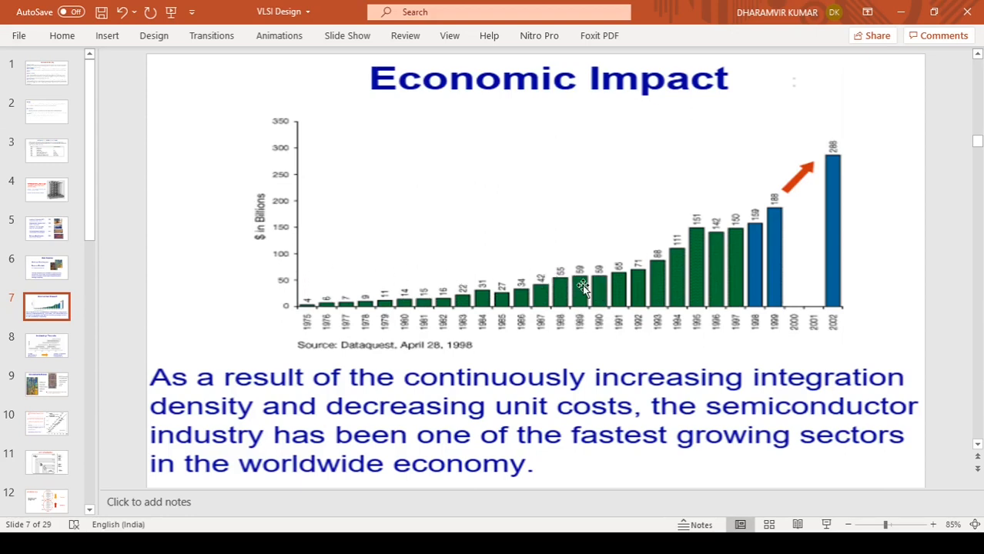
{"action": "mouse_move", "coordinate": [601, 283]}
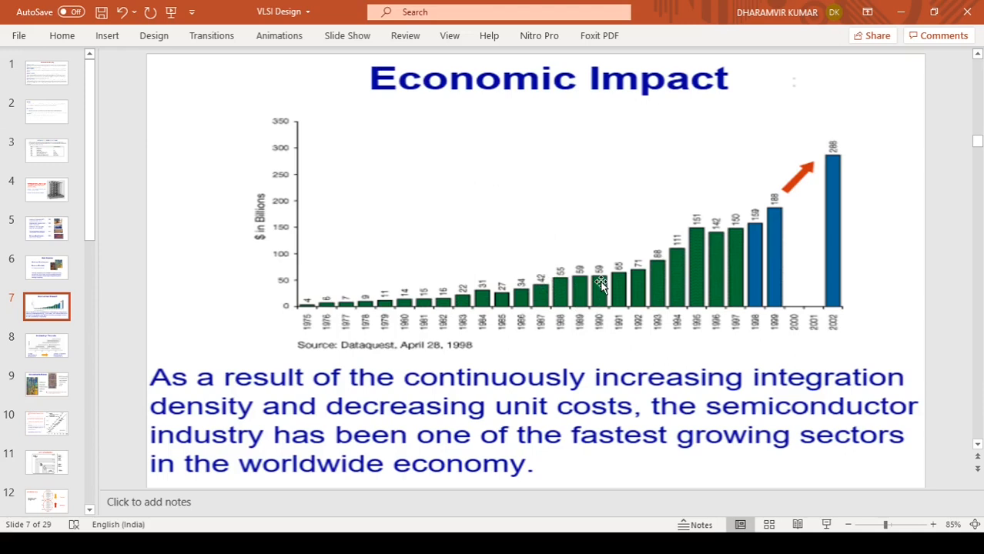
{"action": "mouse_move", "coordinate": [777, 314]}
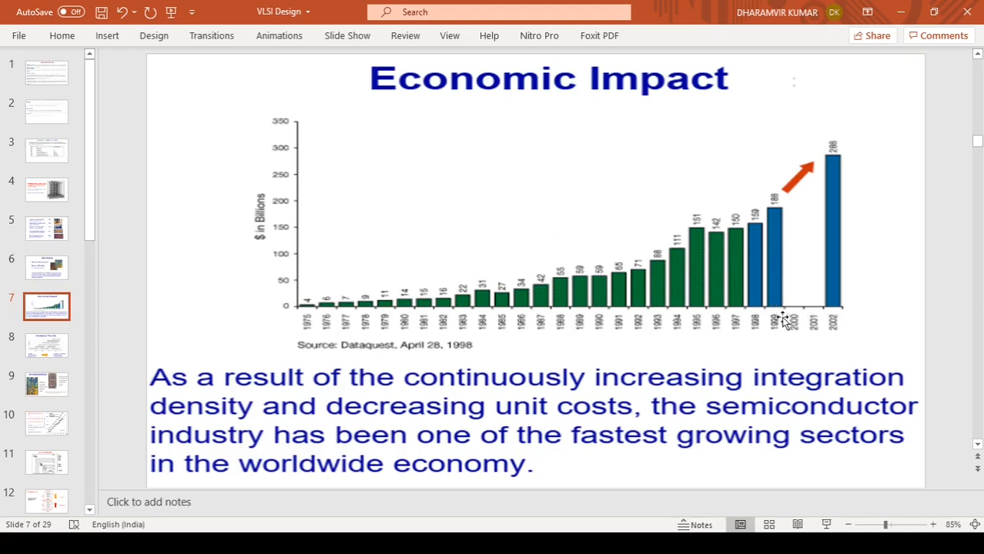
{"action": "mouse_move", "coordinate": [758, 312]}
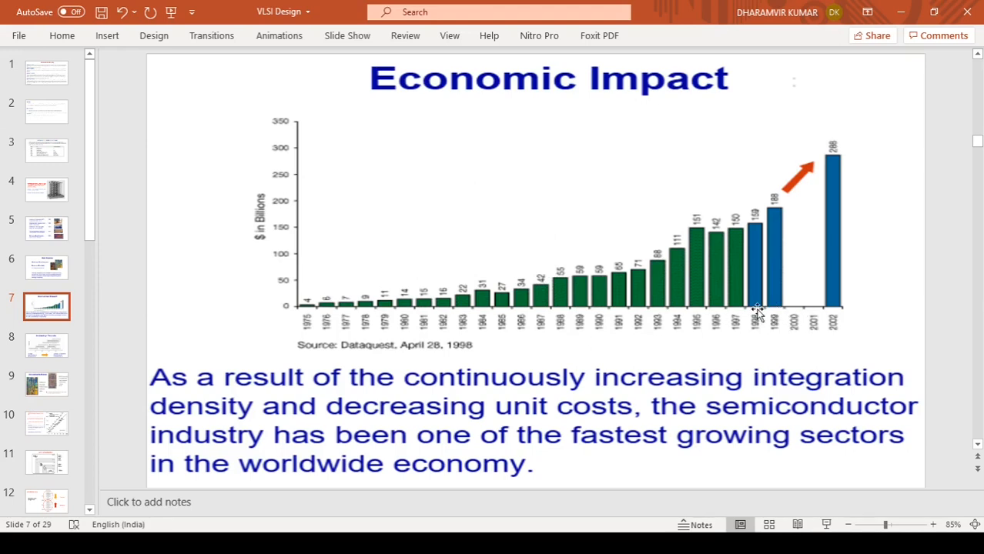
{"action": "mouse_move", "coordinate": [762, 239]}
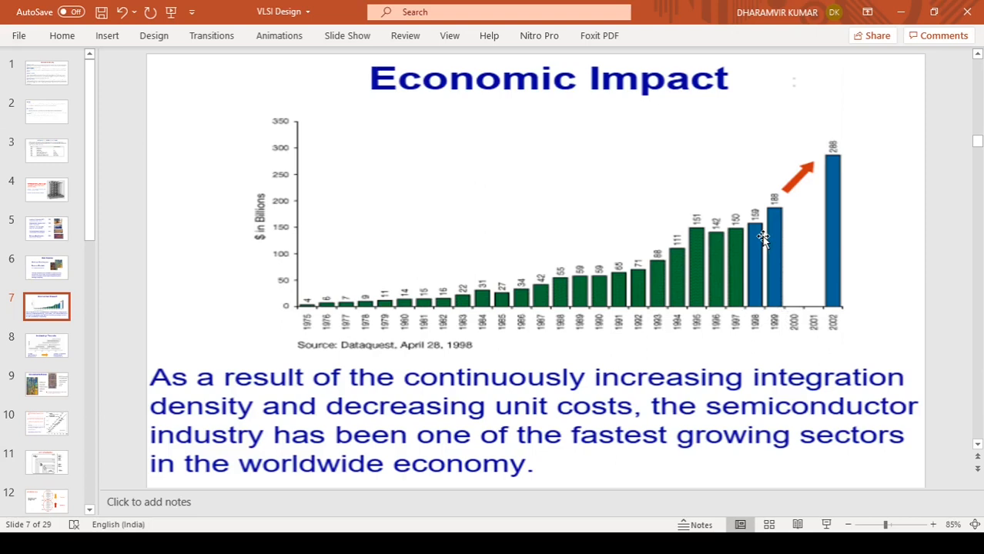
{"action": "mouse_move", "coordinate": [761, 227]}
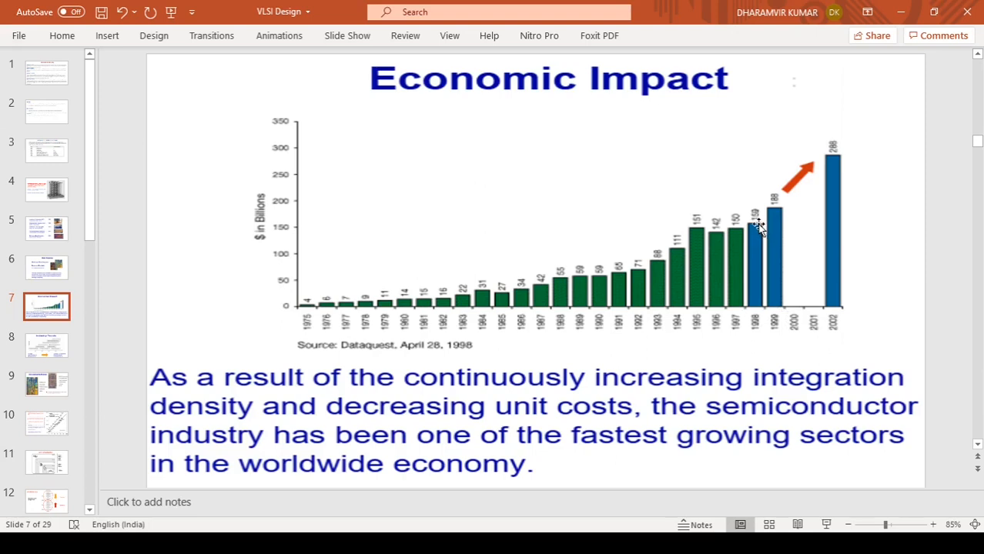
{"action": "mouse_move", "coordinate": [301, 227]}
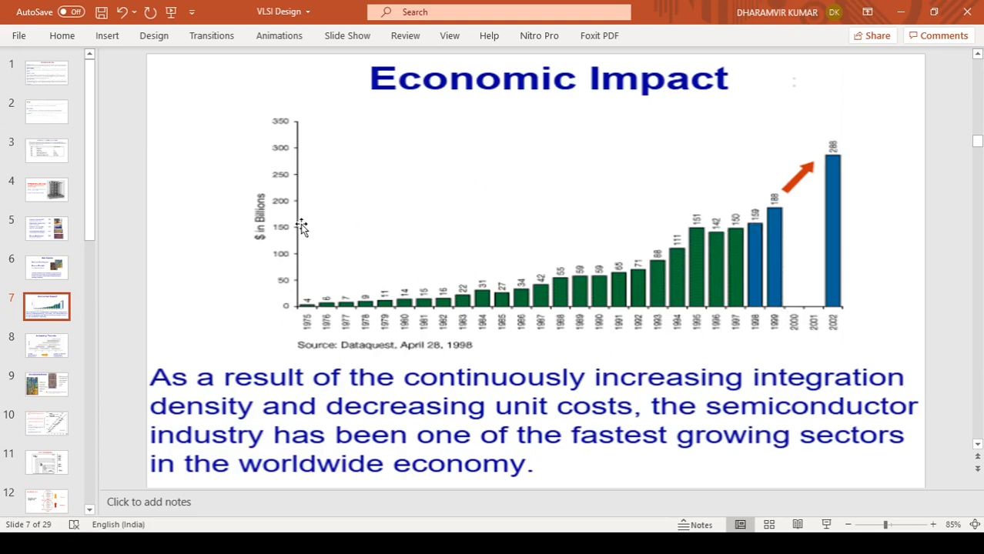
{"action": "mouse_move", "coordinate": [606, 335]}
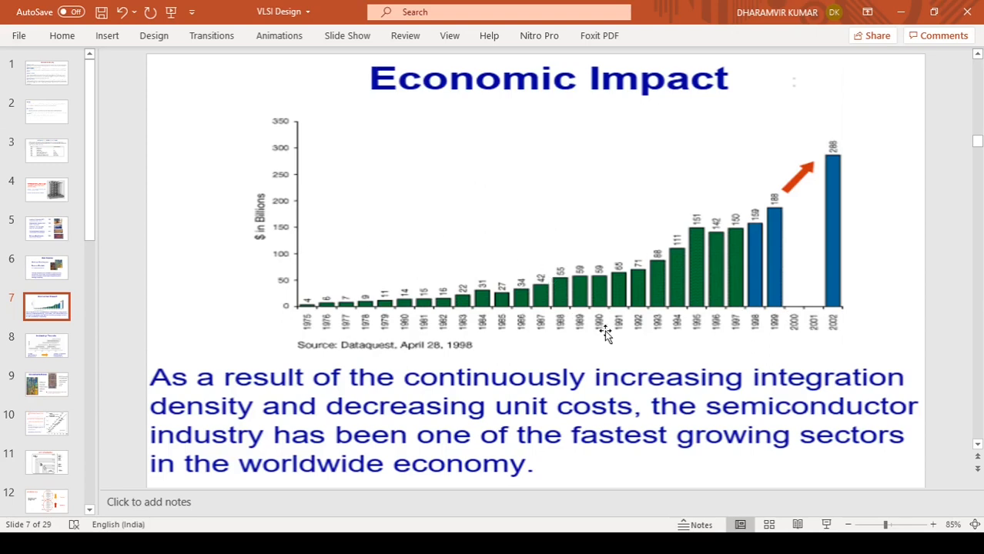
{"action": "mouse_move", "coordinate": [711, 318]}
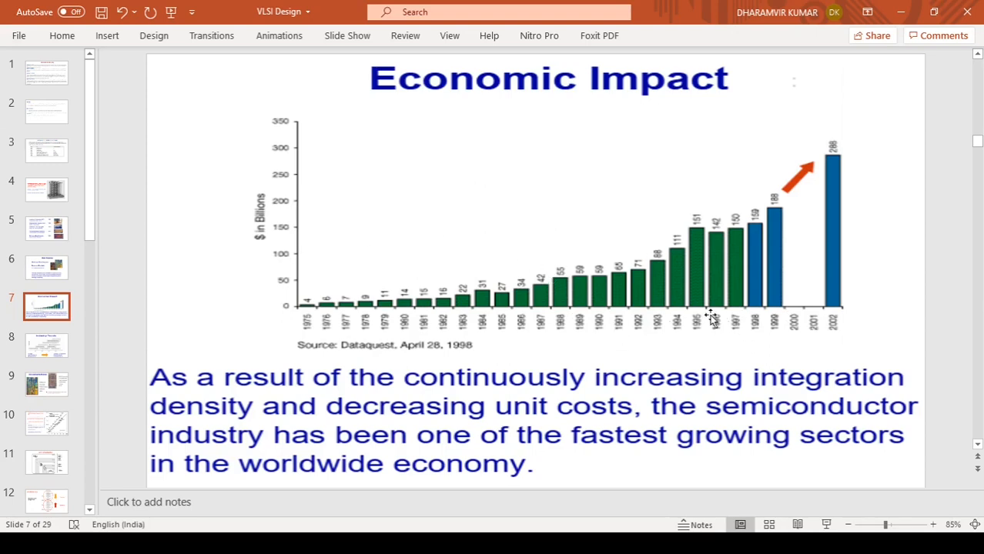
{"action": "mouse_move", "coordinate": [589, 281]}
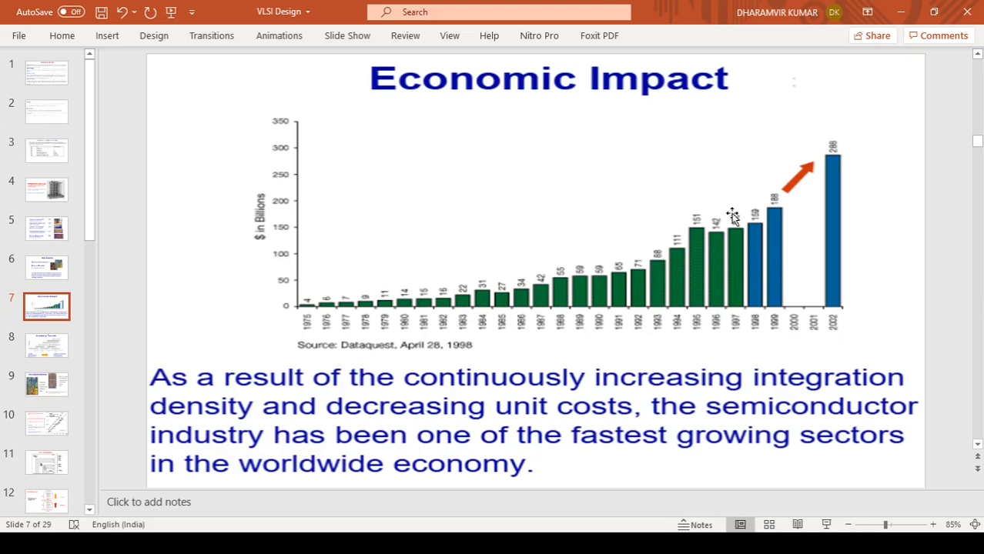
{"action": "mouse_move", "coordinate": [481, 295]}
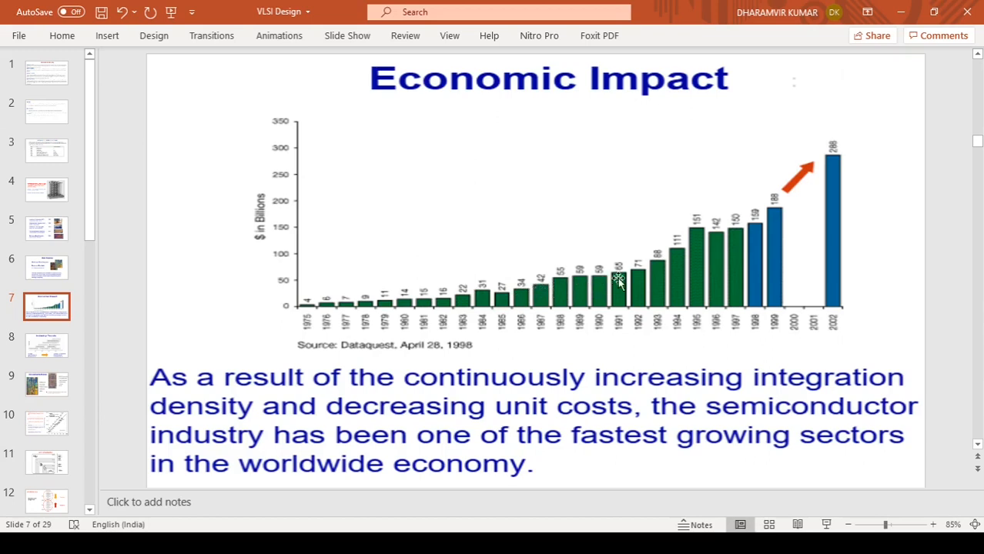
{"action": "mouse_move", "coordinate": [728, 231]}
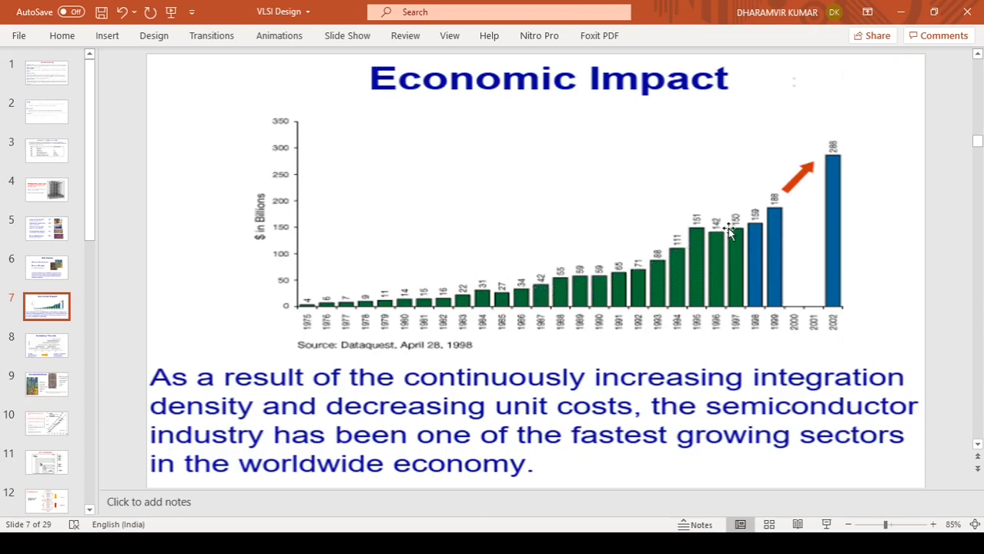
{"action": "mouse_move", "coordinate": [678, 247]}
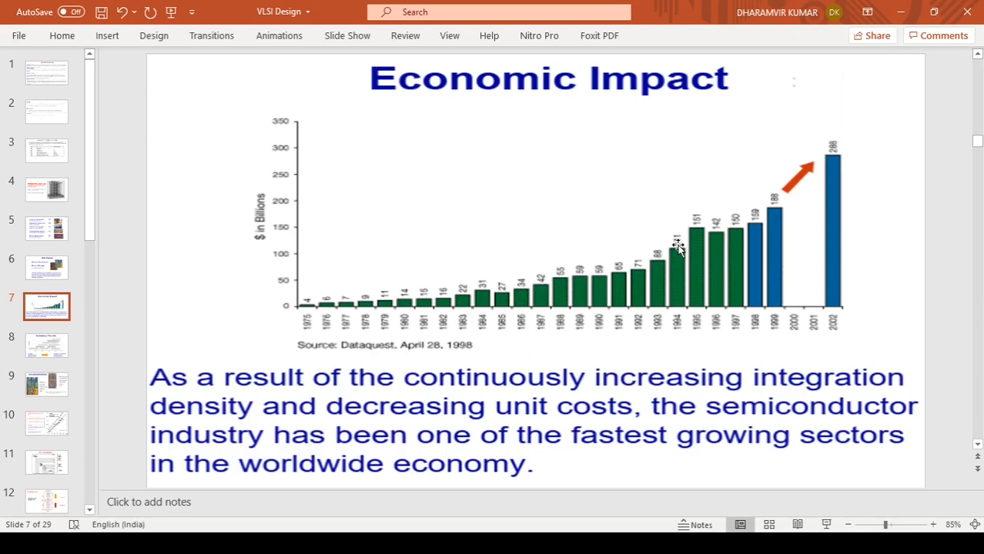
{"action": "mouse_move", "coordinate": [652, 264]}
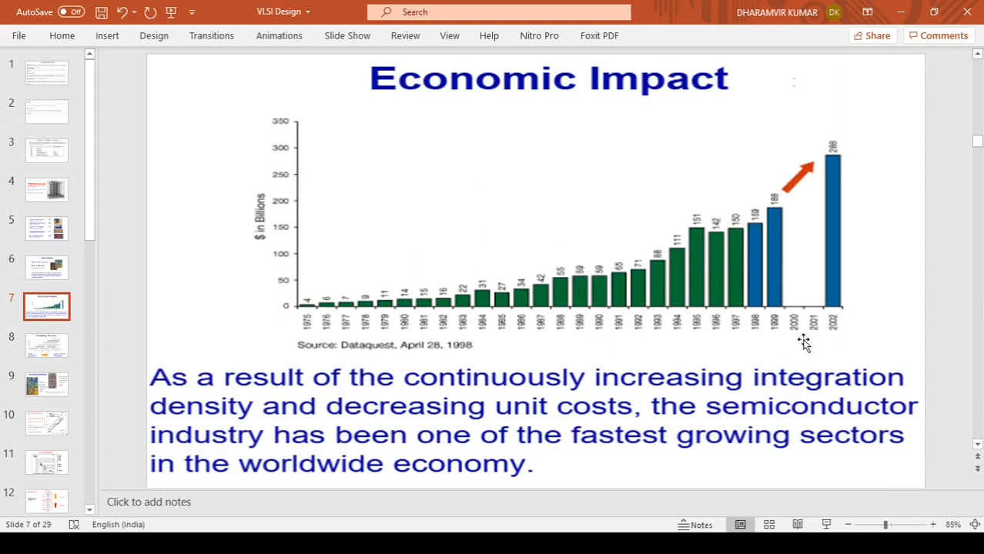
{"action": "mouse_move", "coordinate": [837, 316]}
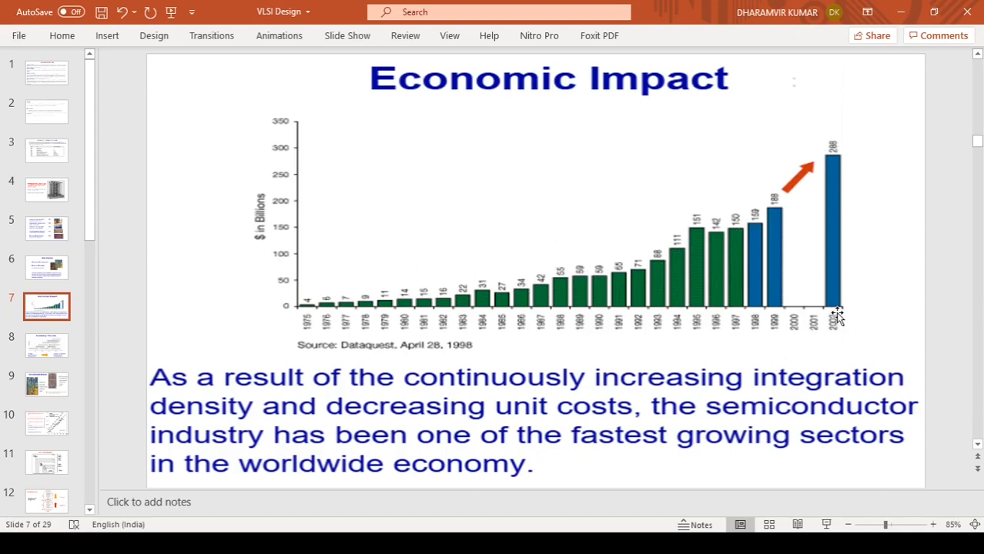
{"action": "mouse_move", "coordinate": [835, 316]}
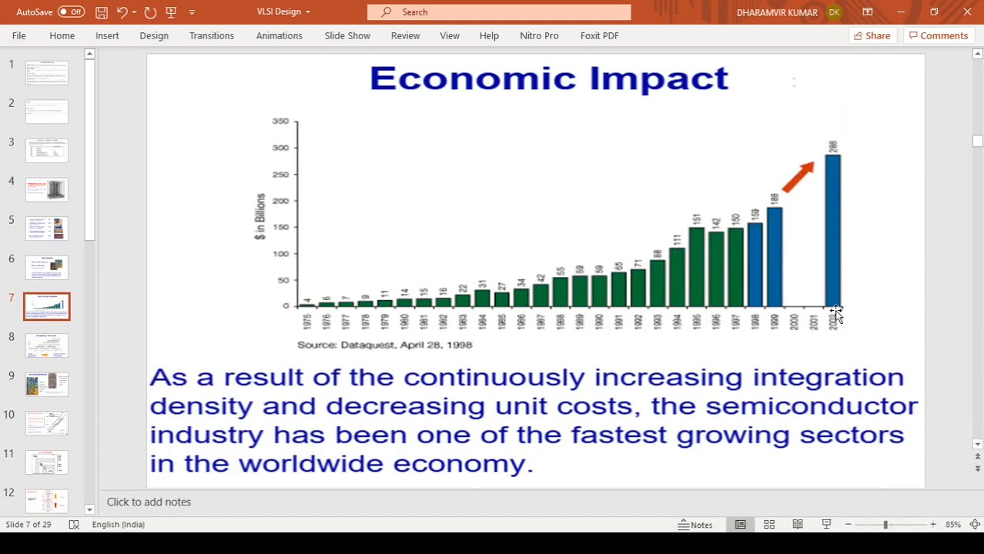
{"action": "mouse_move", "coordinate": [817, 293]}
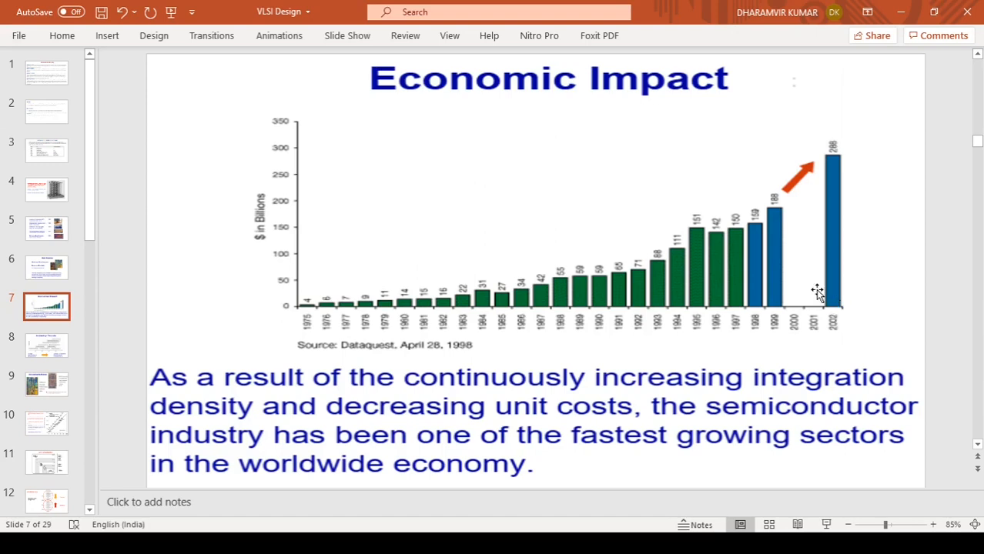
{"action": "mouse_move", "coordinate": [852, 170]}
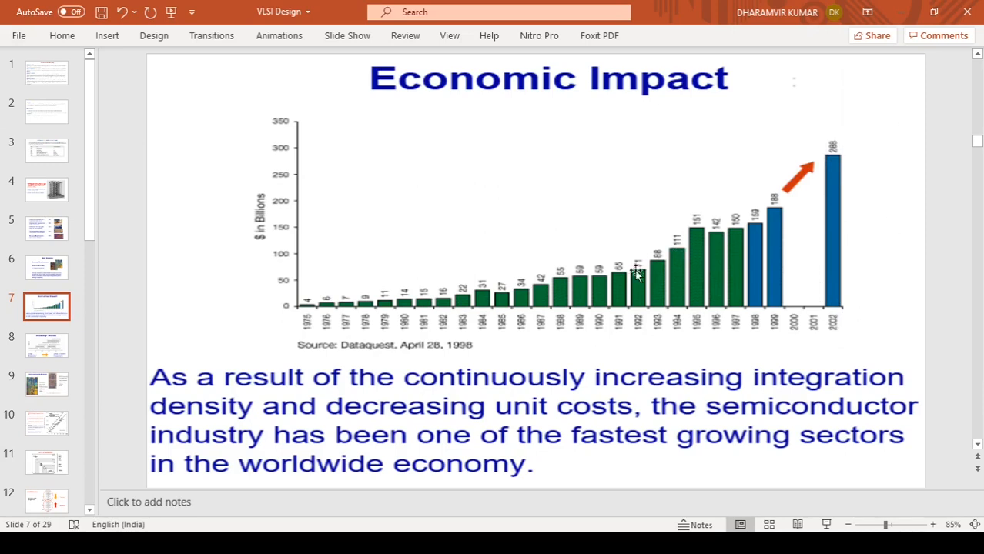
{"action": "mouse_move", "coordinate": [514, 287]}
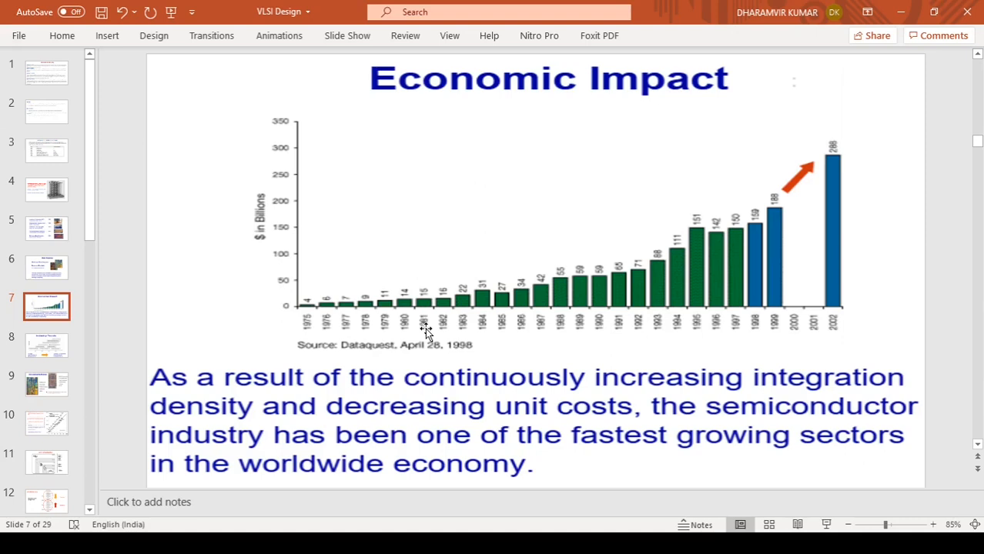
Revisit slides 6 and 5, then return to slide 7 'Economic Impact' and scroll down
{"action": "left_click", "coordinate": [47, 267]}
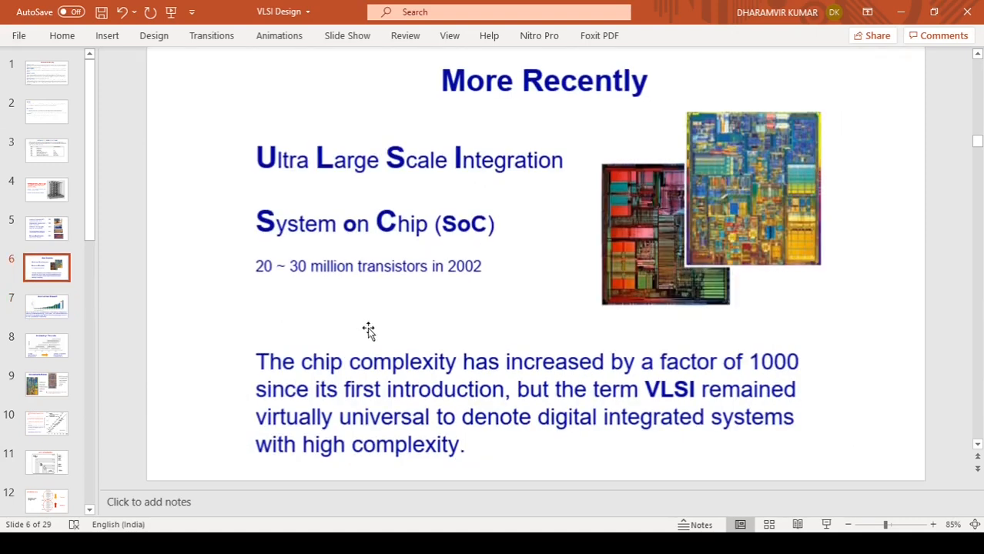
{"action": "left_click", "coordinate": [46, 228]}
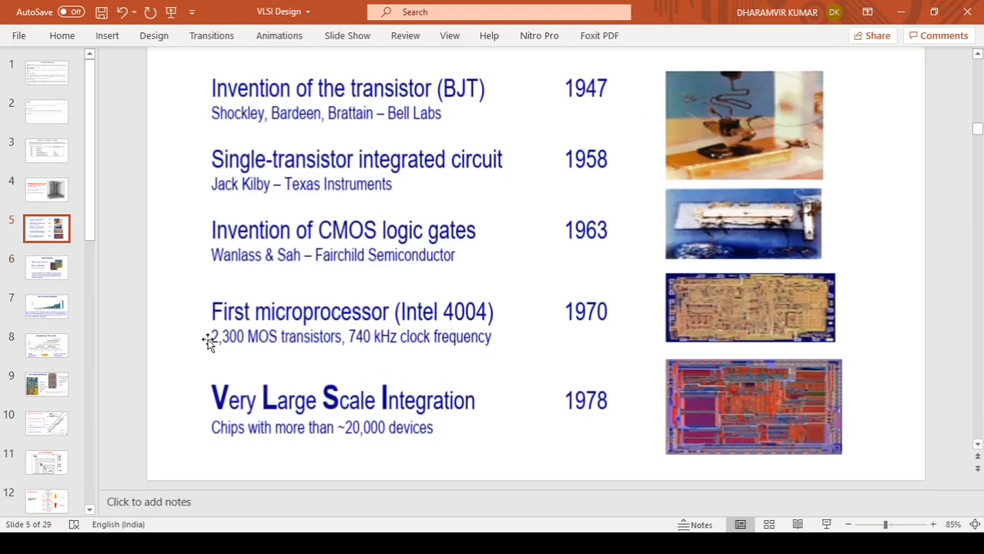
{"action": "left_click", "coordinate": [46, 305]}
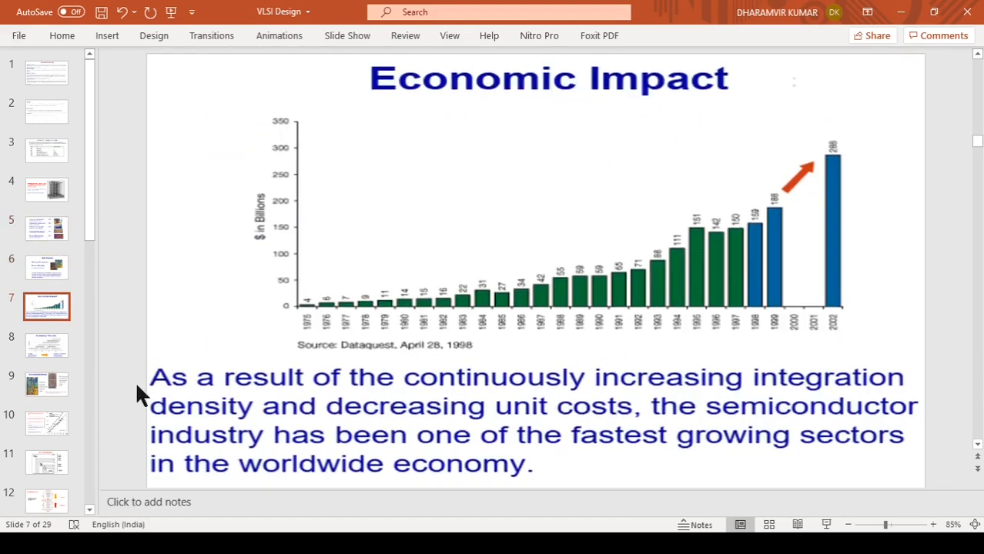
{"action": "scroll", "scroll_direction": "down", "scroll_amount": 3}
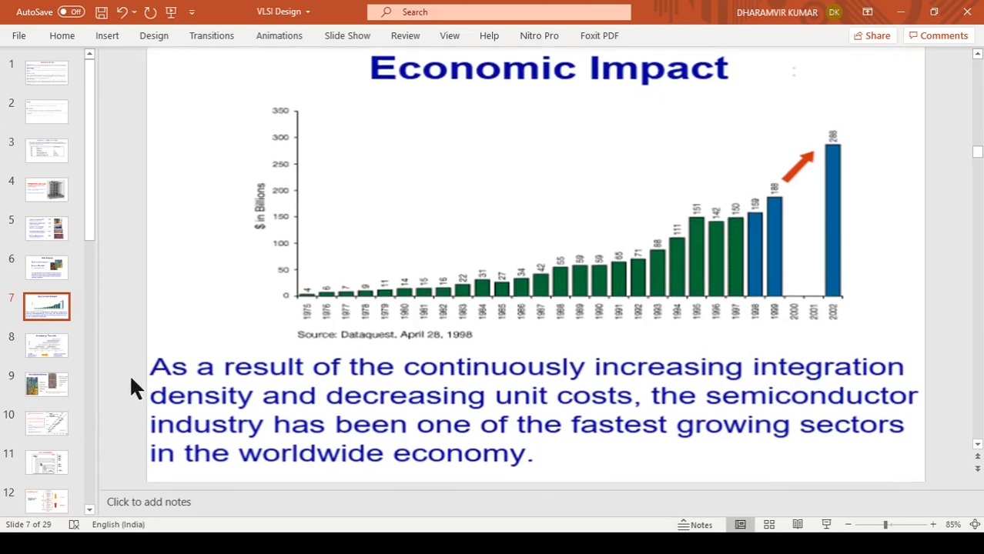
{"action": "left_click", "coordinate": [46, 345]}
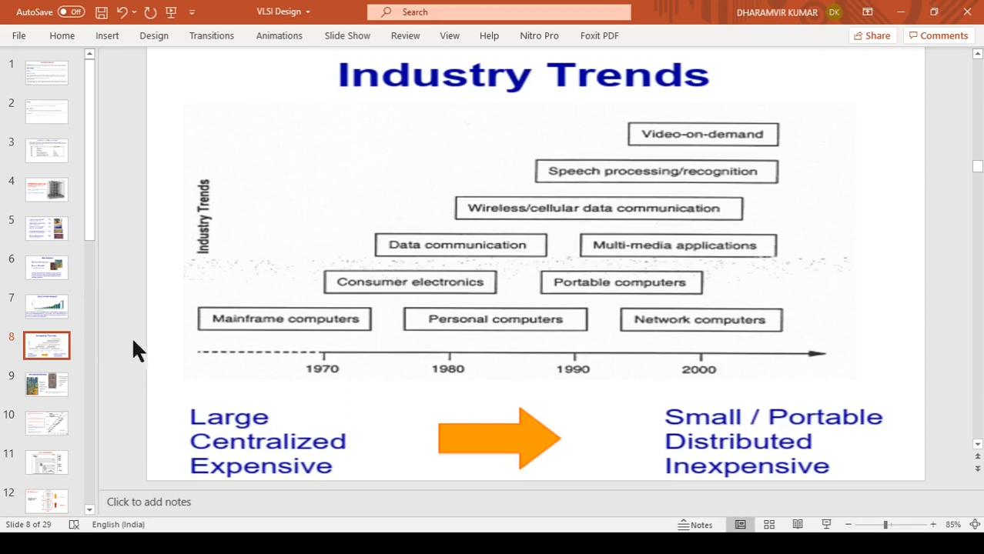
{"action": "mouse_move", "coordinate": [362, 363]}
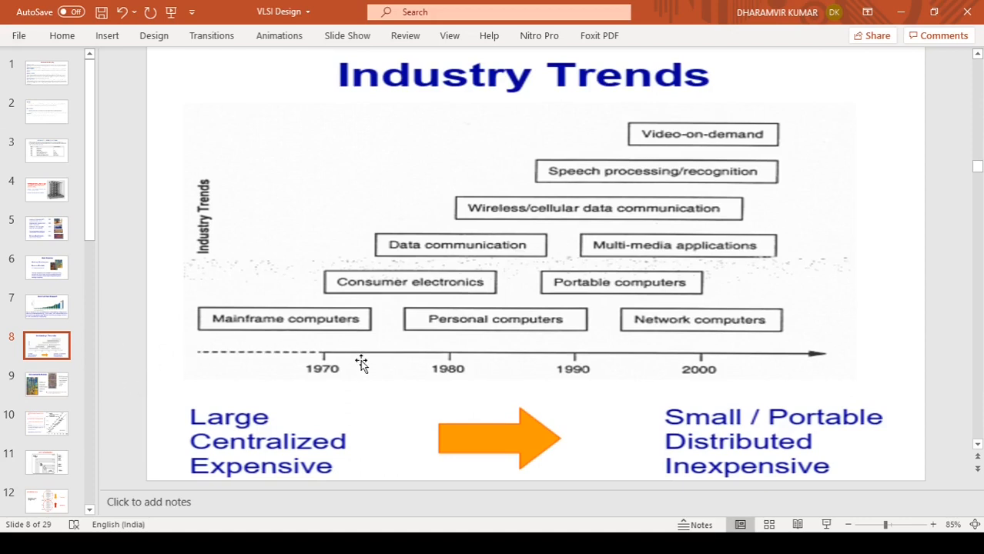
{"action": "mouse_move", "coordinate": [341, 327]}
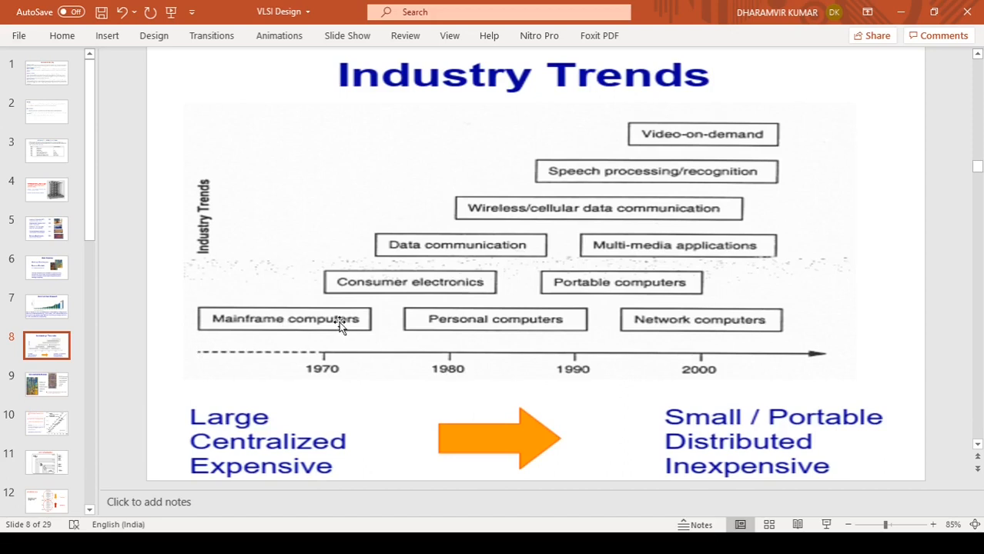
{"action": "mouse_move", "coordinate": [355, 290]}
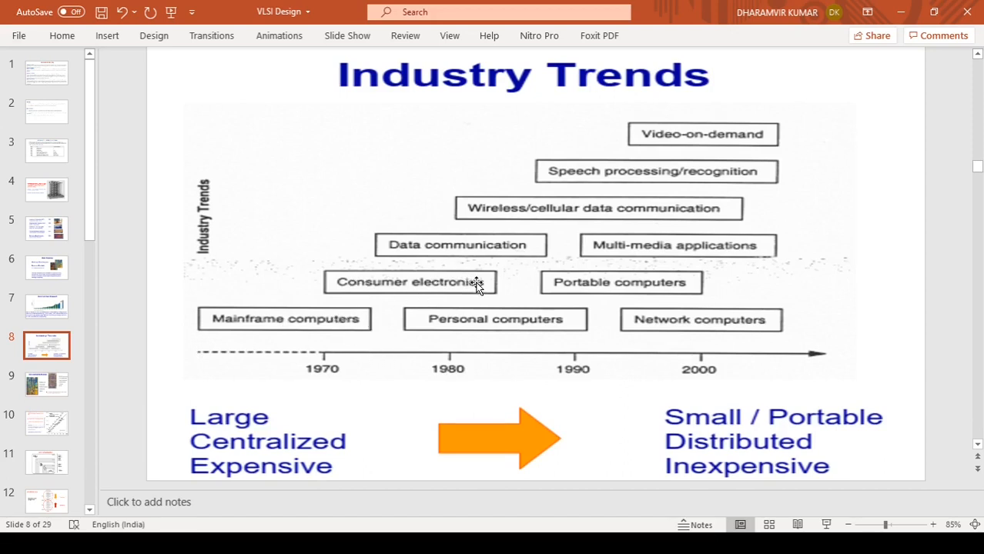
{"action": "mouse_move", "coordinate": [469, 329]}
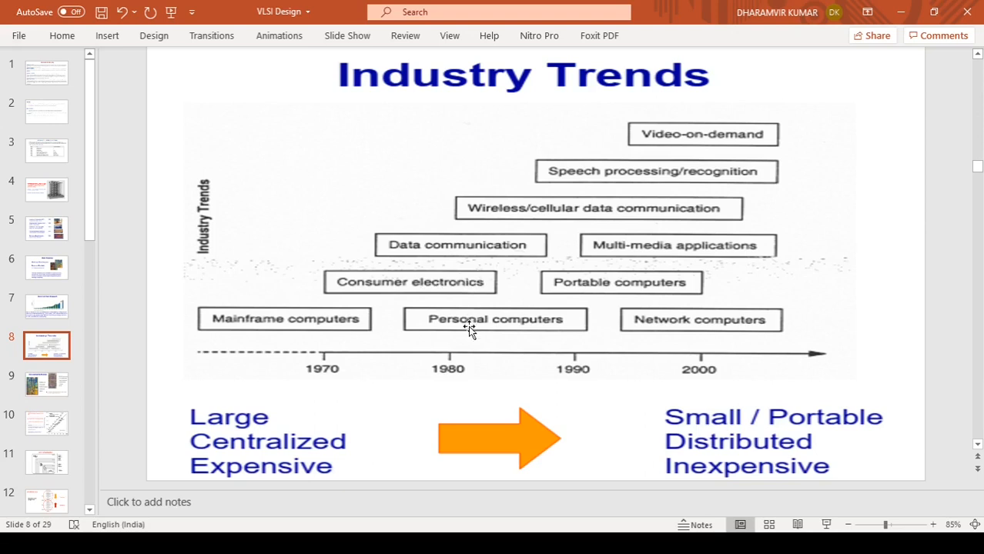
{"action": "mouse_move", "coordinate": [325, 327]}
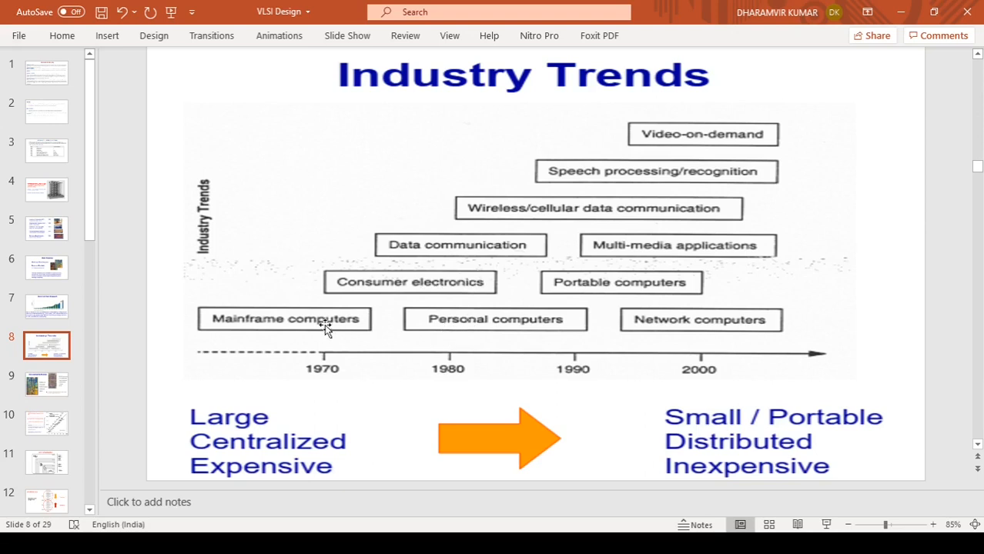
{"action": "mouse_move", "coordinate": [544, 320]}
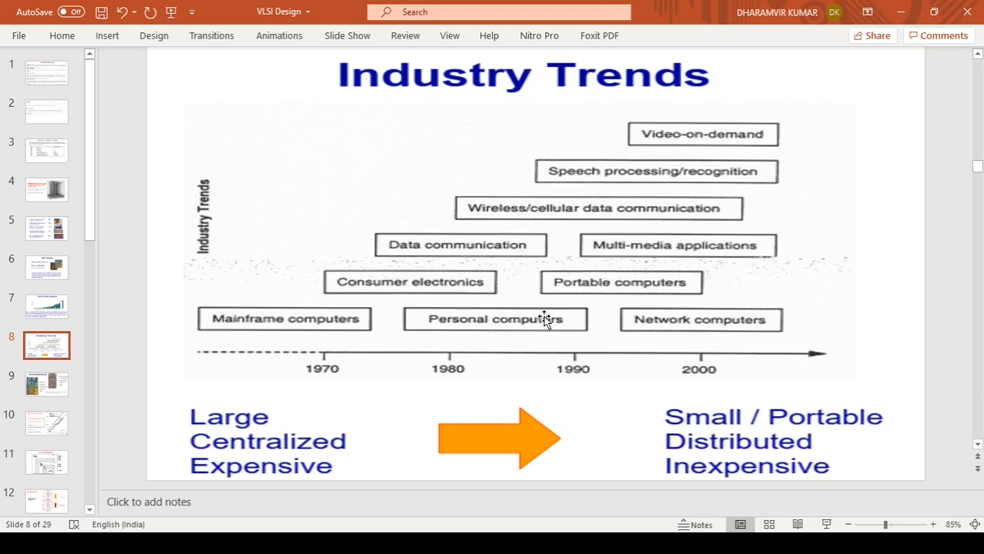
{"action": "mouse_move", "coordinate": [460, 254]}
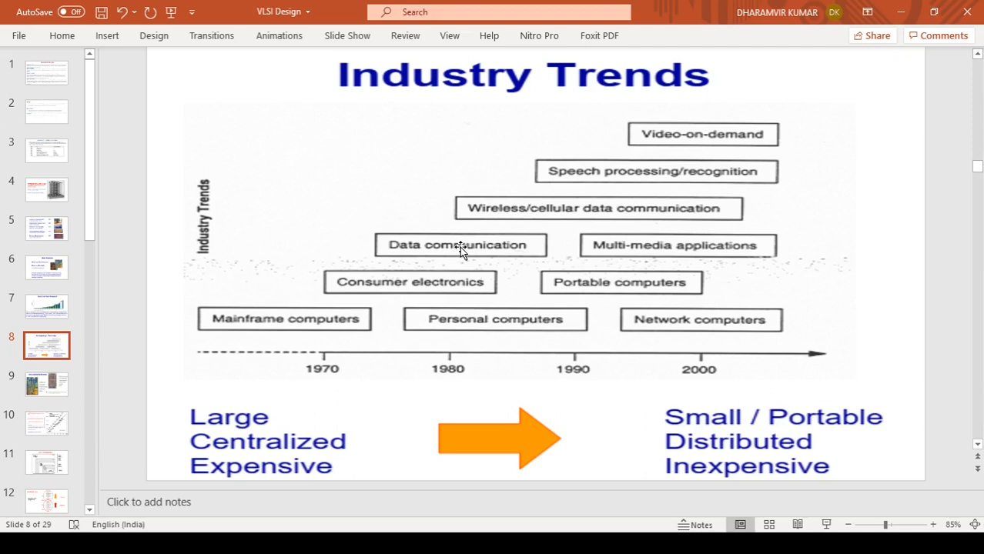
{"action": "mouse_move", "coordinate": [463, 295]}
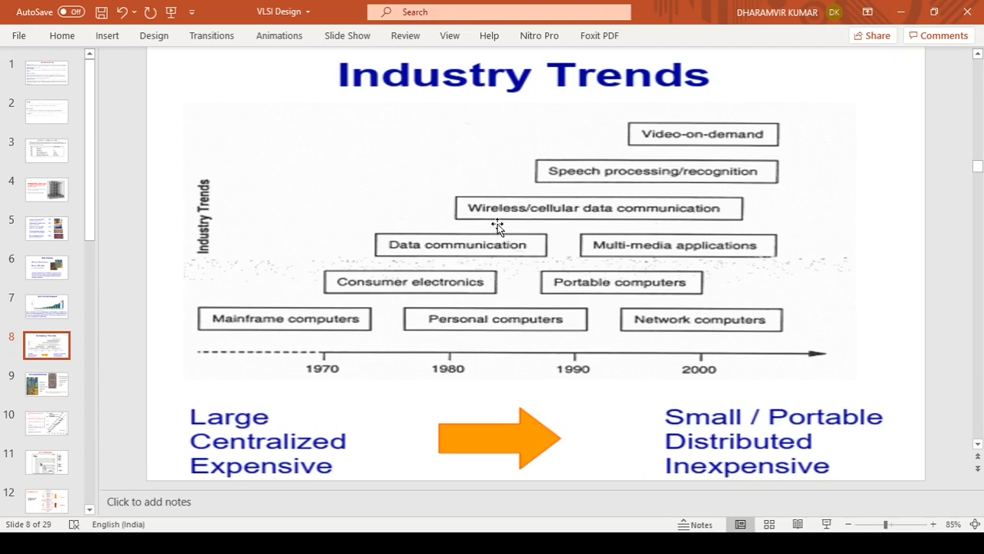
{"action": "mouse_move", "coordinate": [504, 337]}
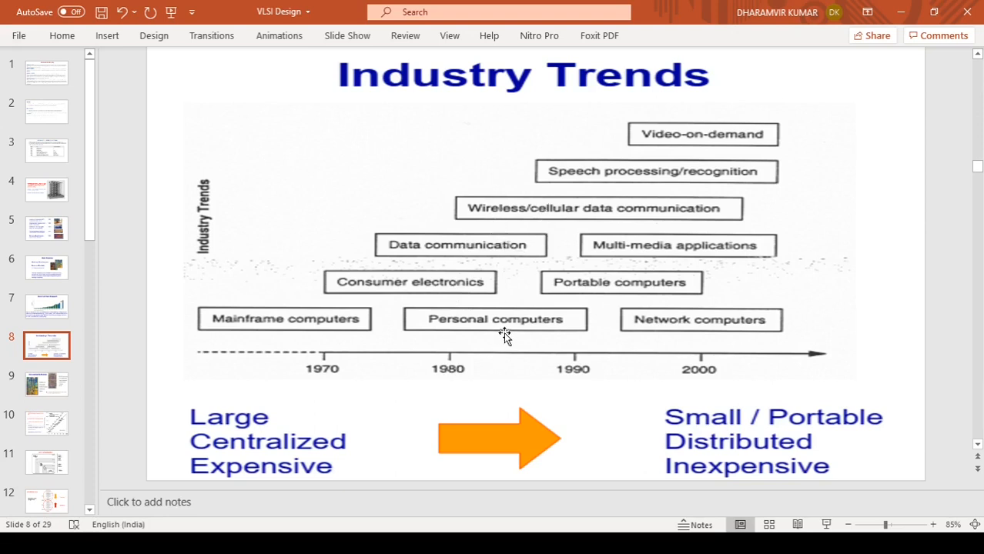
{"action": "mouse_move", "coordinate": [499, 318]}
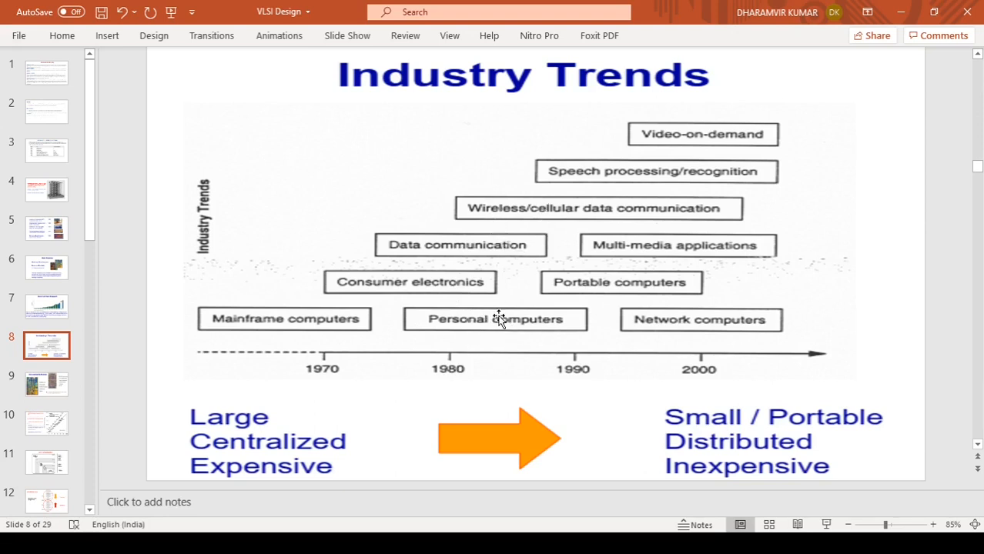
{"action": "mouse_move", "coordinate": [515, 325]}
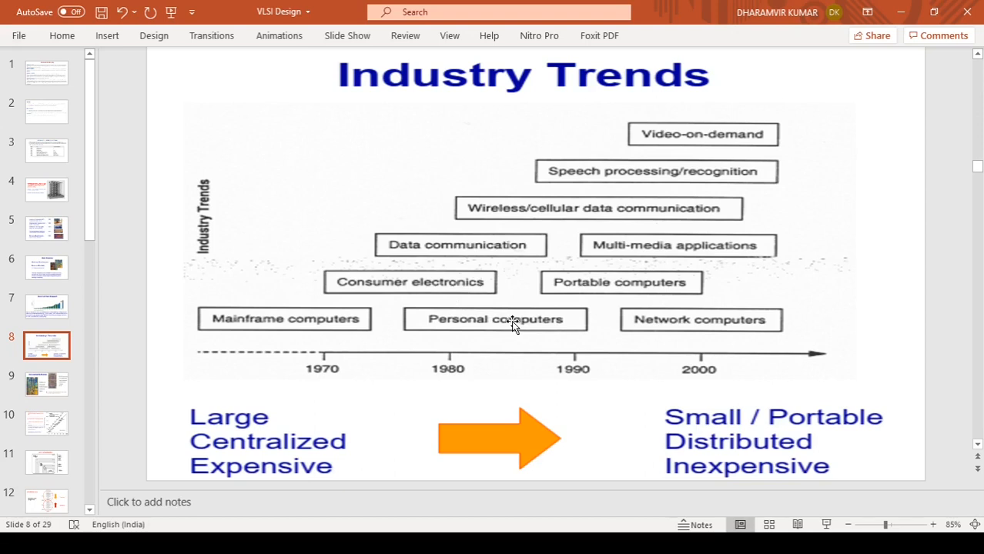
{"action": "mouse_move", "coordinate": [610, 299]}
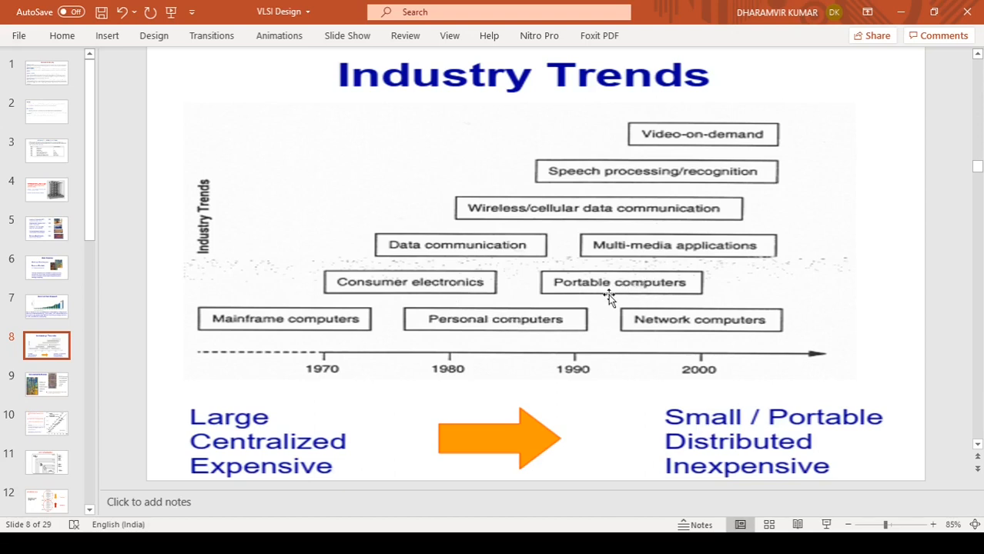
{"action": "mouse_move", "coordinate": [633, 291]}
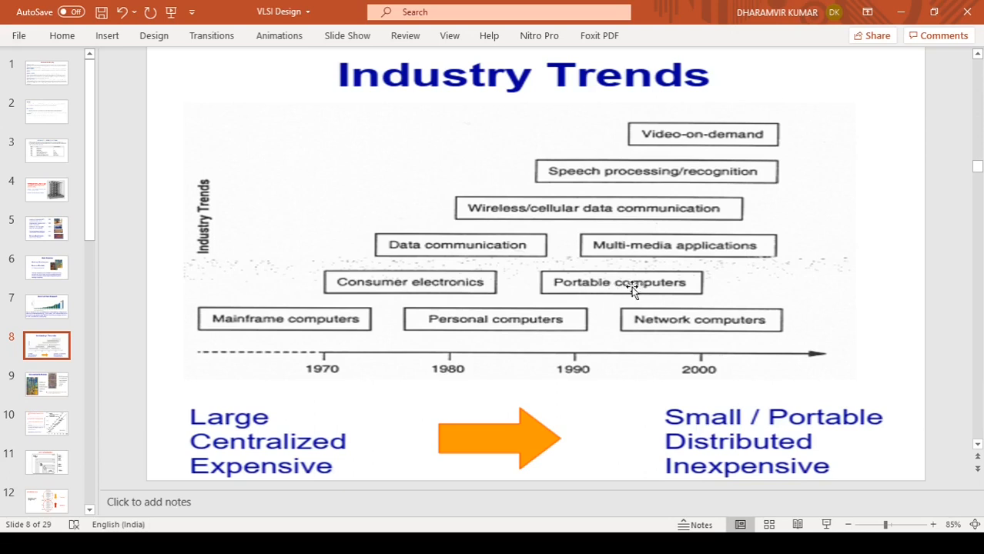
{"action": "mouse_move", "coordinate": [628, 287]}
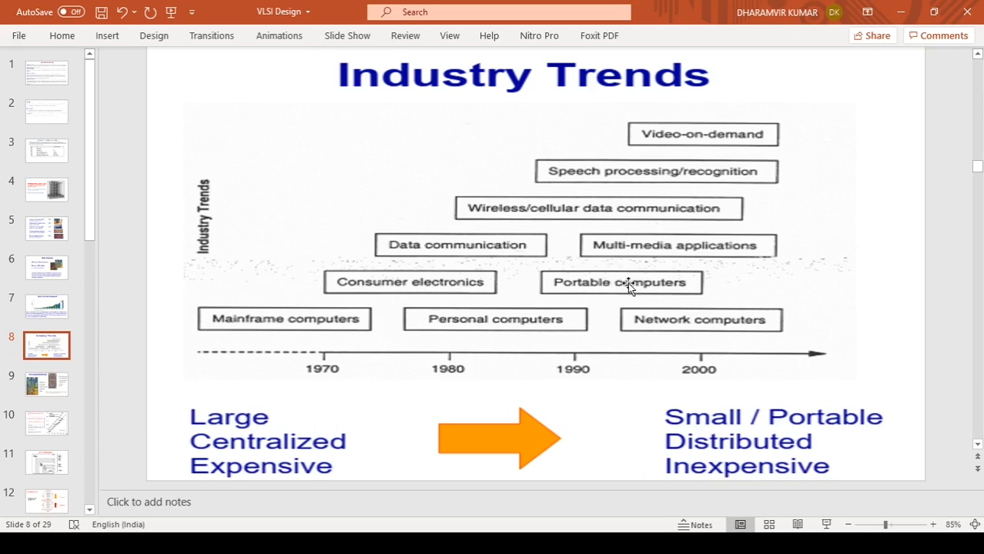
{"action": "mouse_move", "coordinate": [581, 284]}
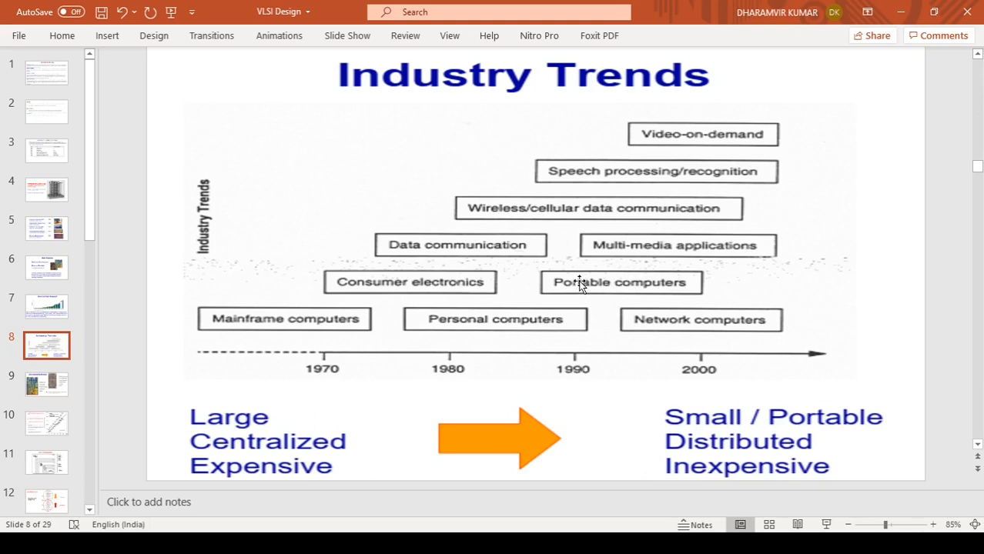
{"action": "mouse_move", "coordinate": [586, 264]}
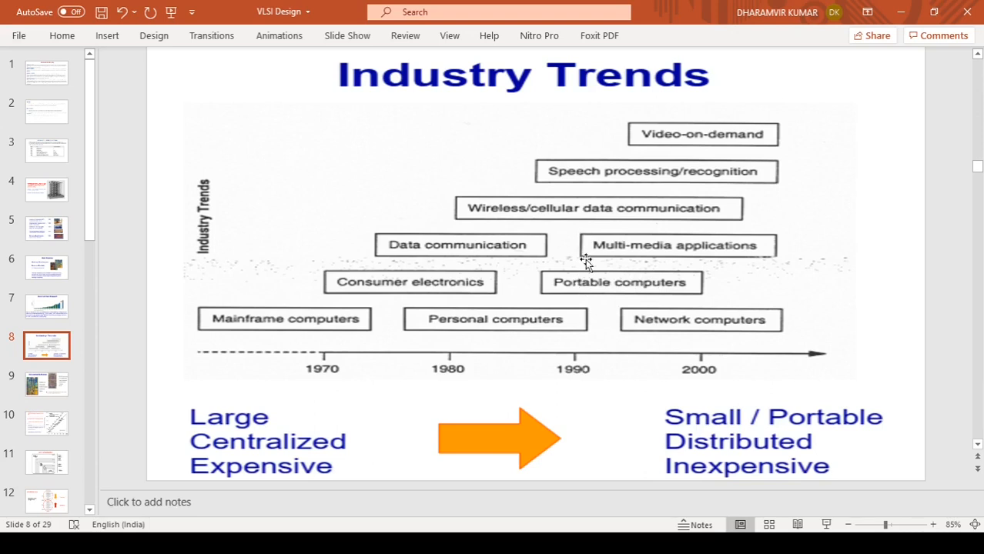
{"action": "mouse_move", "coordinate": [581, 243]}
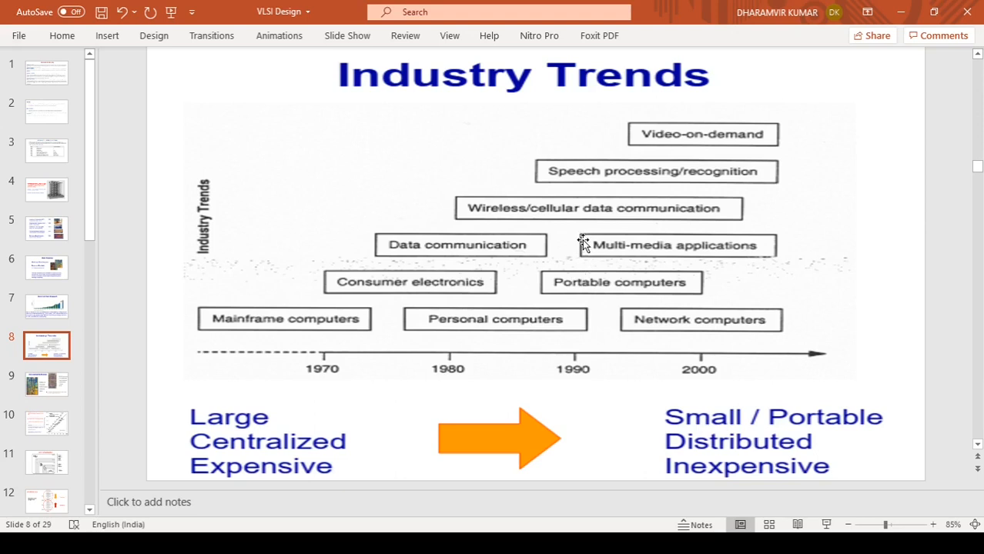
{"action": "mouse_move", "coordinate": [589, 254]}
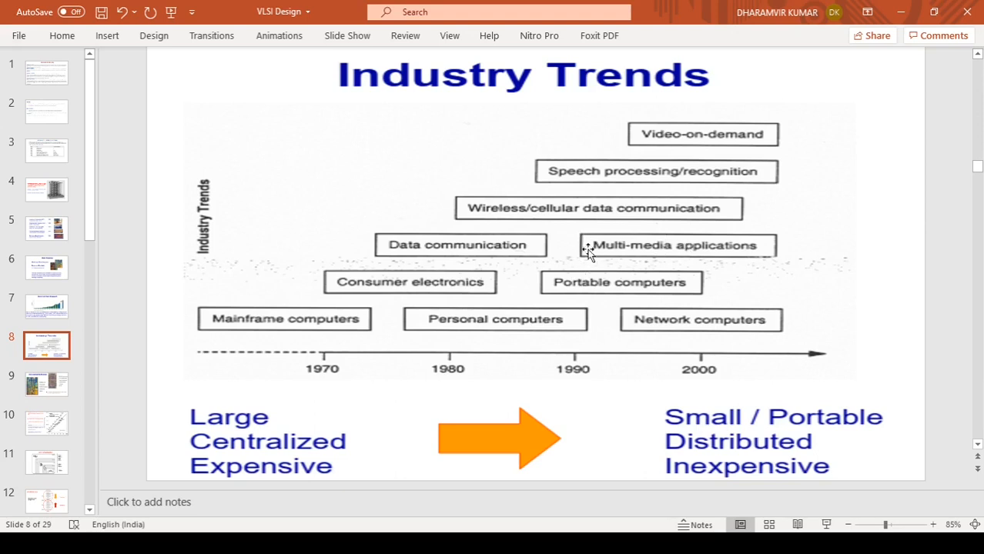
{"action": "mouse_move", "coordinate": [545, 221]}
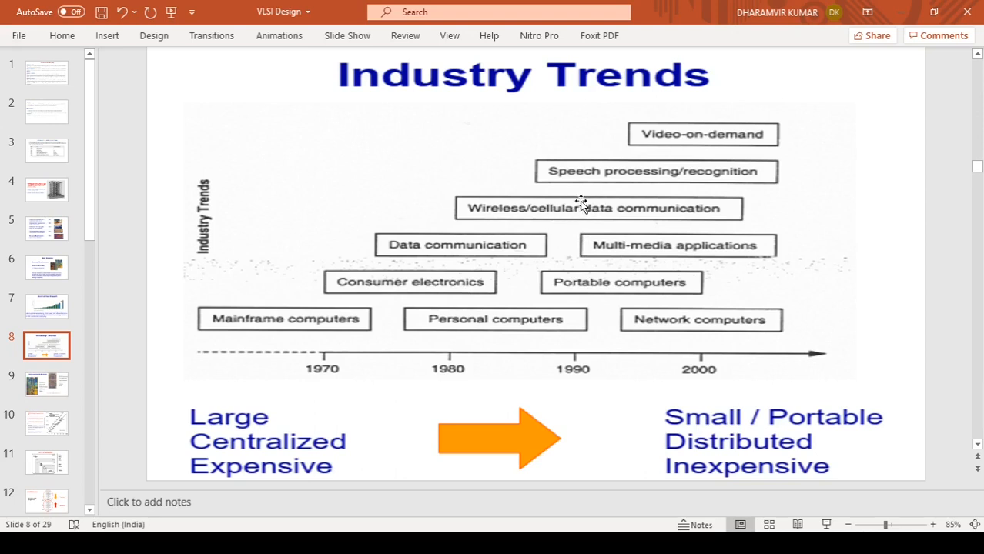
{"action": "mouse_move", "coordinate": [574, 210]}
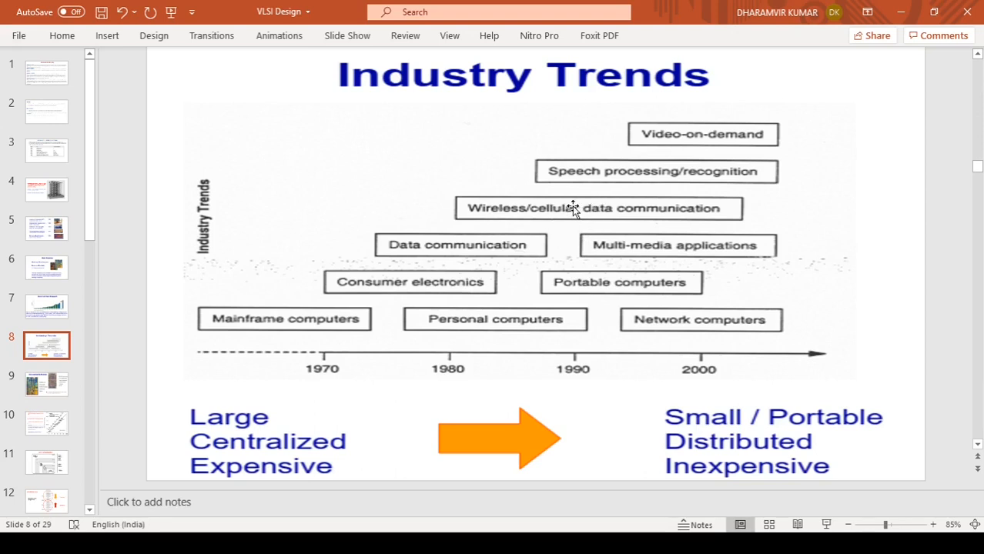
{"action": "mouse_move", "coordinate": [575, 208]}
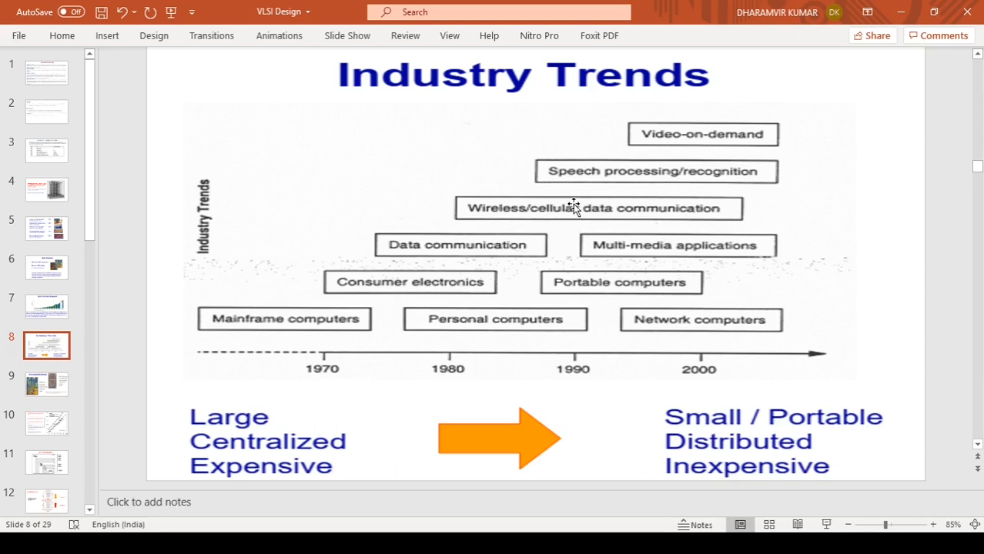
{"action": "mouse_move", "coordinate": [597, 183]}
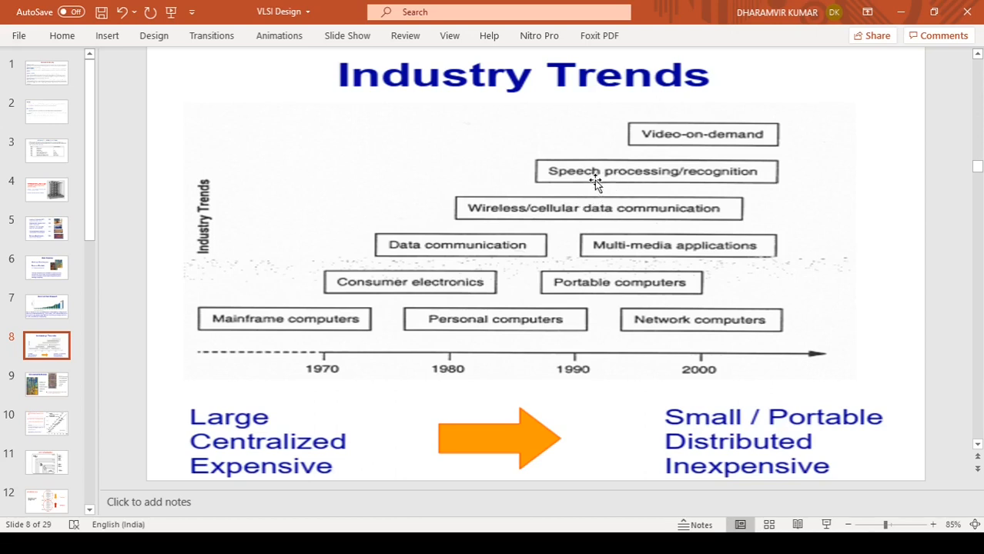
{"action": "mouse_move", "coordinate": [699, 370]}
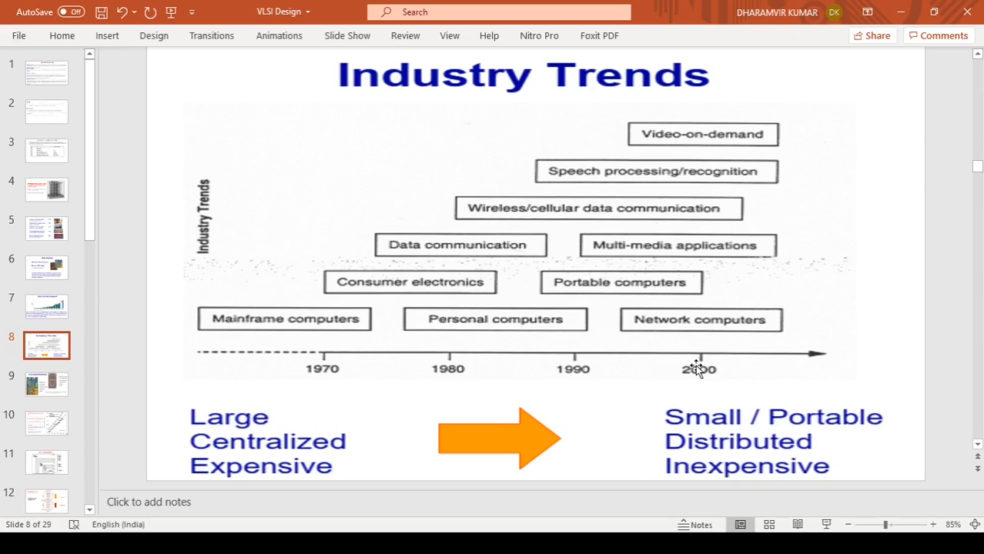
{"action": "mouse_move", "coordinate": [704, 355]}
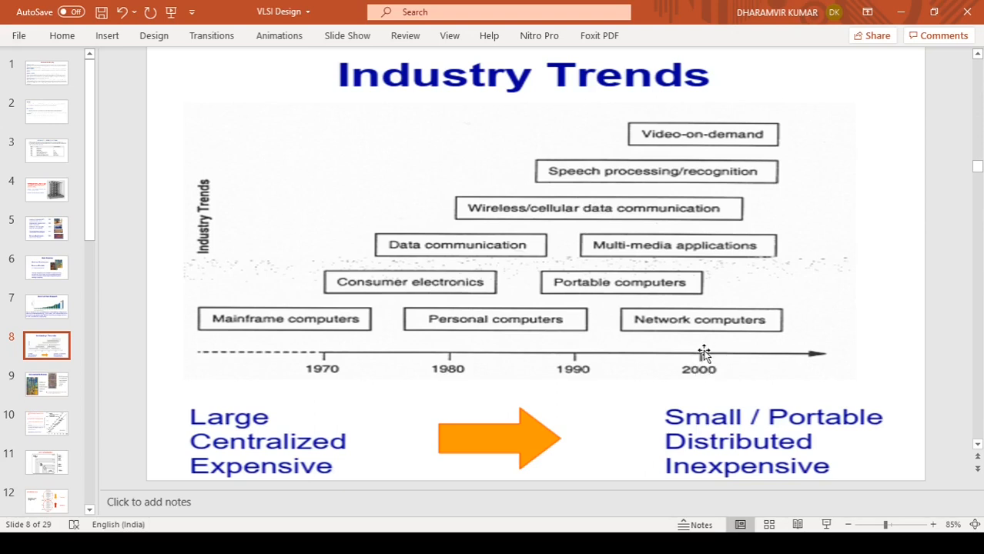
{"action": "mouse_move", "coordinate": [705, 369]}
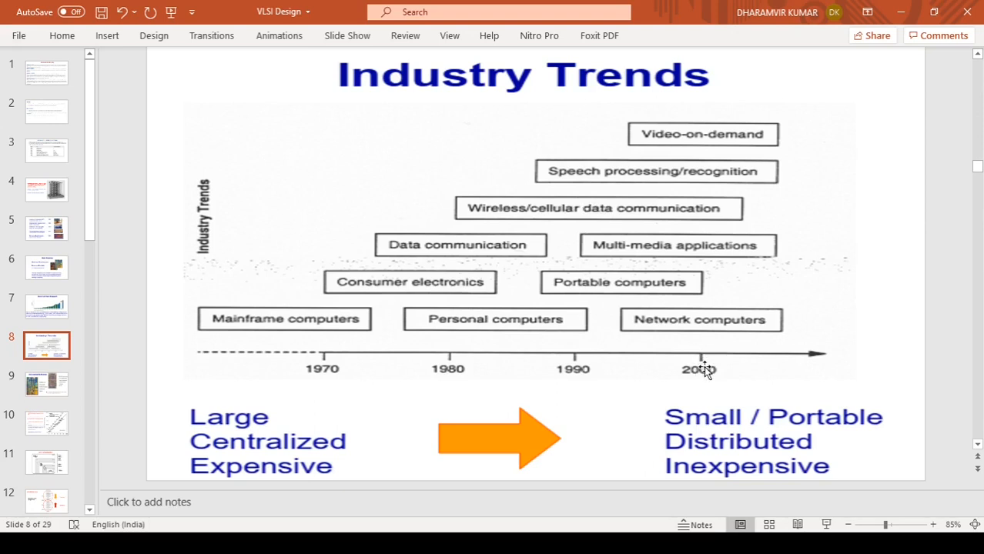
{"action": "mouse_move", "coordinate": [701, 304]}
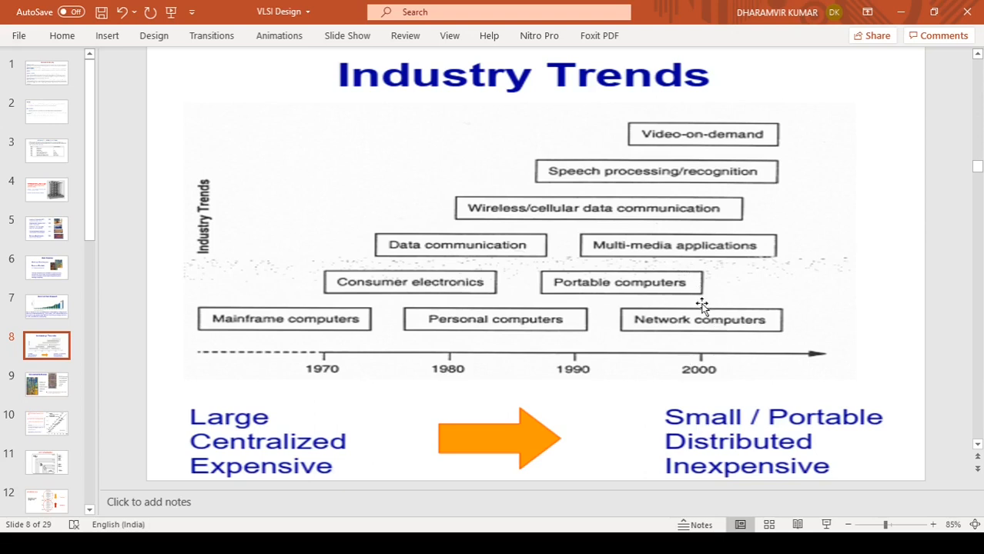
{"action": "mouse_move", "coordinate": [727, 309]}
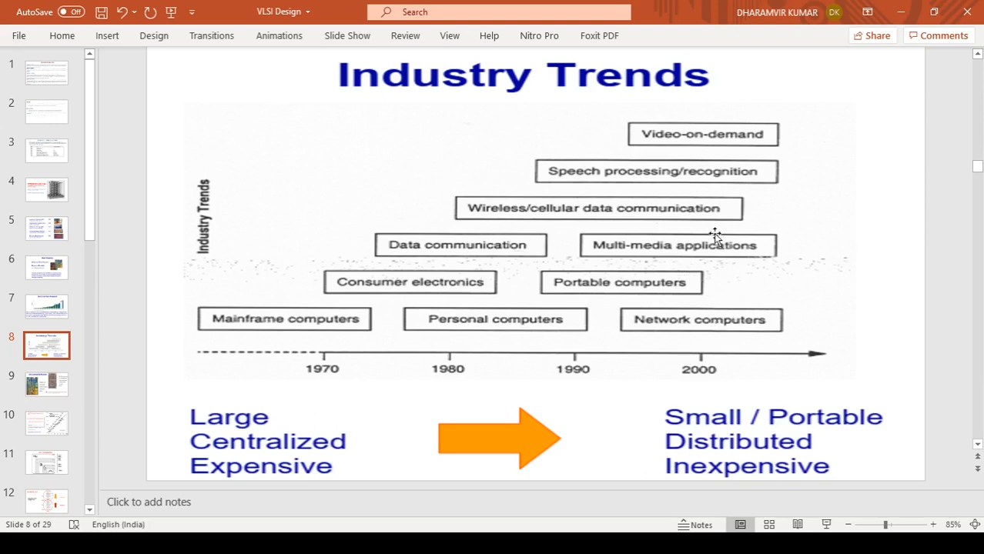
{"action": "mouse_move", "coordinate": [712, 210]}
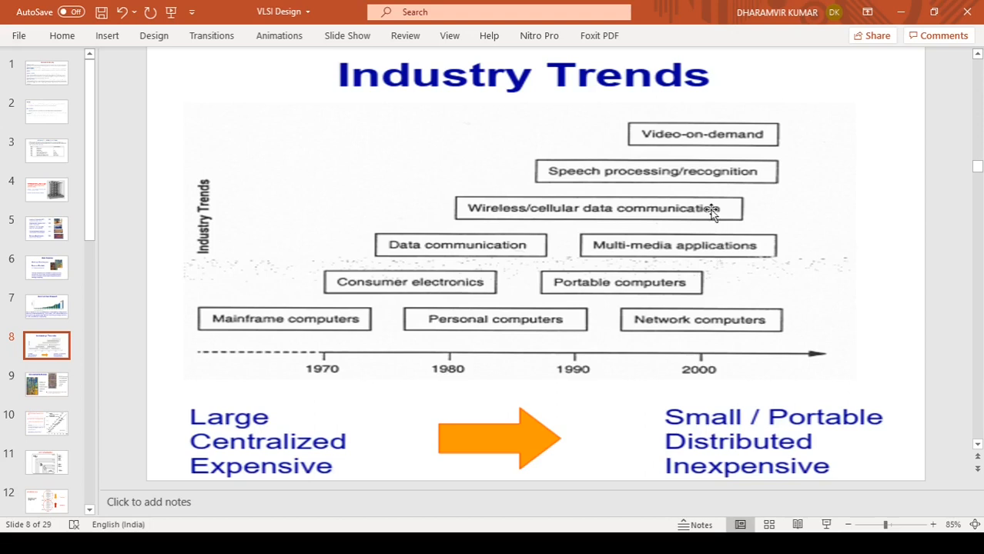
{"action": "mouse_move", "coordinate": [948, 355]}
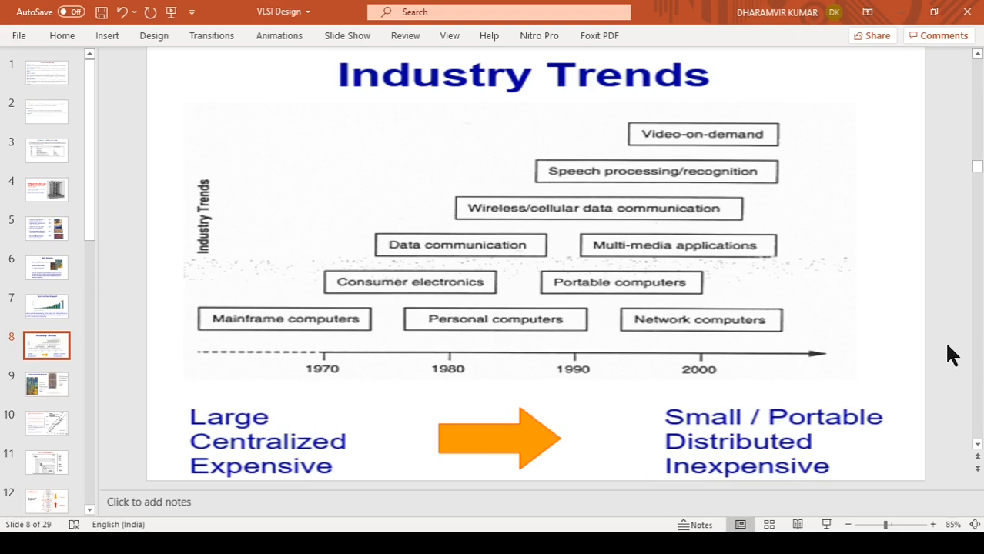
{"action": "mouse_move", "coordinate": [756, 373]}
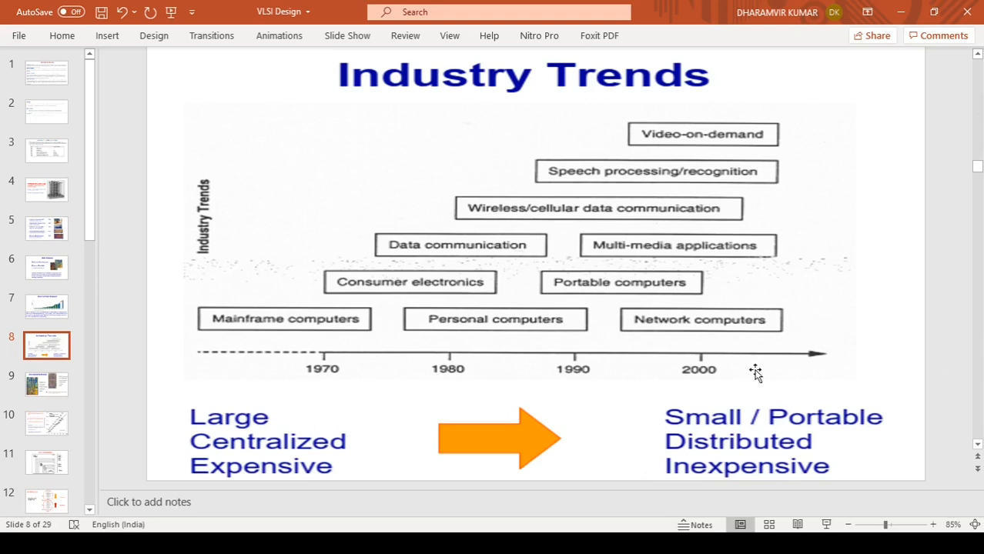
{"action": "mouse_move", "coordinate": [752, 364]}
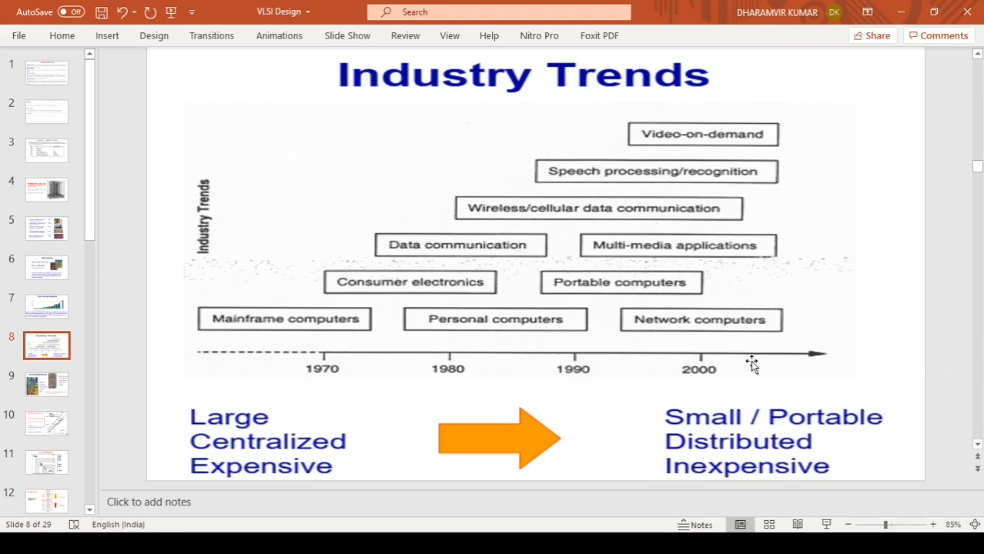
{"action": "mouse_move", "coordinate": [884, 378]}
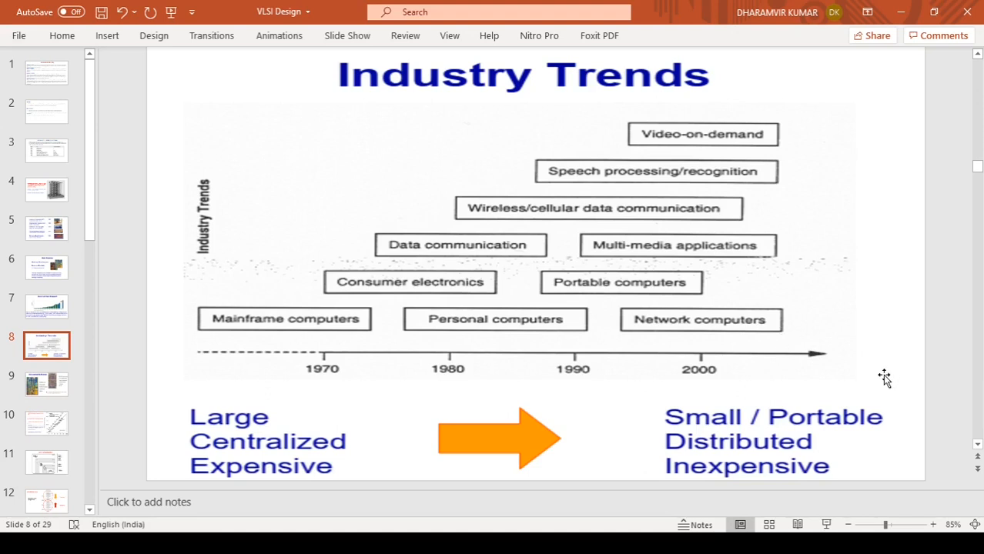
{"action": "mouse_move", "coordinate": [842, 354]}
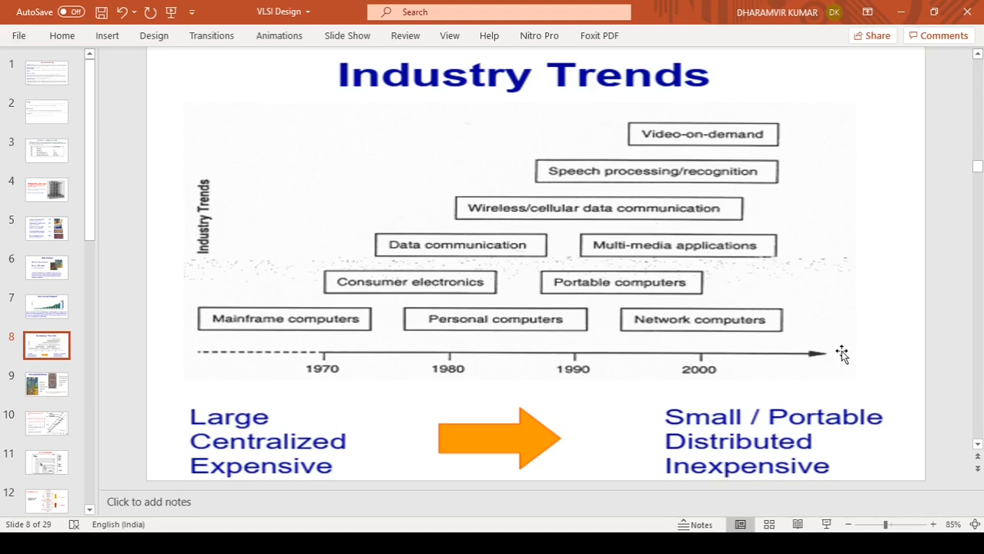
{"action": "mouse_move", "coordinate": [793, 328]}
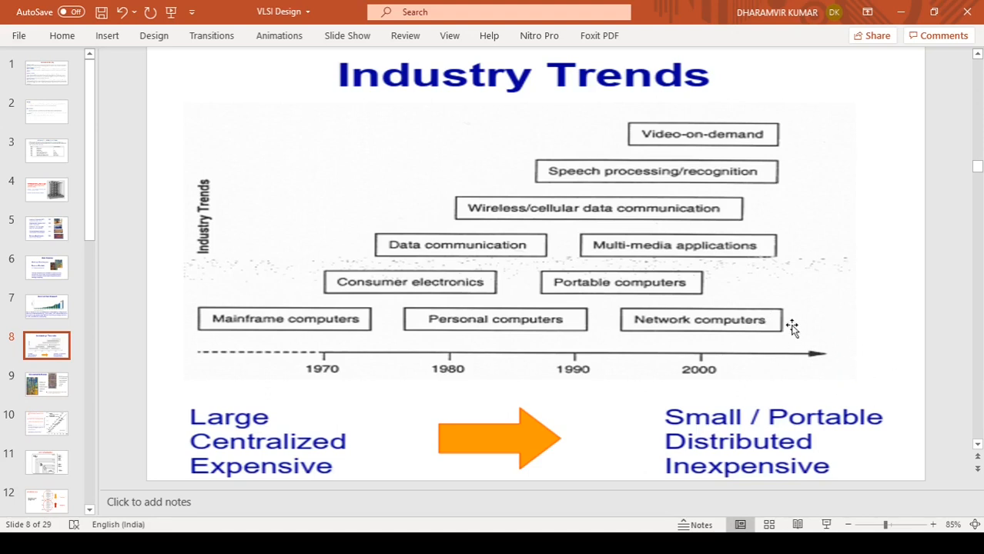
{"action": "mouse_move", "coordinate": [958, 400]}
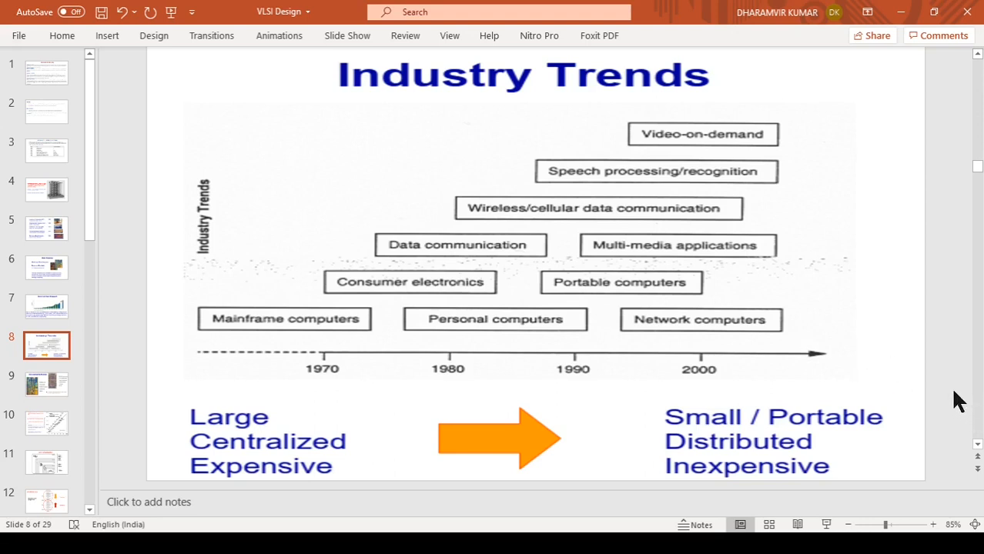
{"action": "mouse_move", "coordinate": [392, 433]}
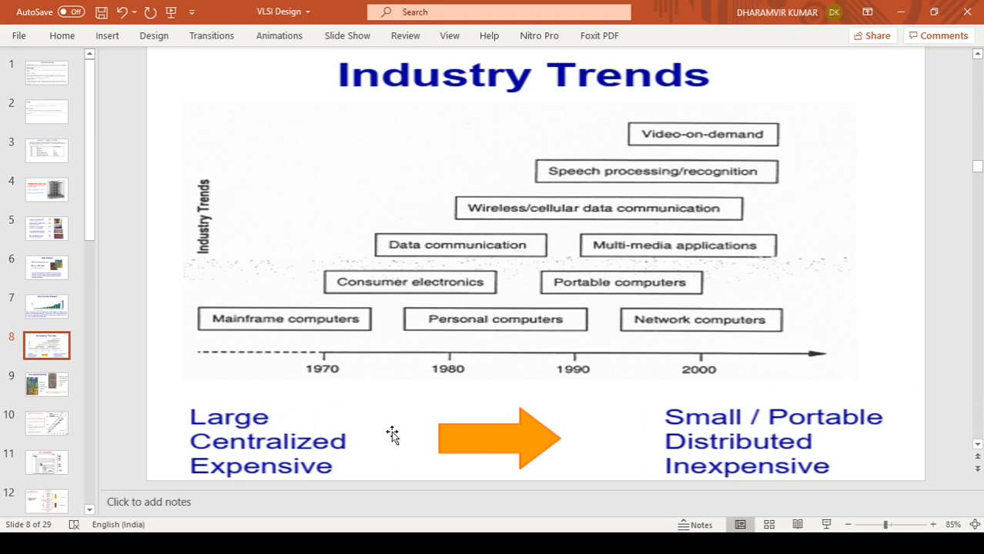
{"action": "mouse_move", "coordinate": [331, 453]}
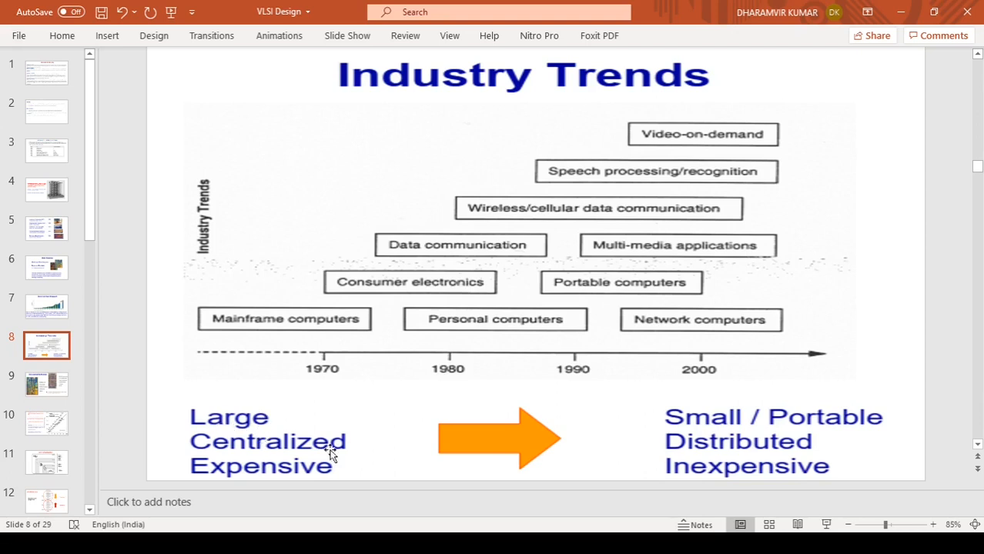
{"action": "mouse_move", "coordinate": [733, 457]}
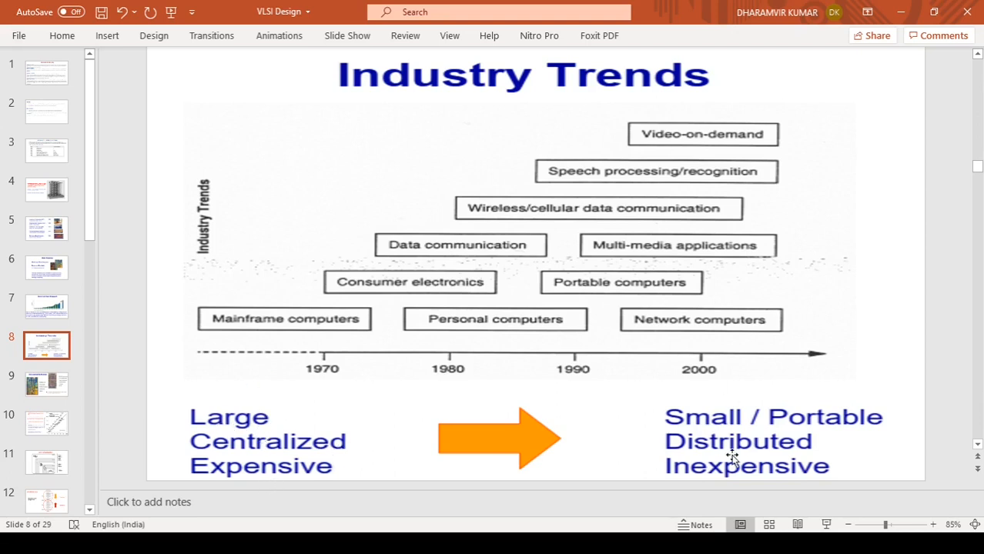
{"action": "mouse_move", "coordinate": [761, 441]}
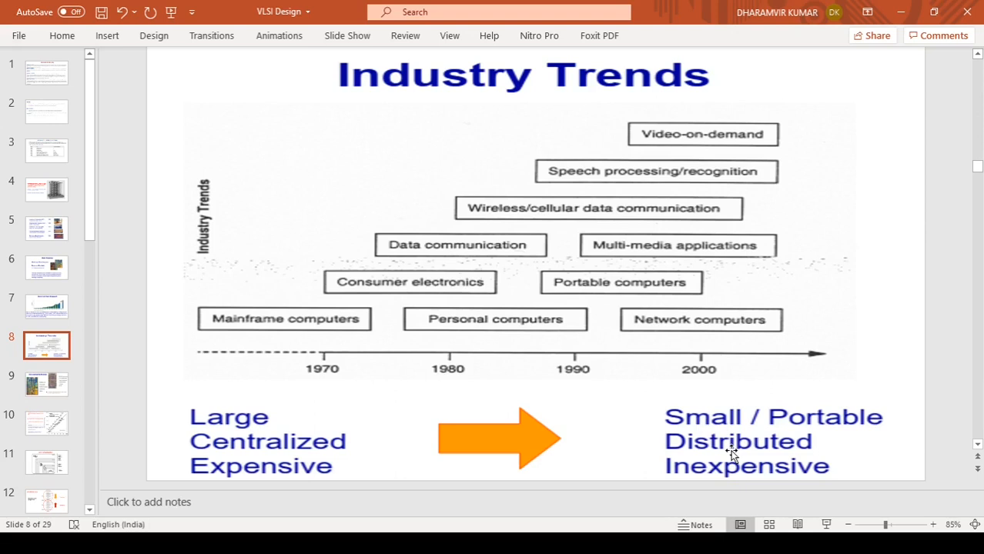
{"action": "mouse_move", "coordinate": [131, 330]}
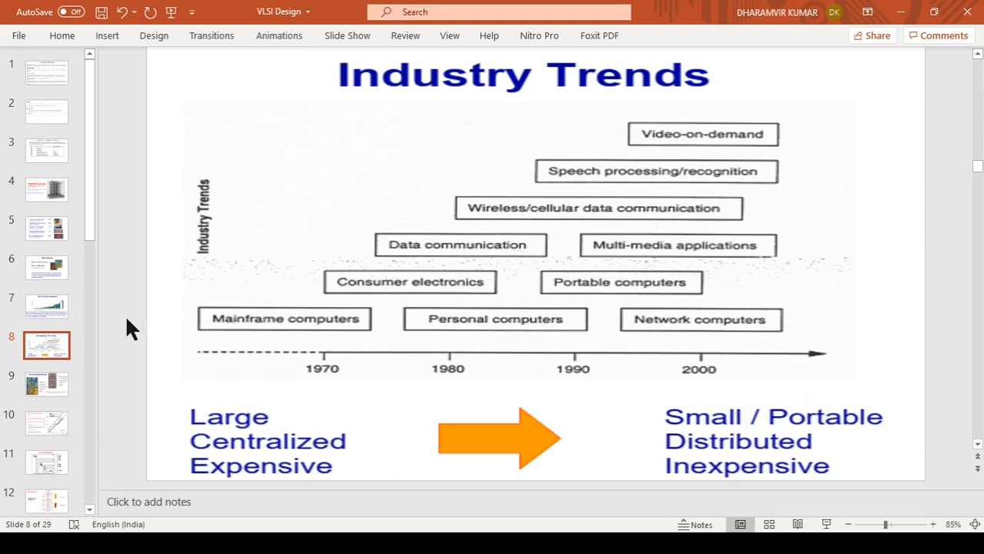
{"action": "mouse_move", "coordinate": [135, 351]}
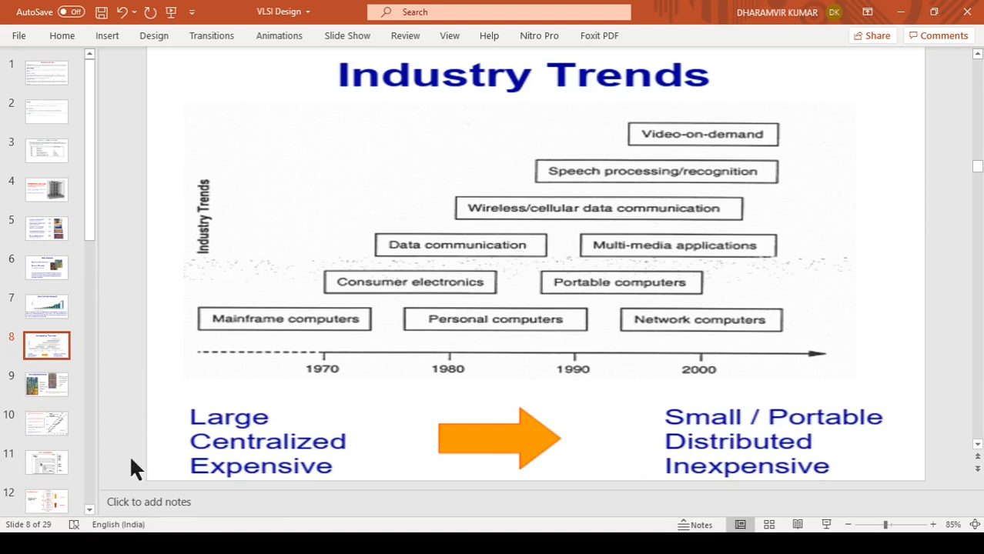
{"action": "mouse_move", "coordinate": [749, 429]}
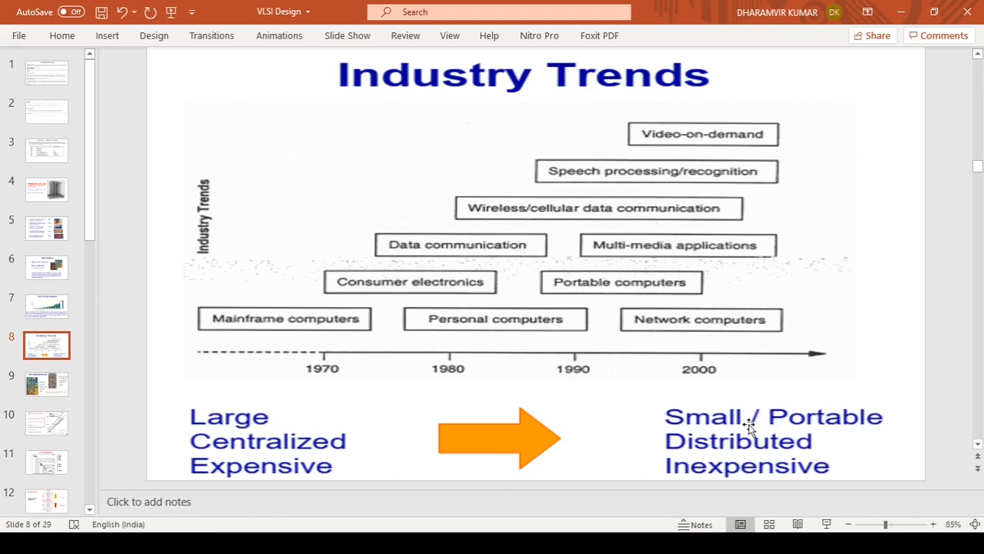
{"action": "mouse_move", "coordinate": [154, 378]}
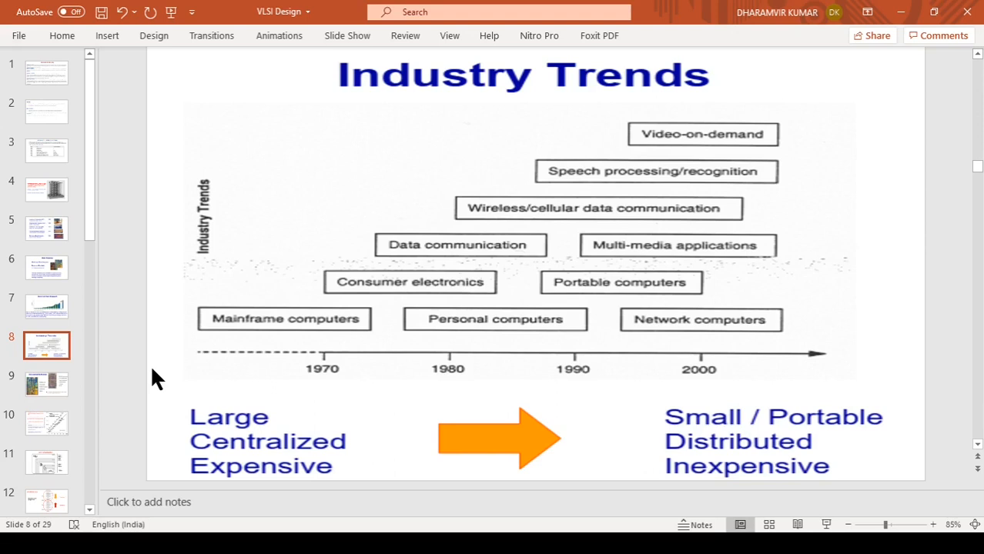
{"action": "mouse_move", "coordinate": [116, 378]}
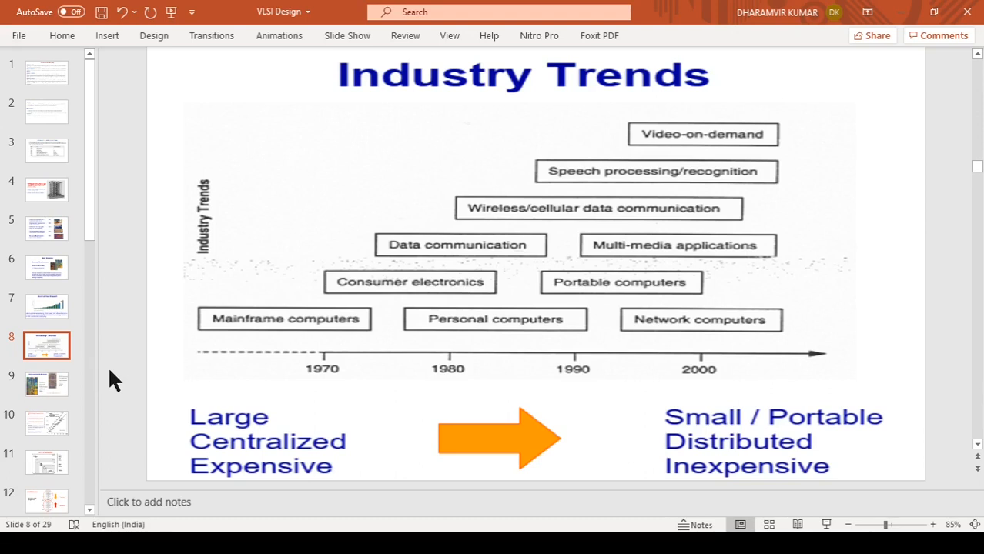
{"action": "mouse_move", "coordinate": [127, 366]}
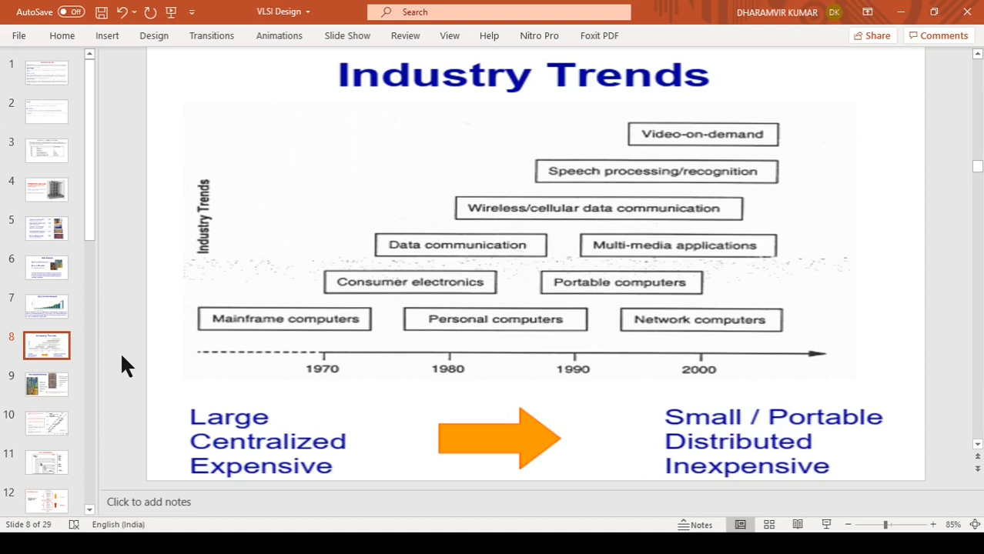
{"action": "mouse_move", "coordinate": [137, 350]}
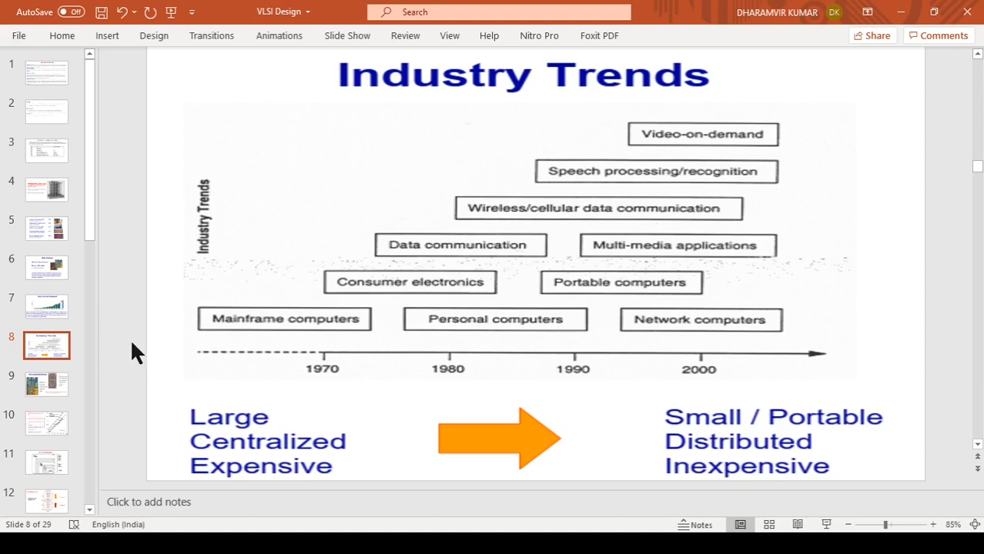
{"action": "mouse_move", "coordinate": [129, 322]}
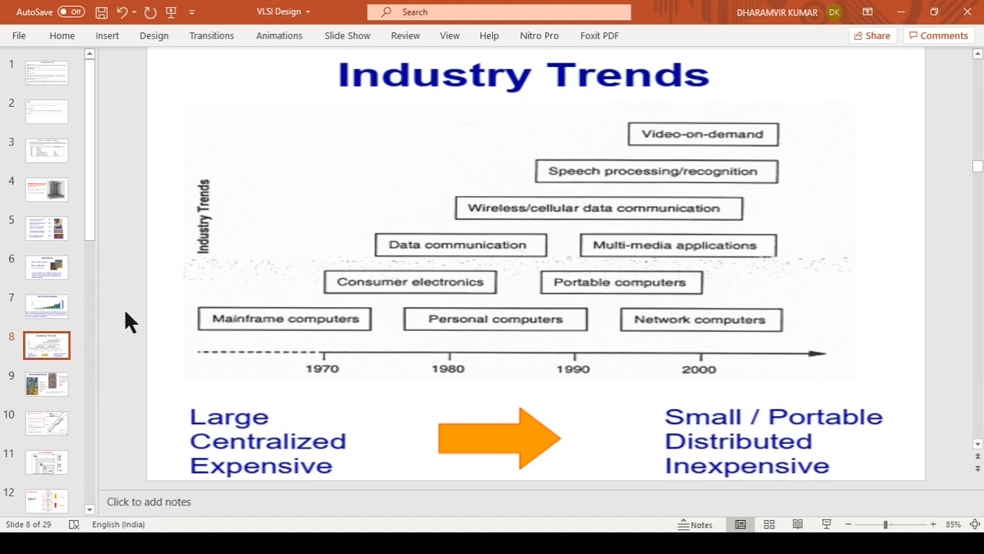
{"action": "left_click", "coordinate": [46, 384]}
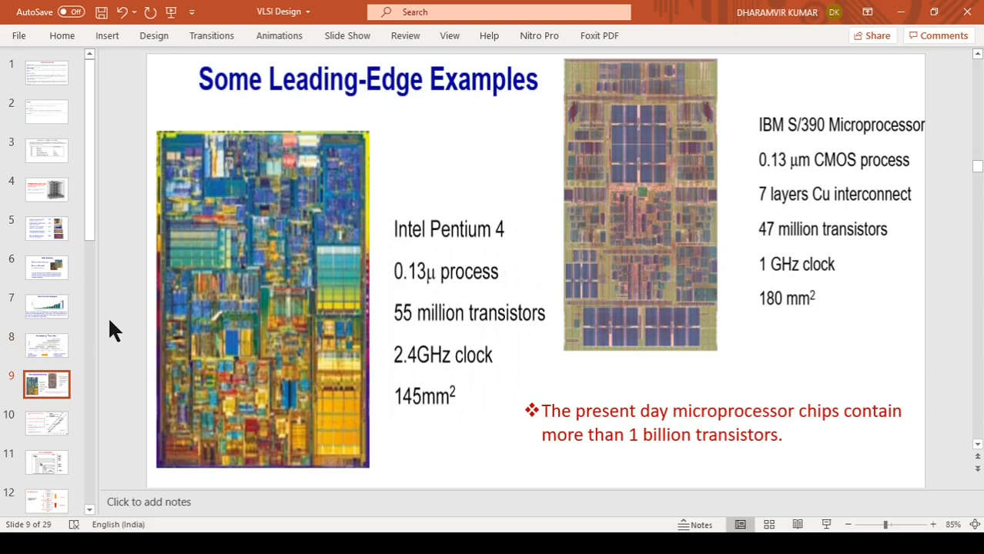
{"action": "mouse_move", "coordinate": [207, 329]}
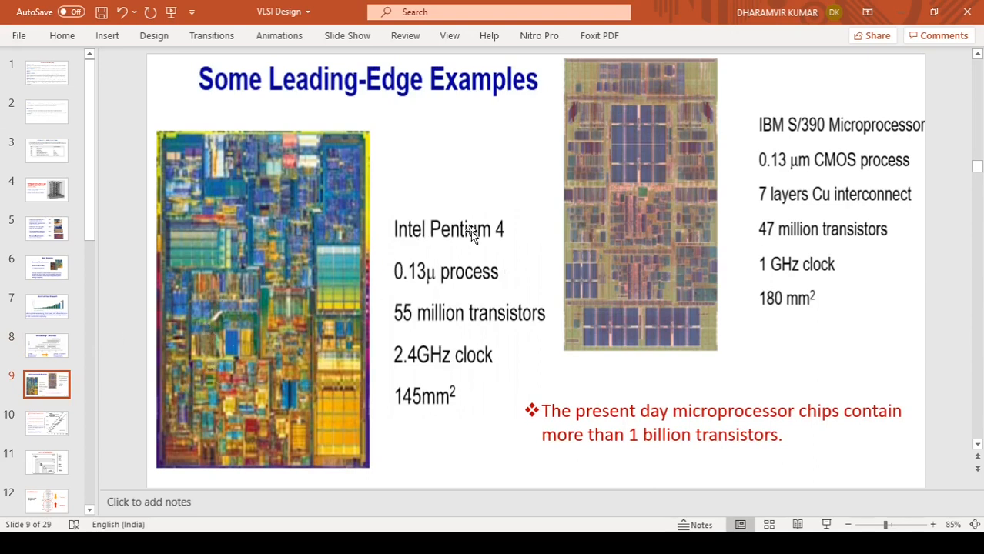
{"action": "mouse_move", "coordinate": [453, 297]}
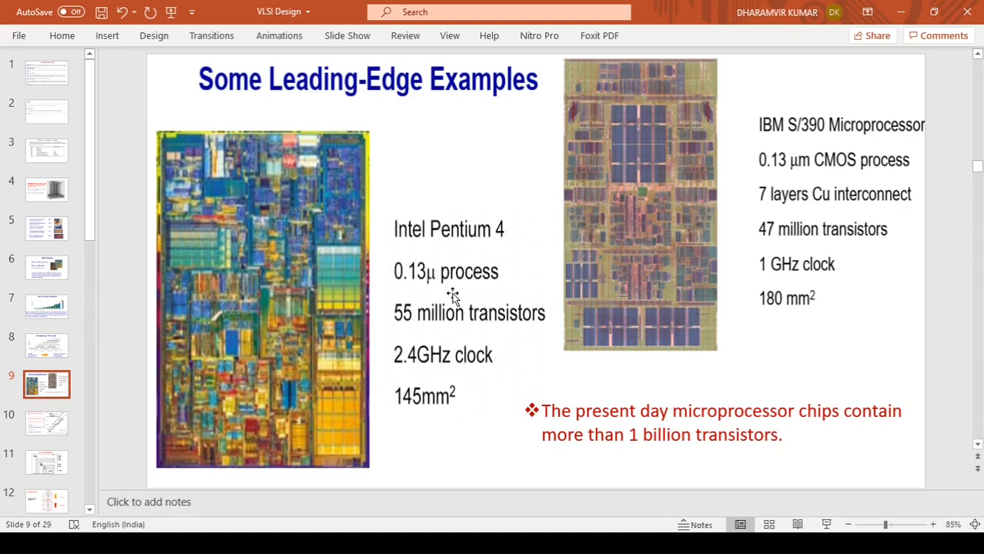
{"action": "mouse_move", "coordinate": [431, 298]}
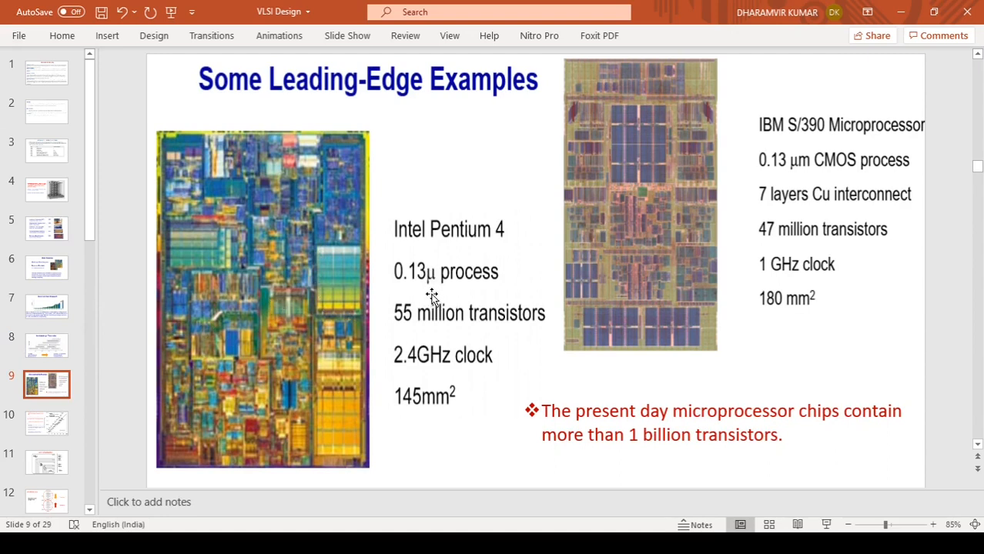
{"action": "mouse_move", "coordinate": [389, 291]}
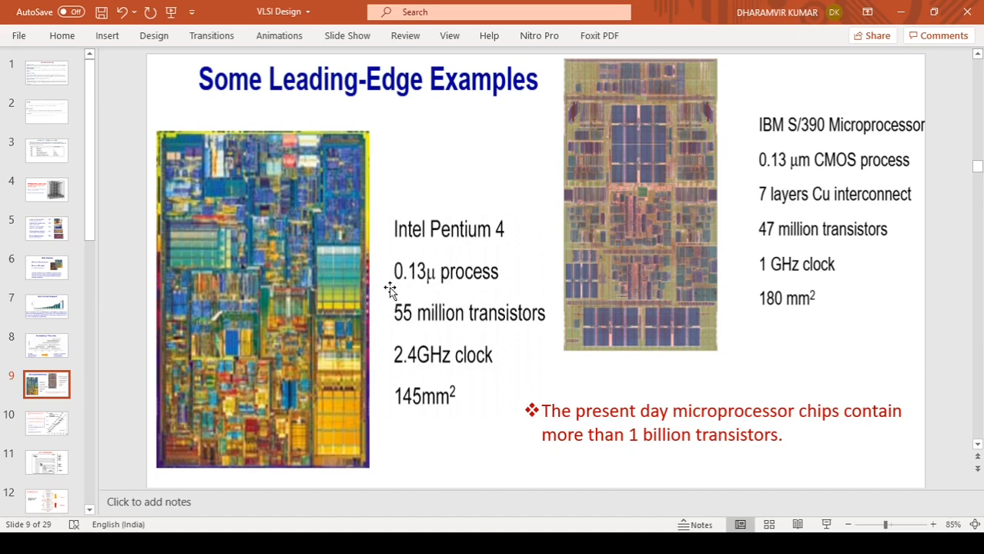
{"action": "mouse_move", "coordinate": [424, 287]}
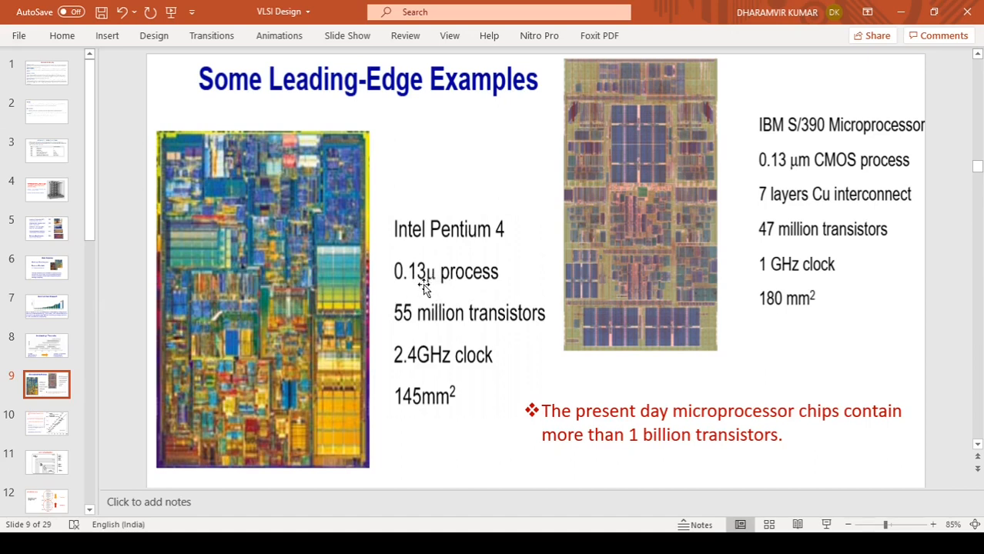
{"action": "mouse_move", "coordinate": [458, 283]}
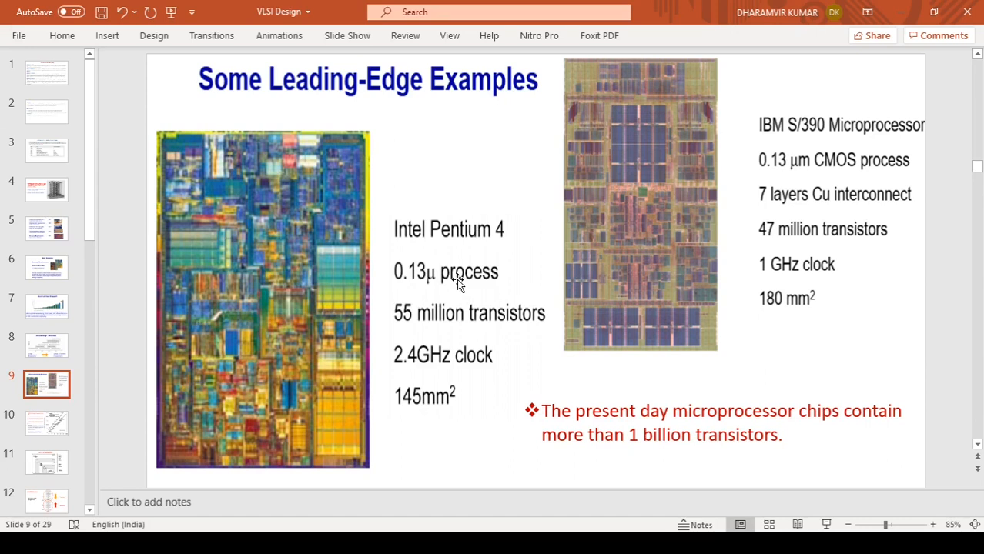
{"action": "mouse_move", "coordinate": [416, 302]}
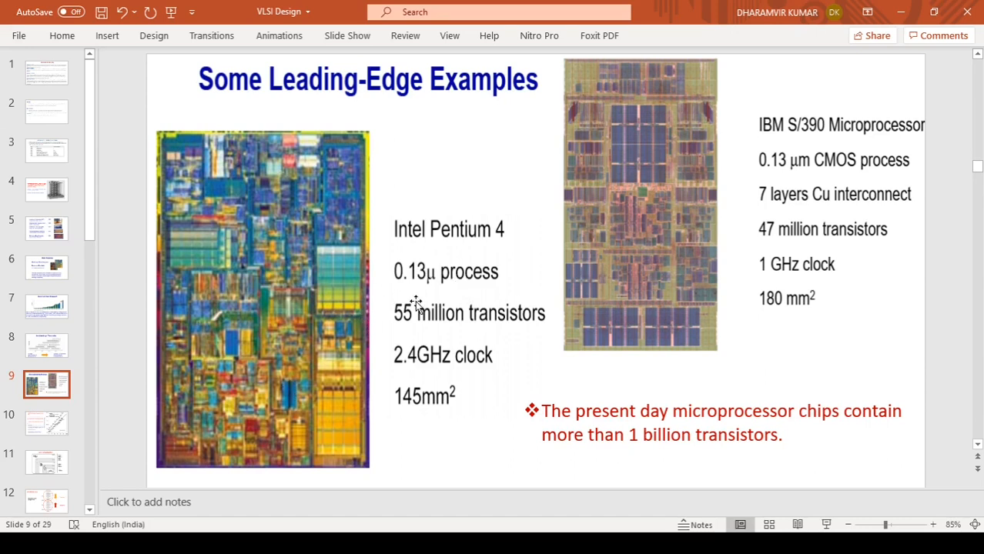
{"action": "mouse_move", "coordinate": [435, 286]}
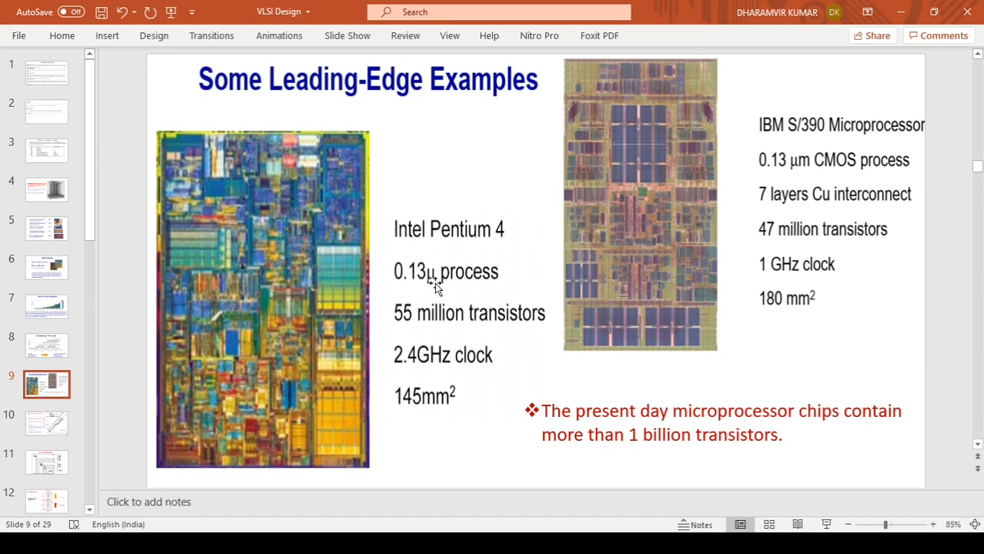
{"action": "mouse_move", "coordinate": [430, 289]}
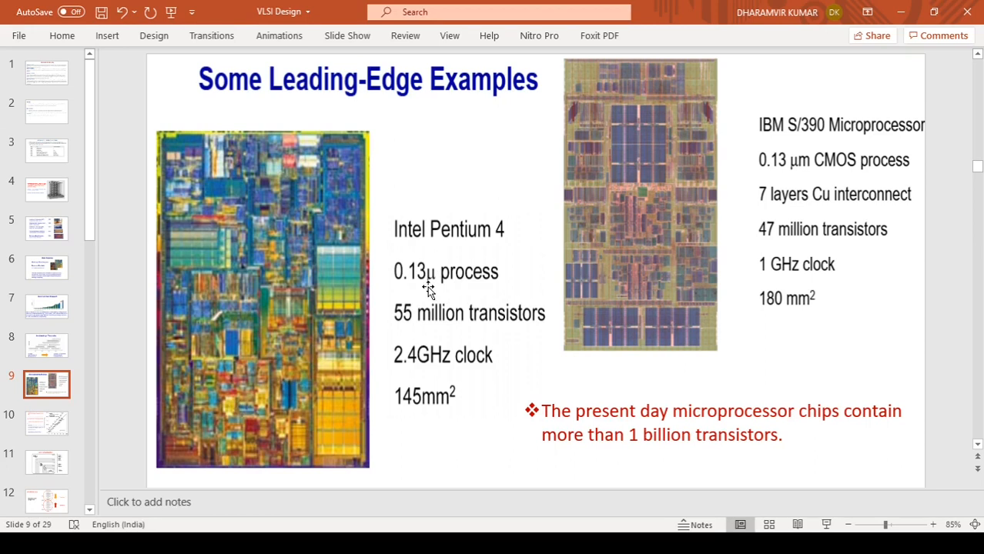
{"action": "mouse_move", "coordinate": [416, 334]}
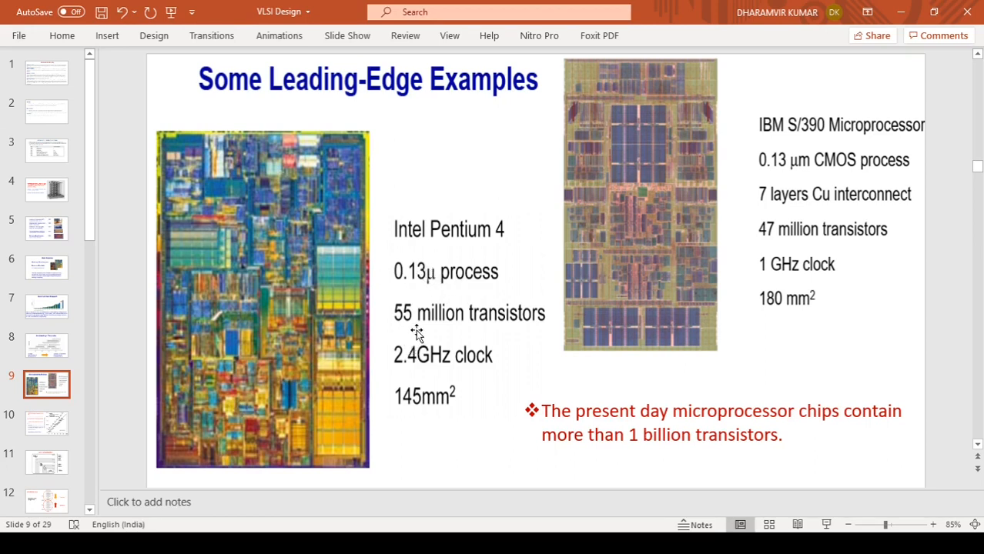
{"action": "mouse_move", "coordinate": [417, 329]}
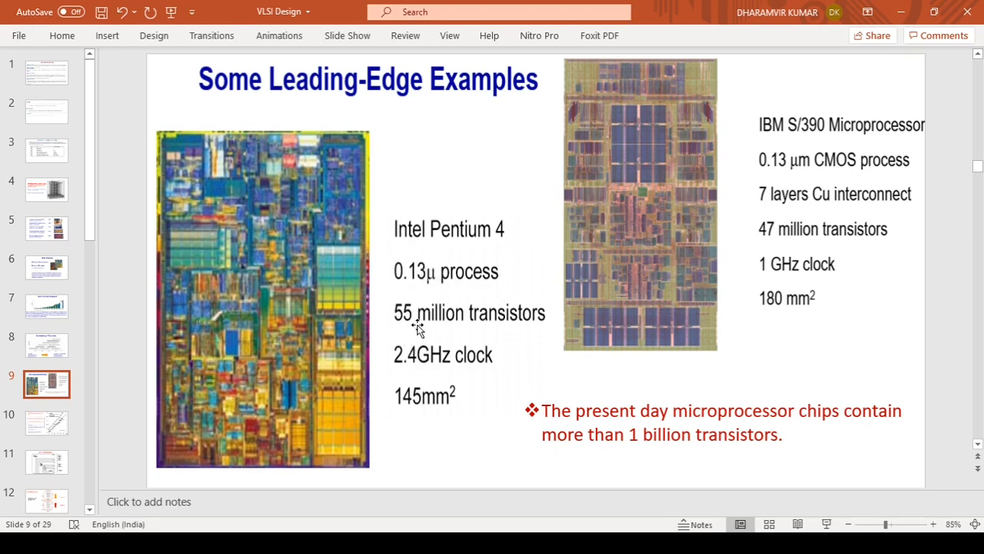
{"action": "mouse_move", "coordinate": [513, 334]}
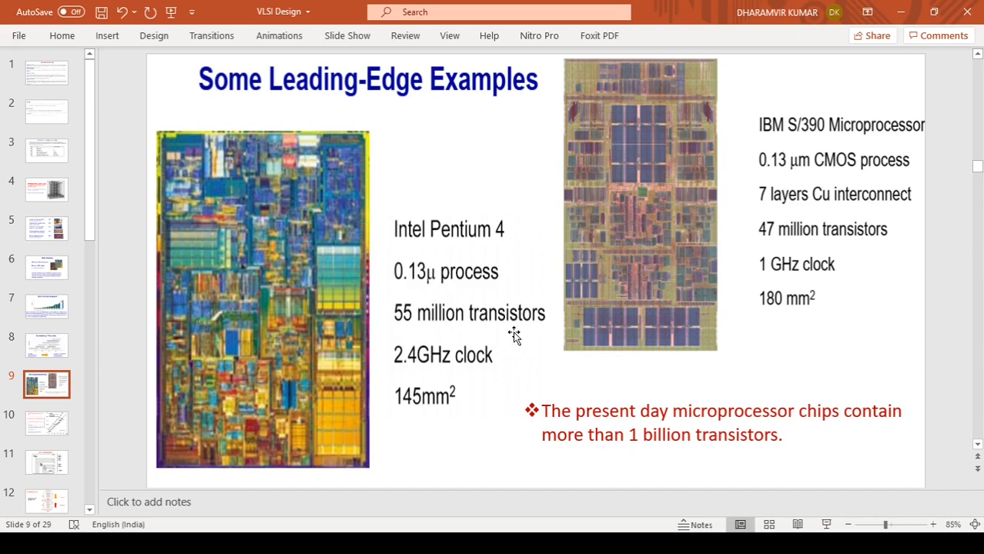
{"action": "mouse_move", "coordinate": [452, 333]}
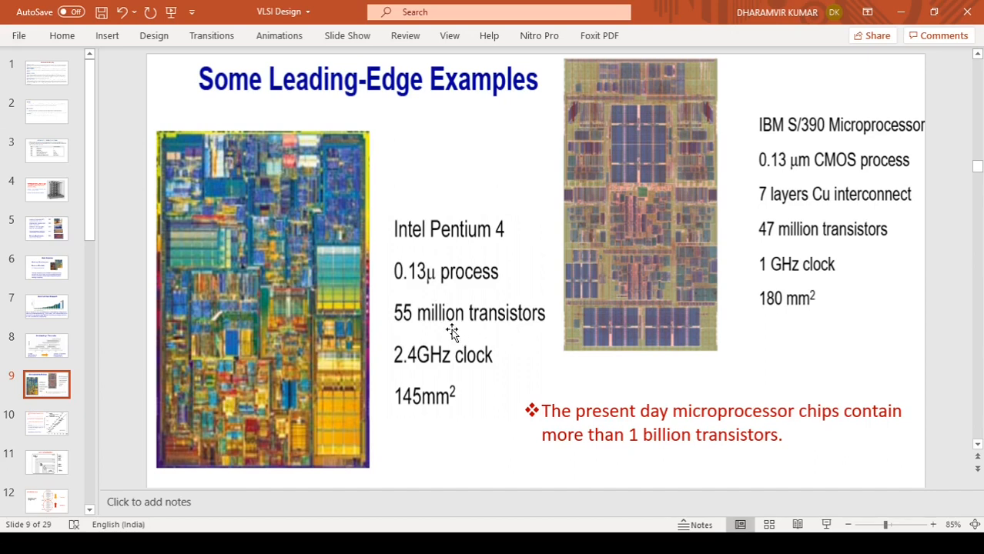
{"action": "mouse_move", "coordinate": [406, 322]}
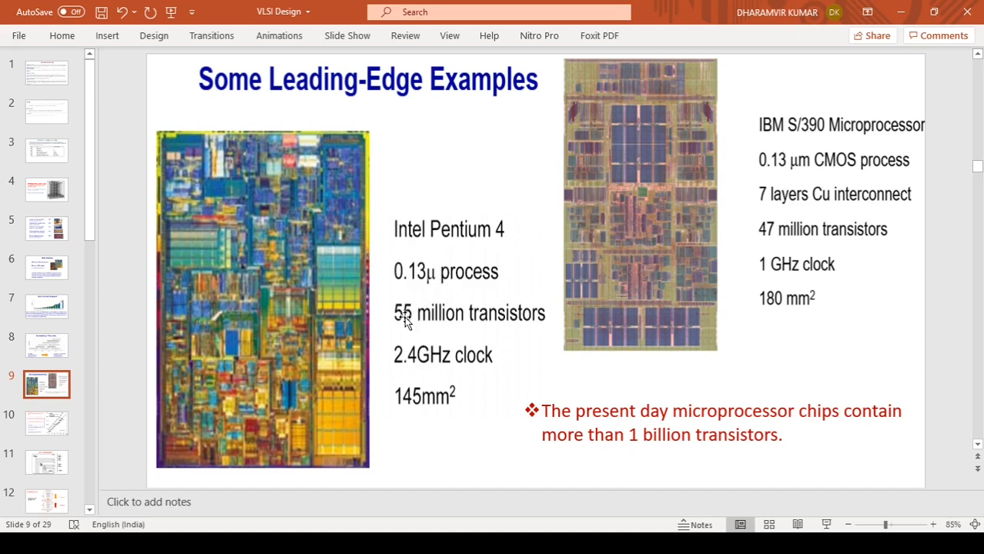
{"action": "mouse_move", "coordinate": [400, 338]}
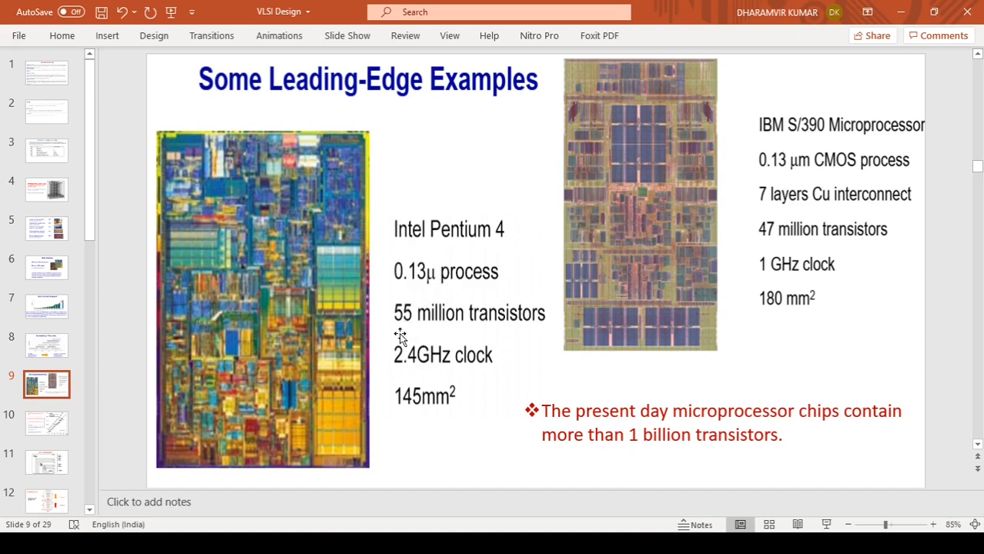
{"action": "mouse_move", "coordinate": [336, 411]}
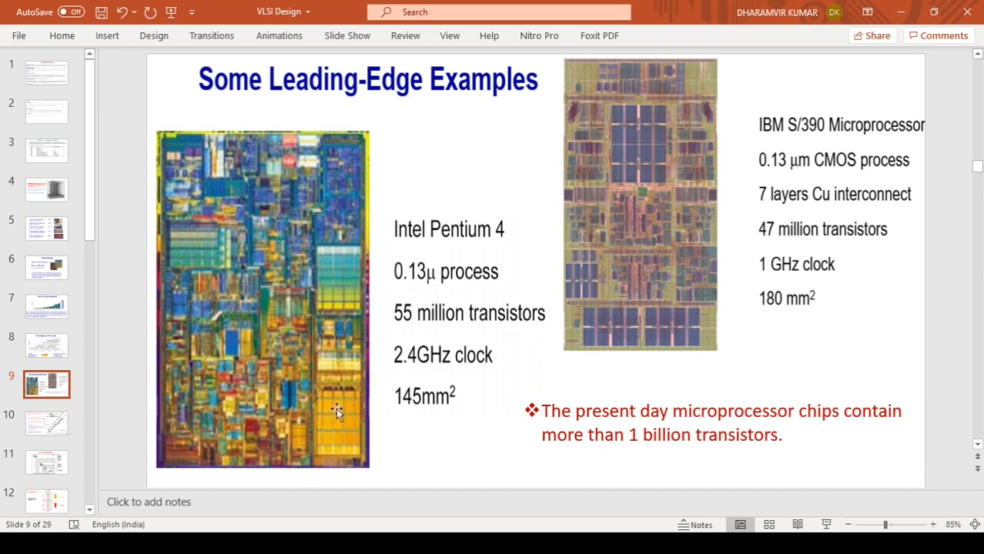
{"action": "mouse_move", "coordinate": [300, 395]}
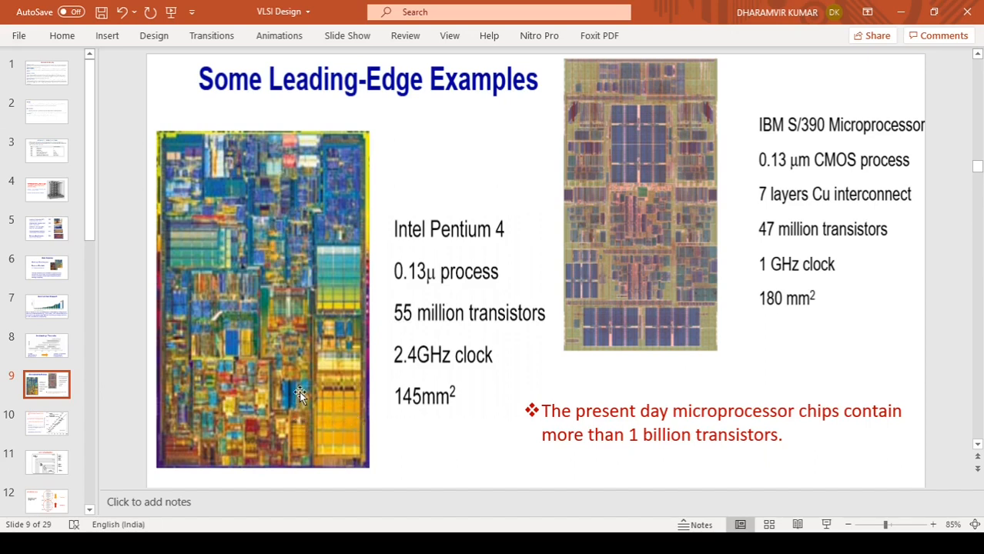
{"action": "mouse_move", "coordinate": [446, 370]}
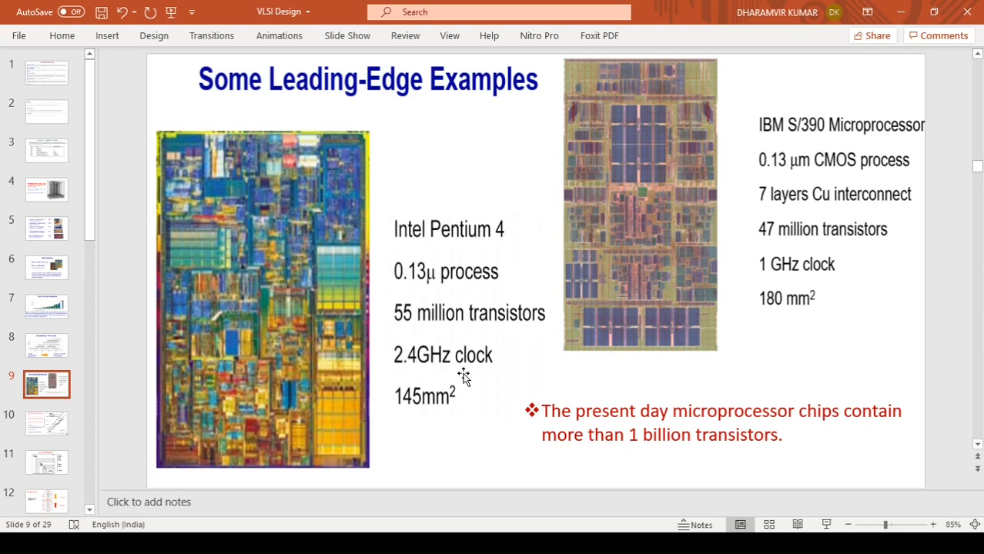
{"action": "mouse_move", "coordinate": [499, 378]}
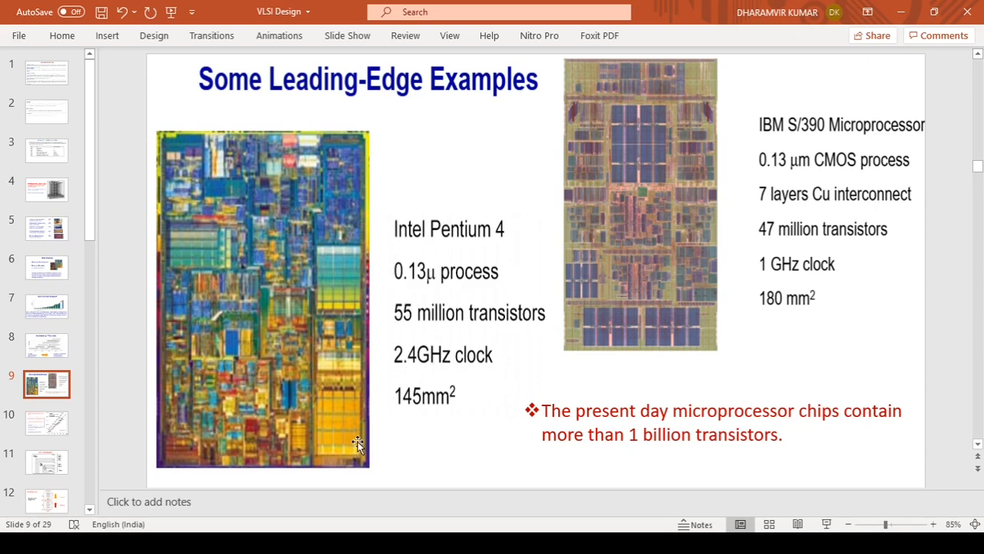
{"action": "mouse_move", "coordinate": [330, 232]}
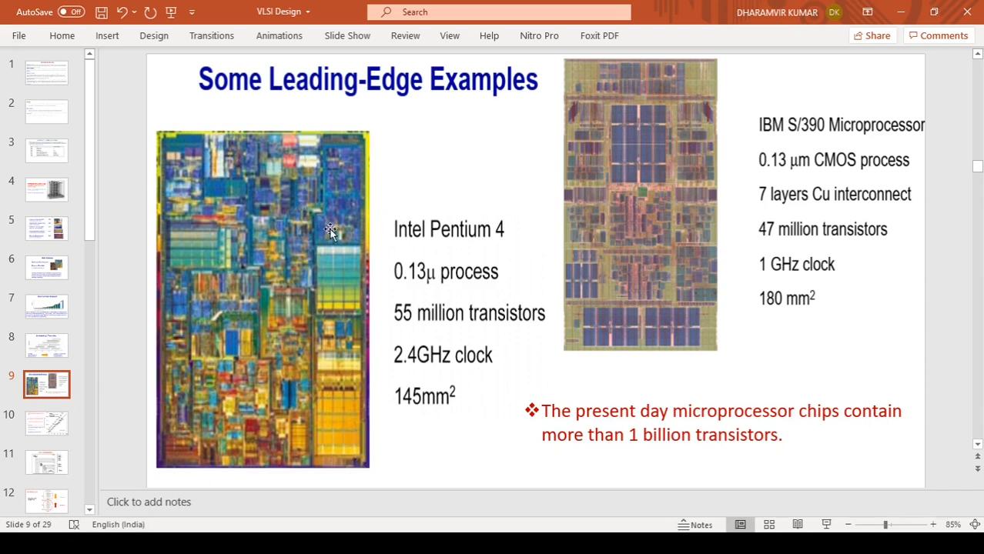
{"action": "mouse_move", "coordinate": [420, 422]}
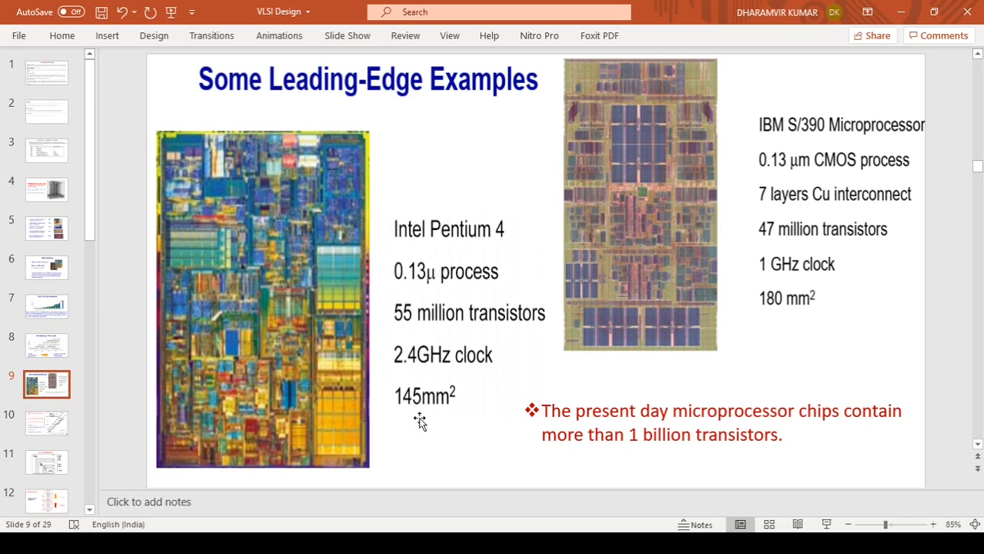
{"action": "mouse_move", "coordinate": [464, 385]}
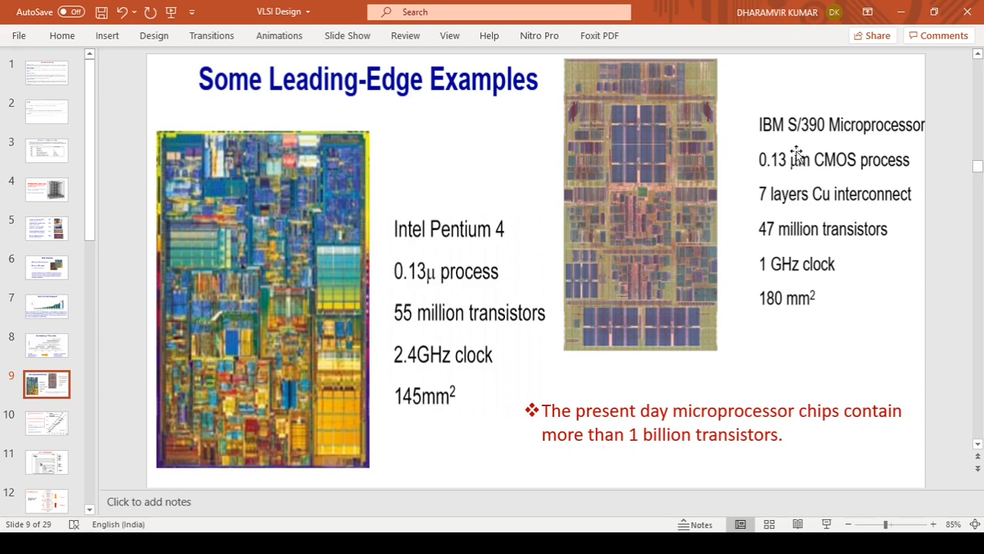
{"action": "mouse_move", "coordinate": [787, 131]}
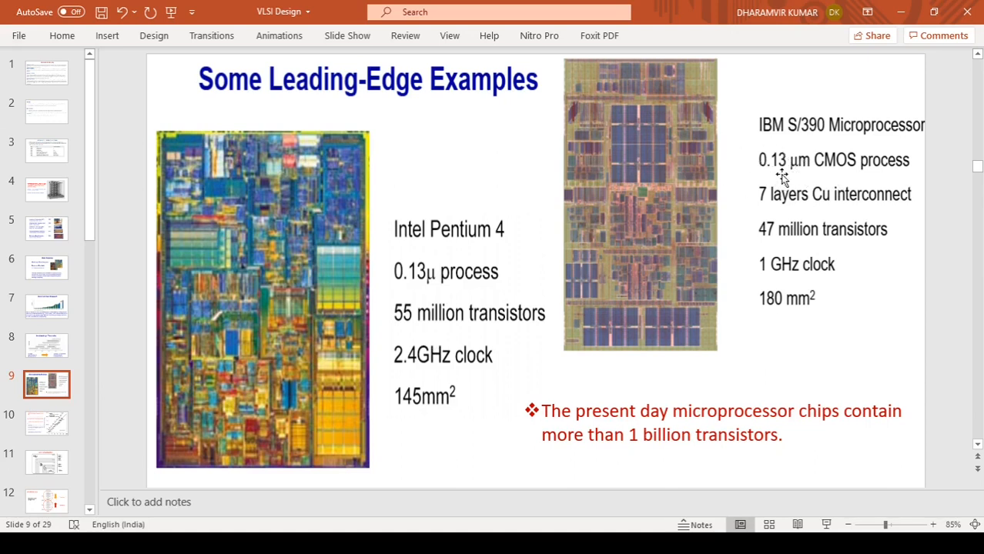
{"action": "mouse_move", "coordinate": [820, 224]}
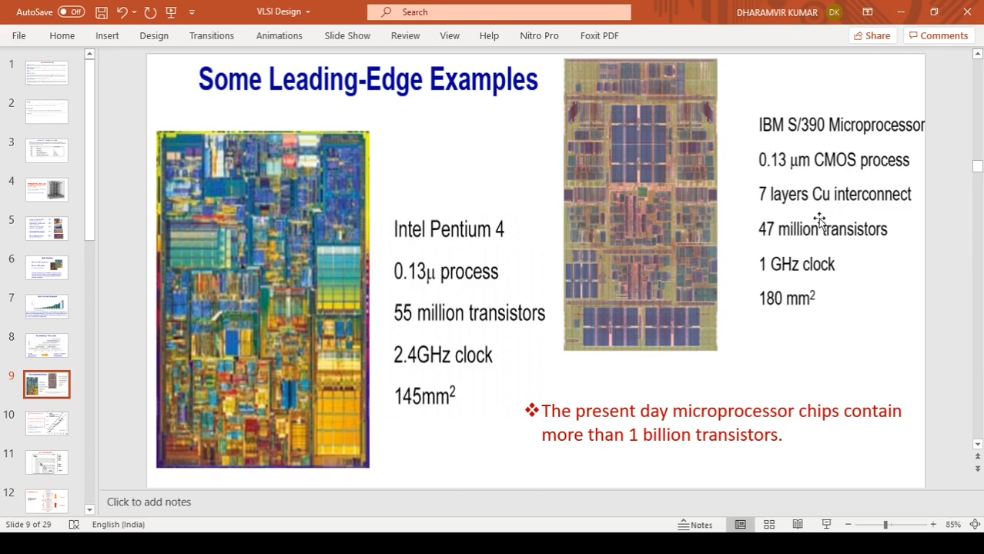
{"action": "mouse_move", "coordinate": [812, 220]}
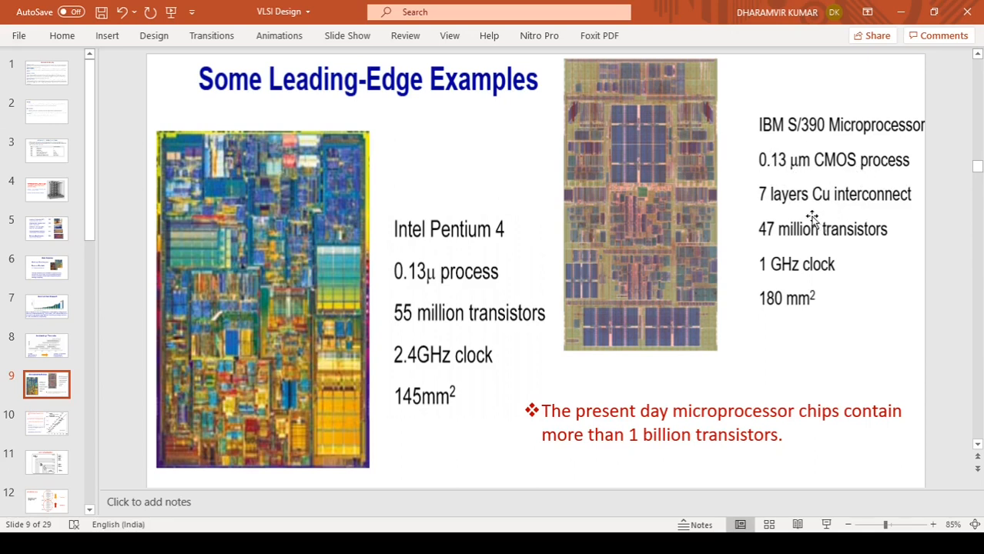
{"action": "mouse_move", "coordinate": [824, 203]}
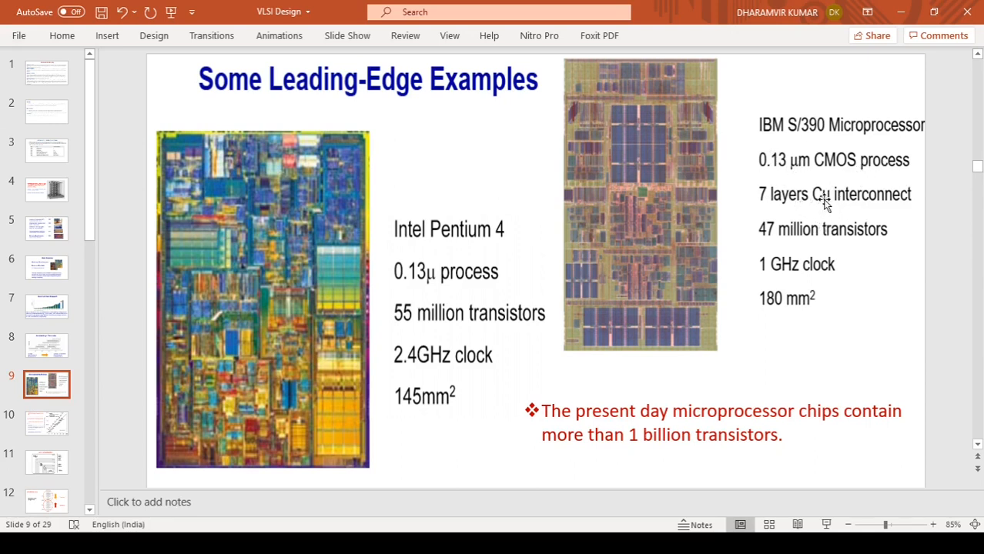
{"action": "mouse_move", "coordinate": [824, 208]}
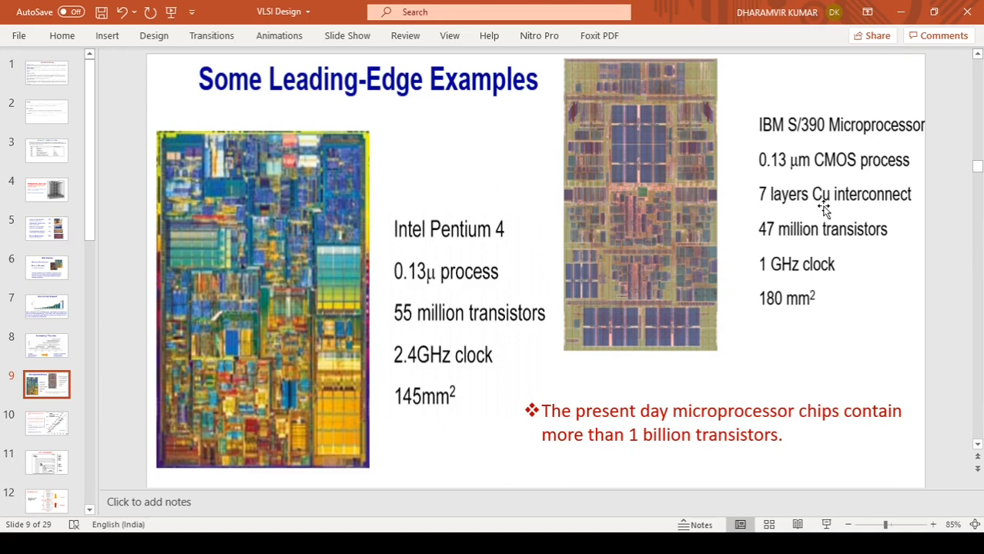
{"action": "mouse_move", "coordinate": [892, 192]}
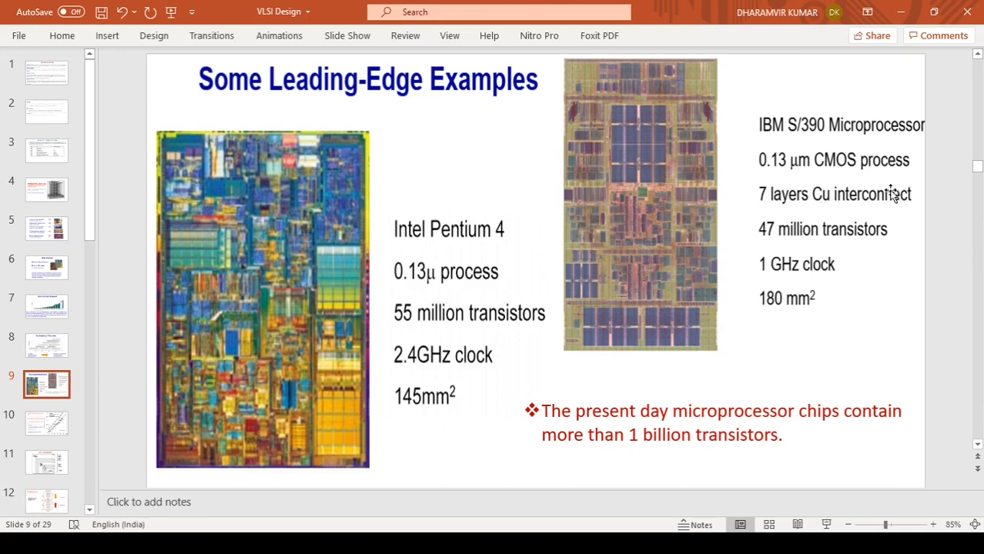
{"action": "mouse_move", "coordinate": [785, 234]}
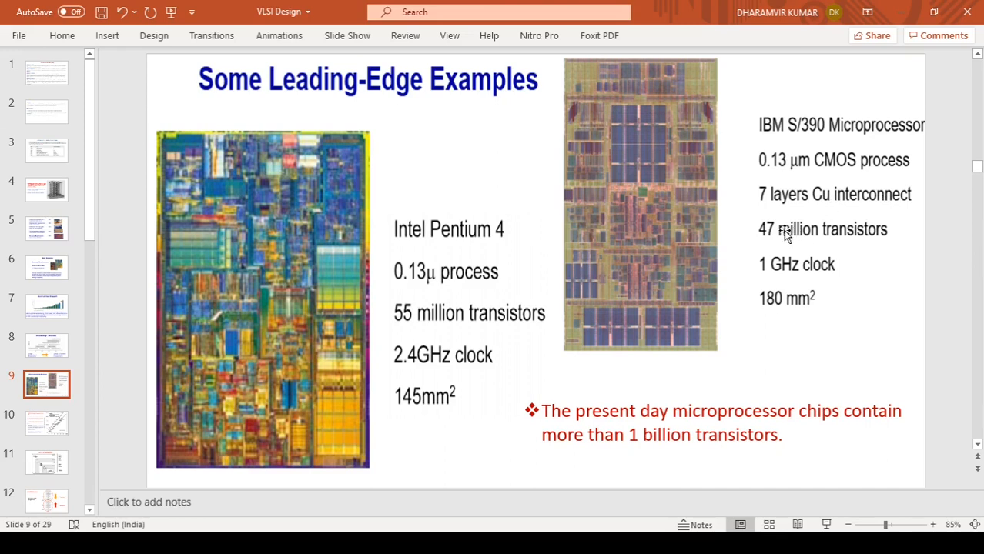
{"action": "mouse_move", "coordinate": [806, 239]}
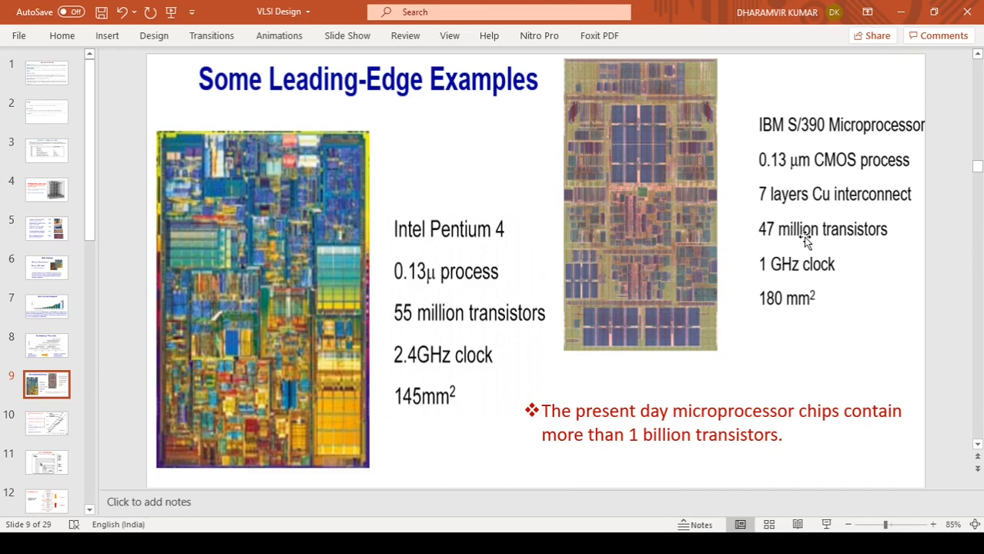
{"action": "mouse_move", "coordinate": [778, 277]}
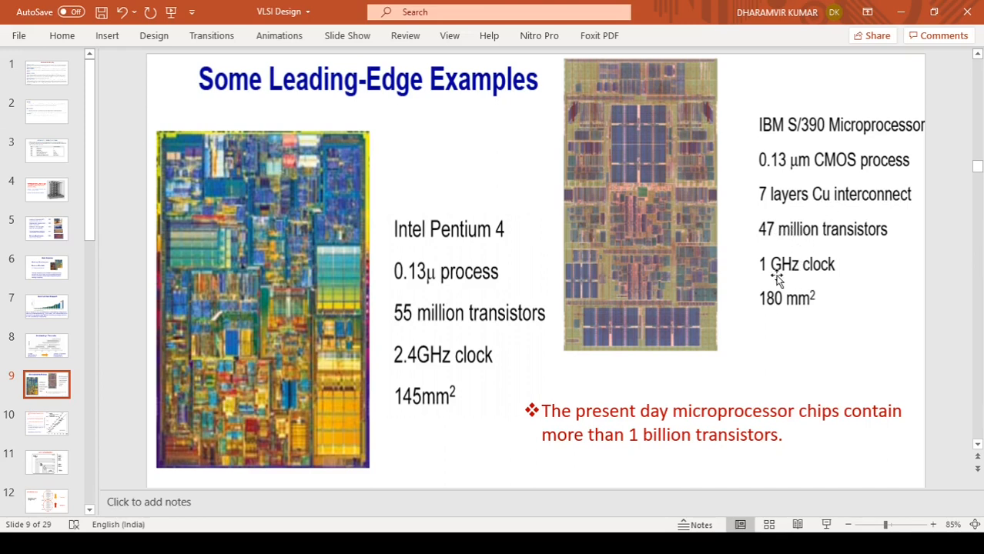
{"action": "mouse_move", "coordinate": [806, 313]}
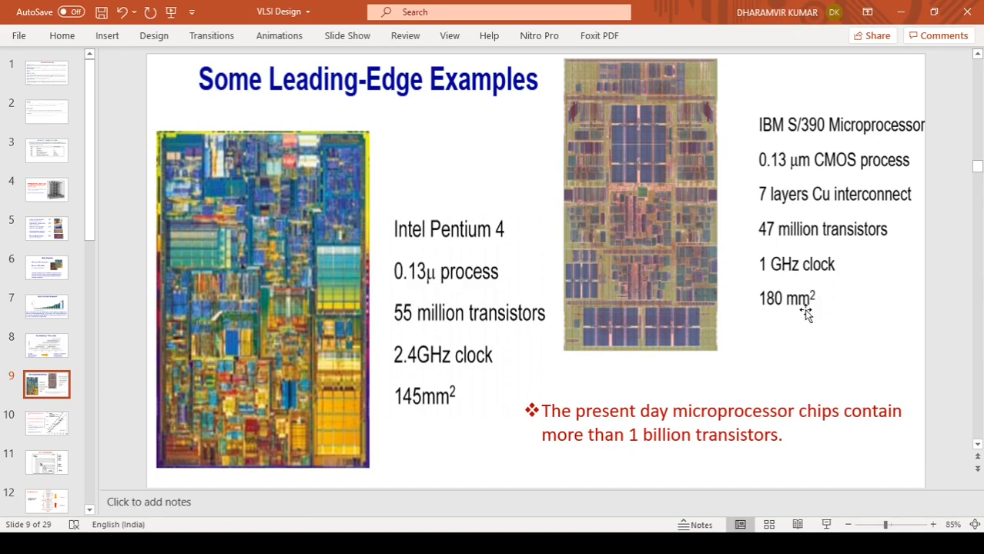
{"action": "mouse_move", "coordinate": [787, 322]}
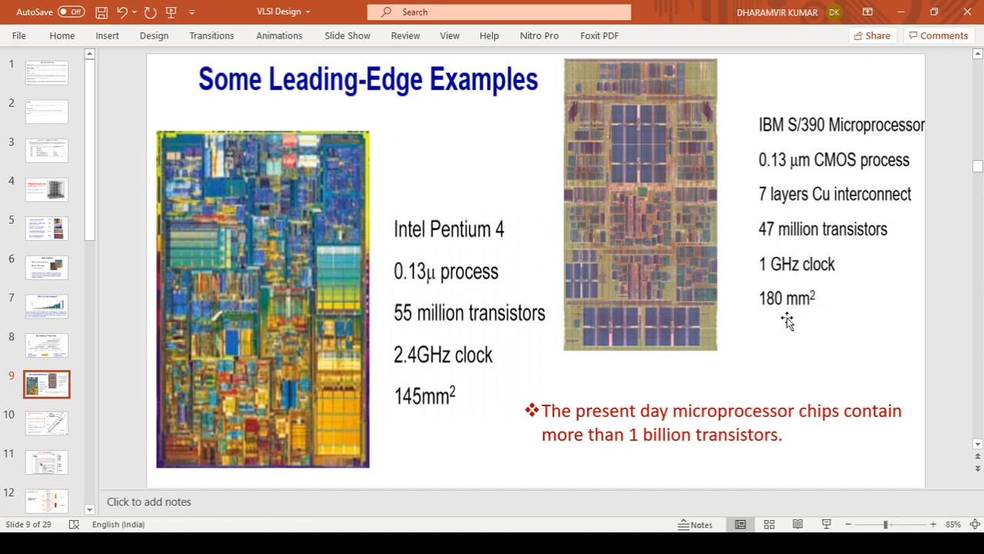
{"action": "mouse_move", "coordinate": [783, 315]}
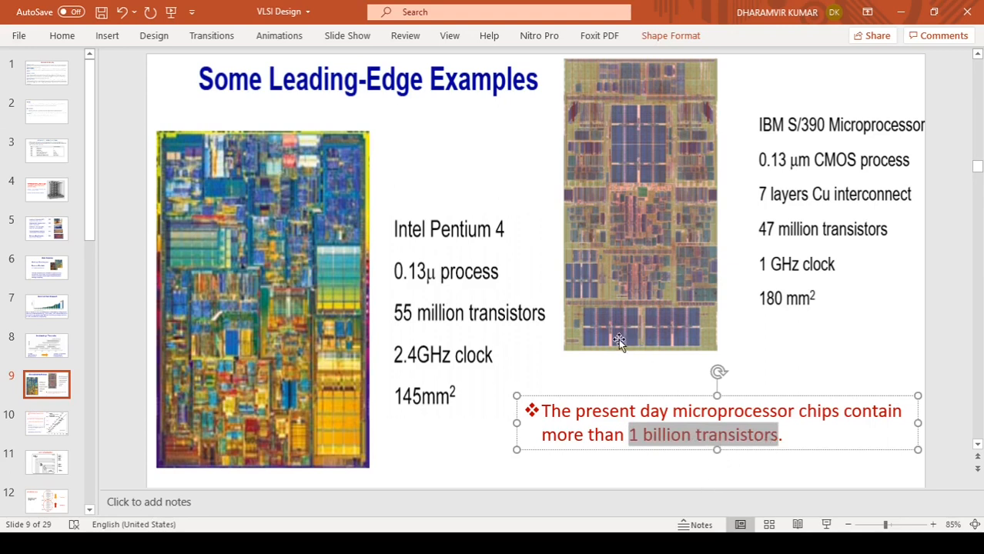
{"action": "left_click", "coordinate": [954, 303]}
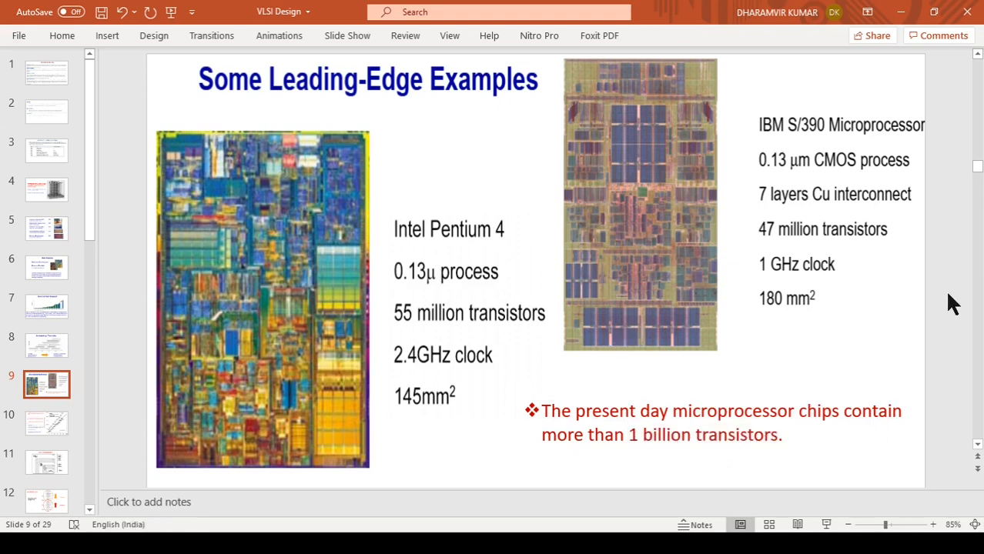
{"action": "mouse_move", "coordinate": [912, 335]}
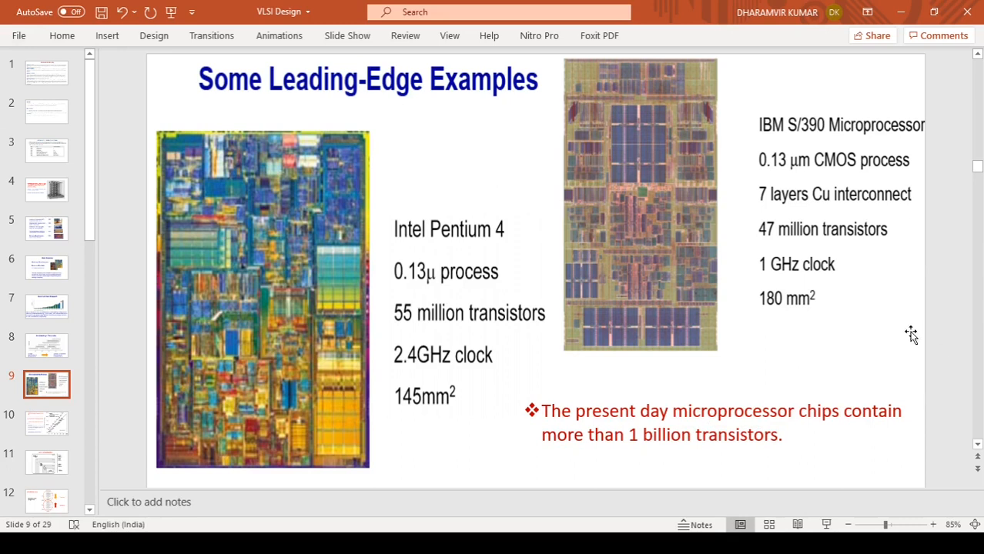
{"action": "mouse_move", "coordinate": [914, 331]}
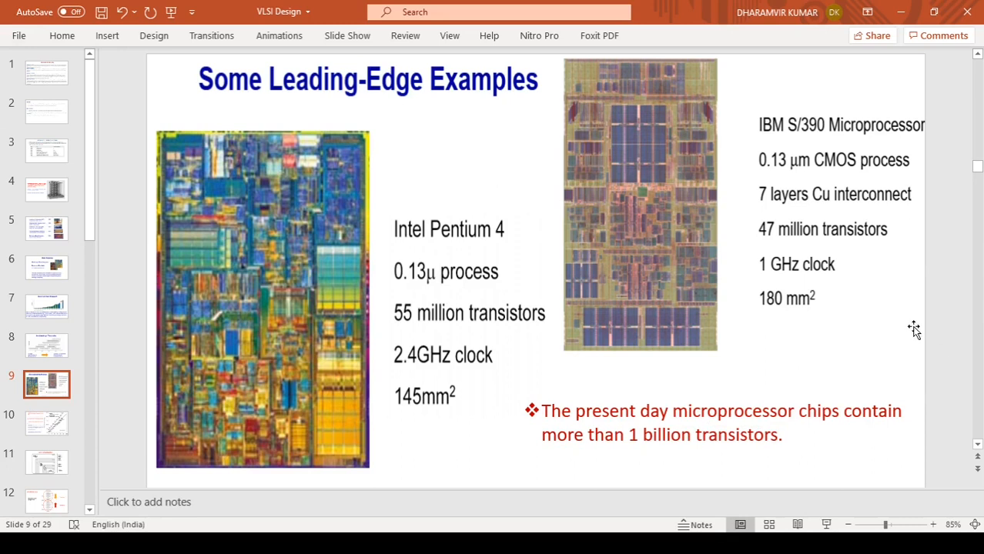
{"action": "mouse_move", "coordinate": [957, 362]}
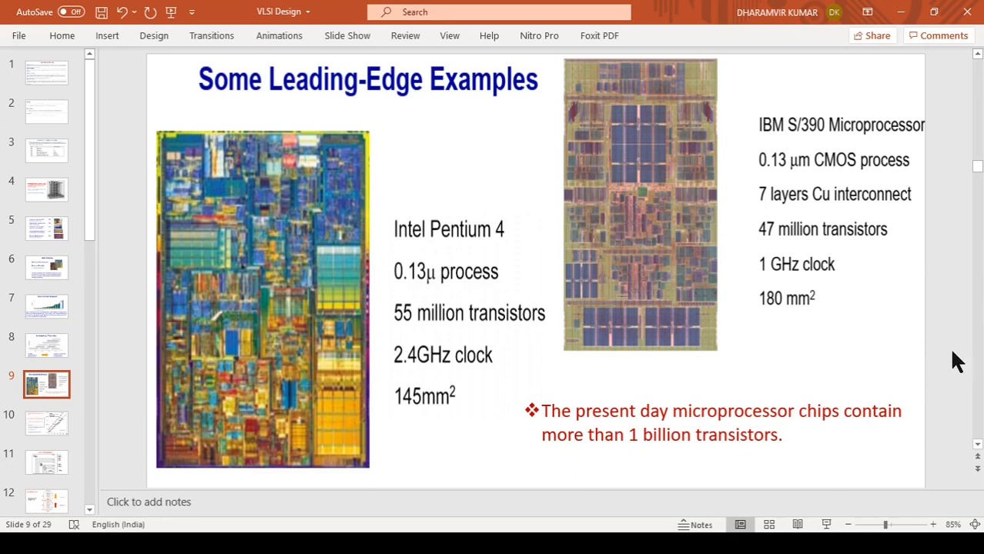